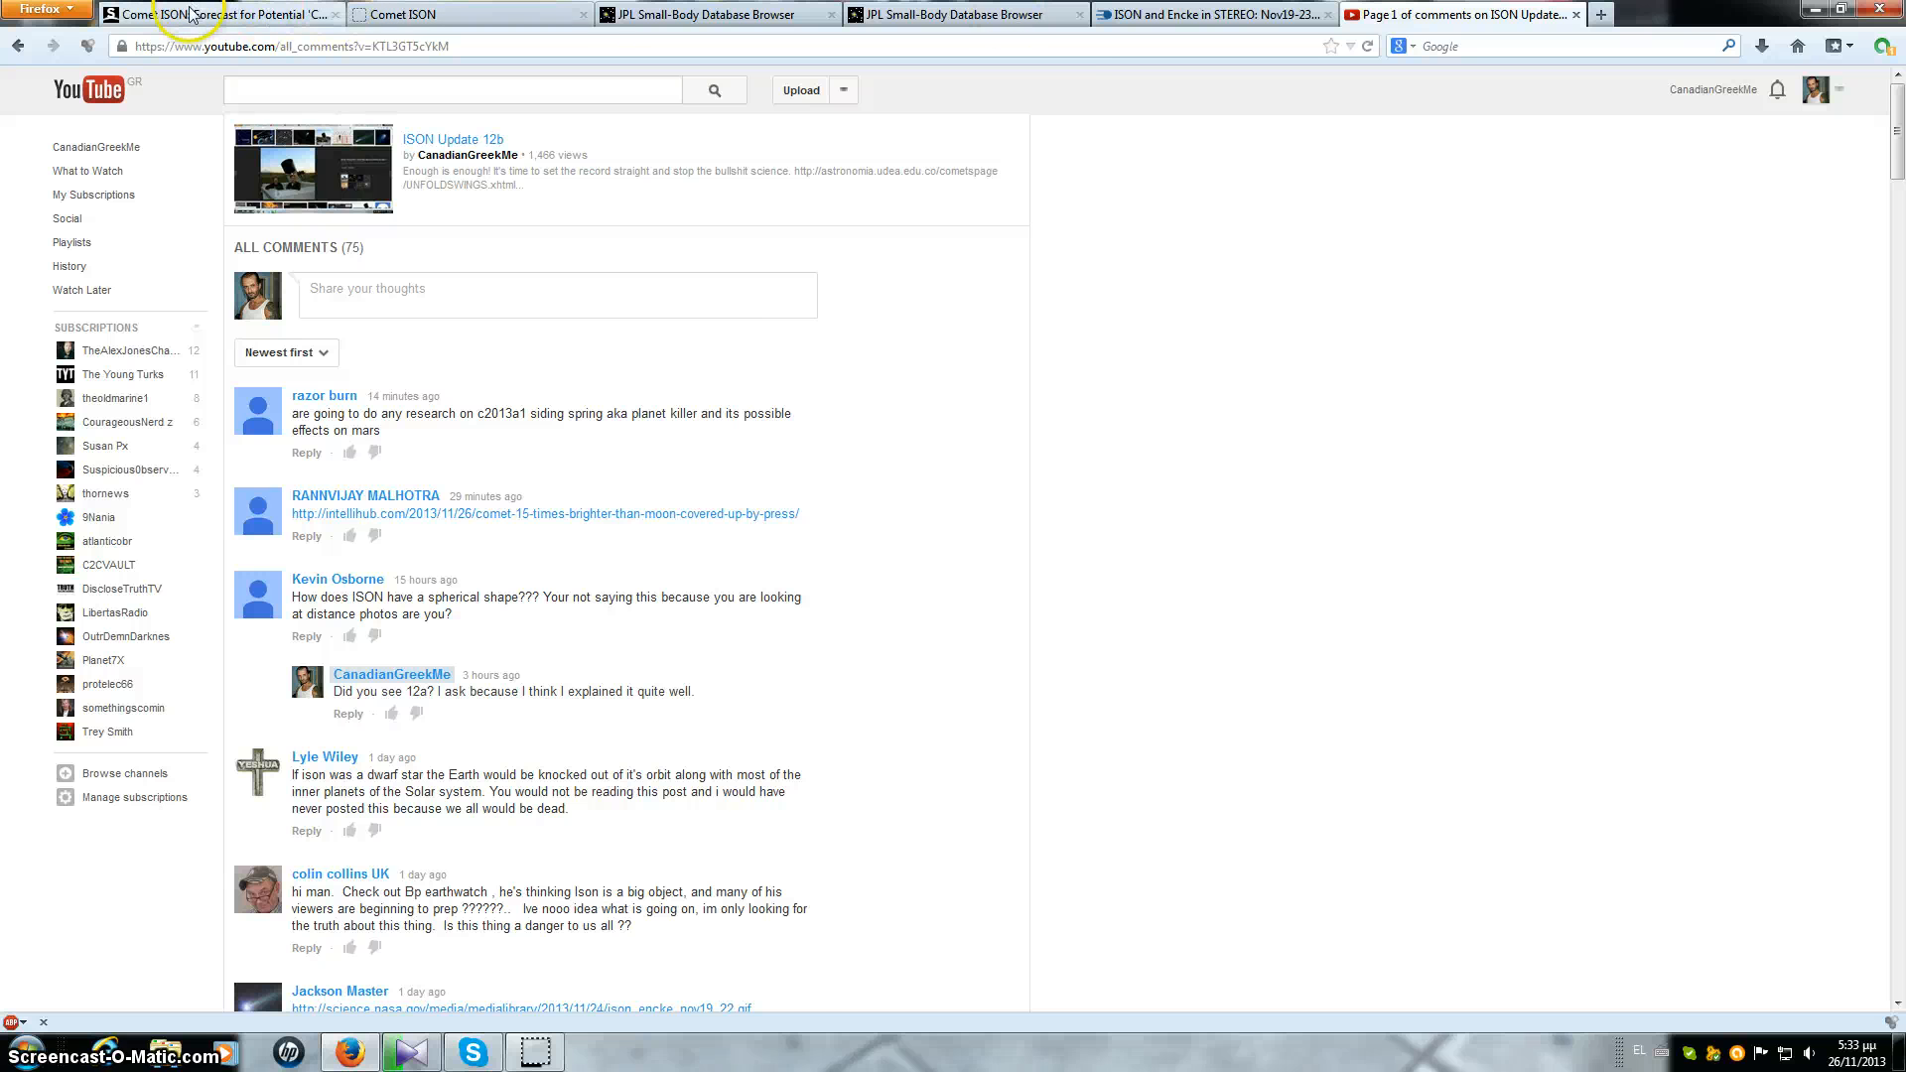
Step: Switch to the Space.com article on Comet ISON's dim 'Comet of the Century' forecast
{"action": "left_click", "coordinate": [175, 14]}
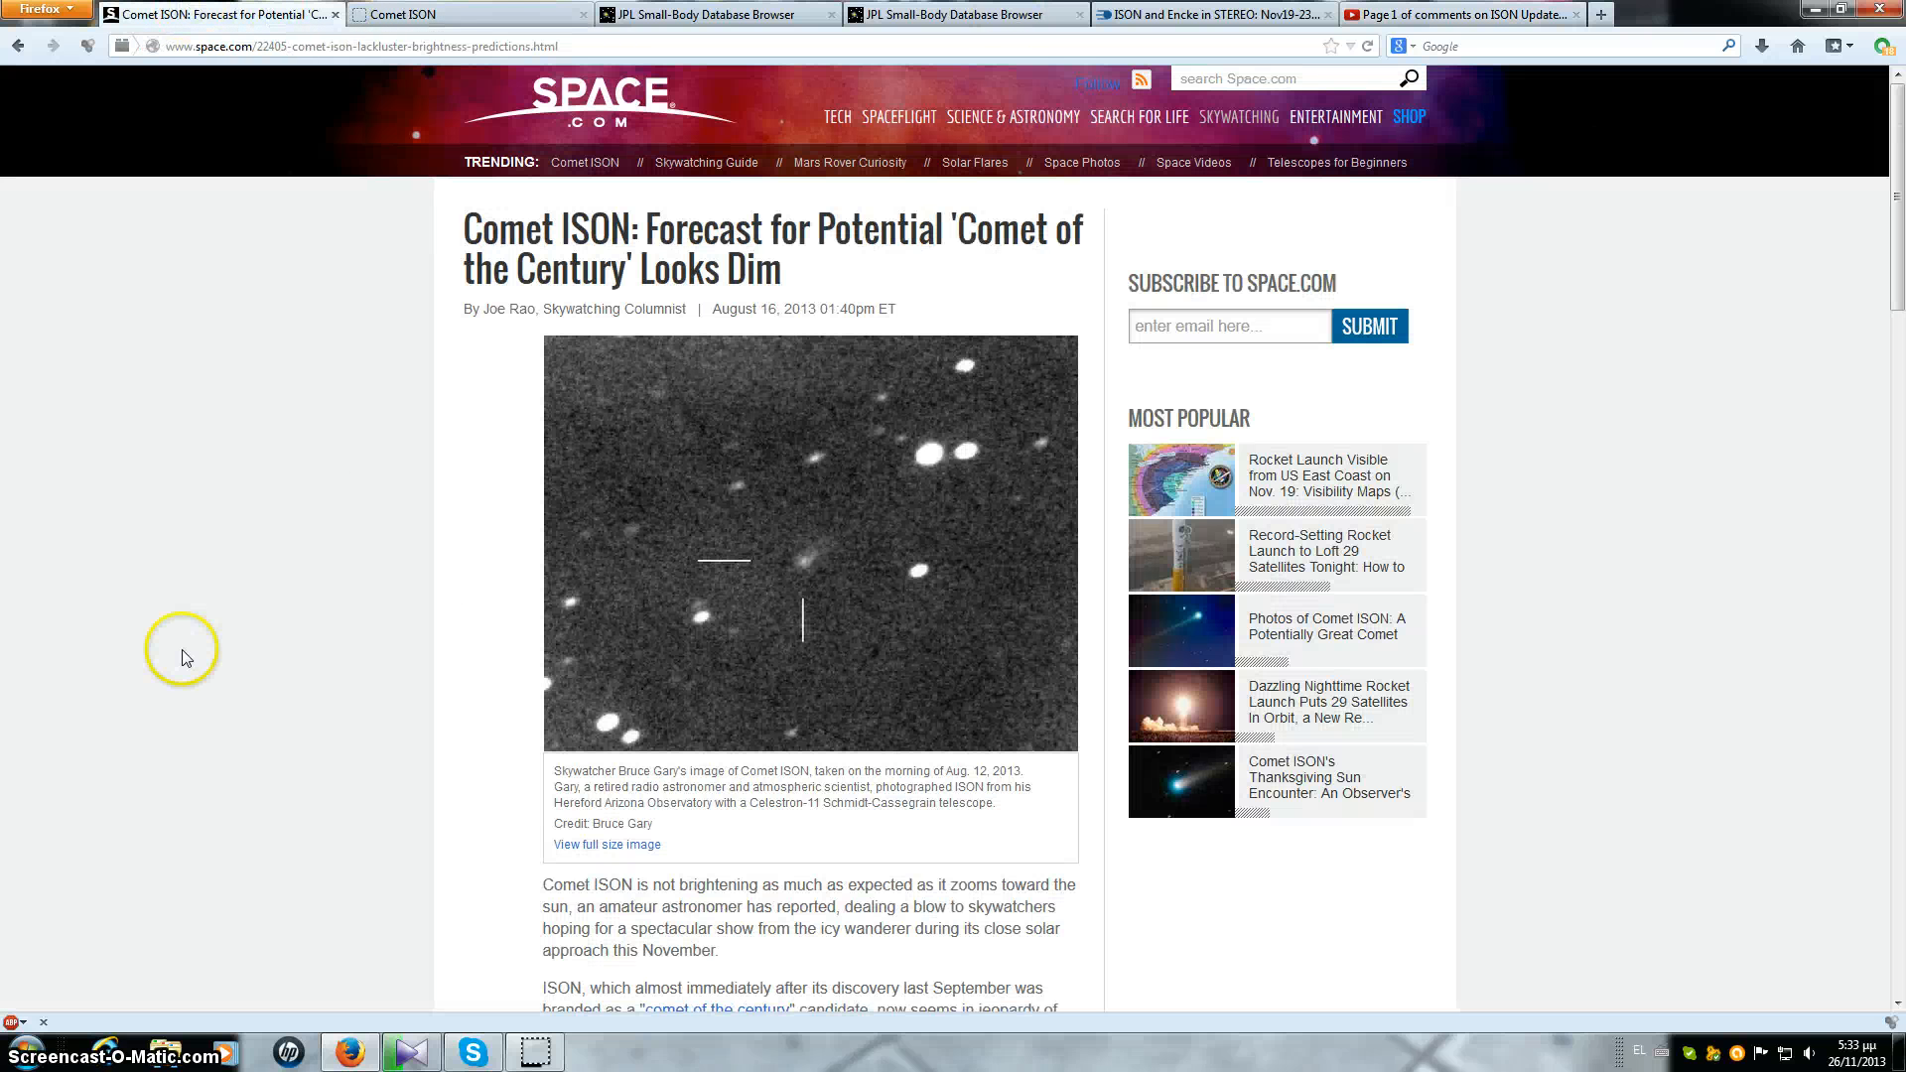
{"action": "mouse_move", "coordinate": [183, 657]}
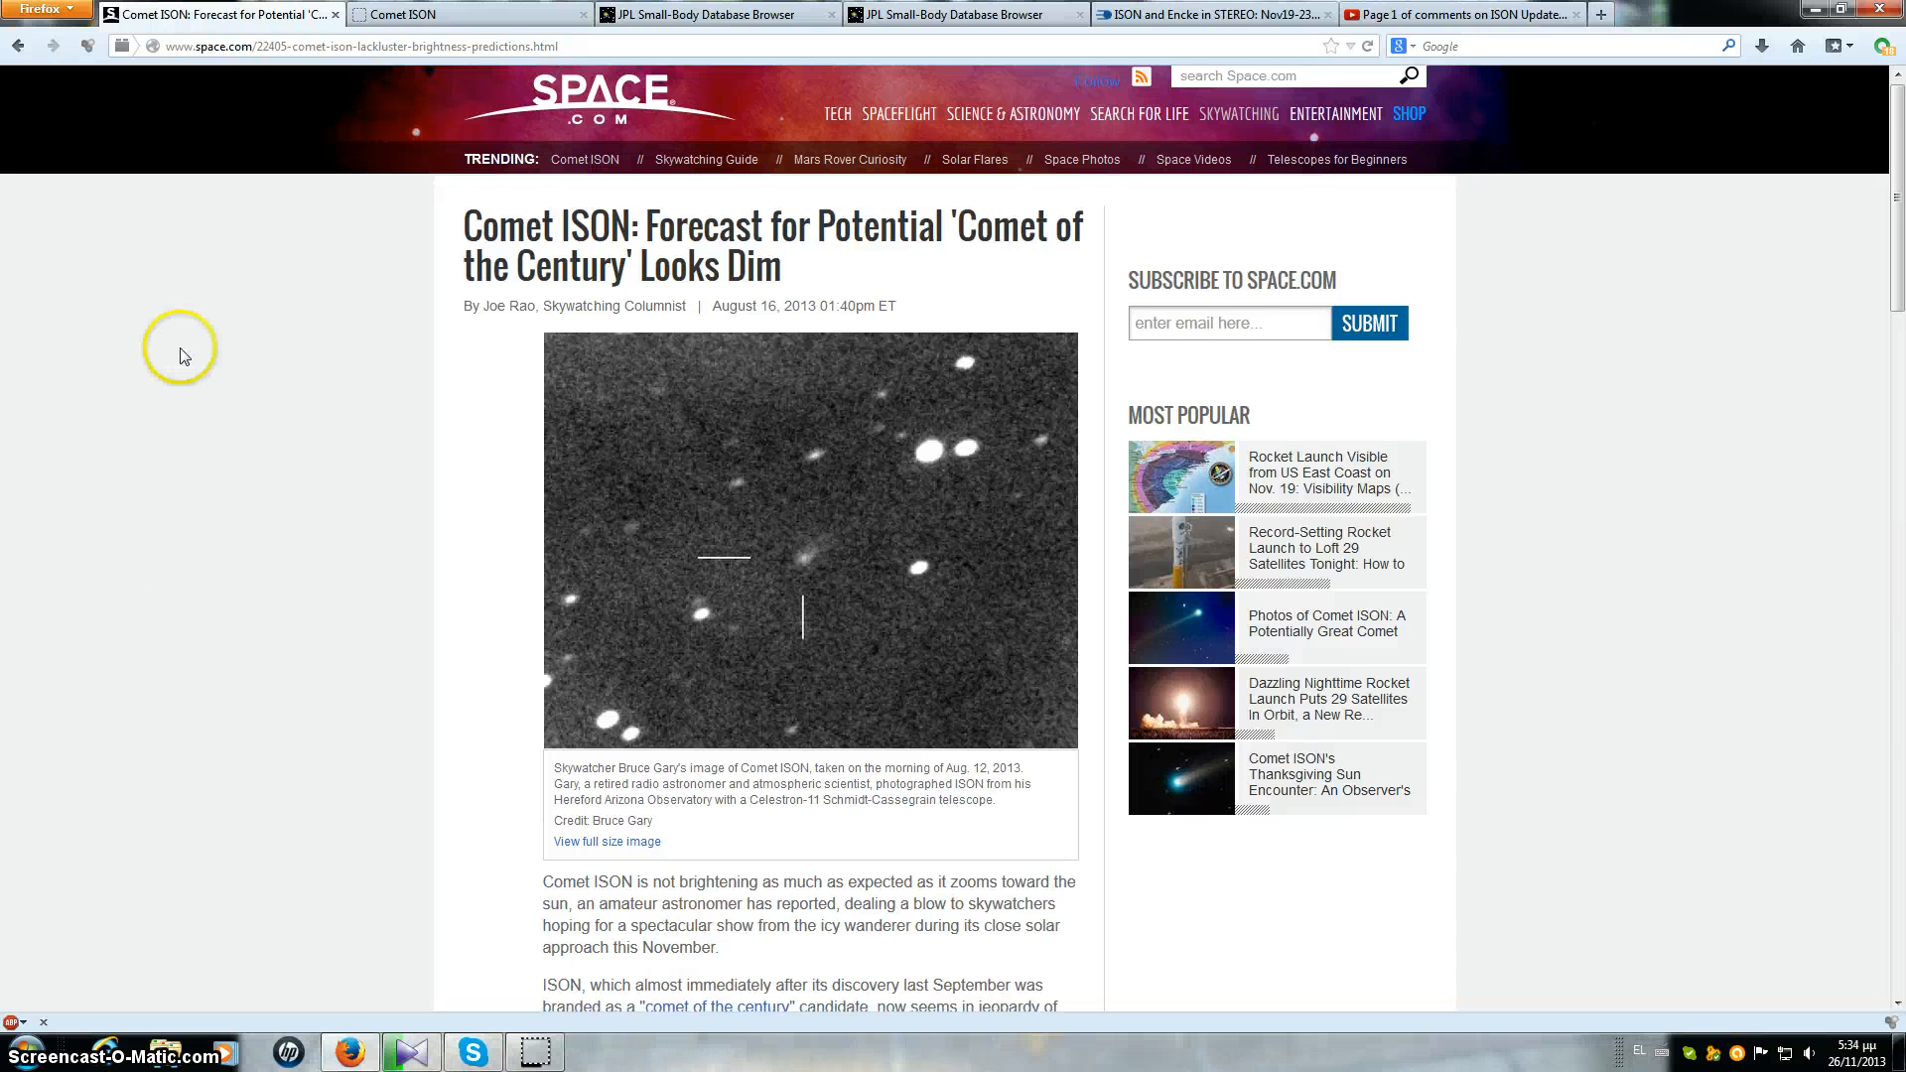
{"action": "scroll", "scroll_direction": "down", "scroll_amount": 3}
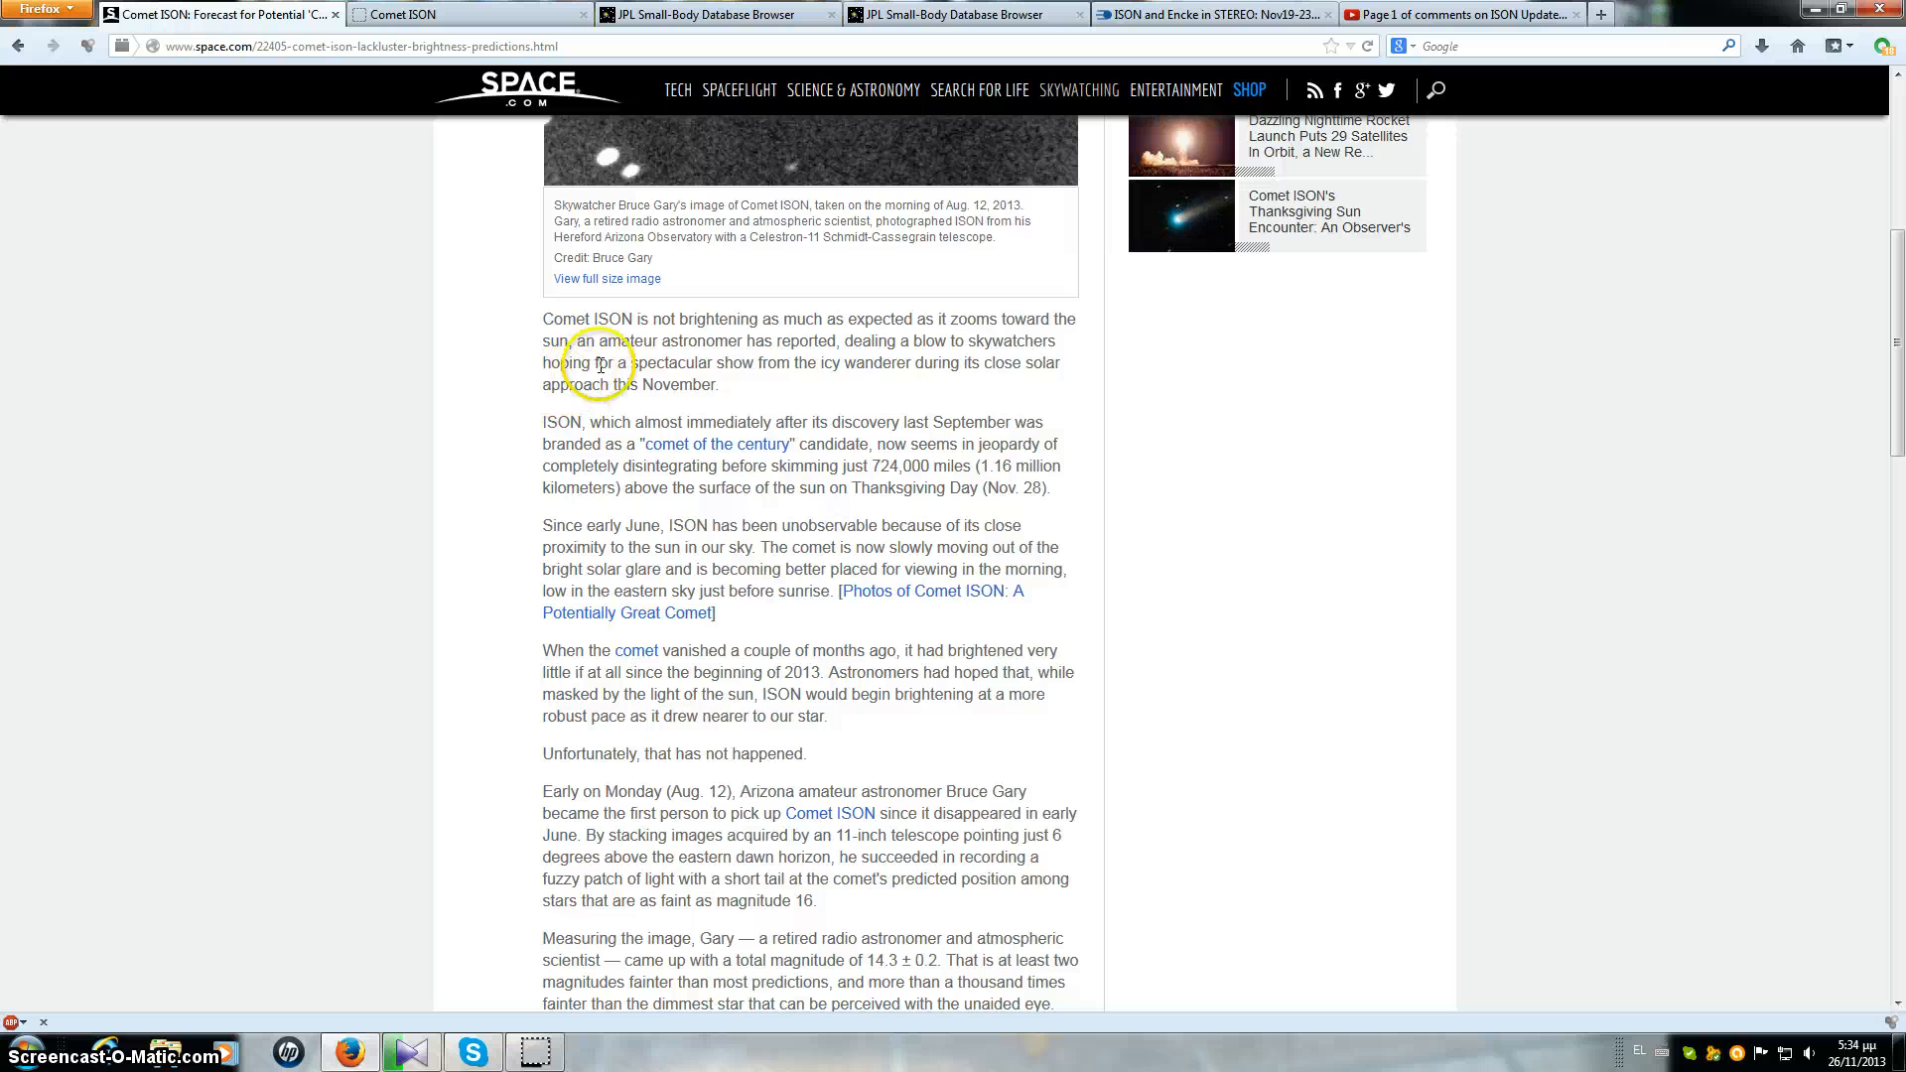
{"action": "mouse_move", "coordinate": [894, 361]}
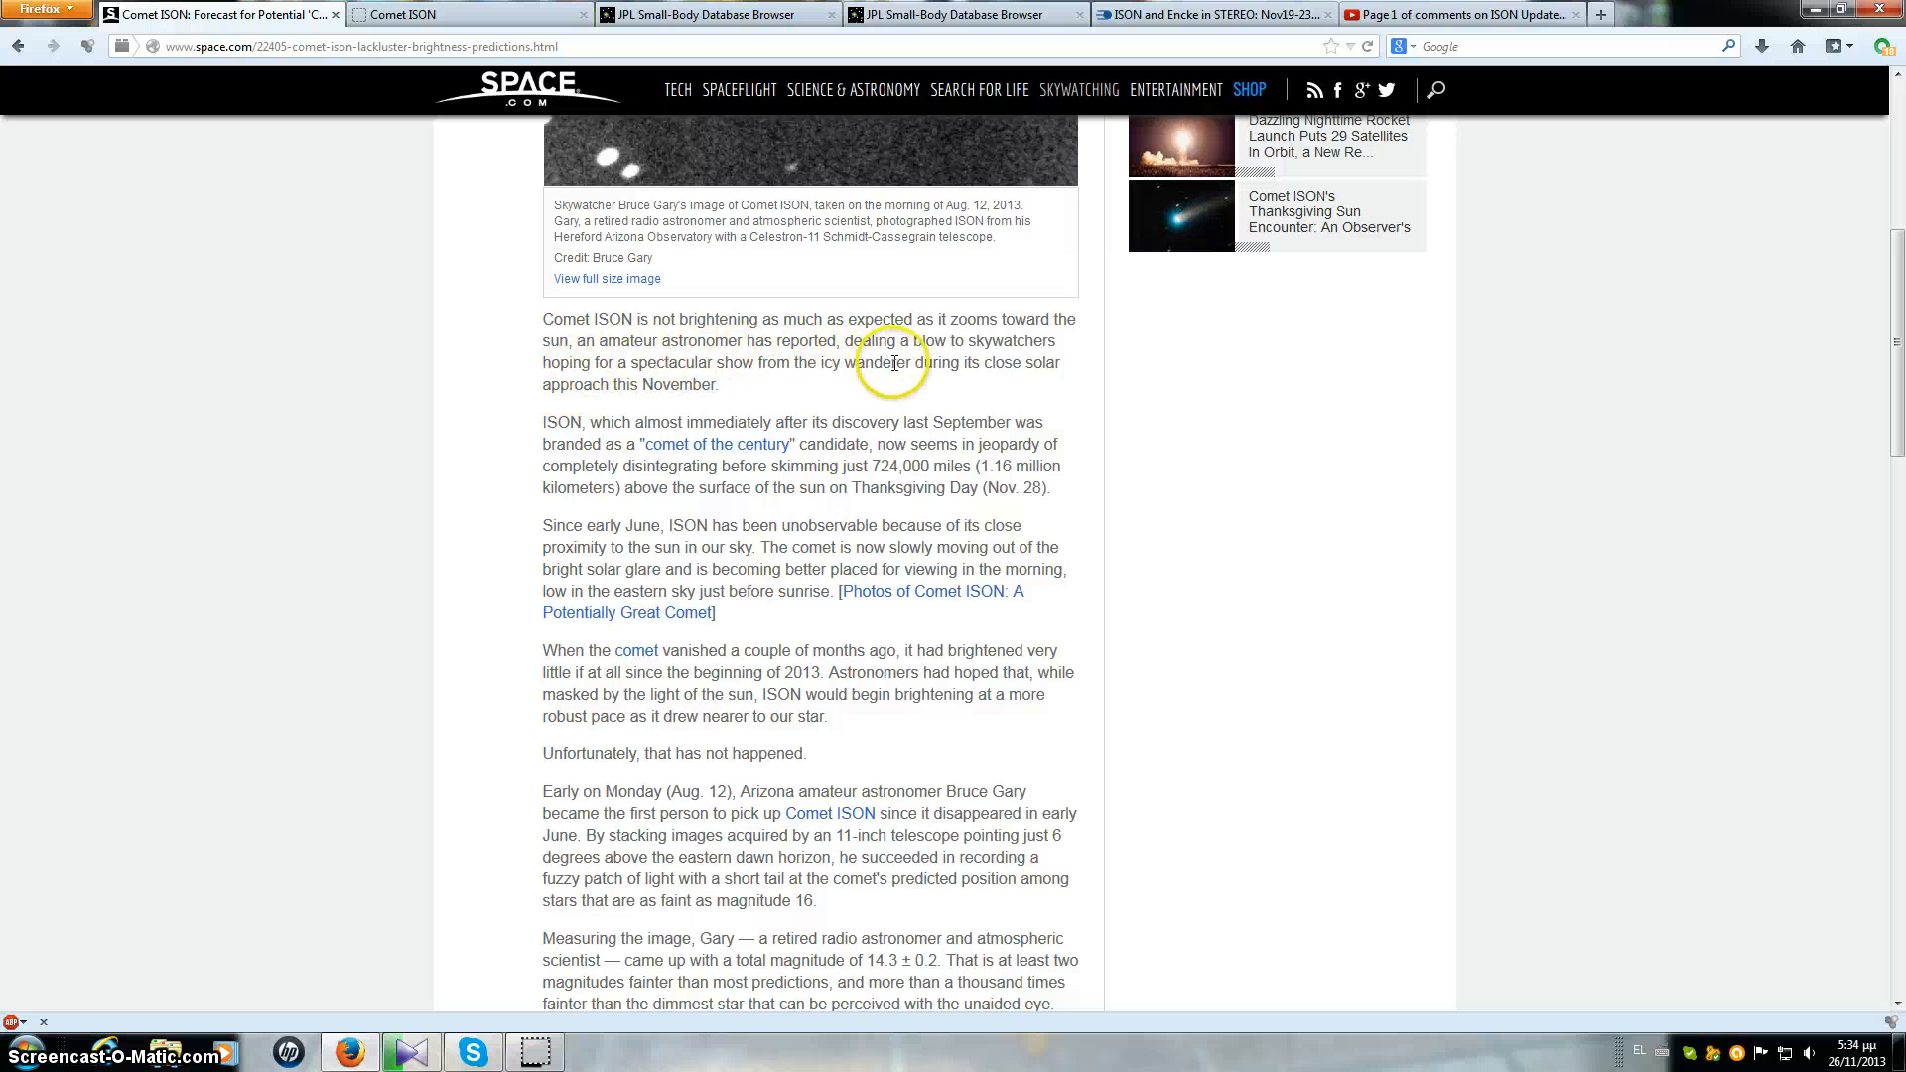
{"action": "mouse_move", "coordinate": [1038, 366]}
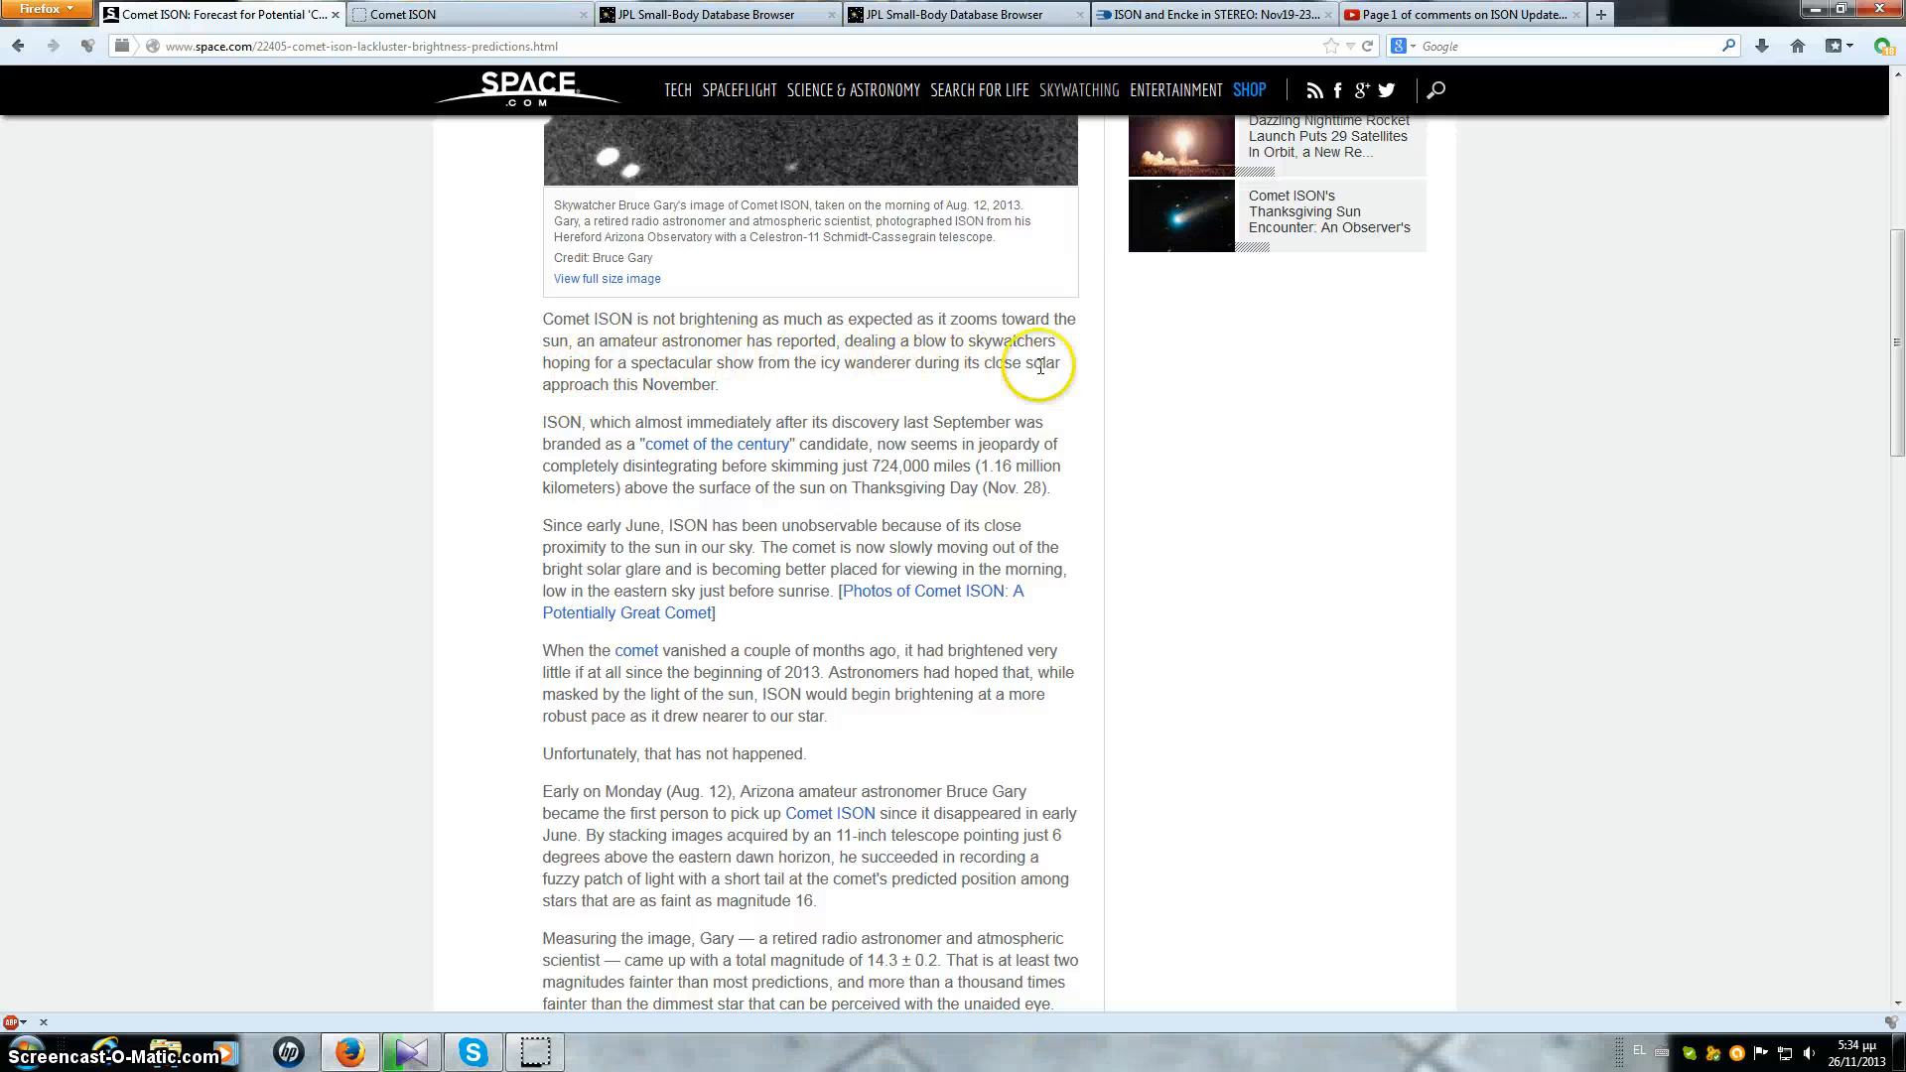
{"action": "mouse_move", "coordinate": [705, 383]}
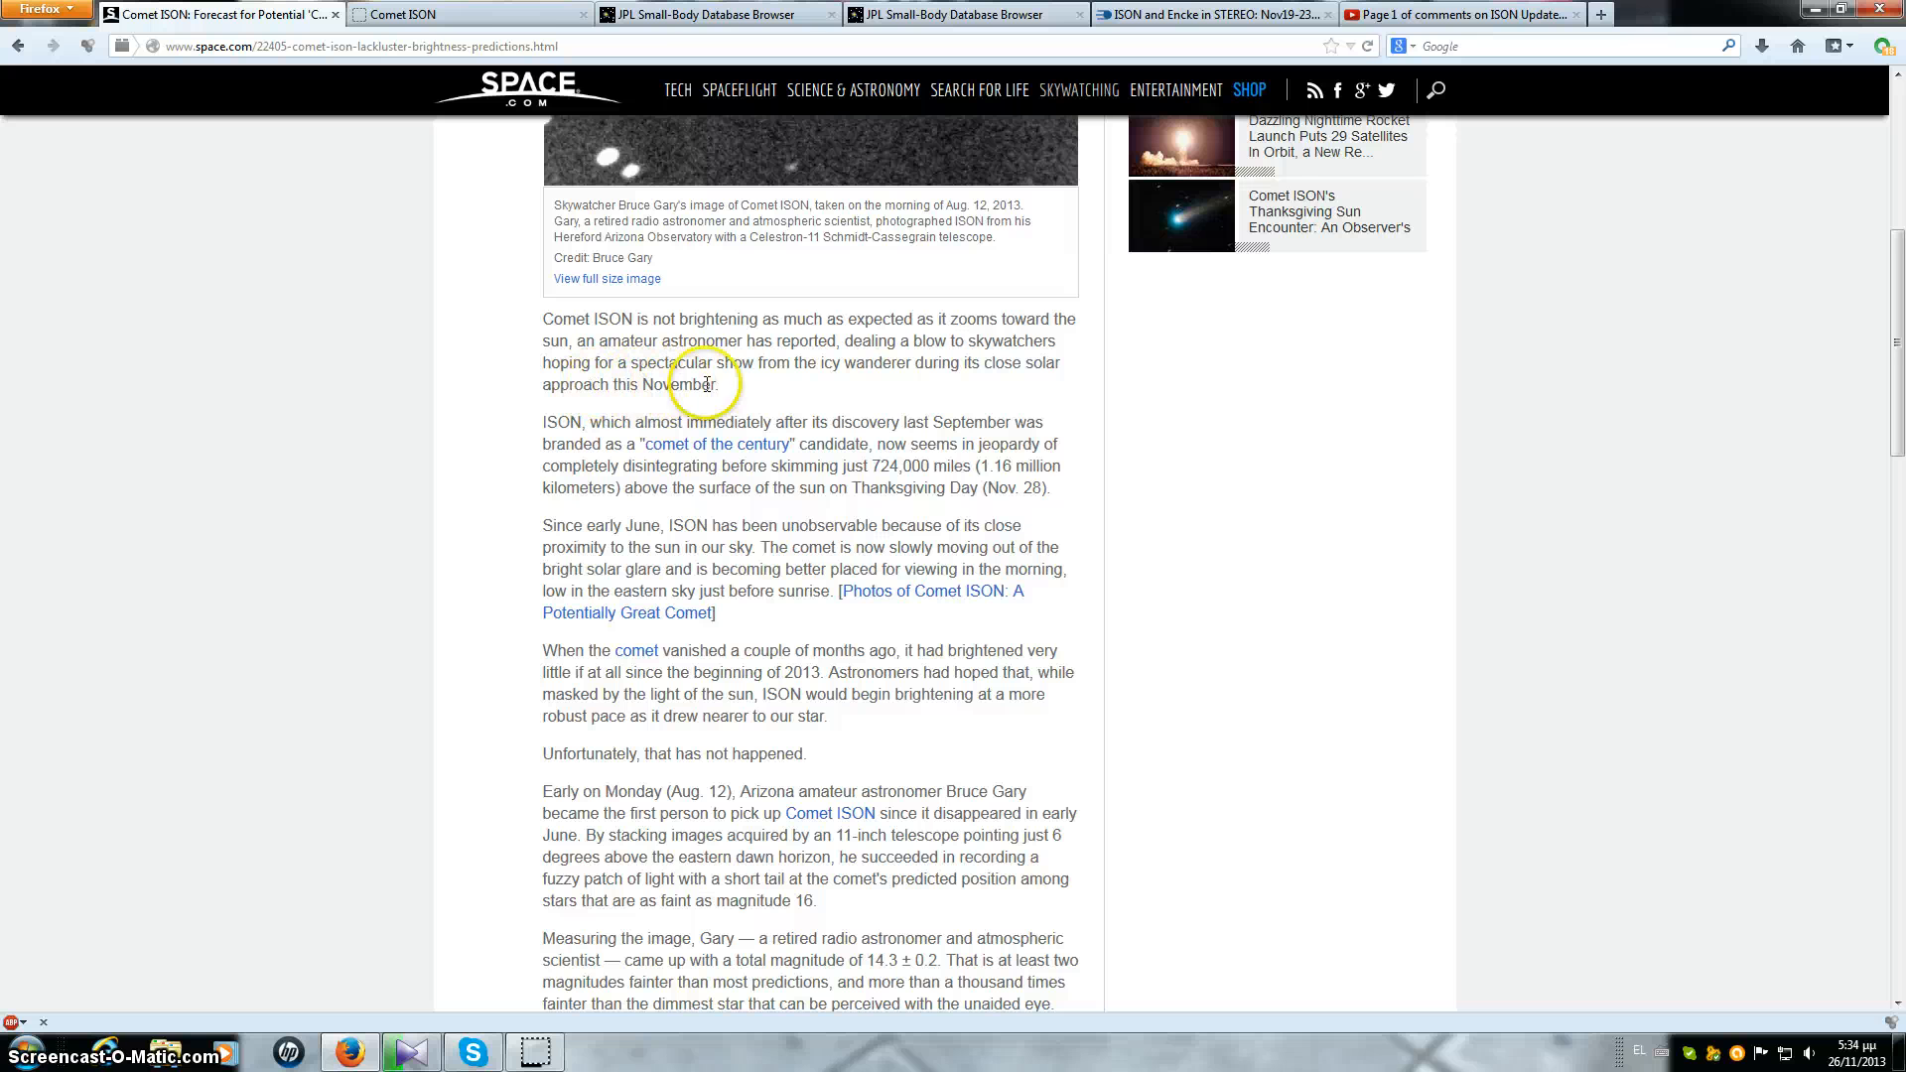
{"action": "mouse_move", "coordinate": [915, 377]}
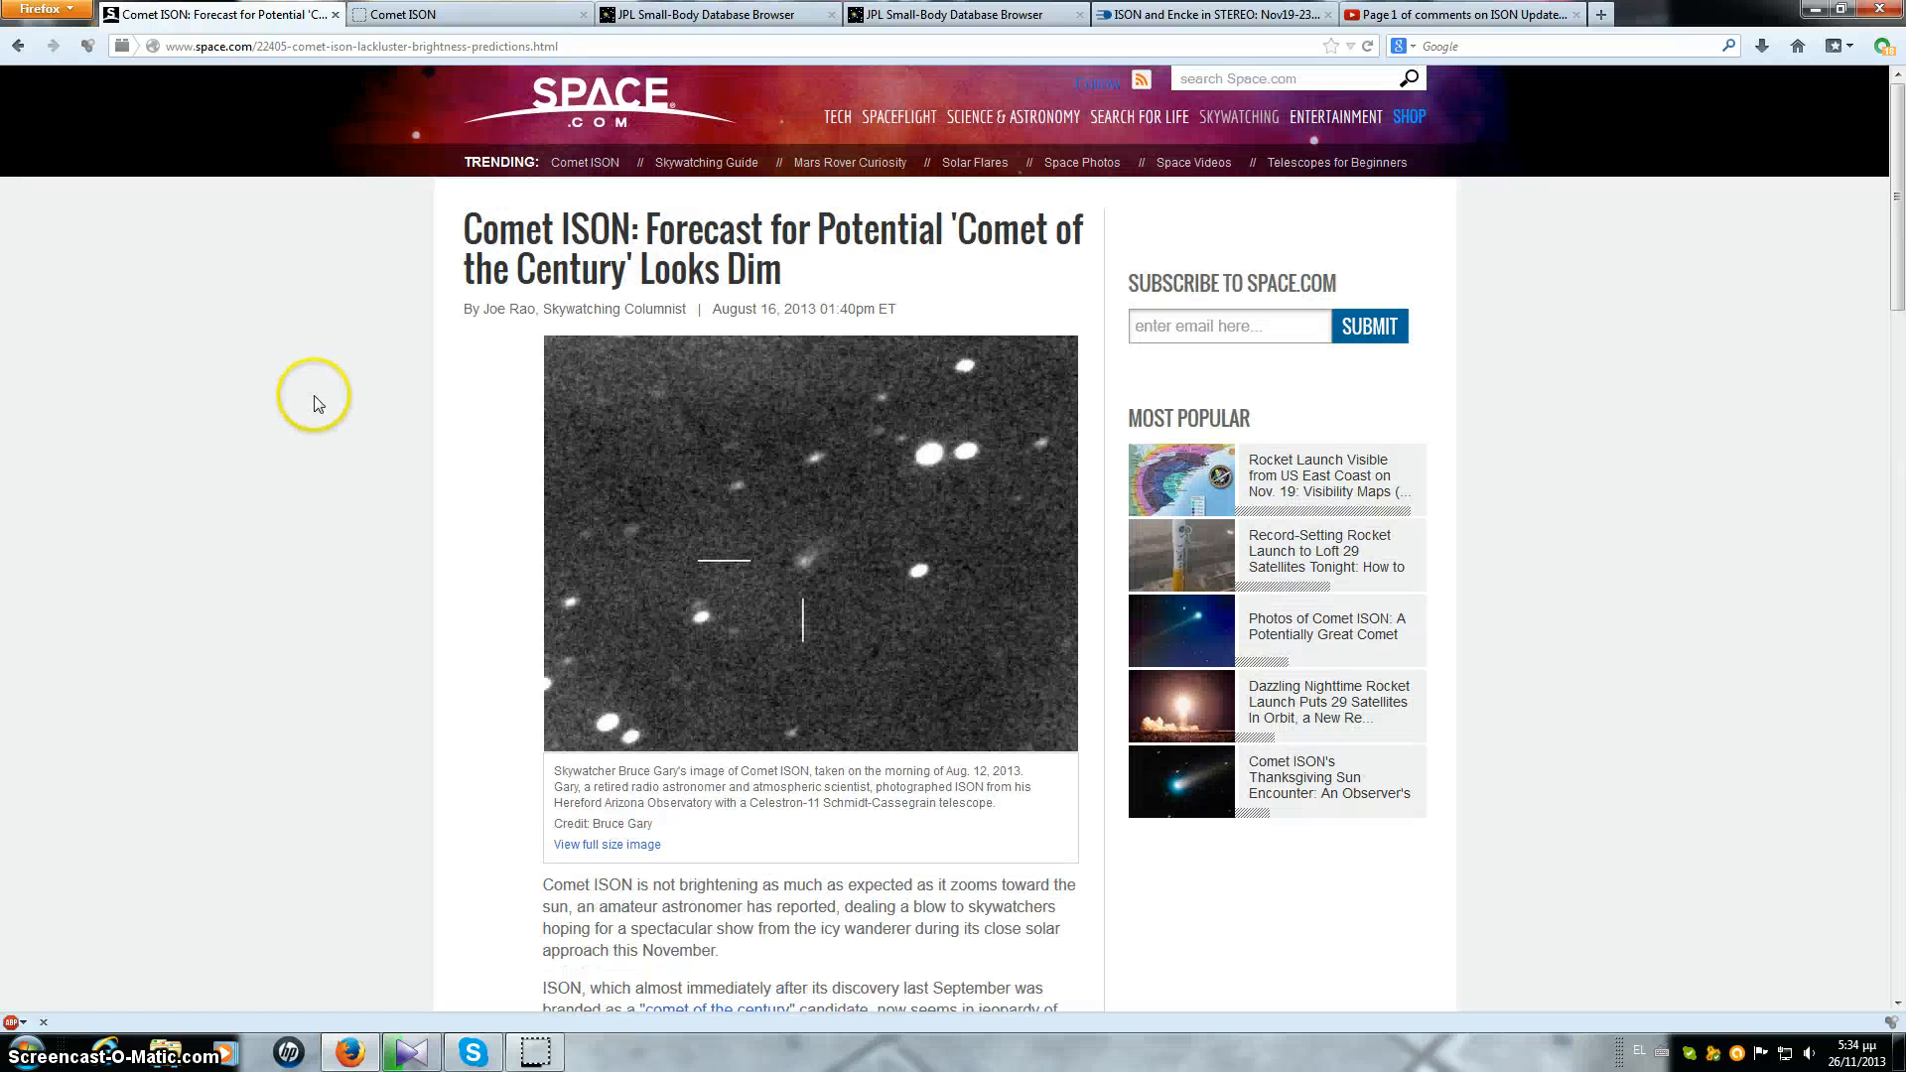
{"action": "mouse_move", "coordinate": [149, 445]}
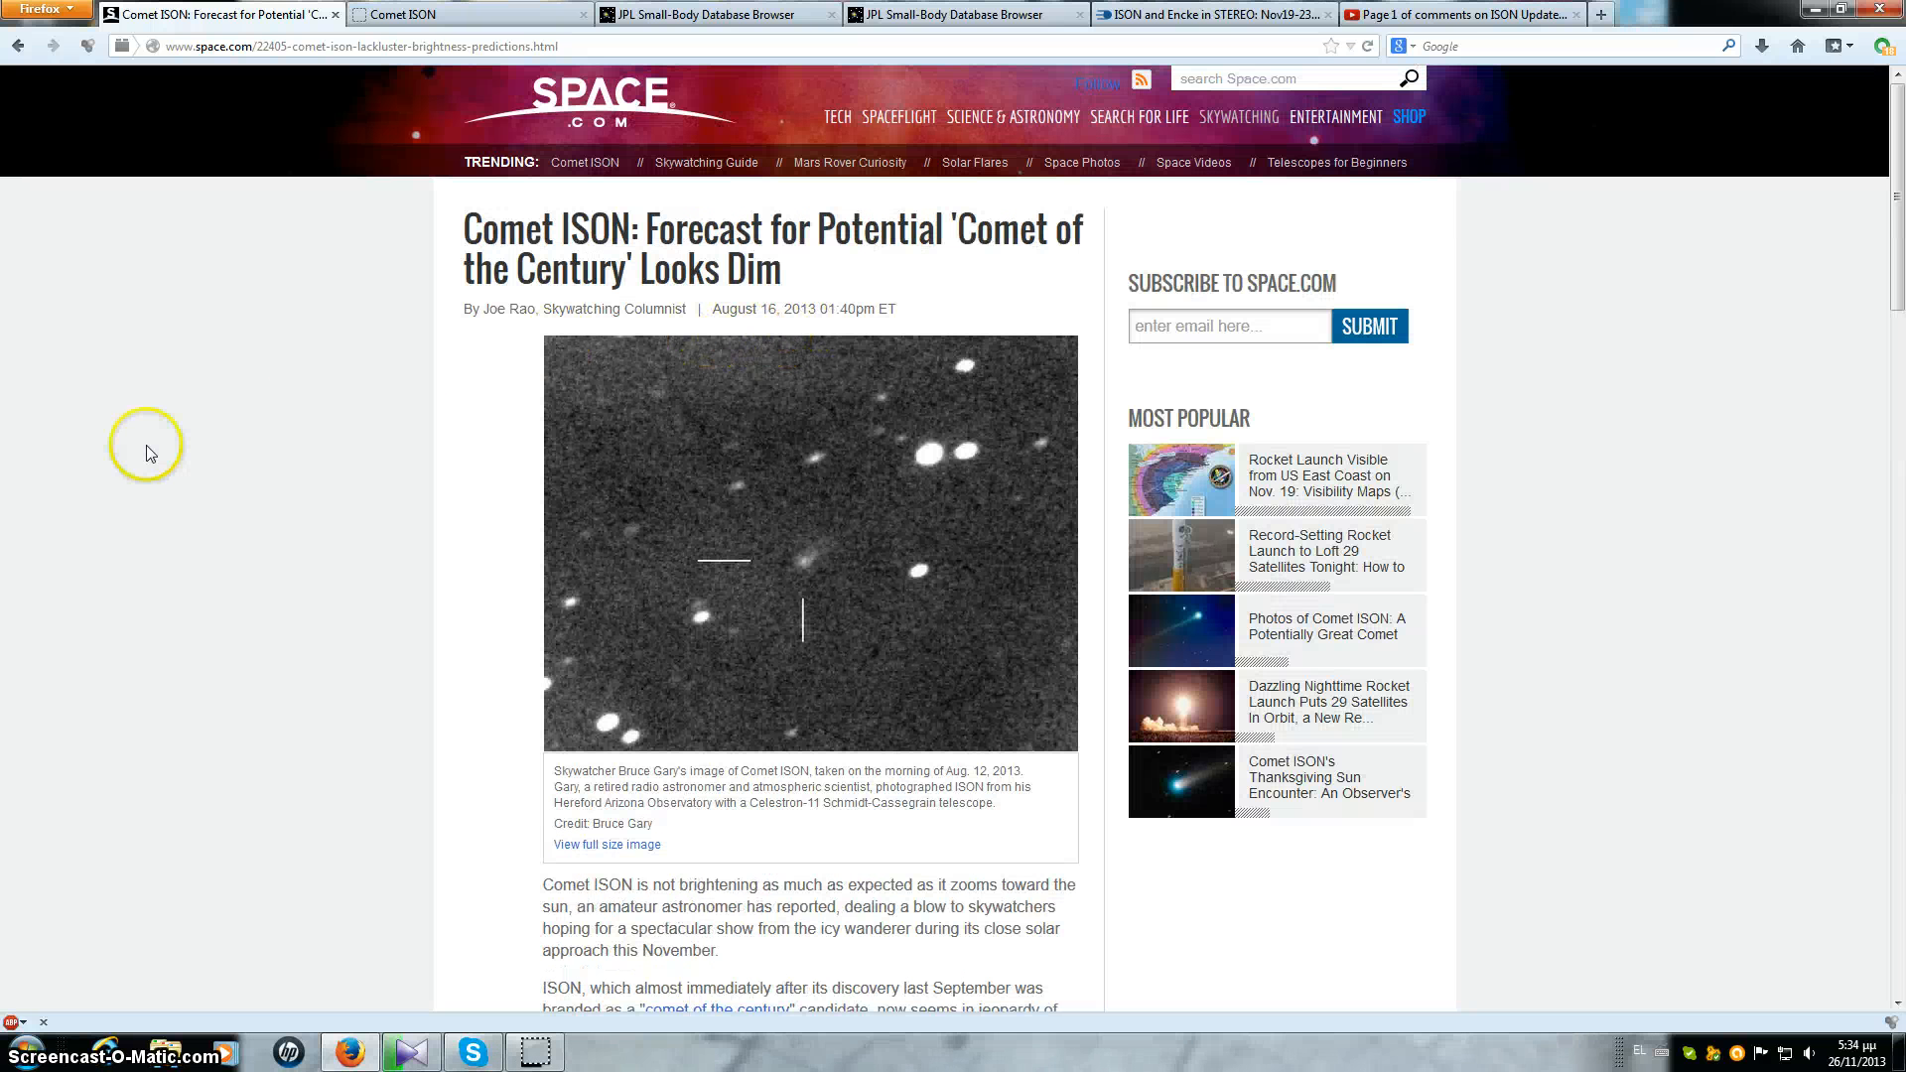
{"action": "mouse_move", "coordinate": [854, 270]}
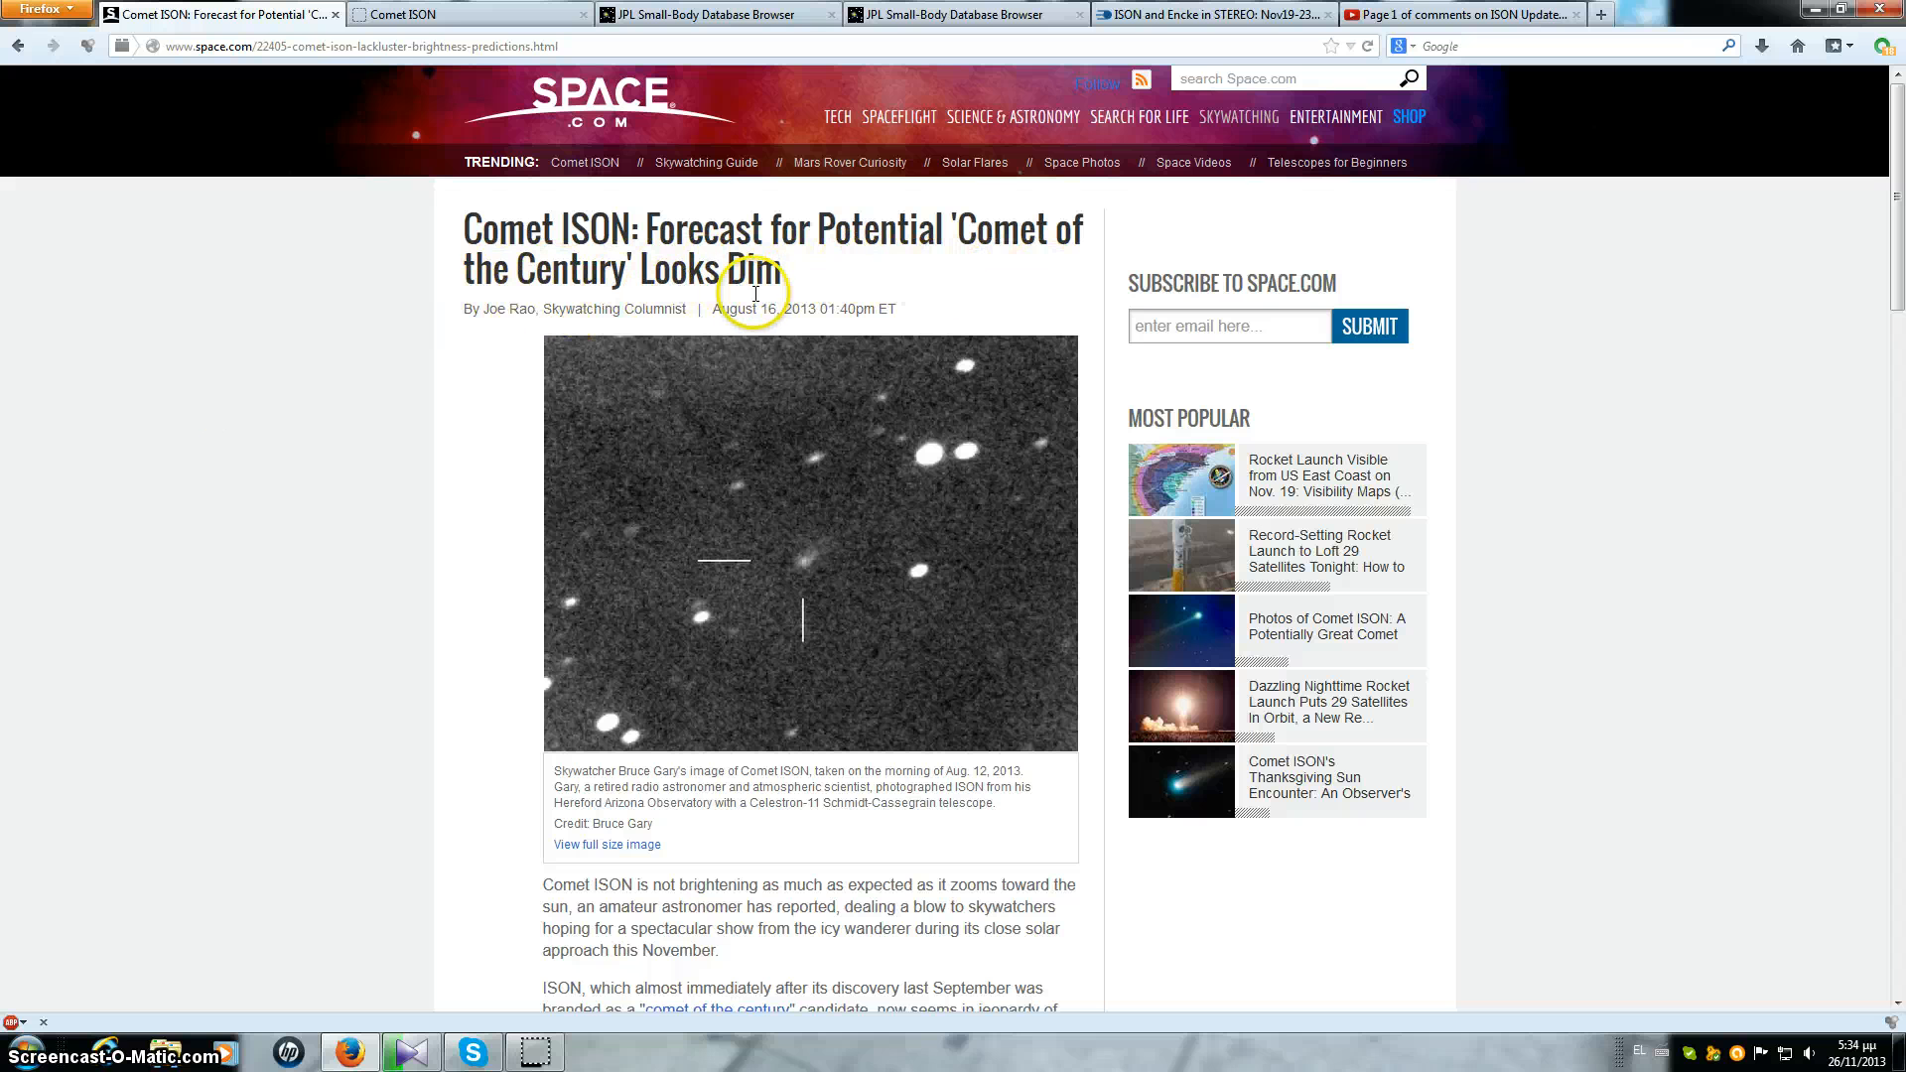
{"action": "scroll", "scroll_direction": "down", "scroll_amount": 3}
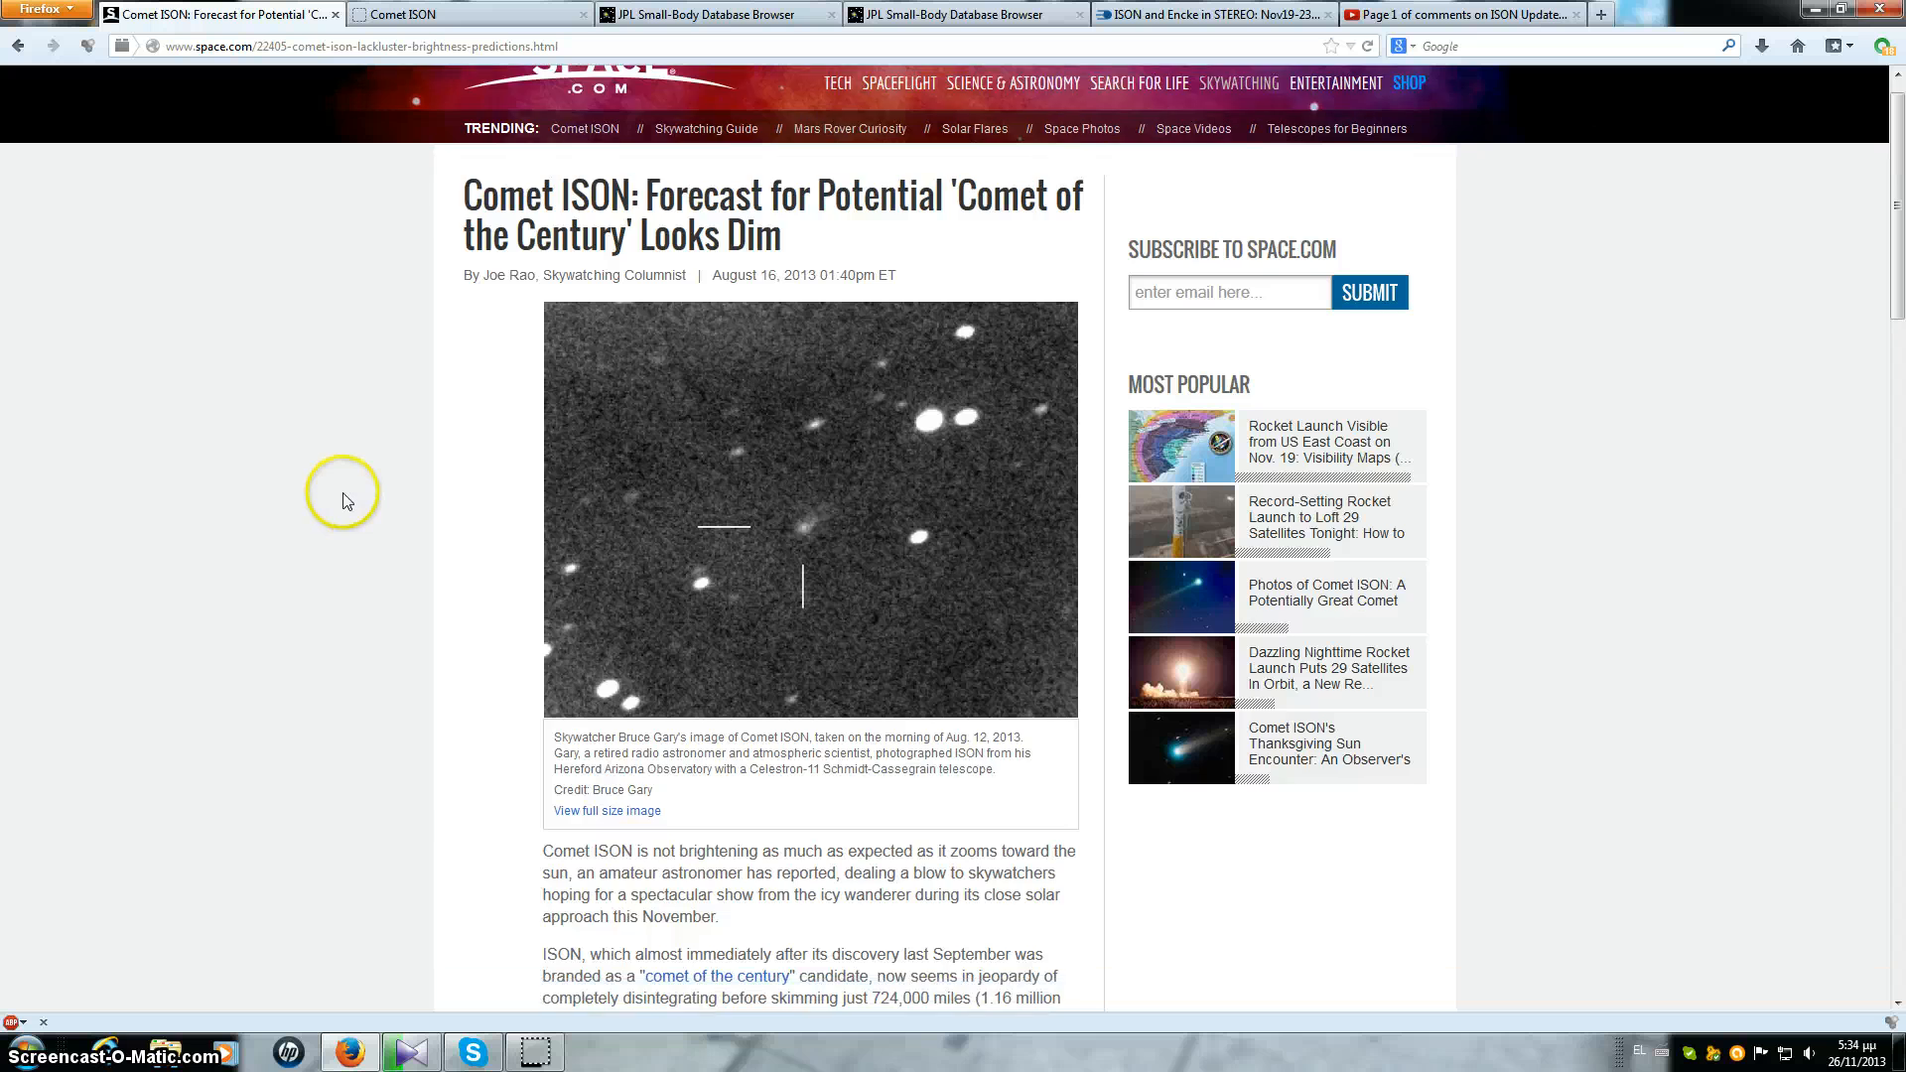
{"action": "scroll", "scroll_direction": "down", "scroll_amount": 3}
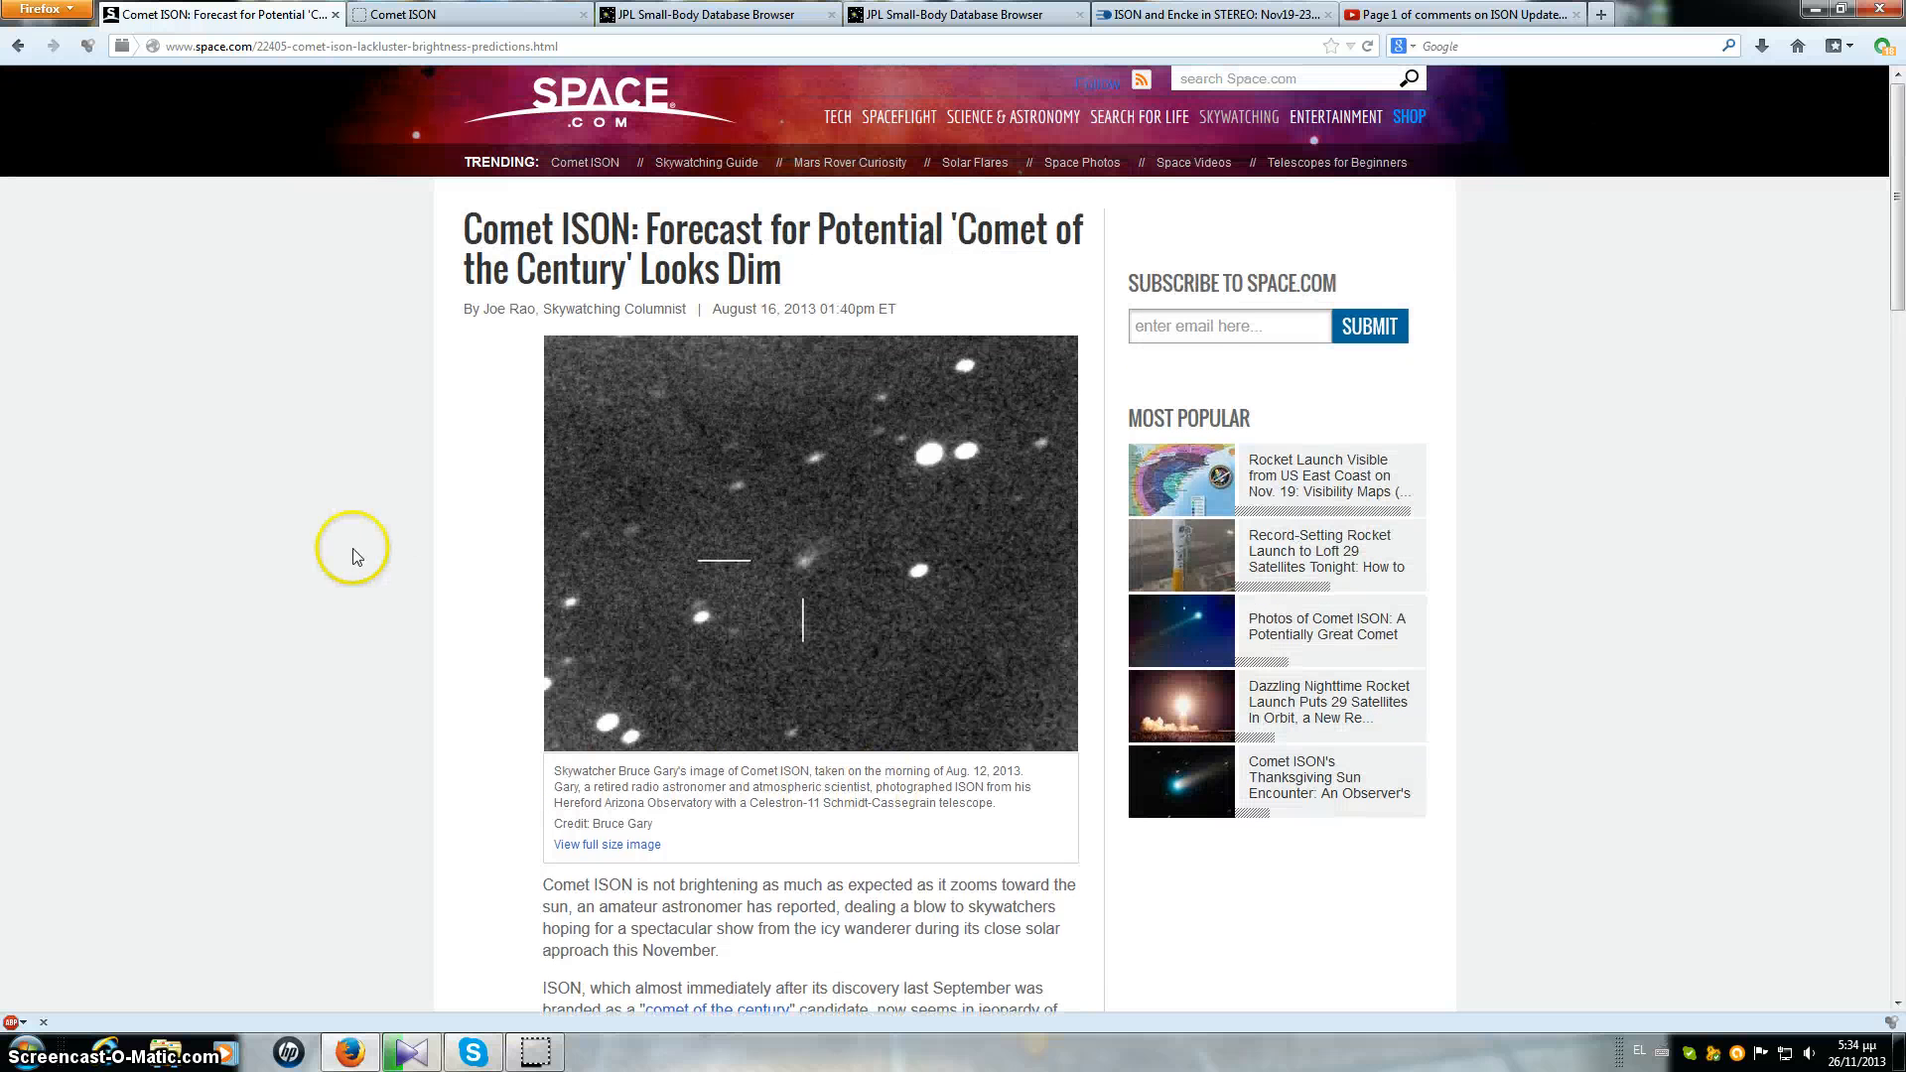
{"action": "mouse_move", "coordinate": [853, 576]}
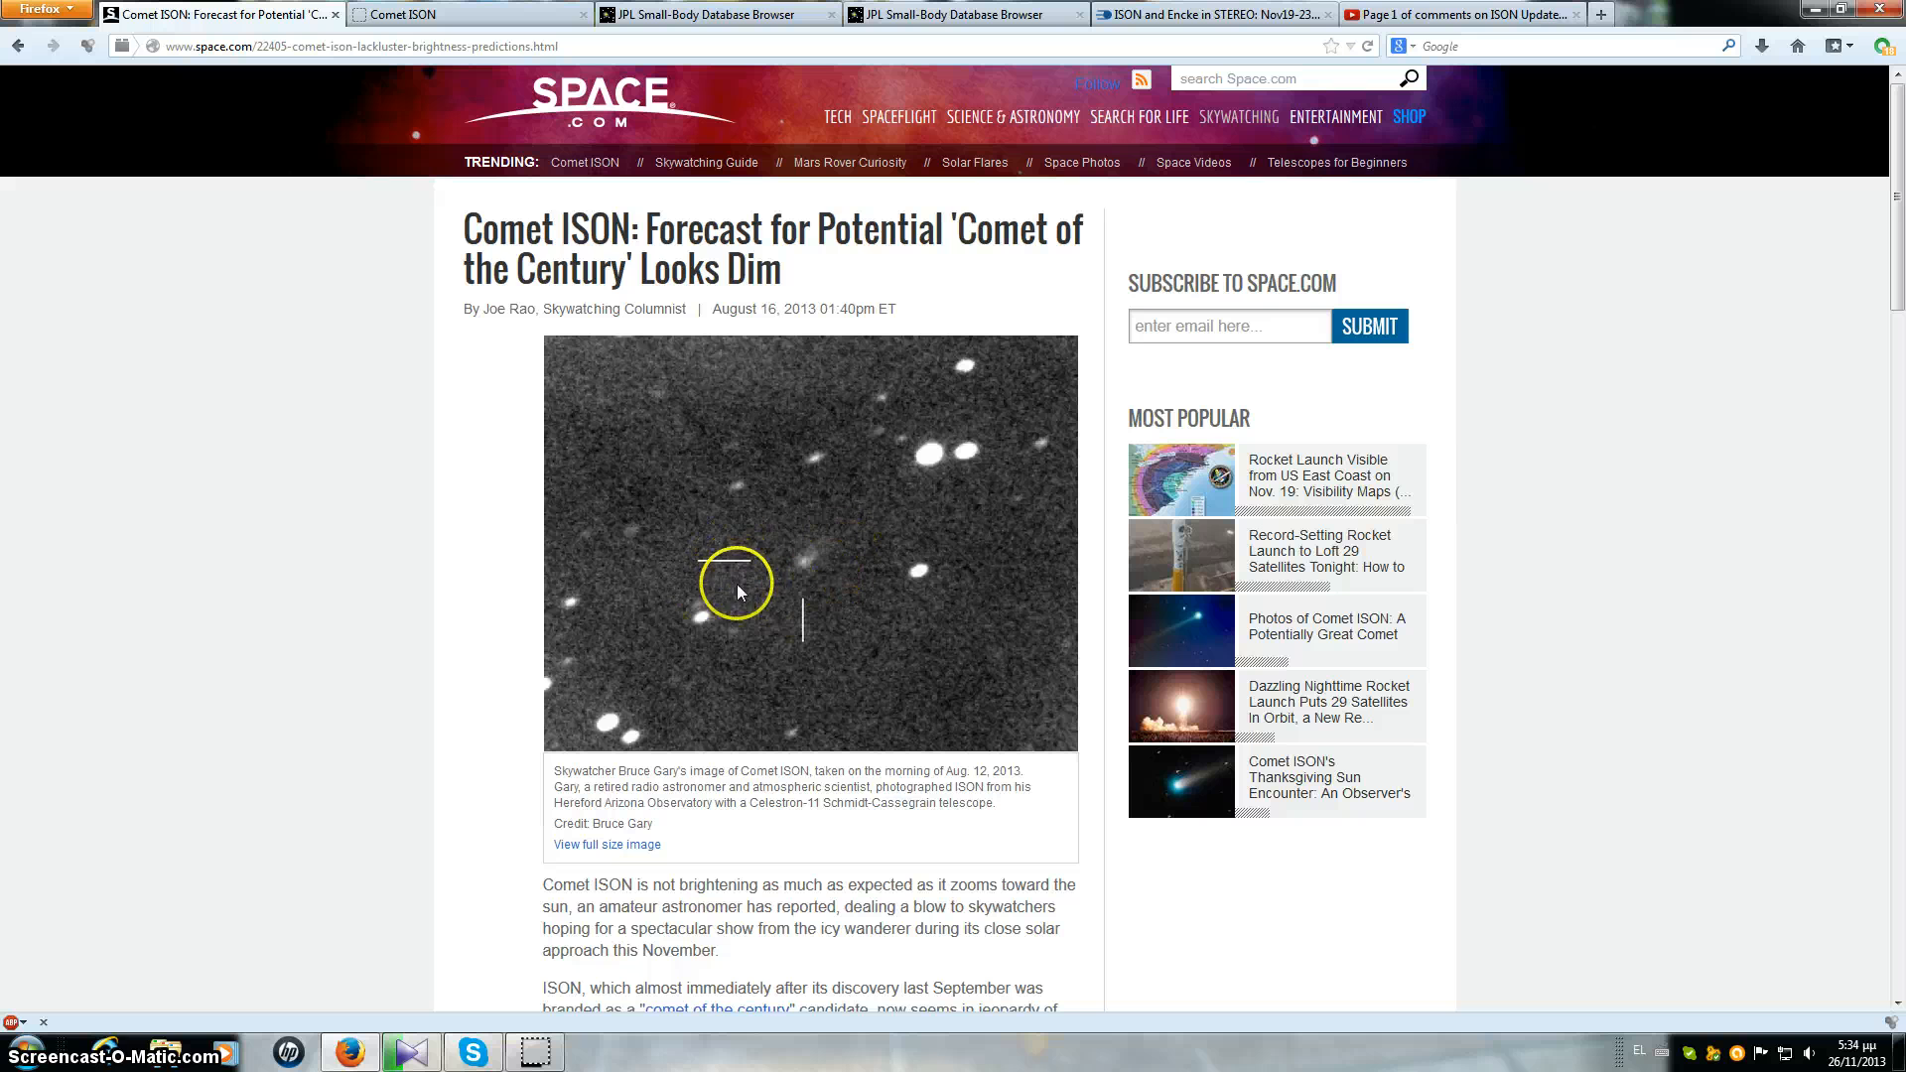
{"action": "scroll", "scroll_direction": "down", "scroll_amount": 3}
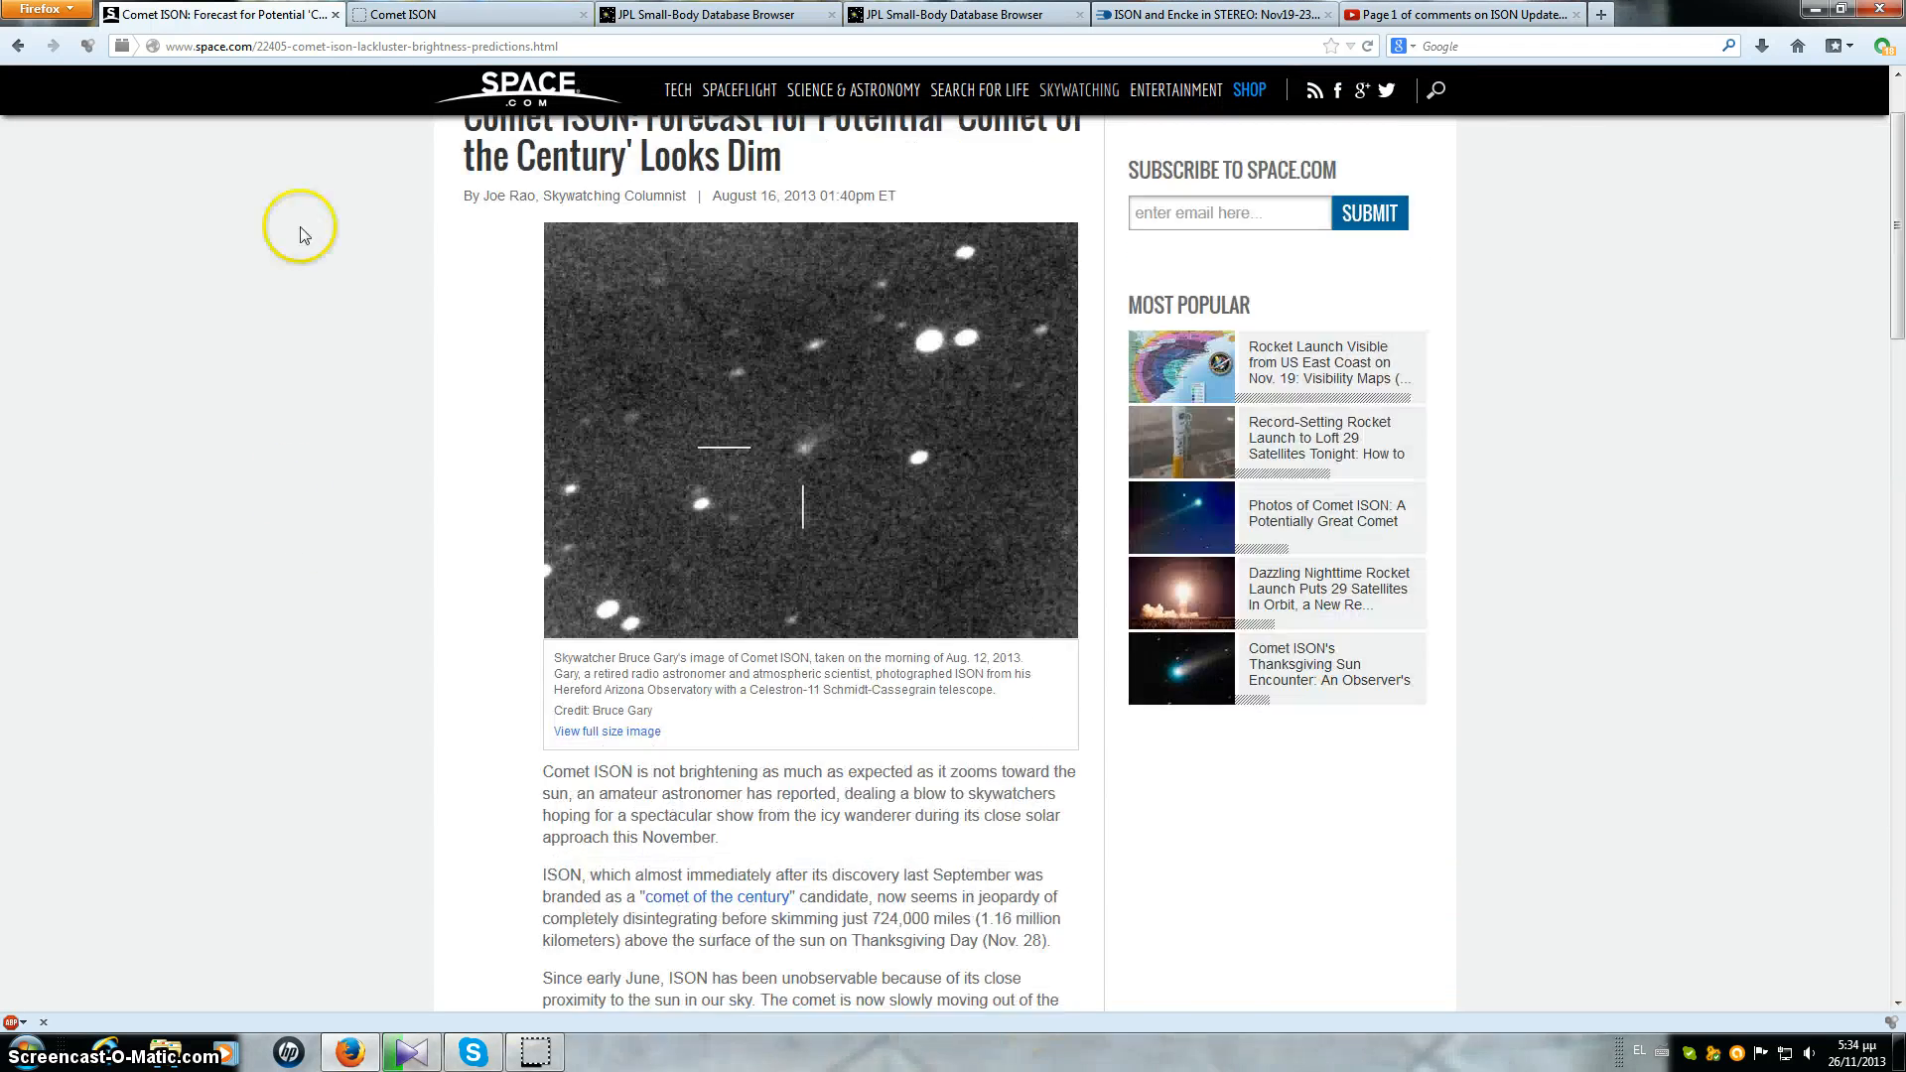
Step: Switch to Bruce Gary's Comet ISON page at the magnitude-versus-date plot
{"action": "left_click", "coordinate": [433, 12]}
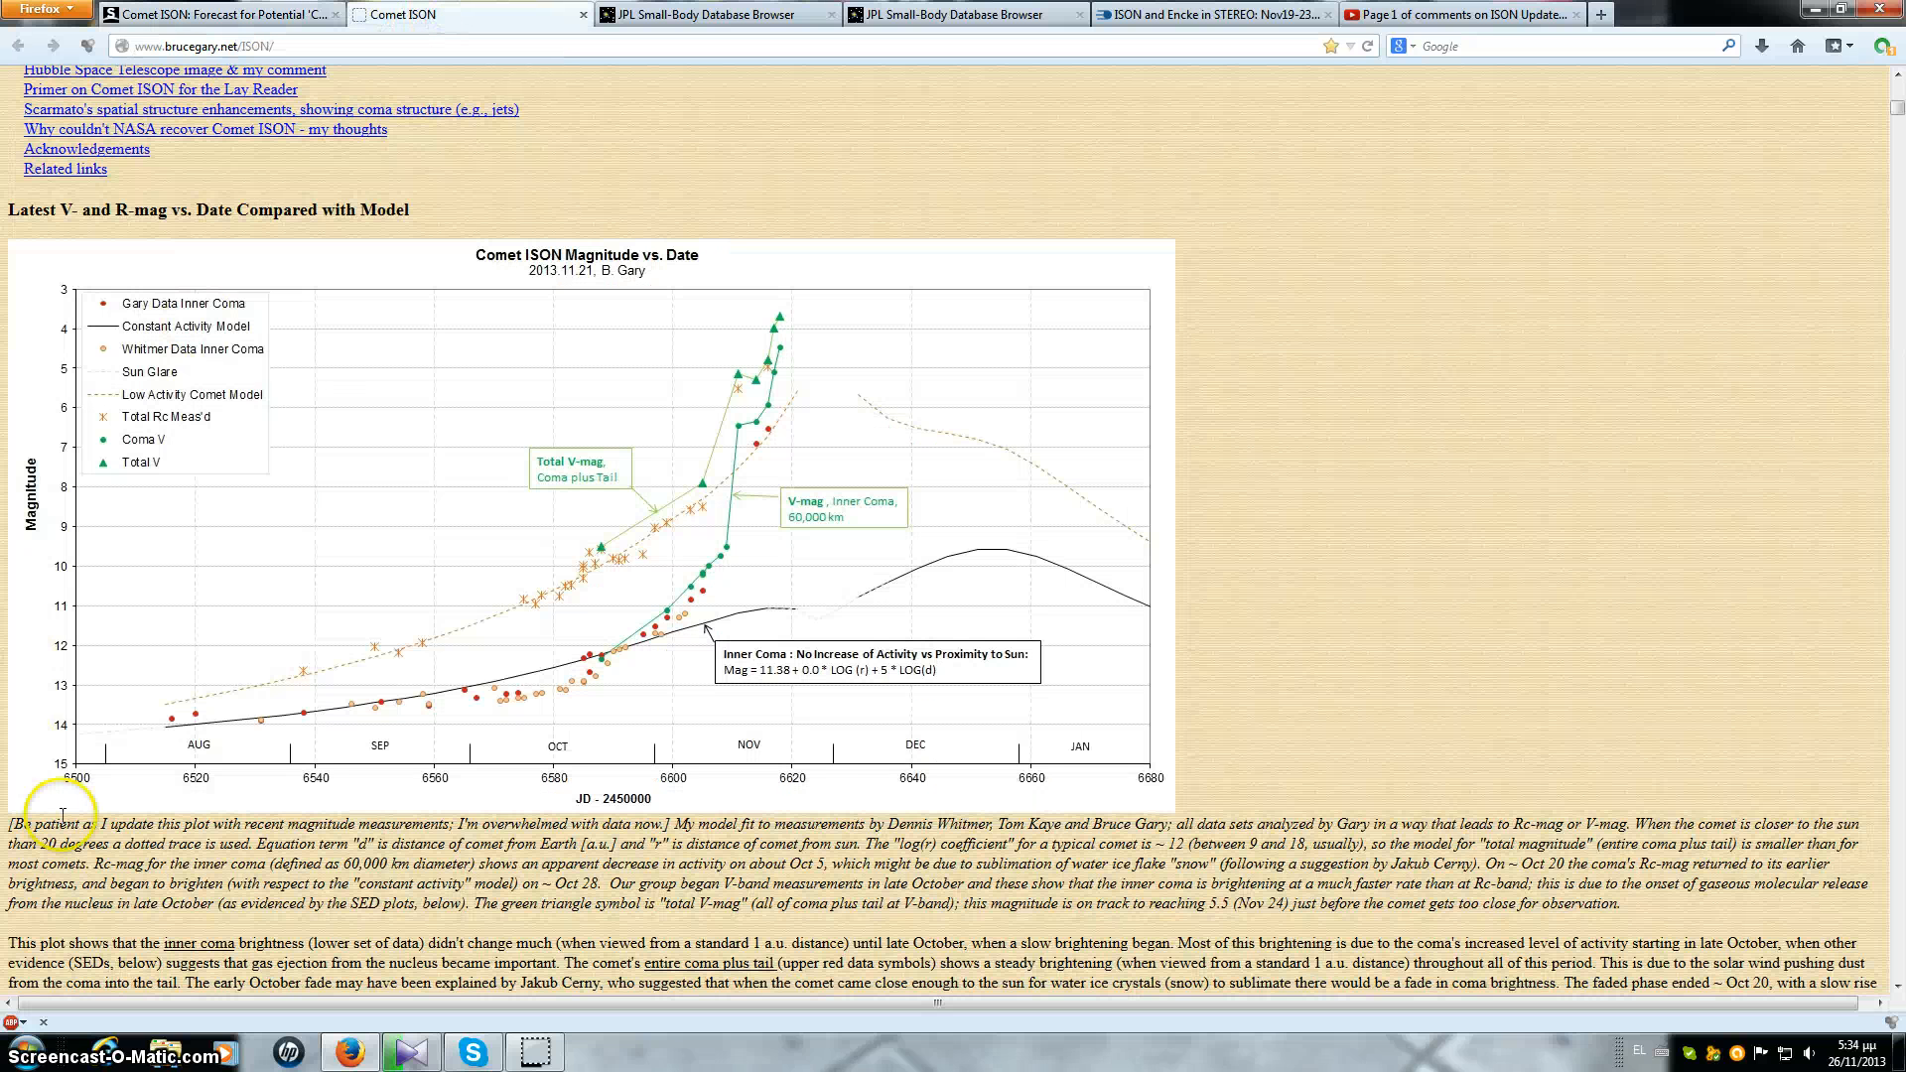
{"action": "mouse_move", "coordinate": [338, 715]}
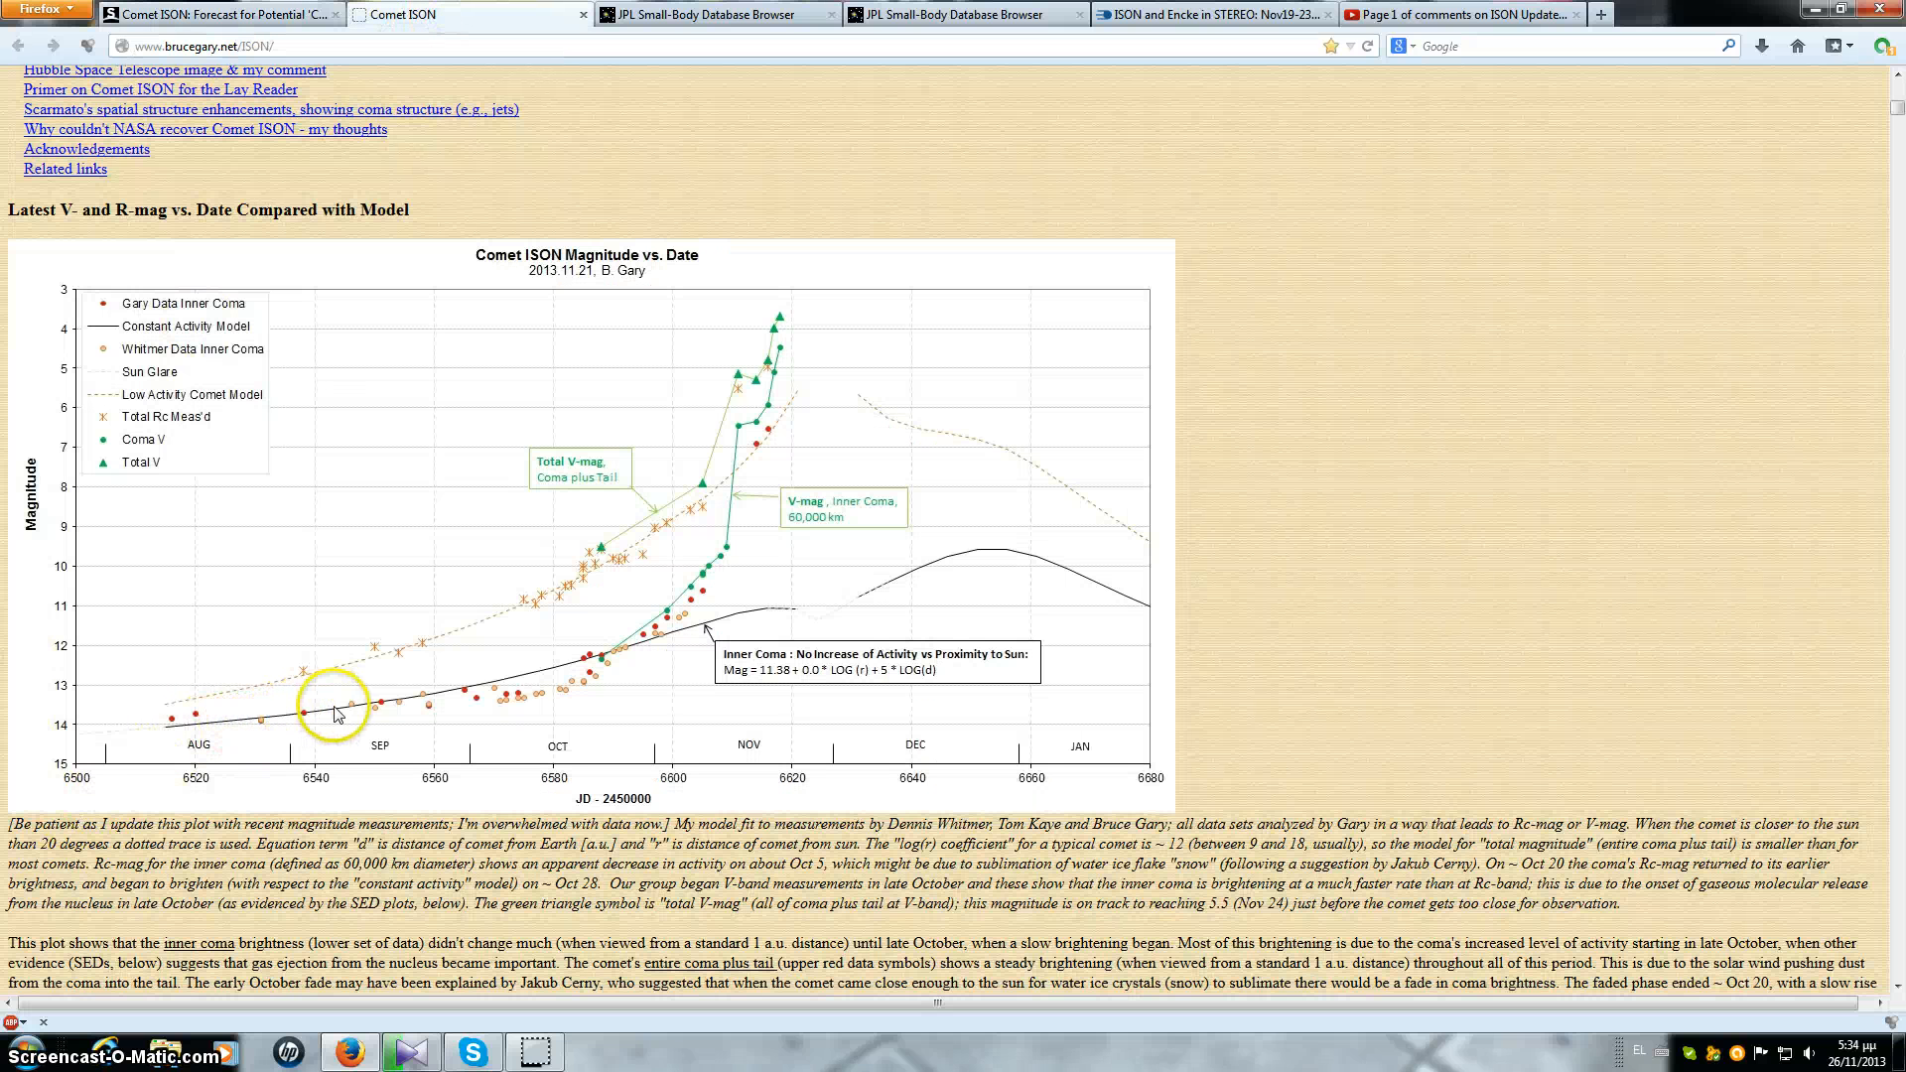
{"action": "mouse_move", "coordinate": [483, 704]}
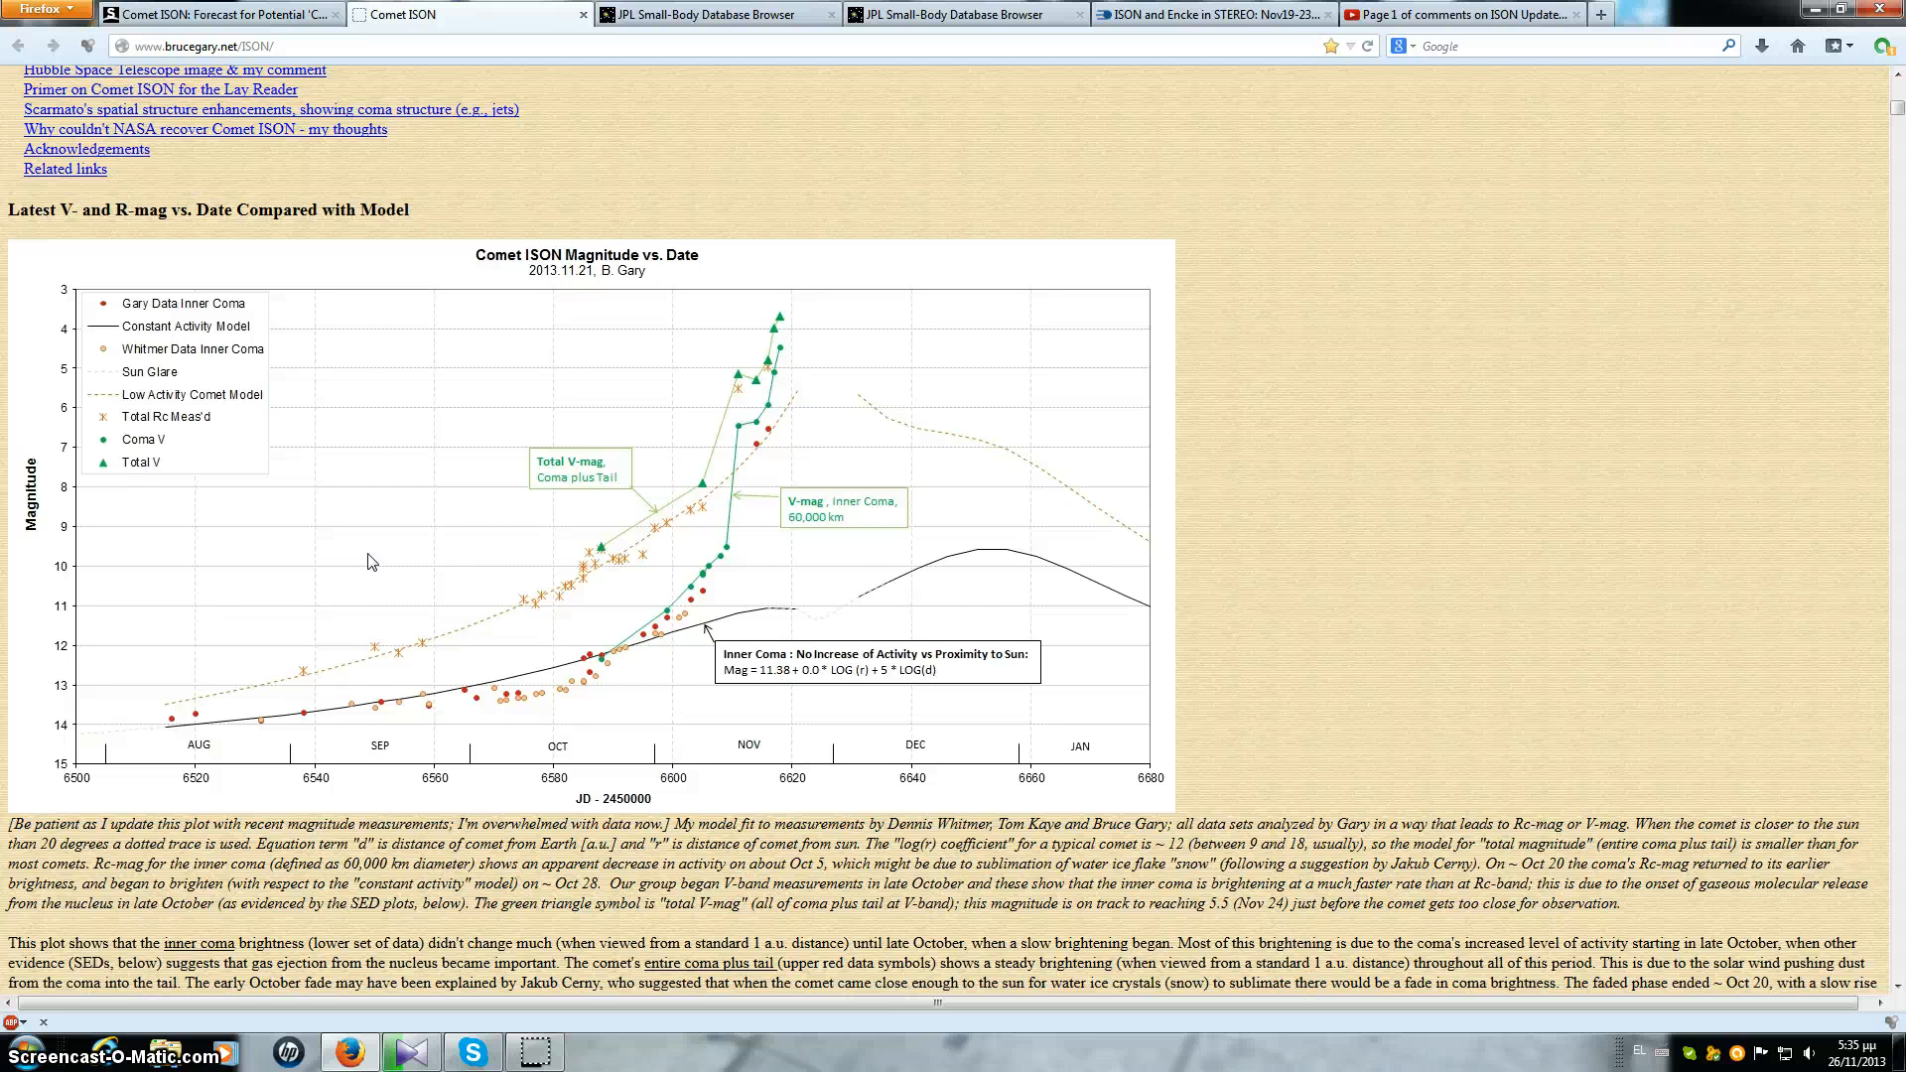
{"action": "left_click", "coordinate": [452, 698]}
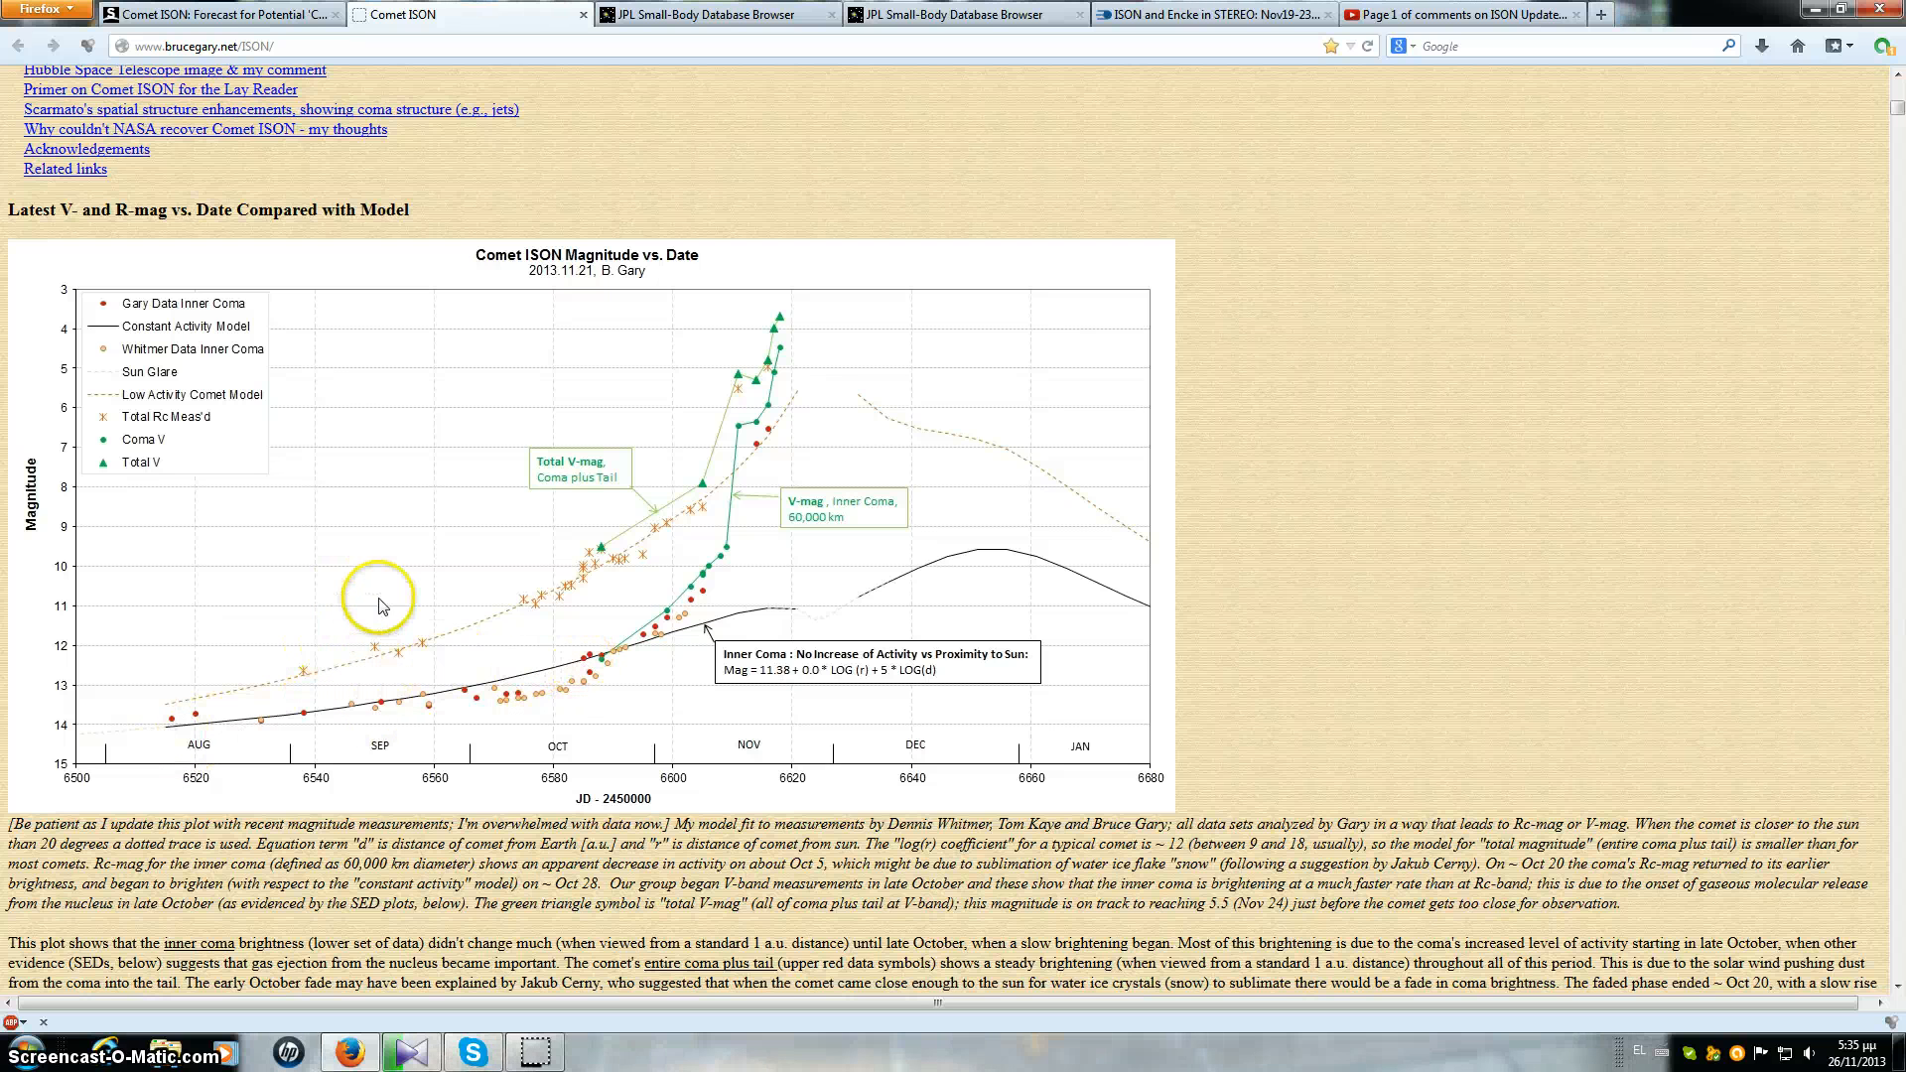
{"action": "mouse_move", "coordinate": [385, 586]}
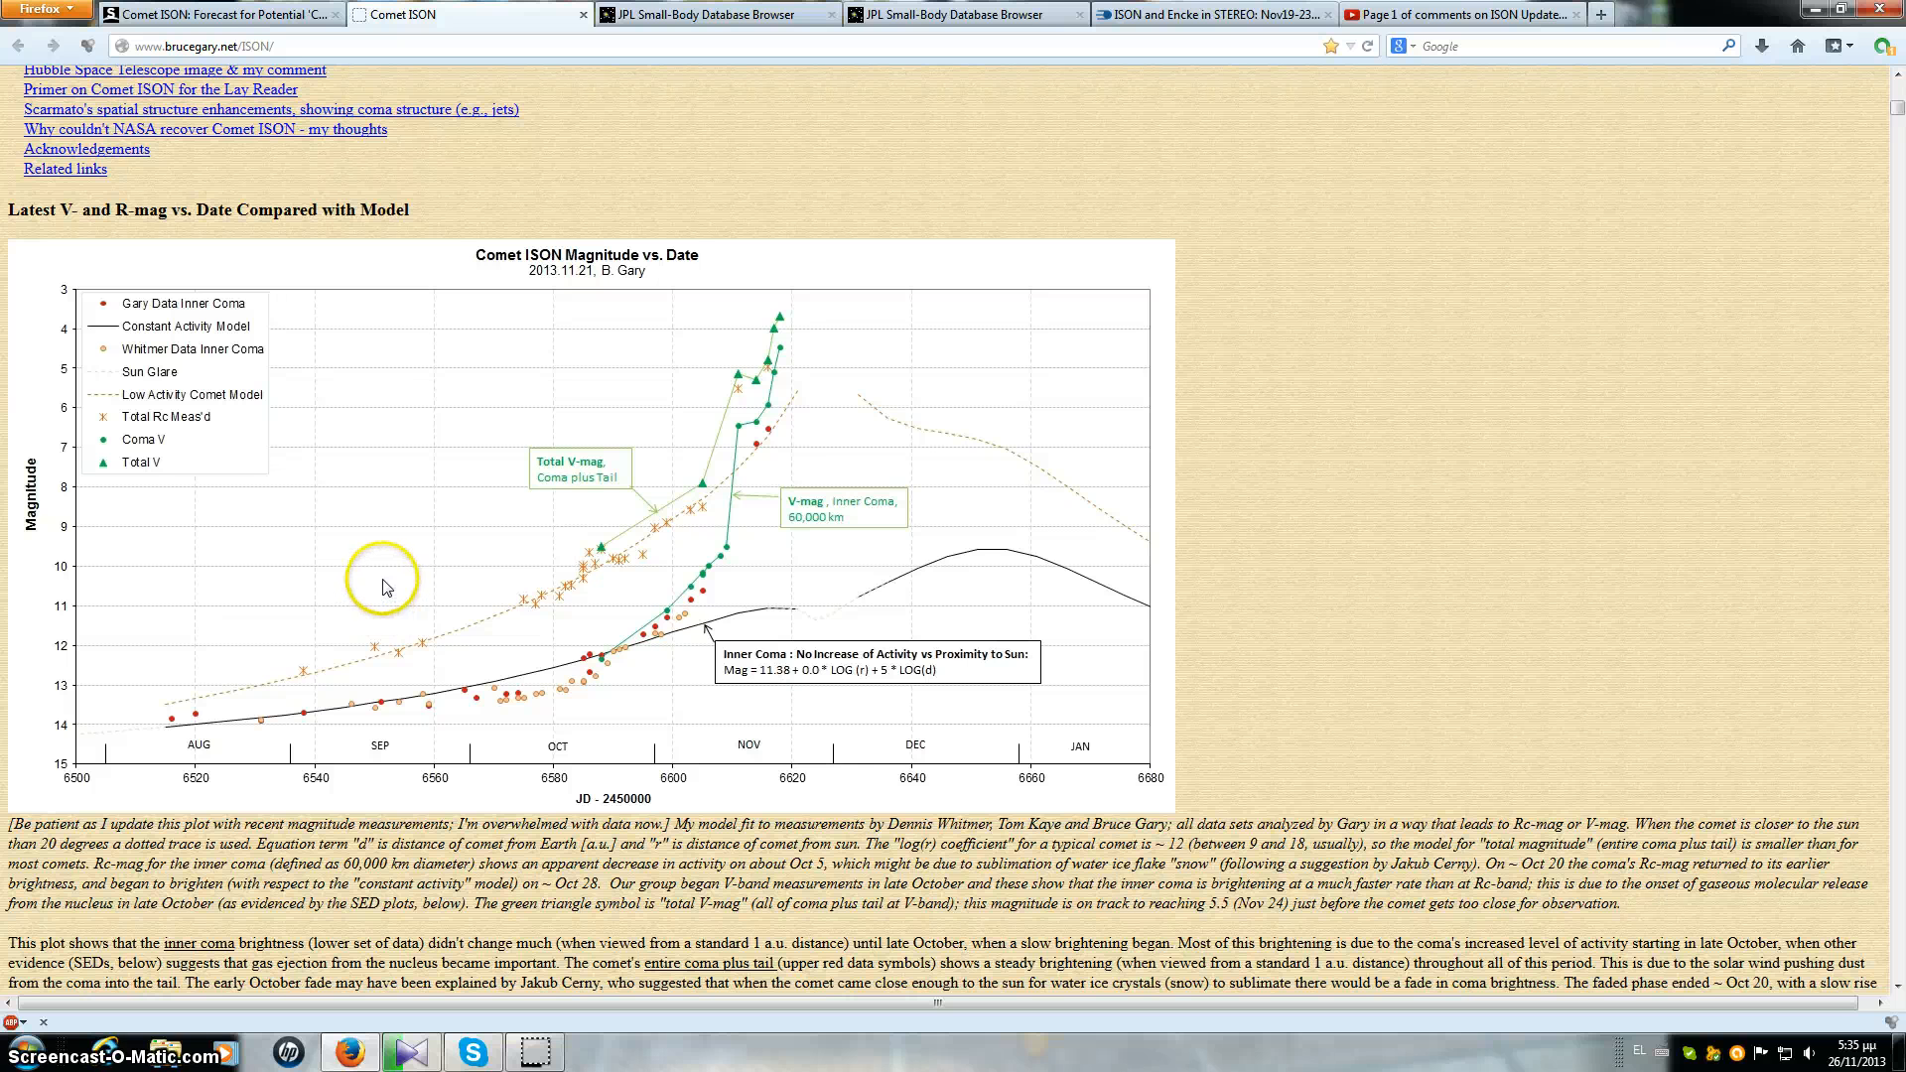
{"action": "mouse_move", "coordinate": [386, 573]}
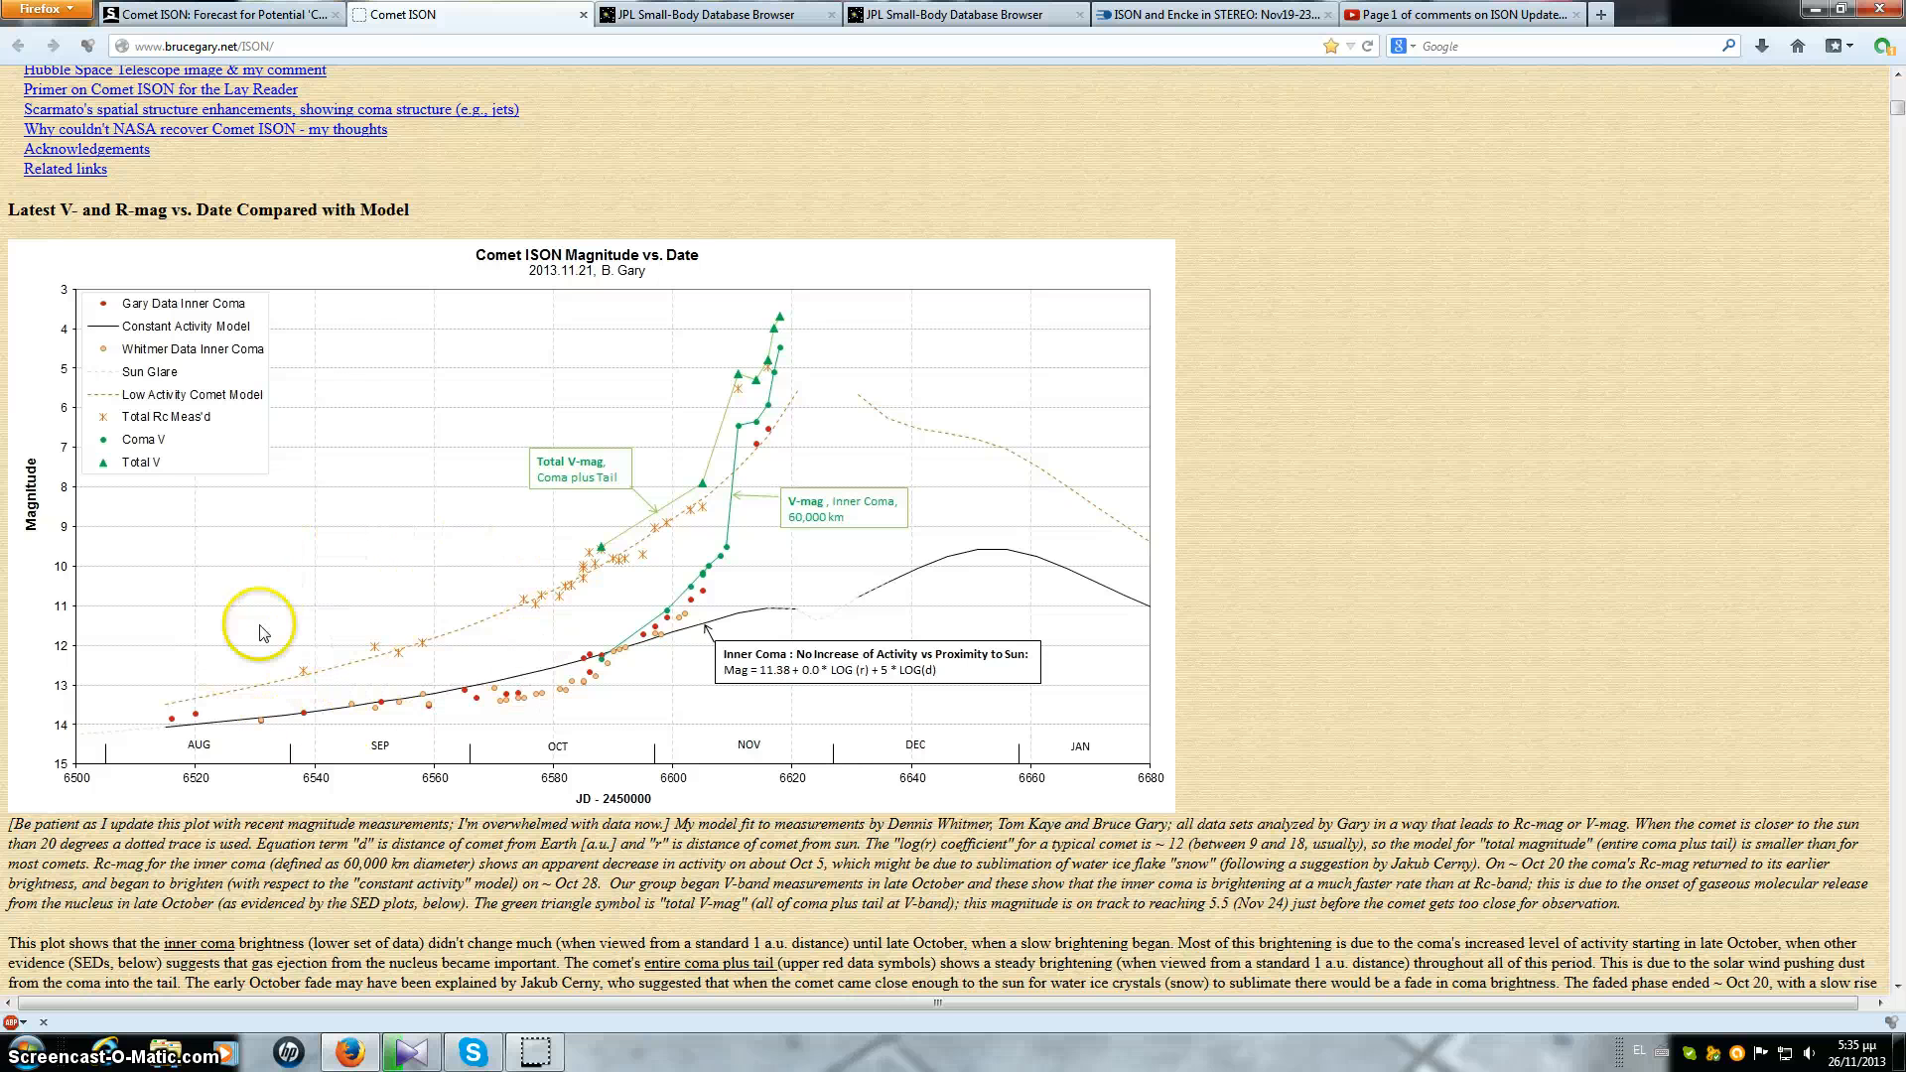
{"action": "mouse_move", "coordinate": [282, 585]}
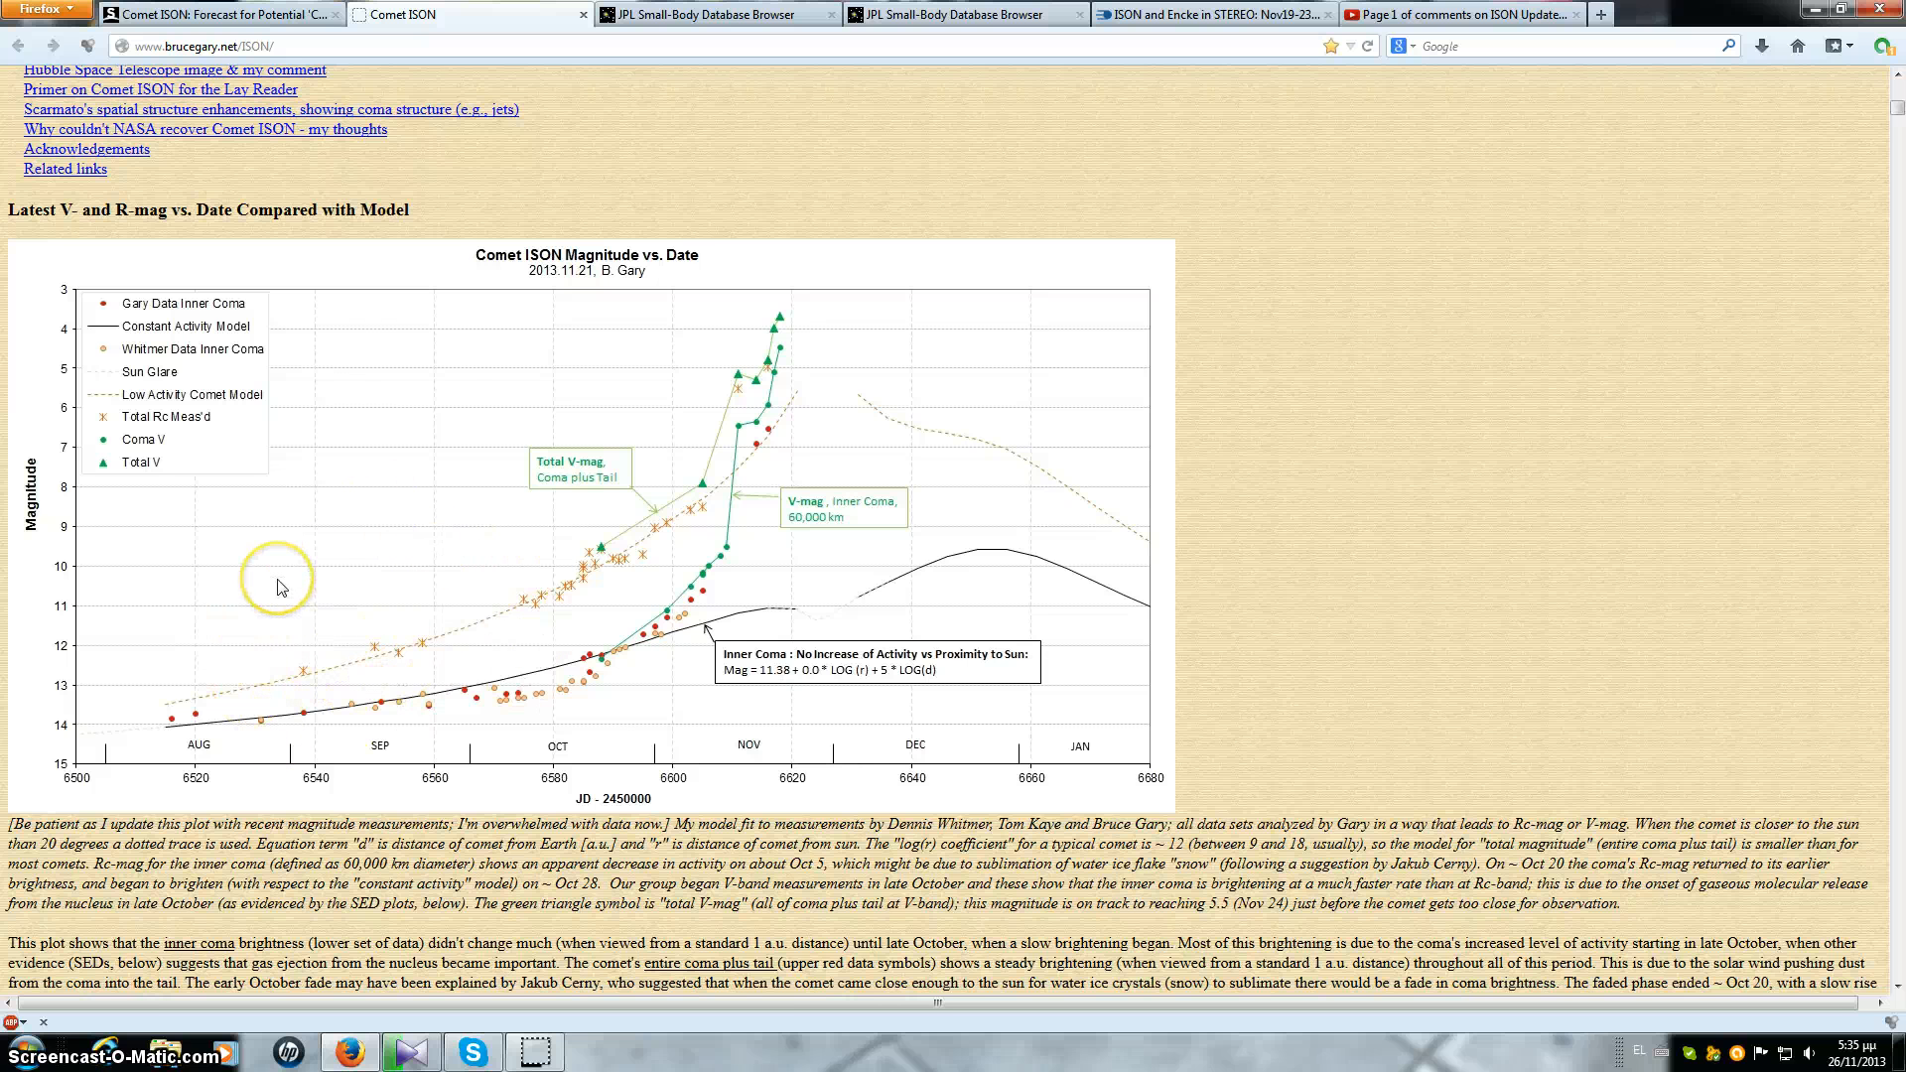
{"action": "mouse_move", "coordinate": [350, 536]}
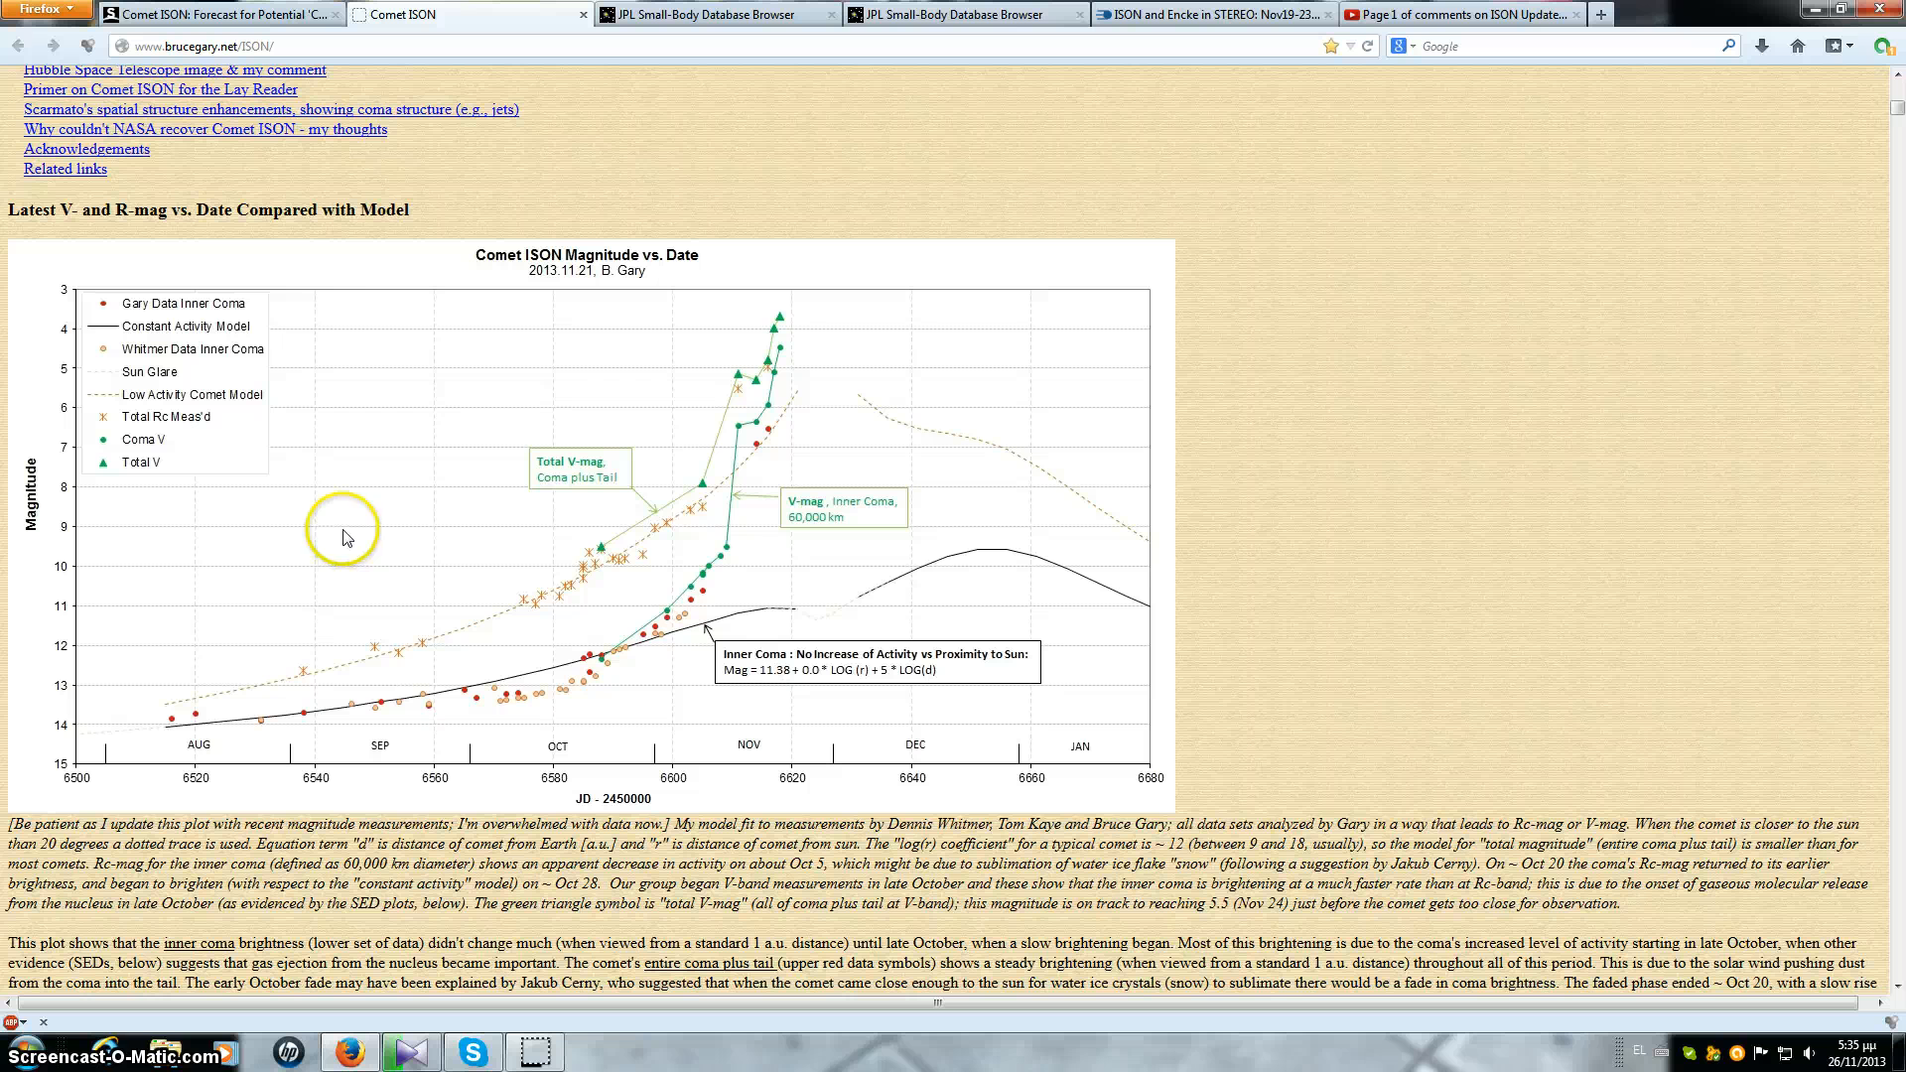
{"action": "mouse_move", "coordinate": [383, 506]}
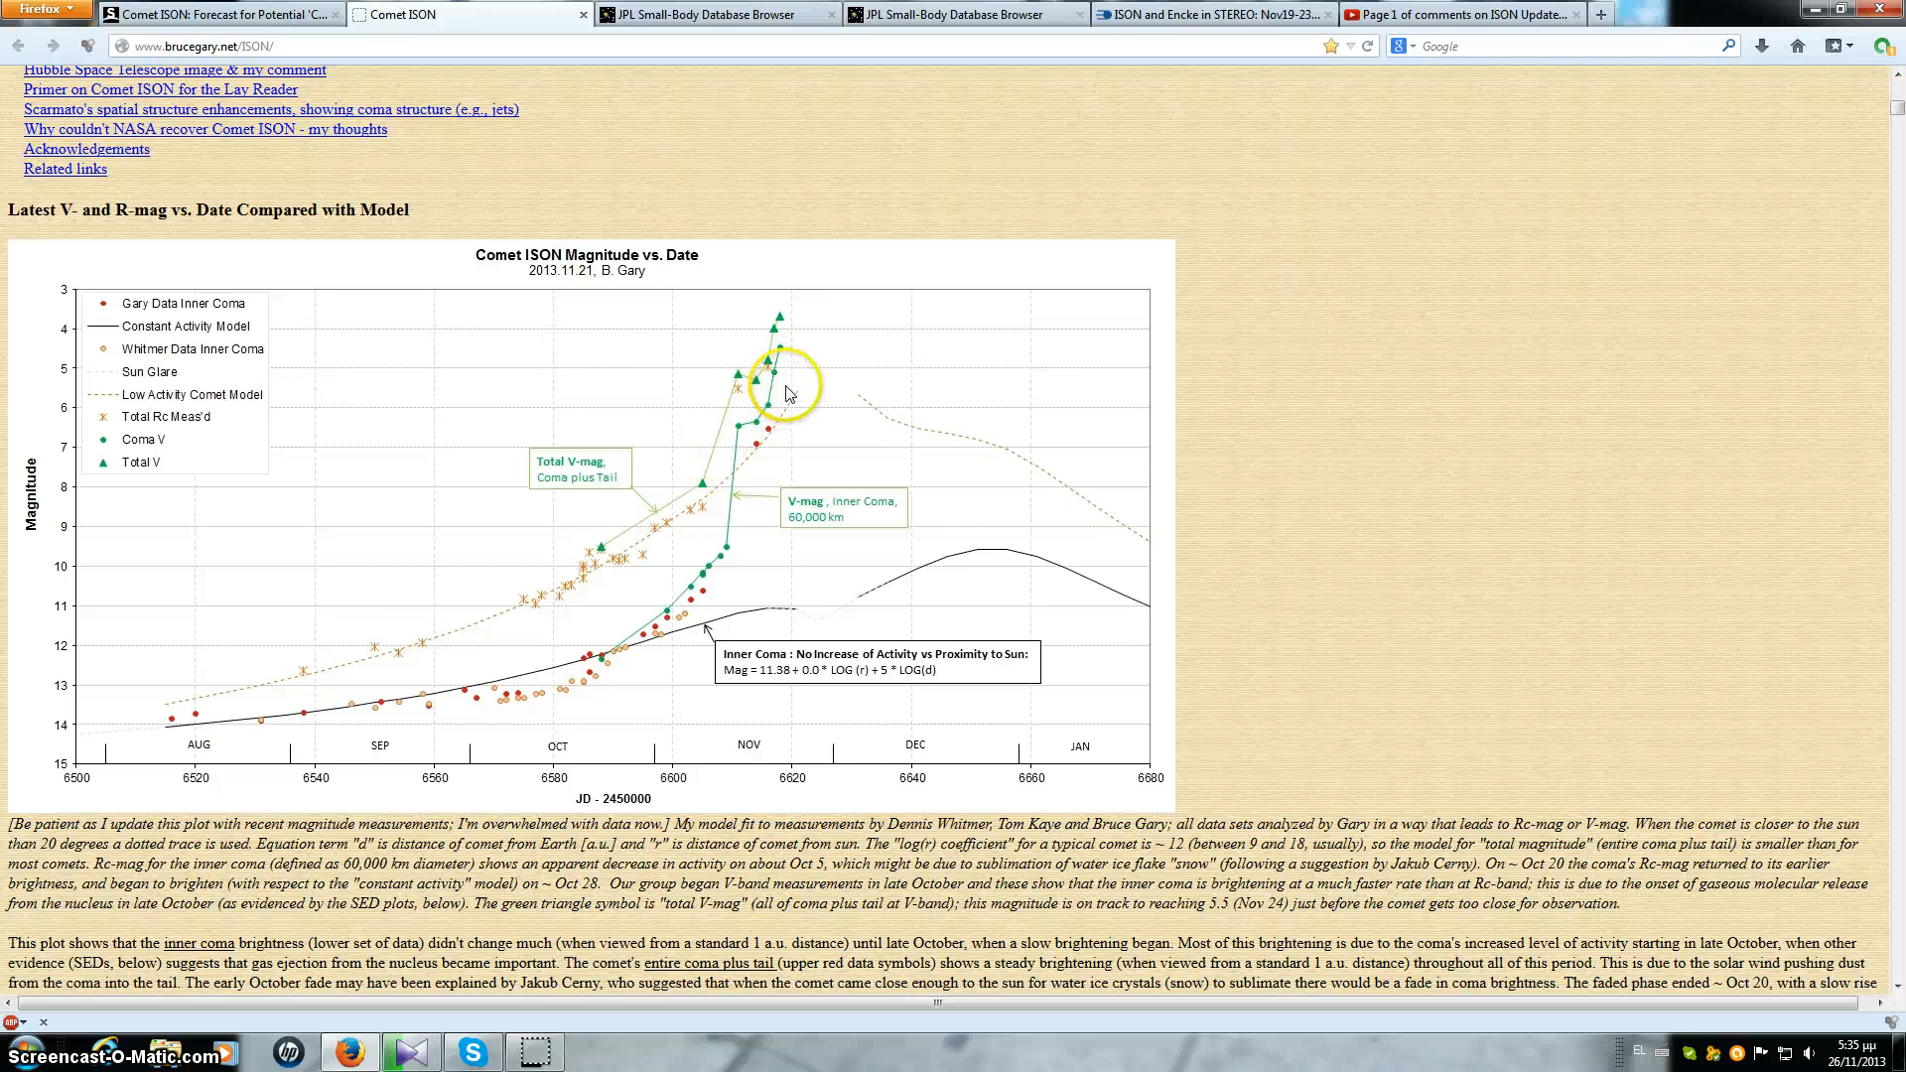
Step: Scroll through the magnitude table and spectral plots, then back to the page top
{"action": "scroll", "scroll_direction": "down", "scroll_amount": 3}
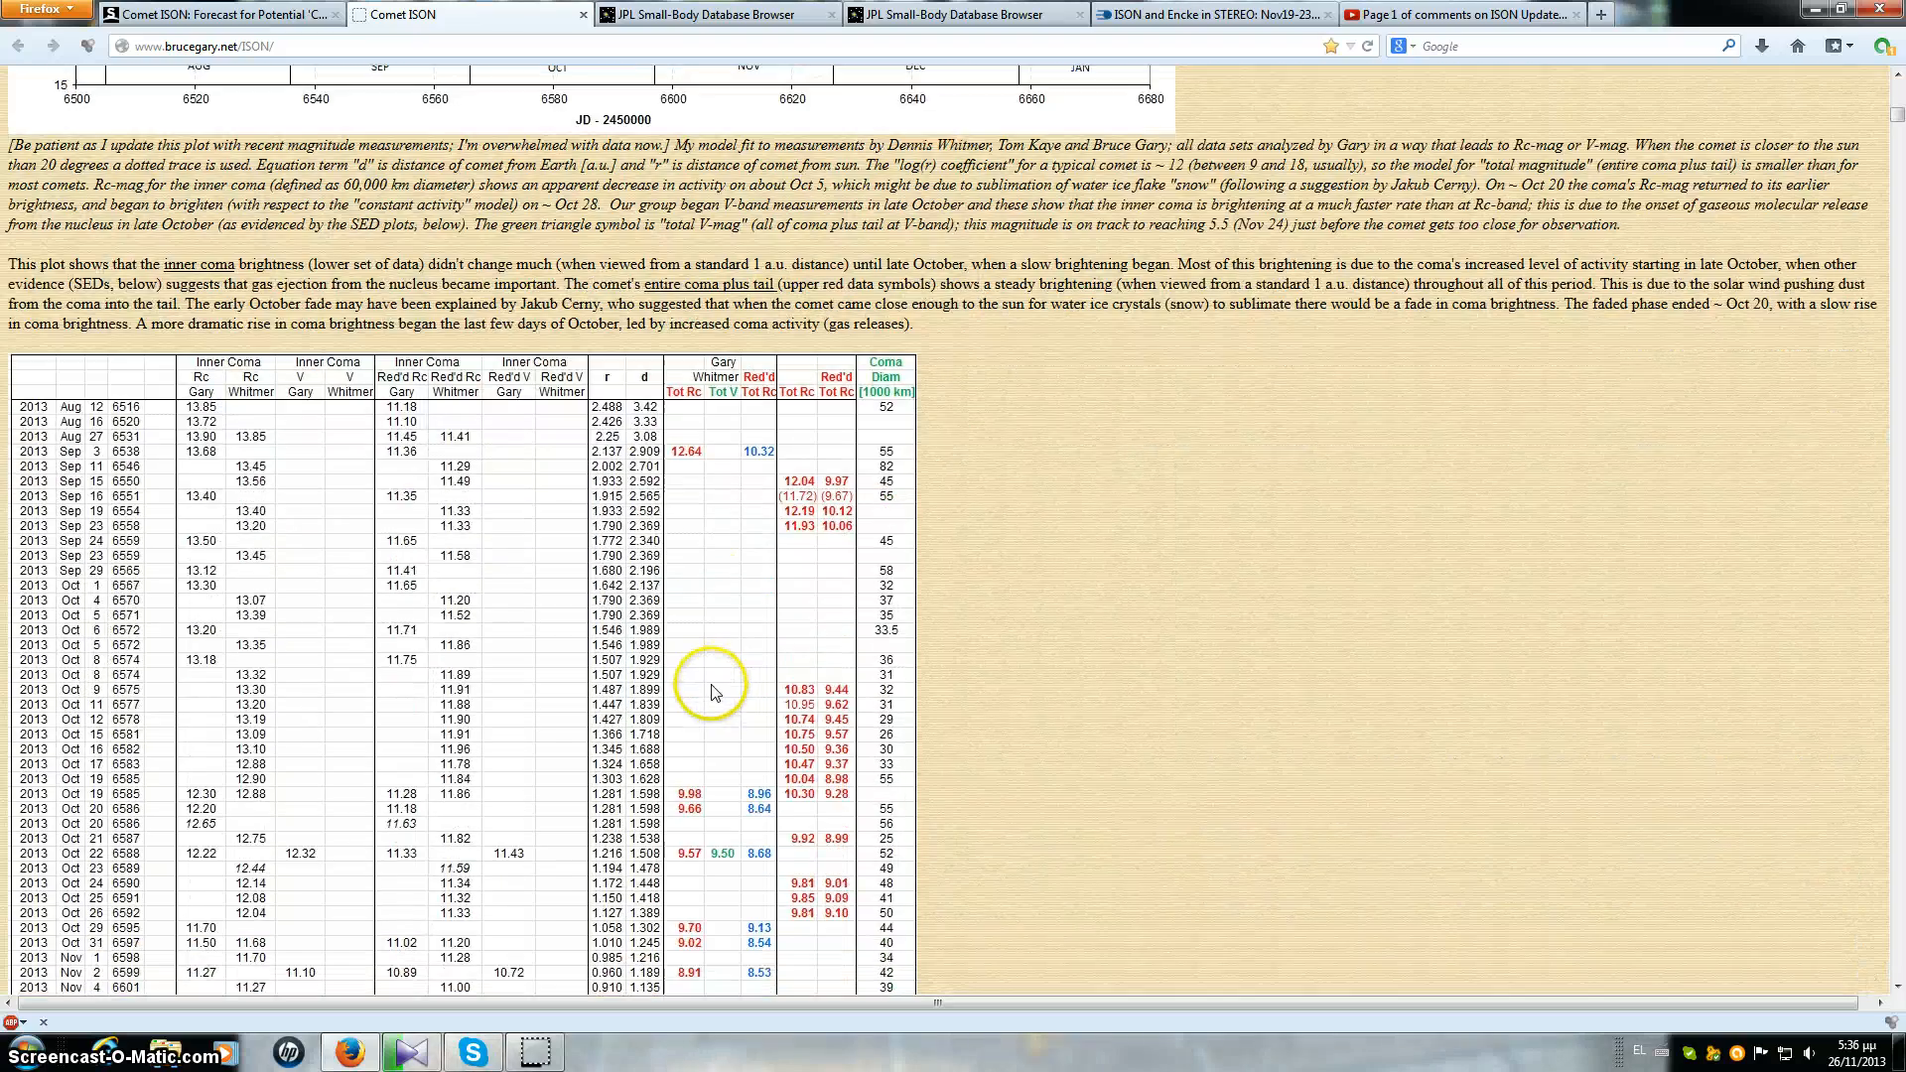
{"action": "scroll", "scroll_direction": "down", "scroll_amount": 3}
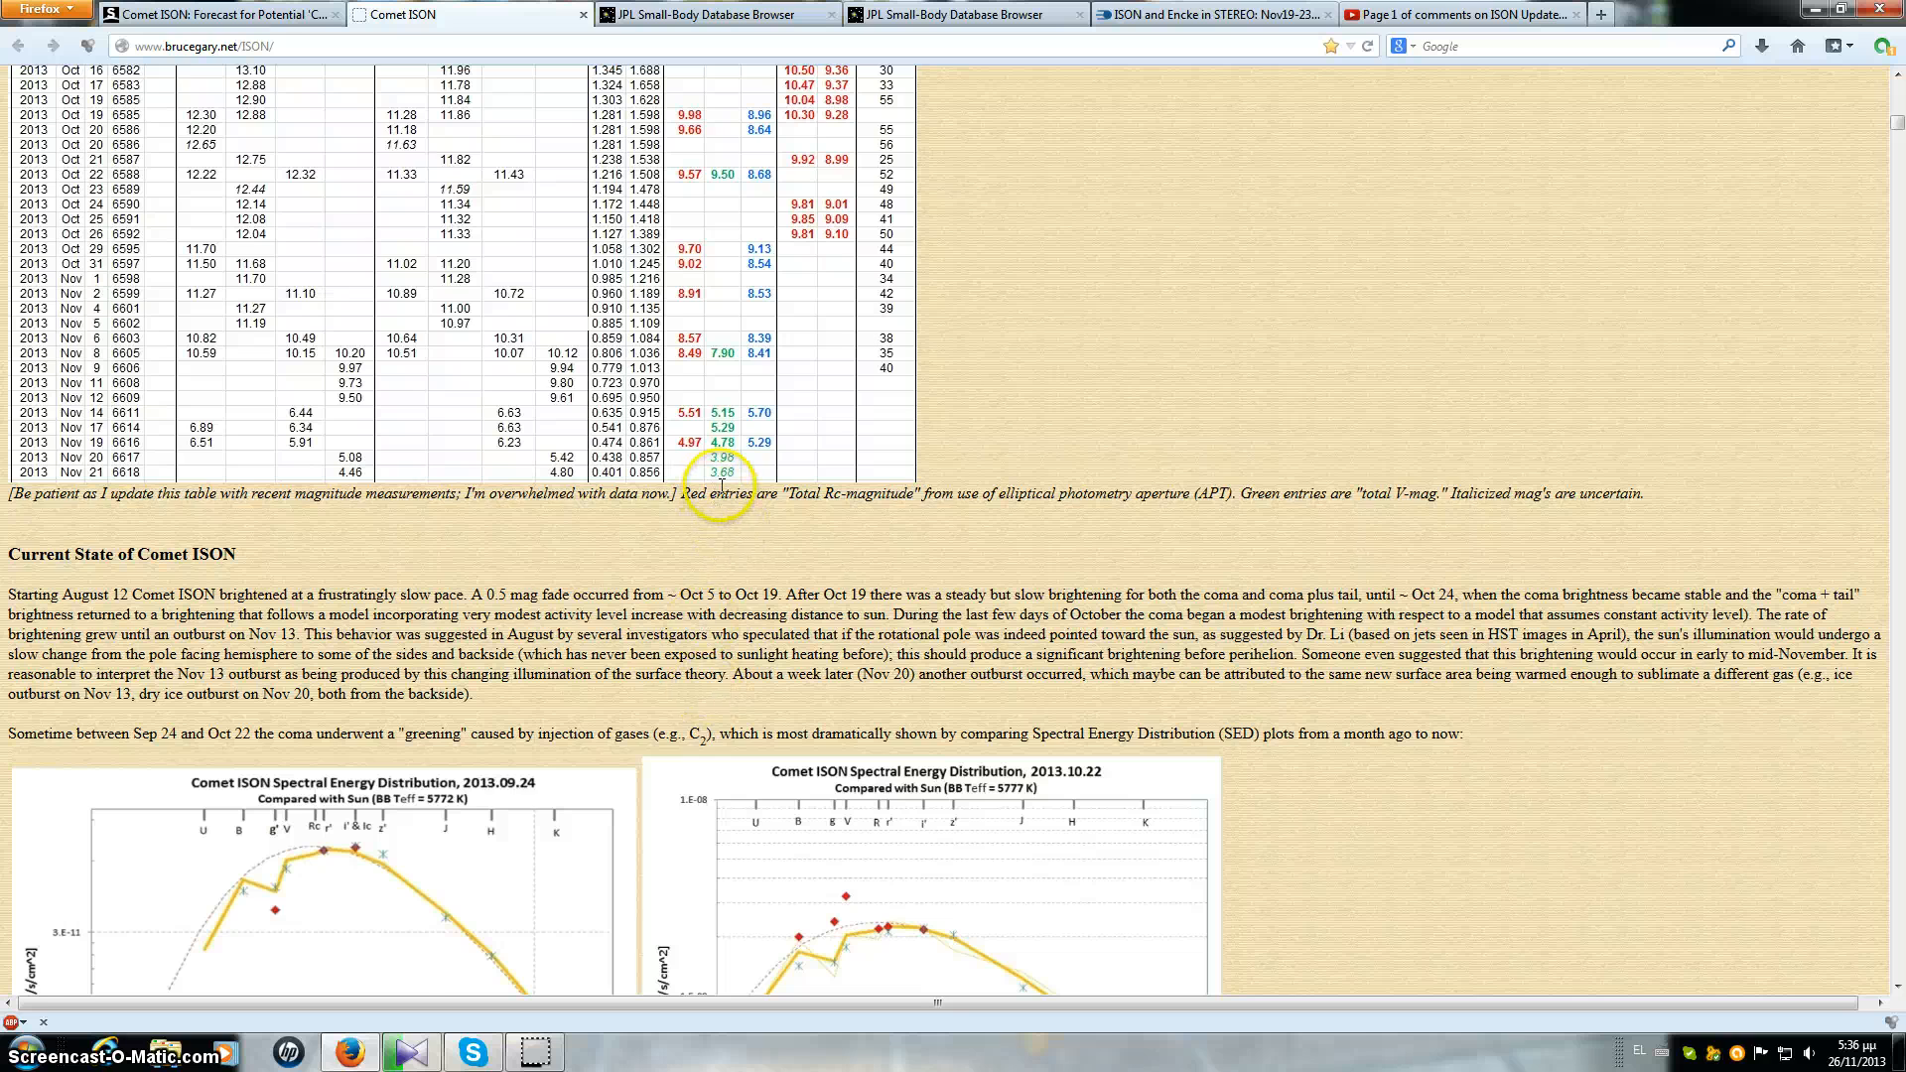
{"action": "scroll", "scroll_direction": "up", "scroll_amount": 3}
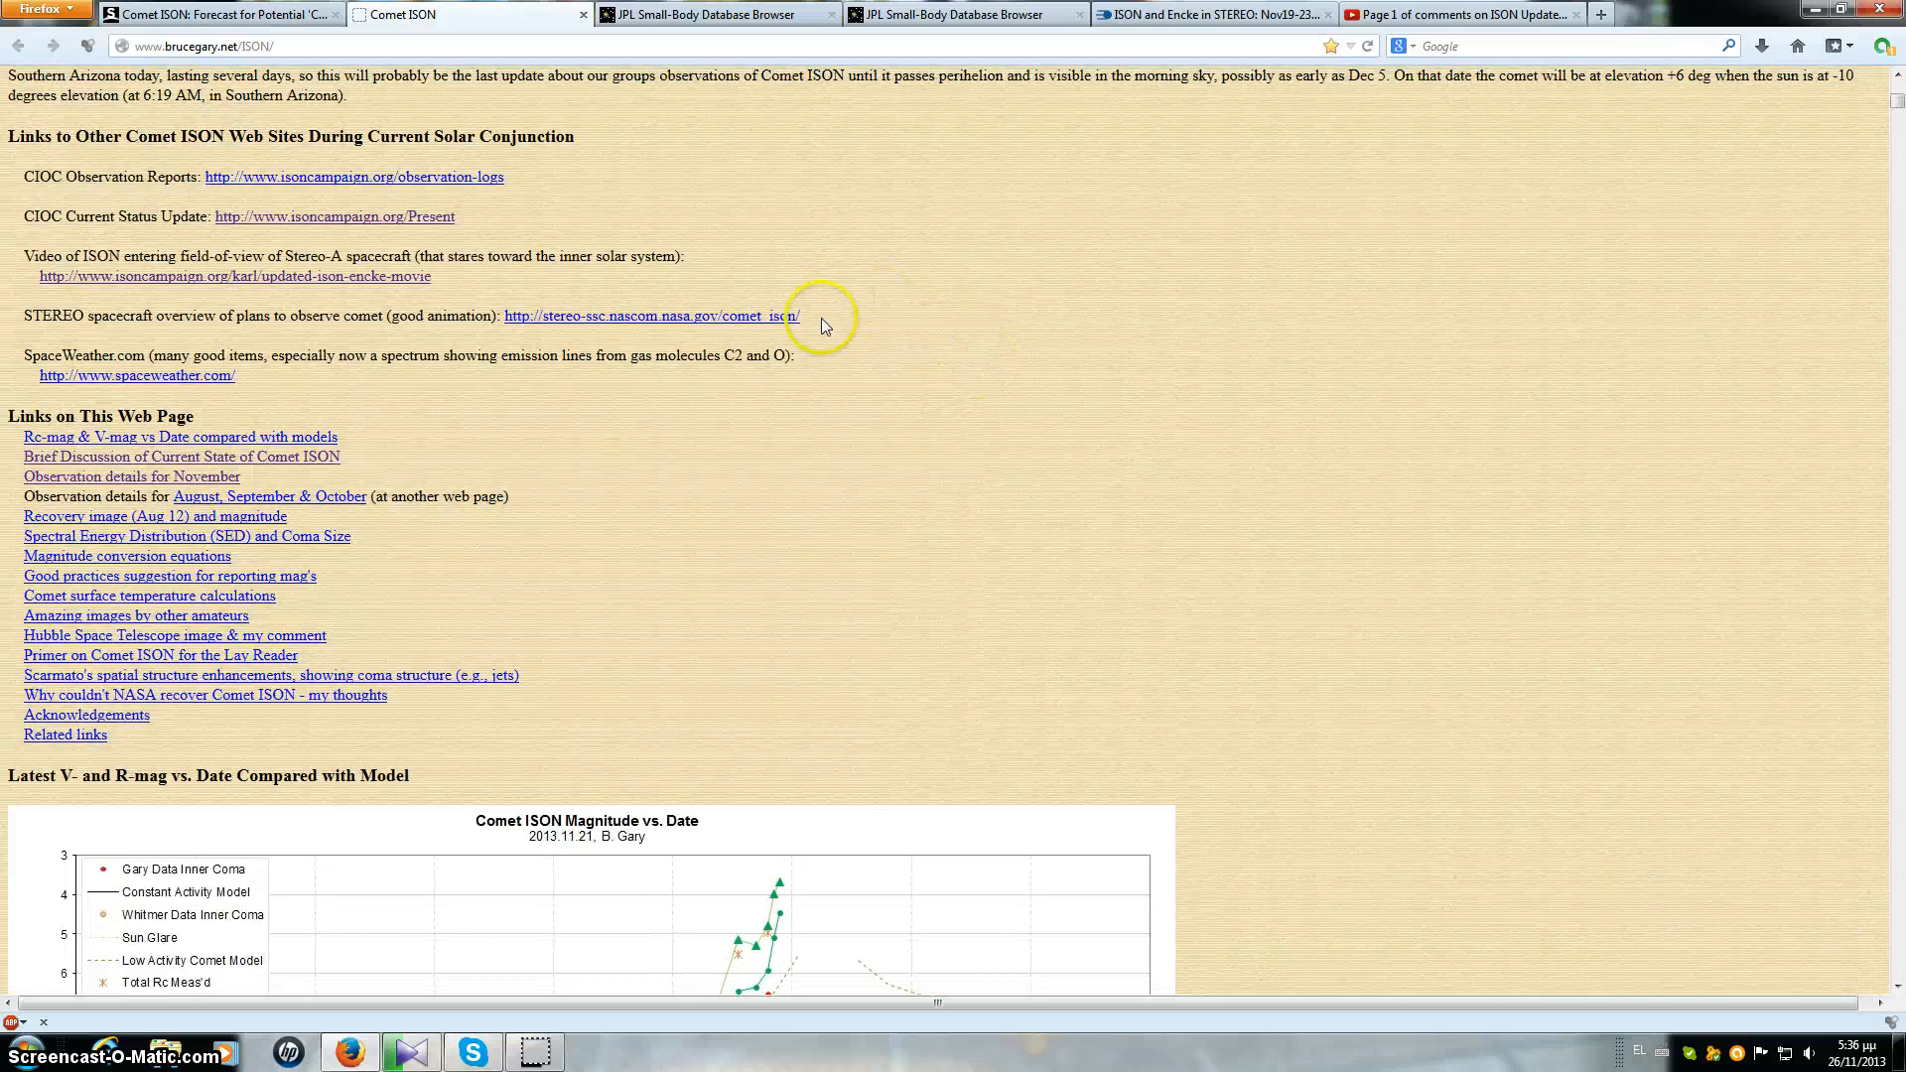
{"action": "scroll", "scroll_direction": "up", "scroll_amount": 3}
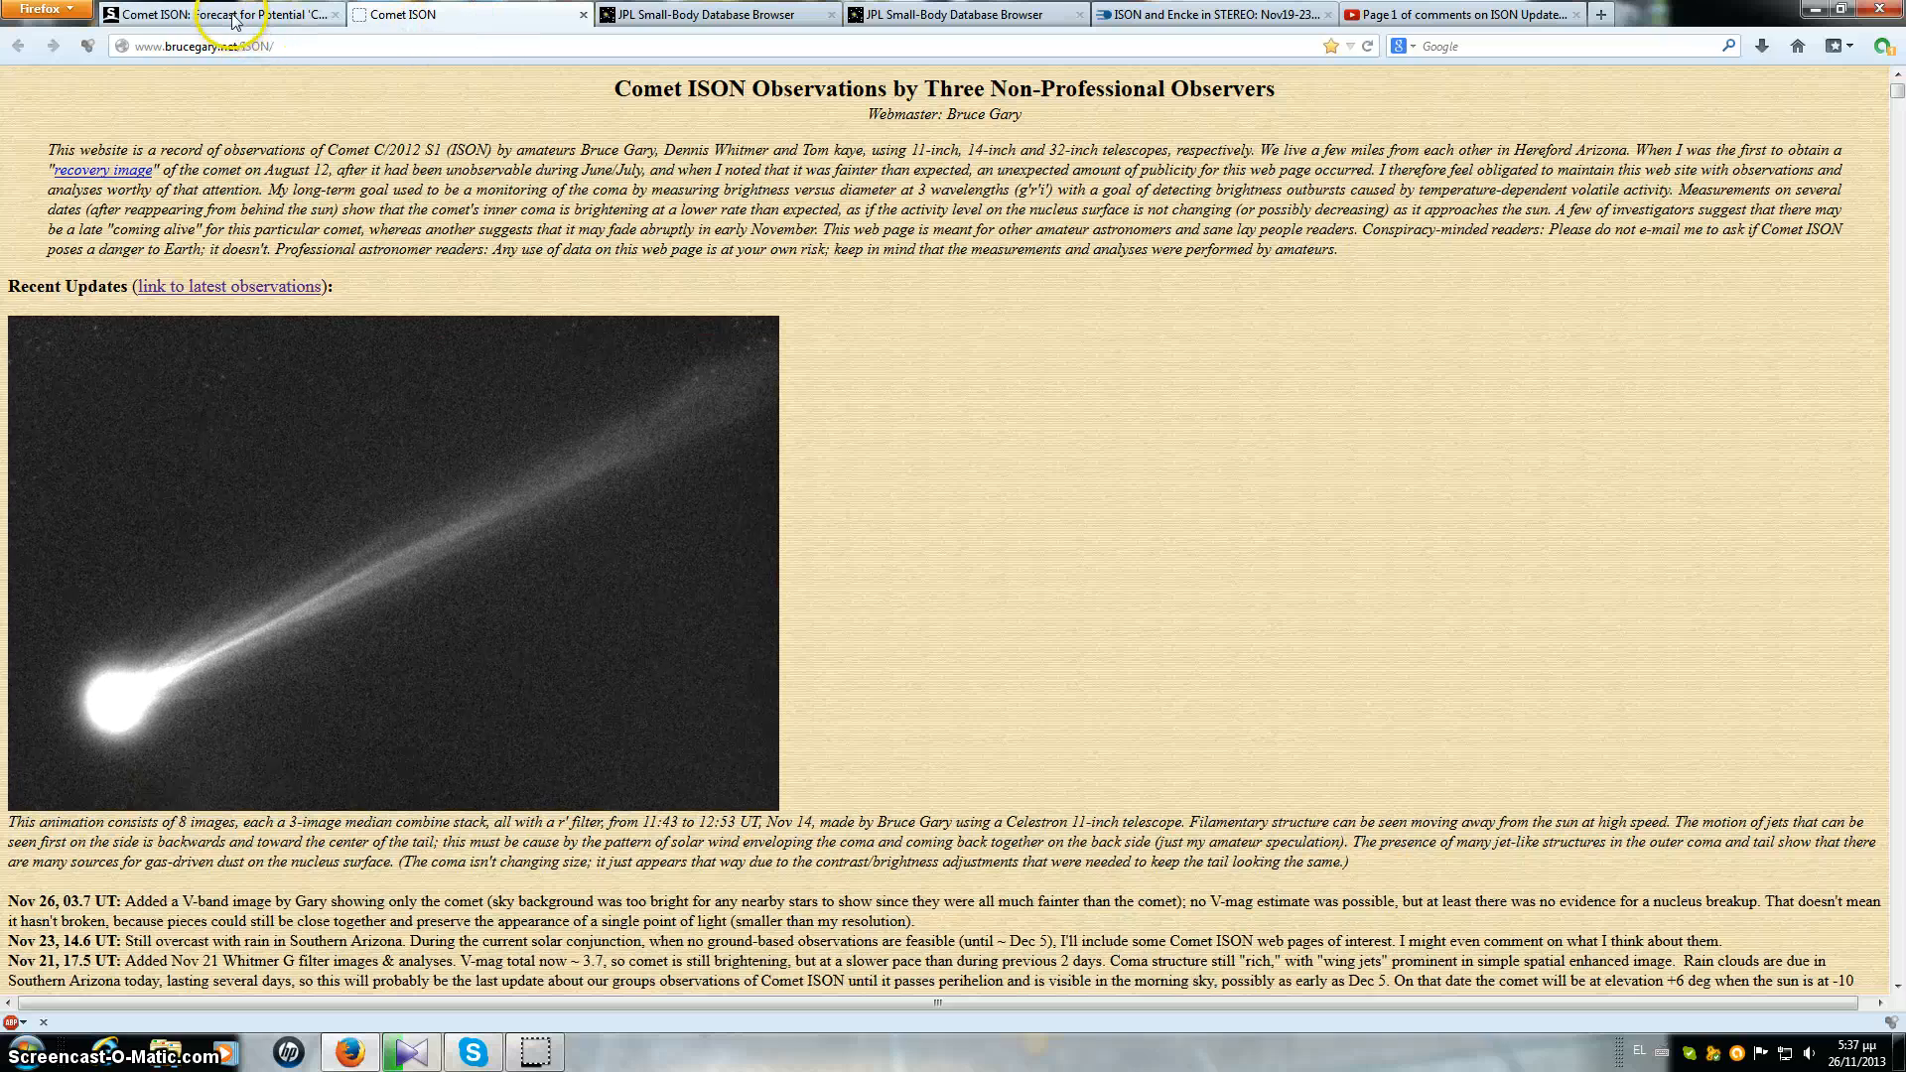
{"action": "left_click", "coordinate": [234, 14]}
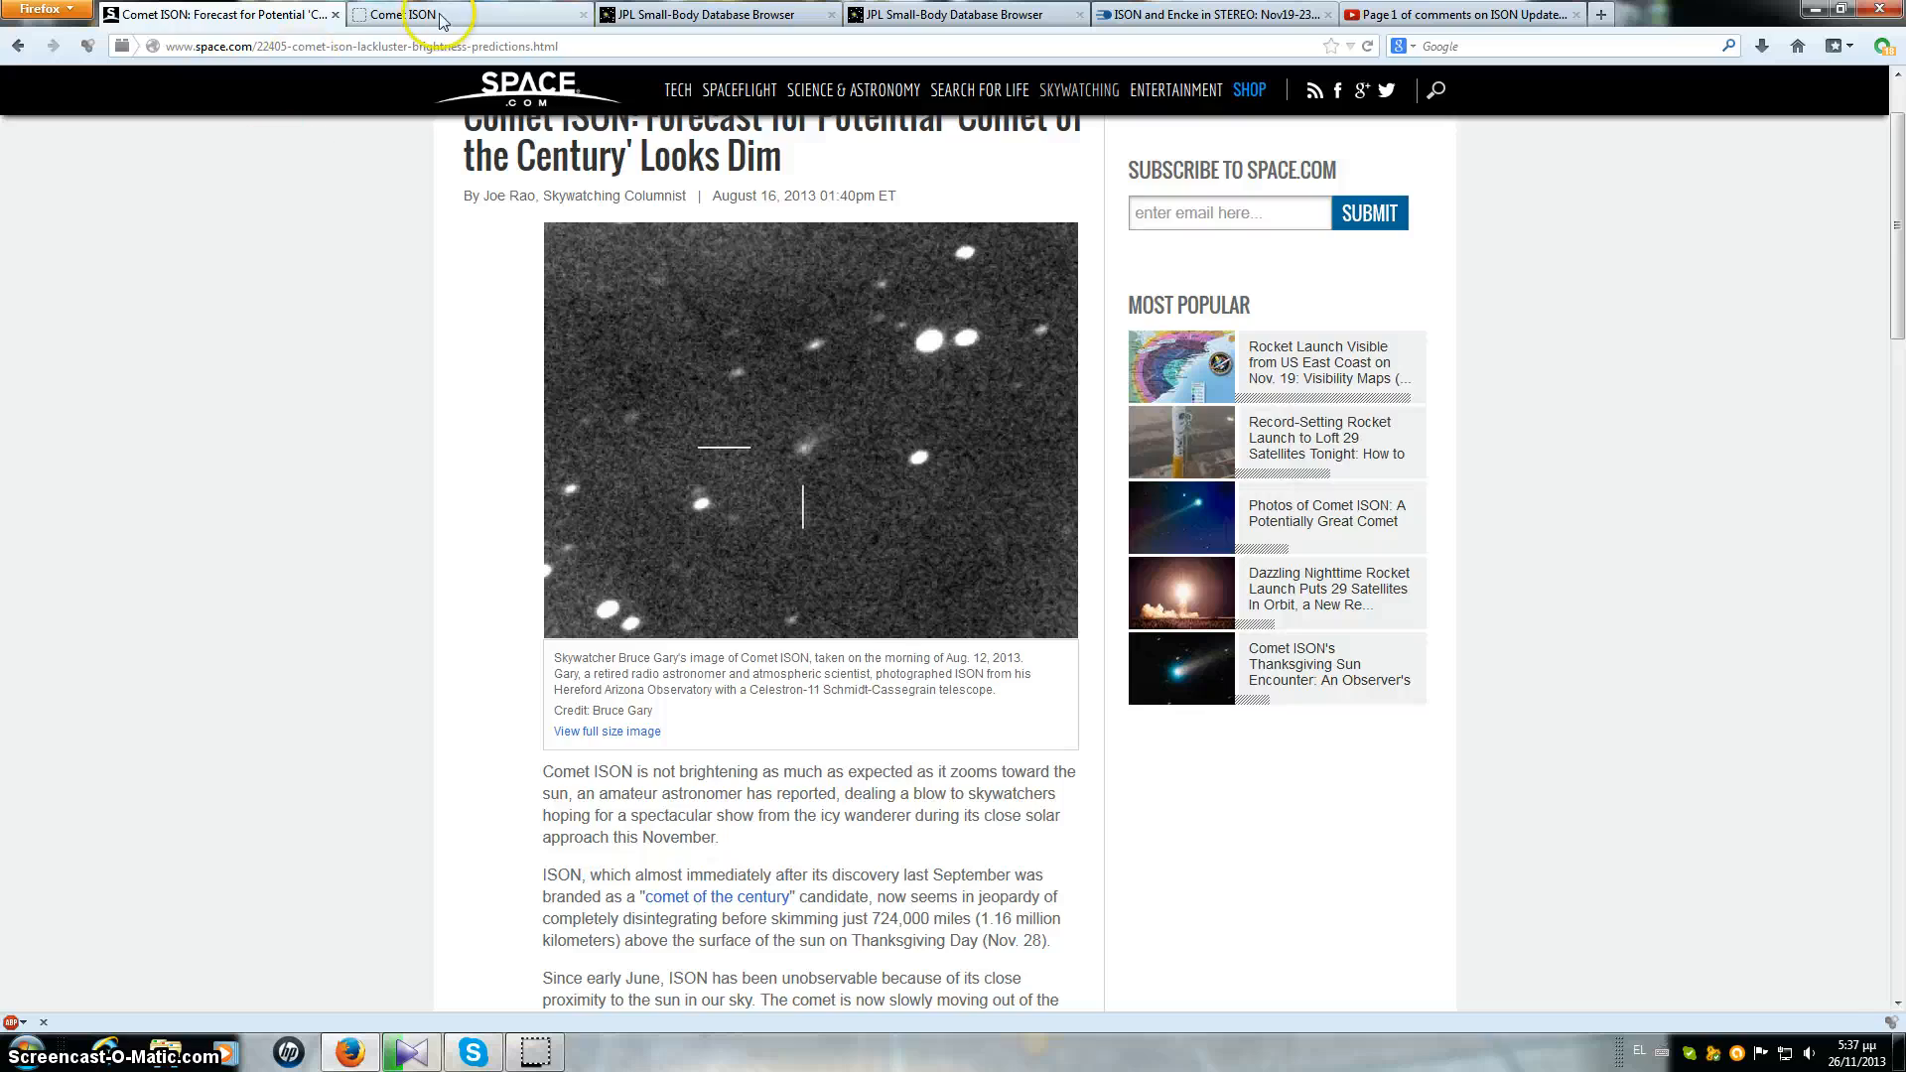
{"action": "left_click", "coordinate": [437, 18]}
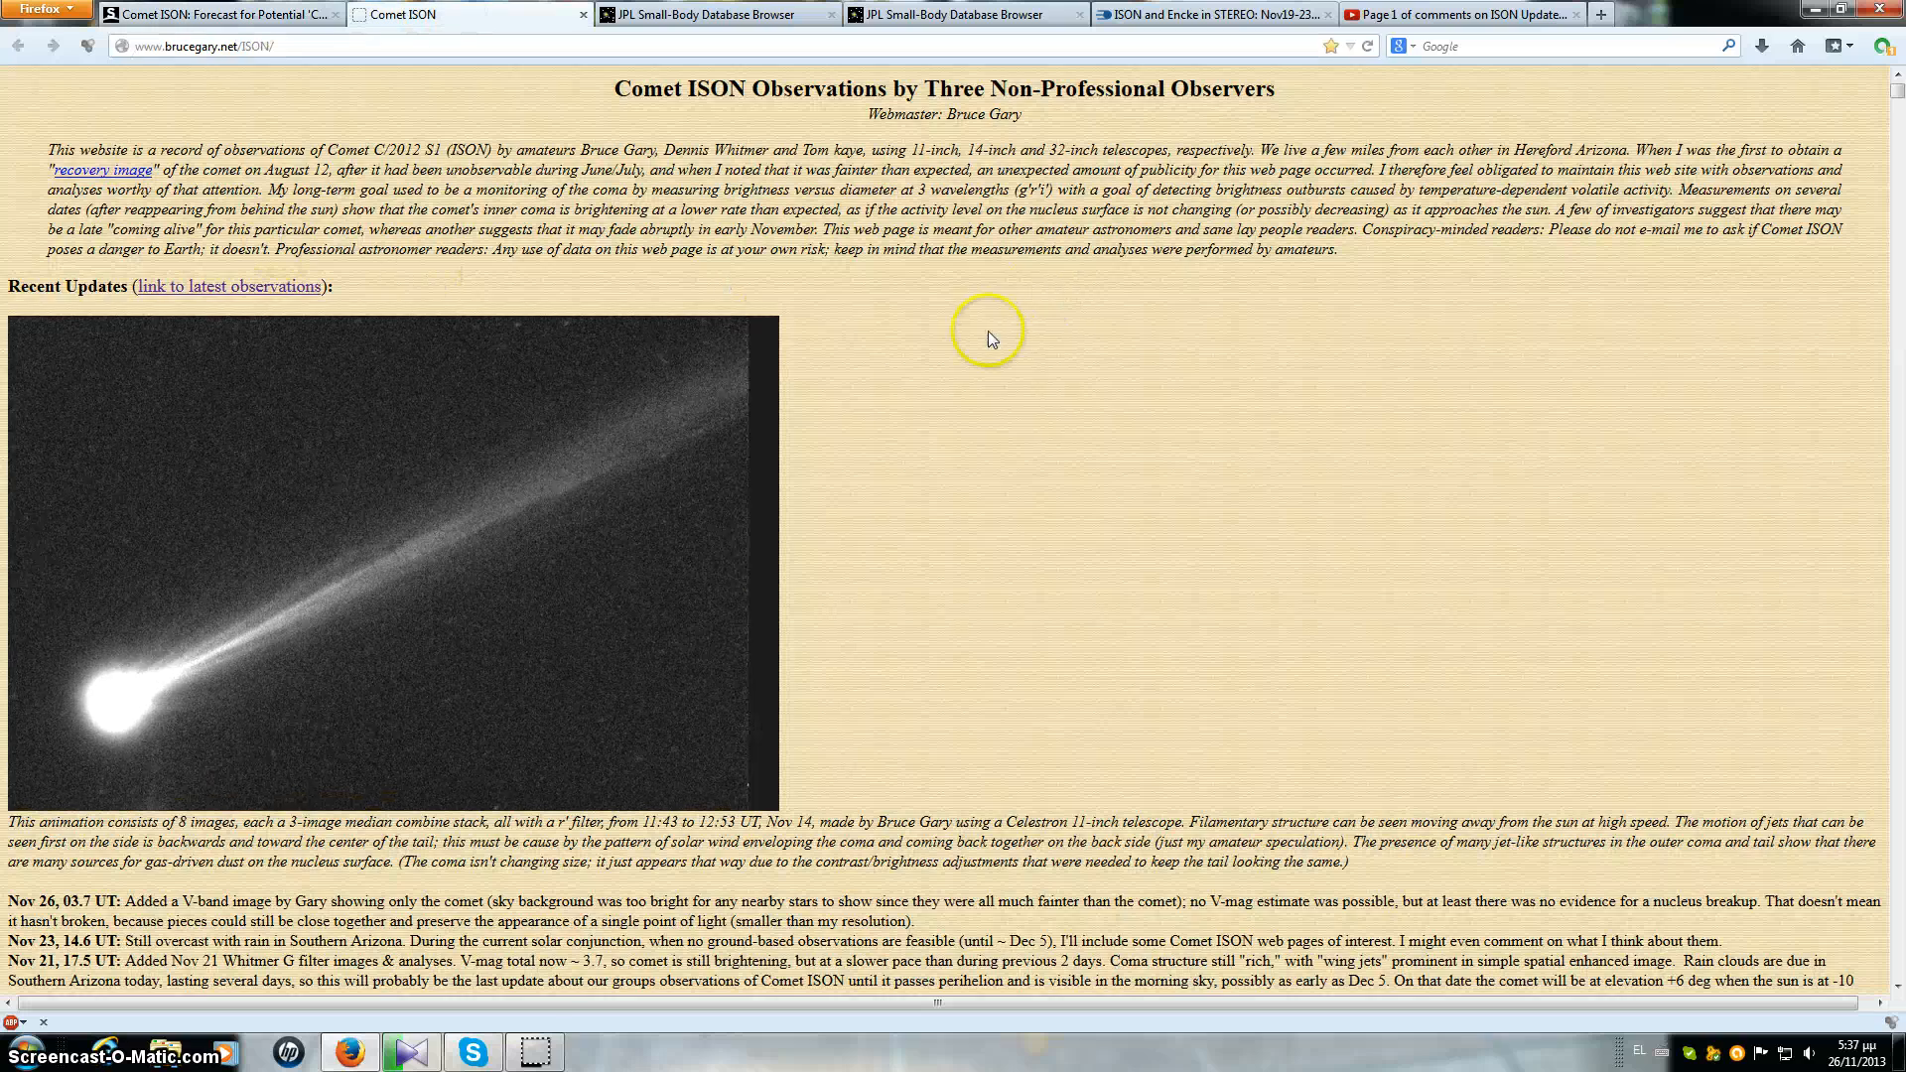
{"action": "scroll", "scroll_direction": "down", "scroll_amount": 3}
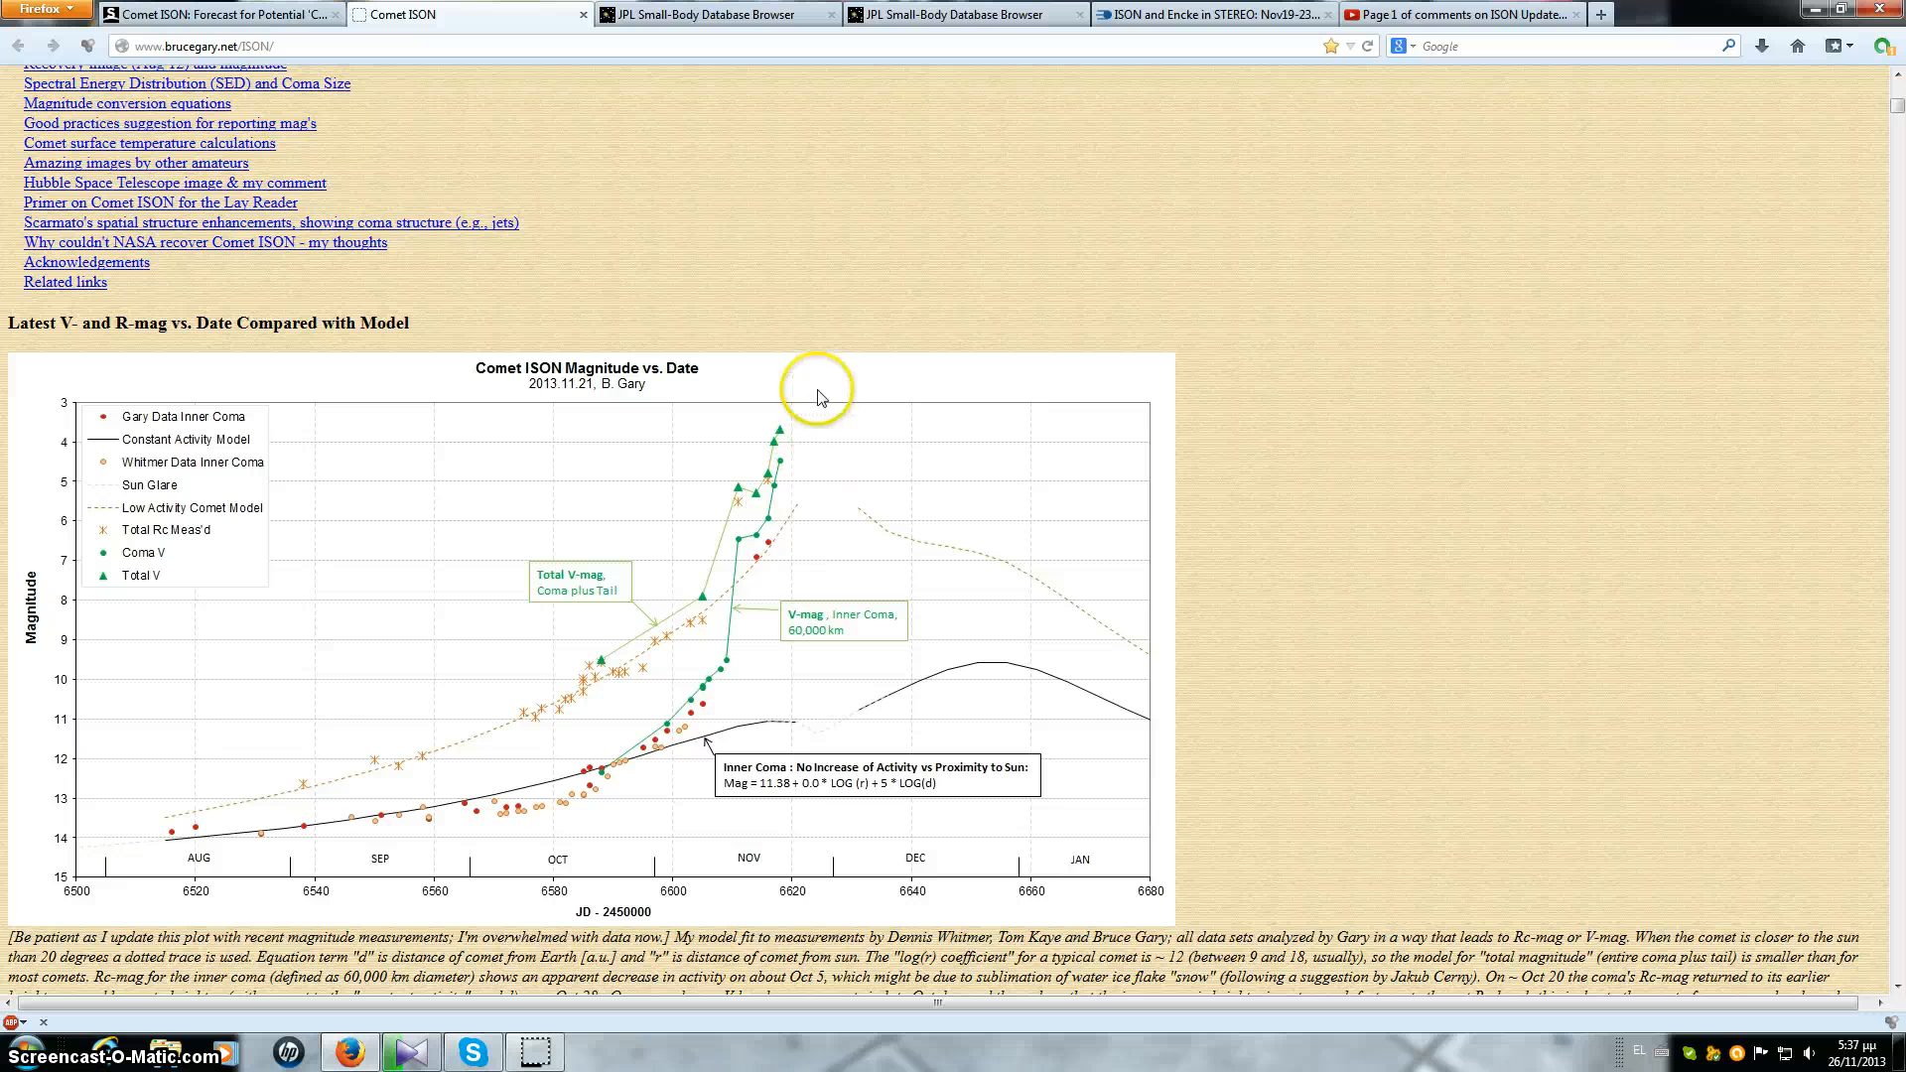
{"action": "mouse_move", "coordinate": [716, 28]}
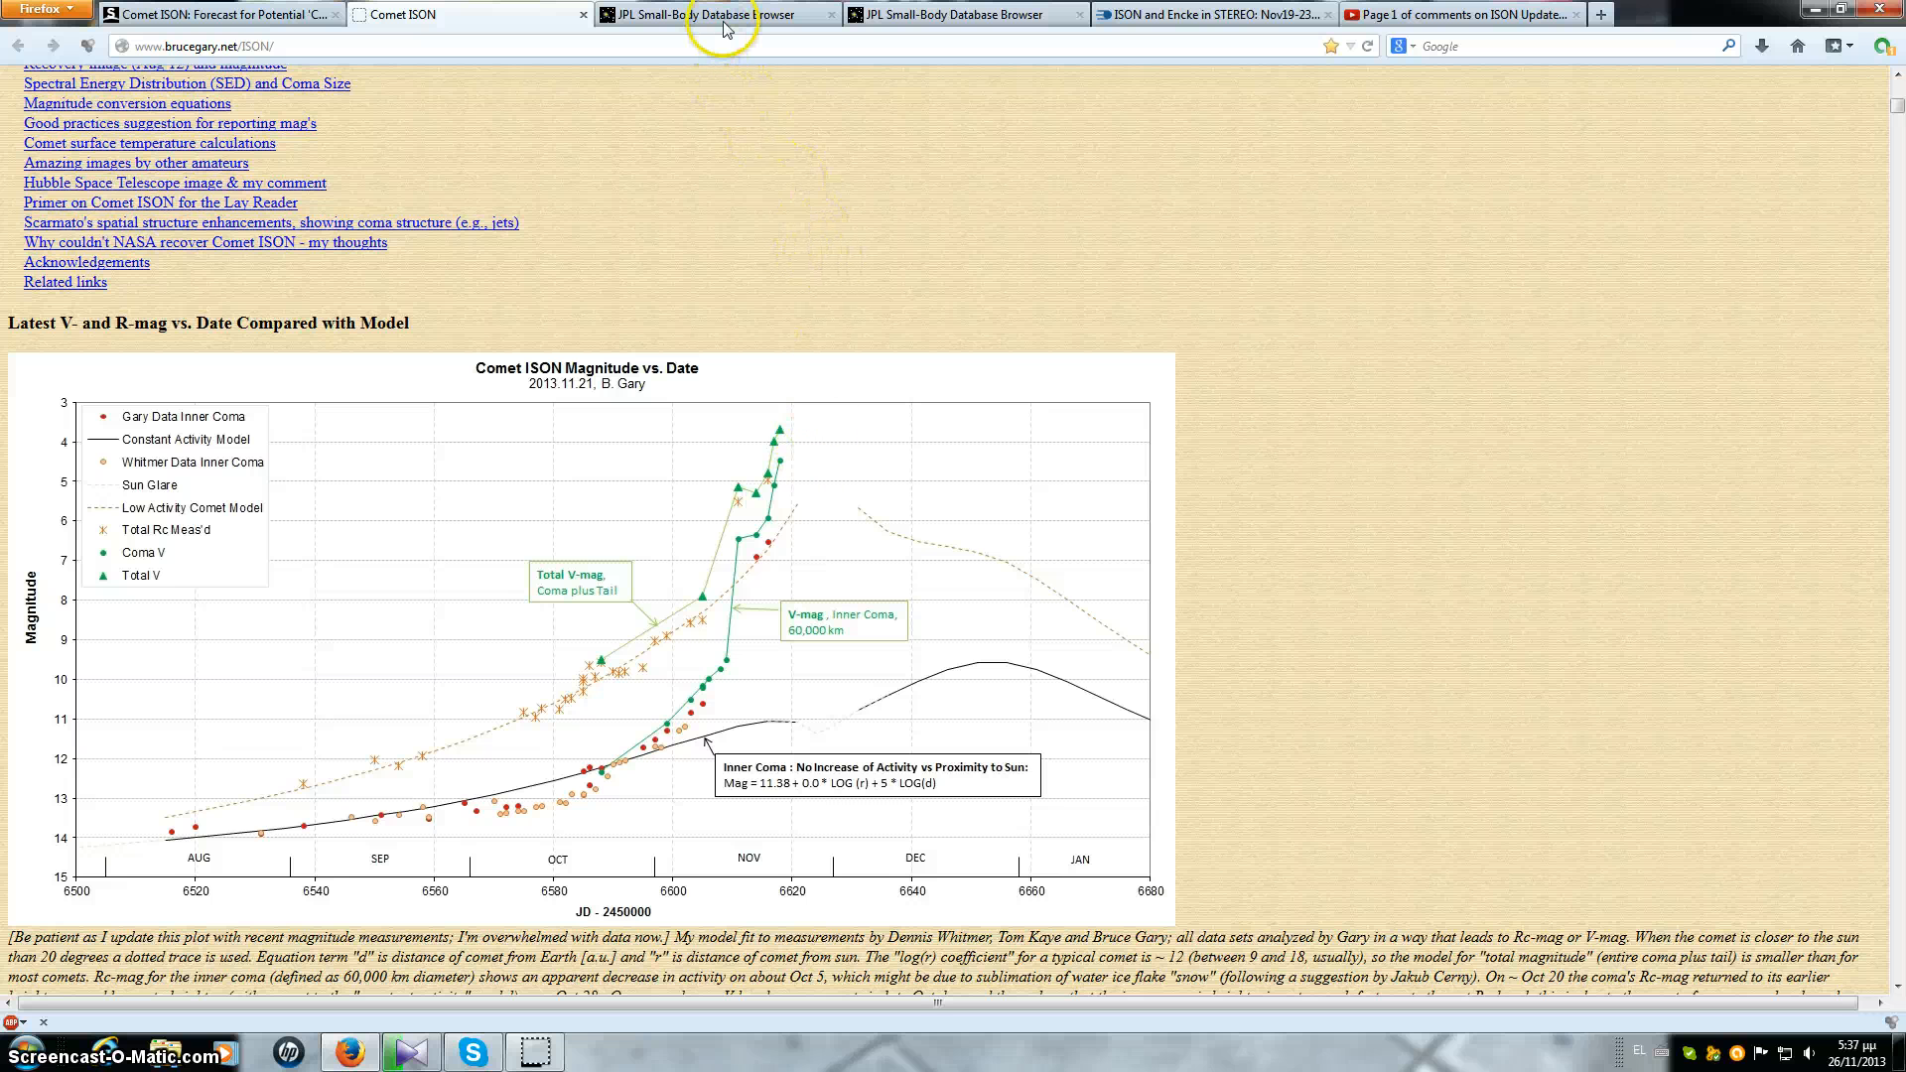
{"action": "mouse_move", "coordinate": [803, 341]}
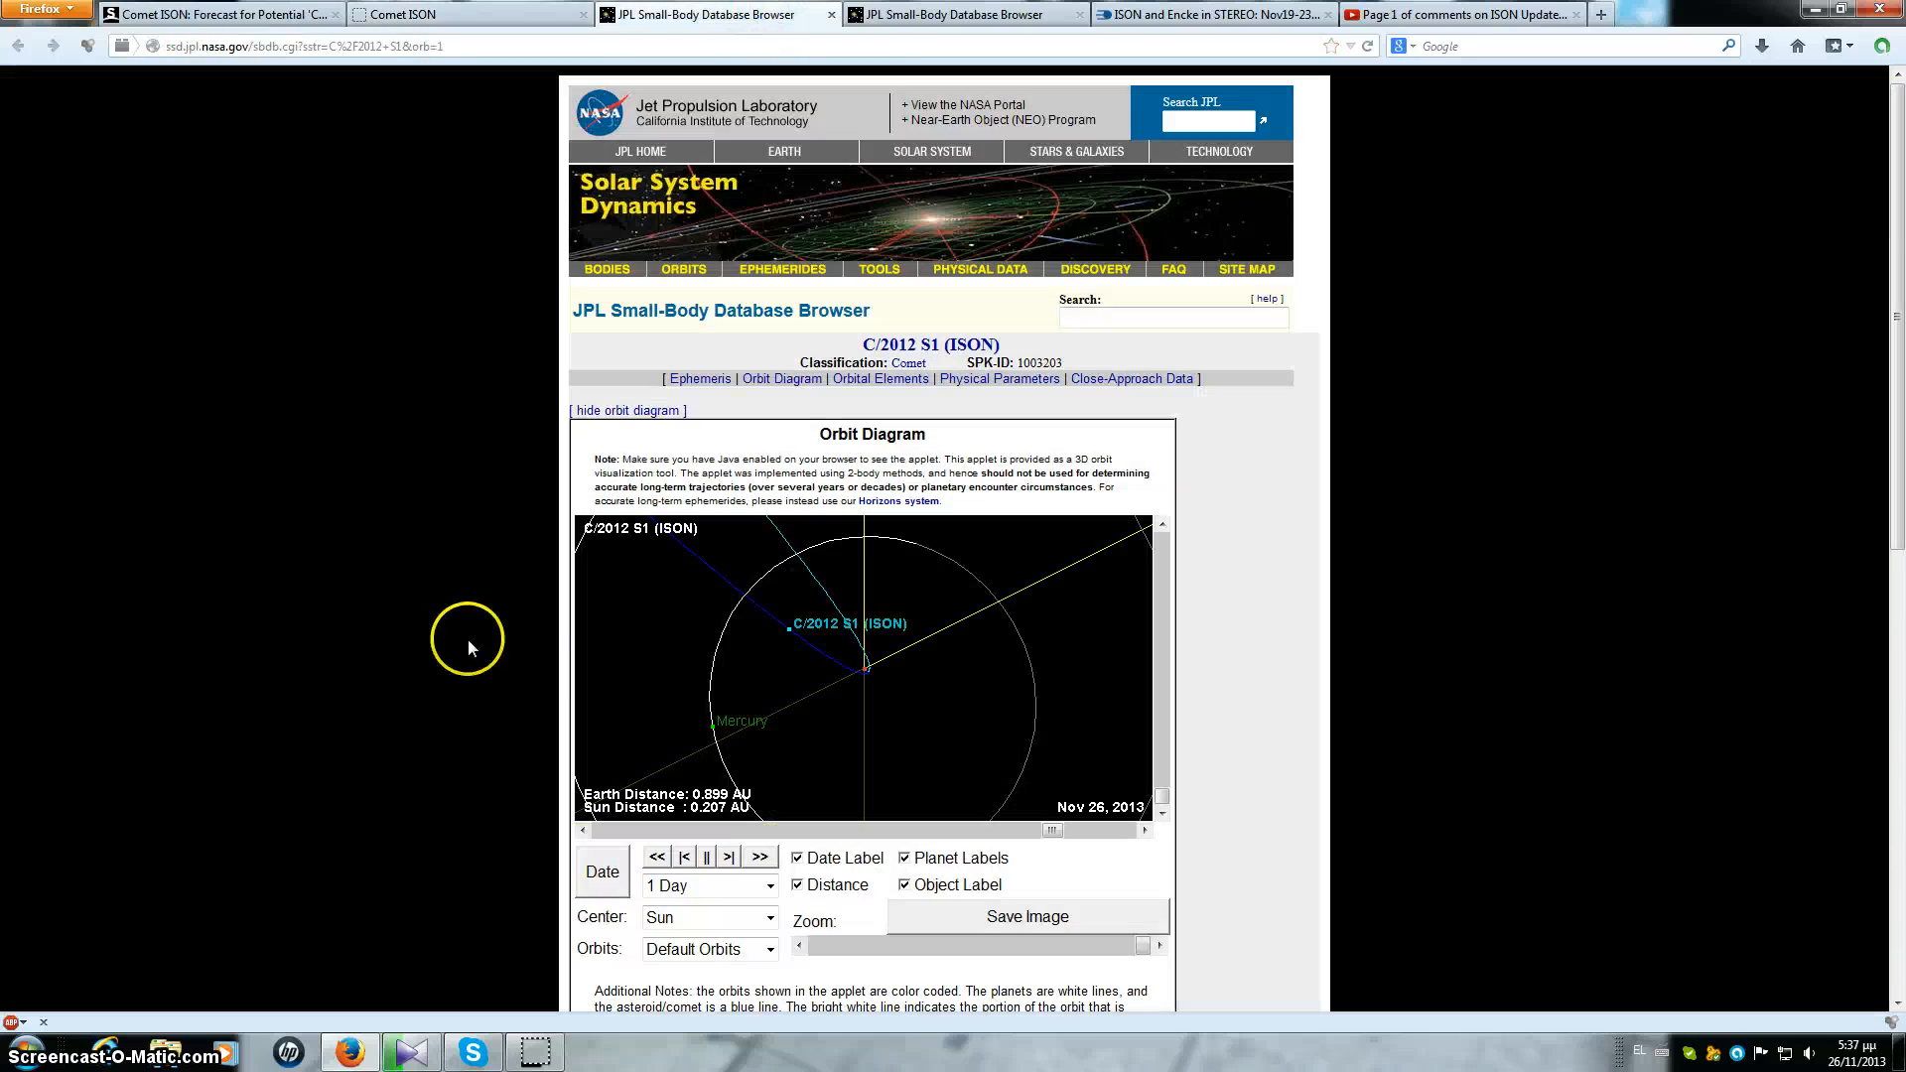
{"action": "mouse_move", "coordinate": [839, 685]}
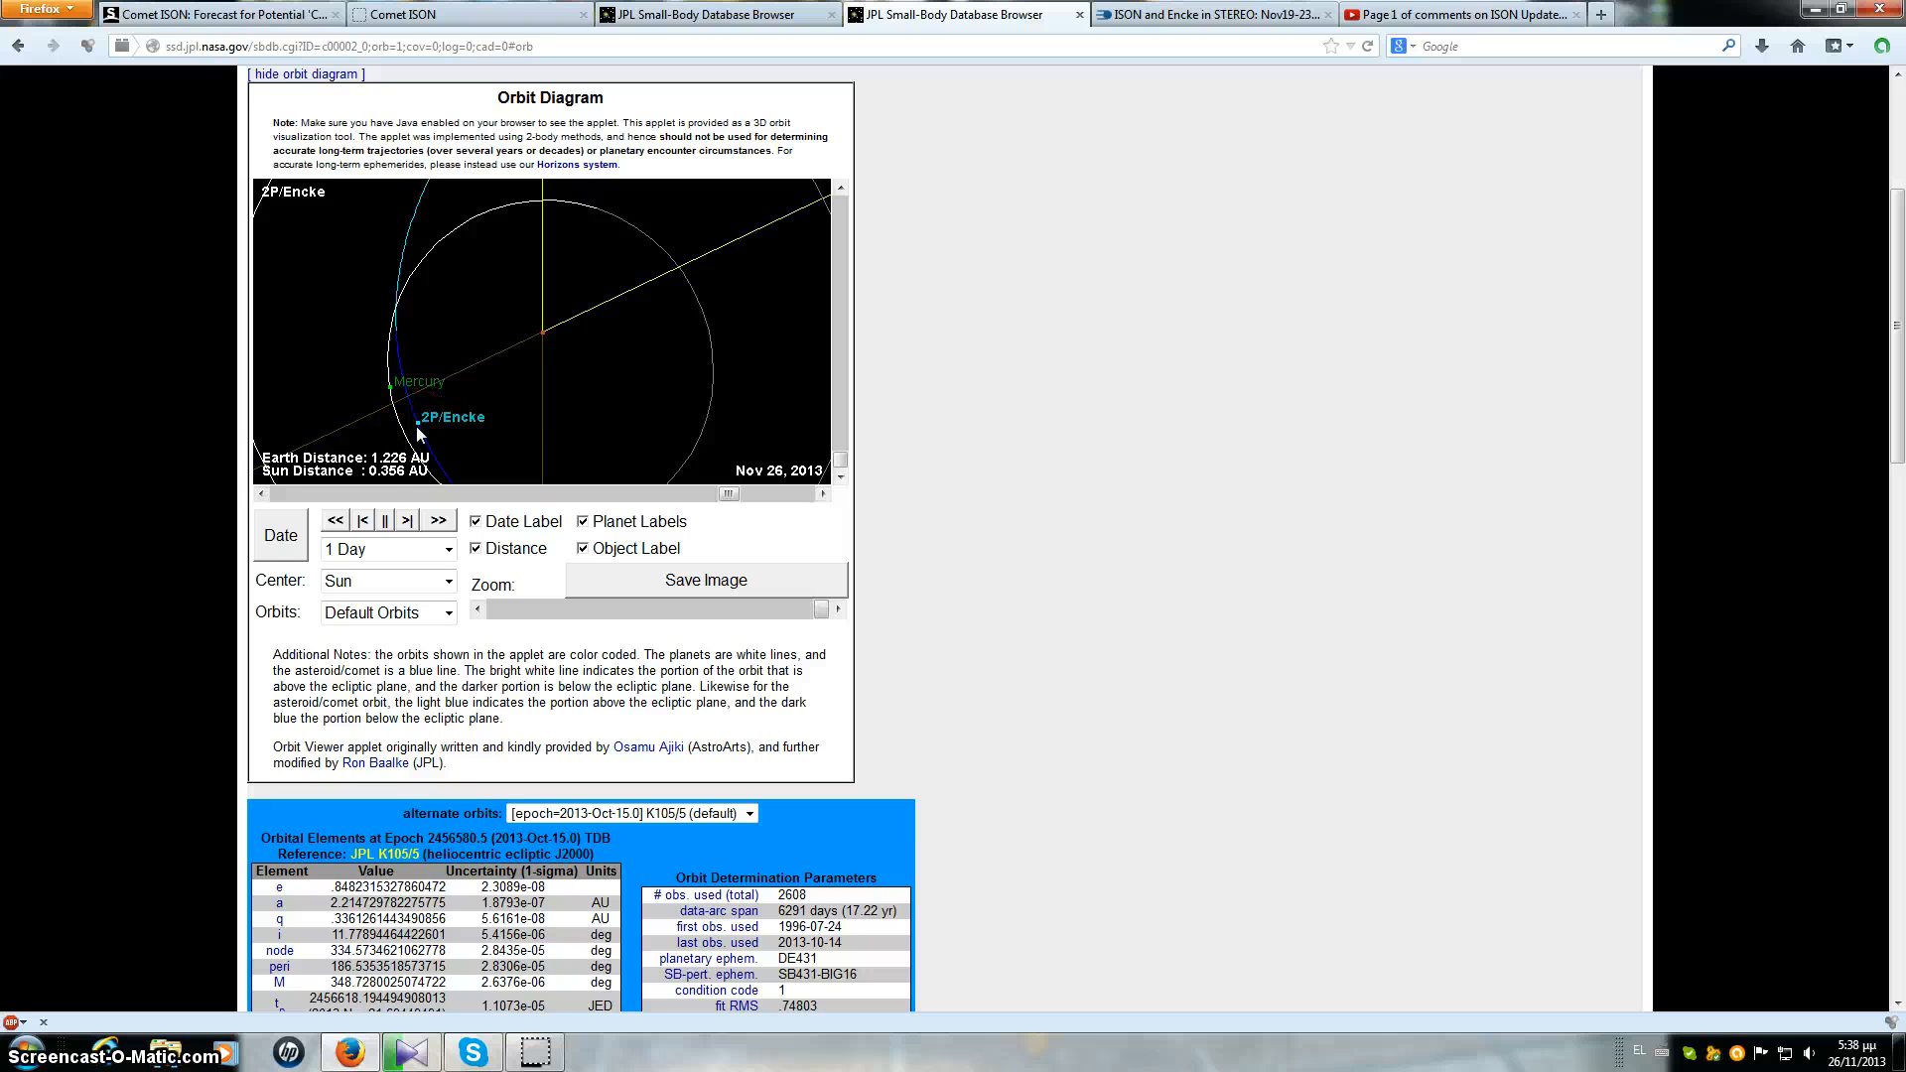
Step: View ISON's JPL orbit diagram briefly, then switch to 2P/Encke's Nov 26, 2013 diagram
{"action": "left_click", "coordinate": [433, 423]}
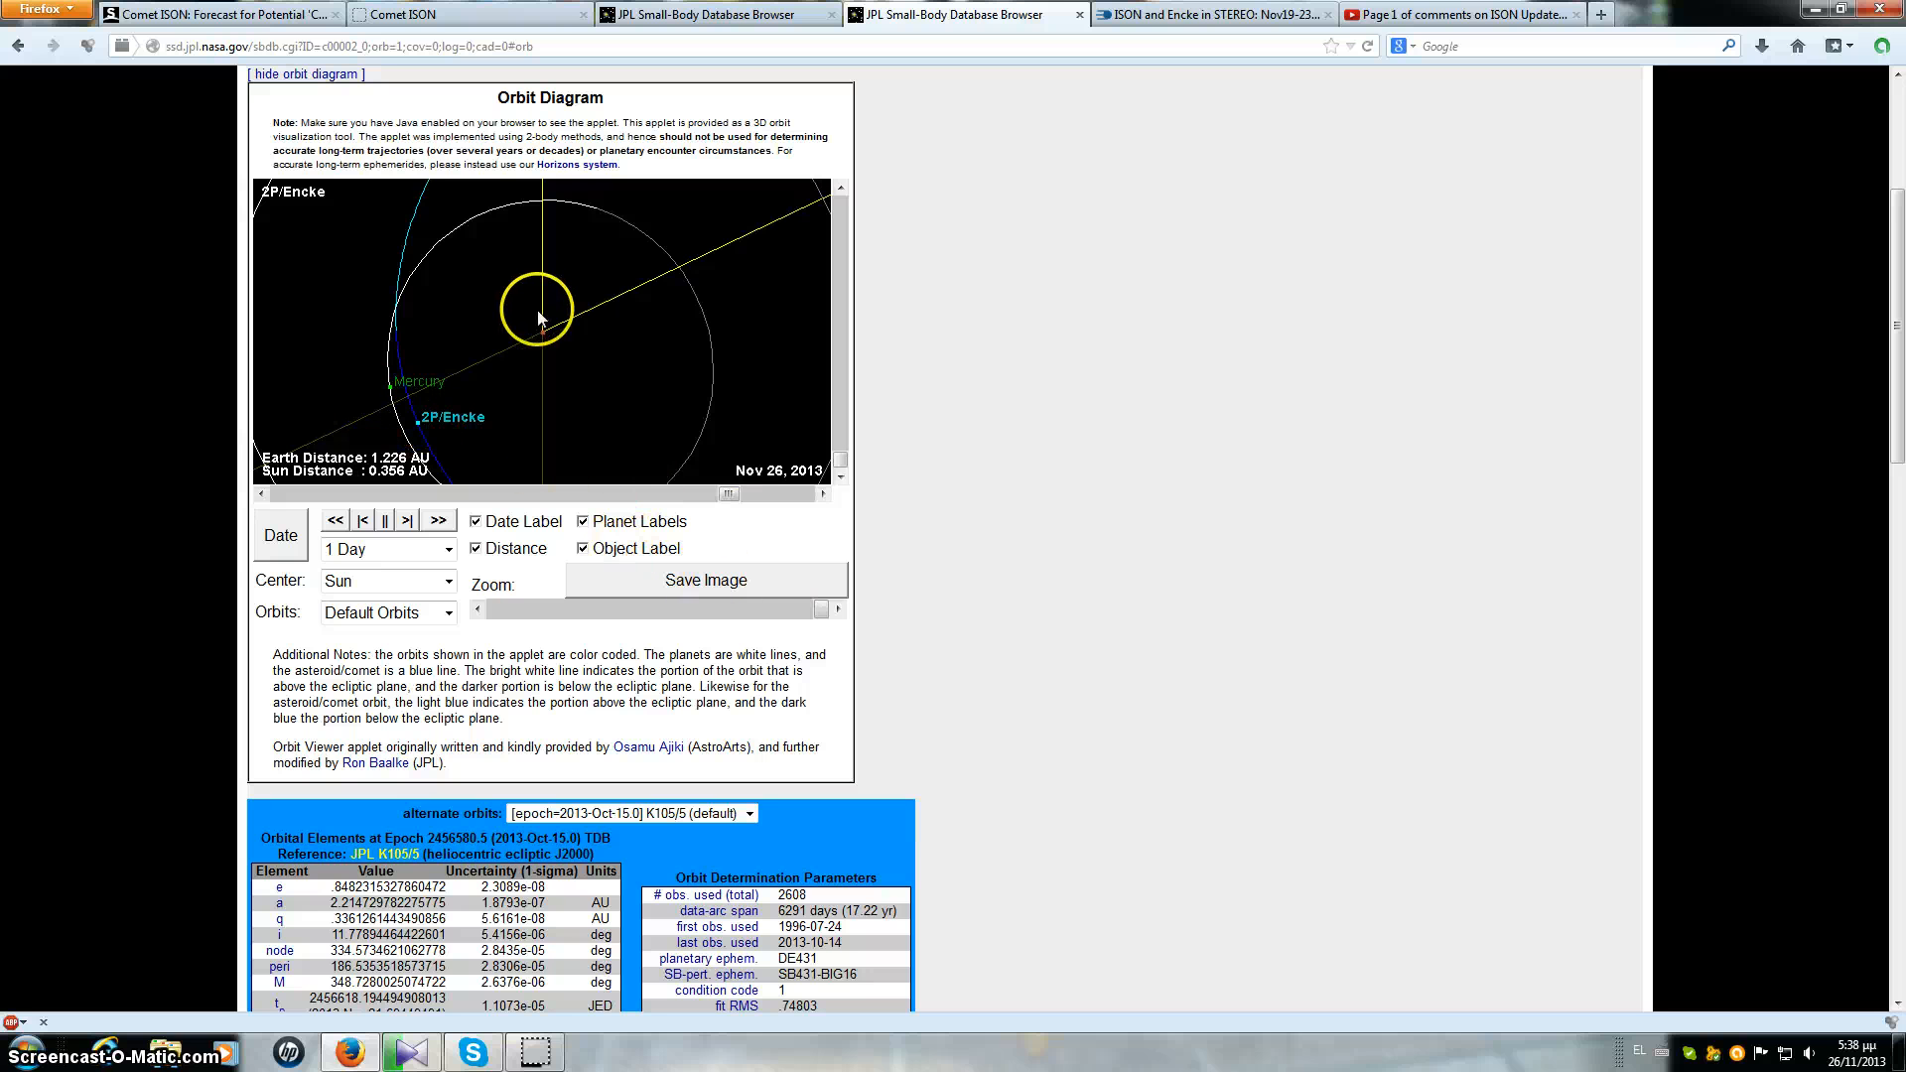
{"action": "mouse_move", "coordinate": [533, 353]}
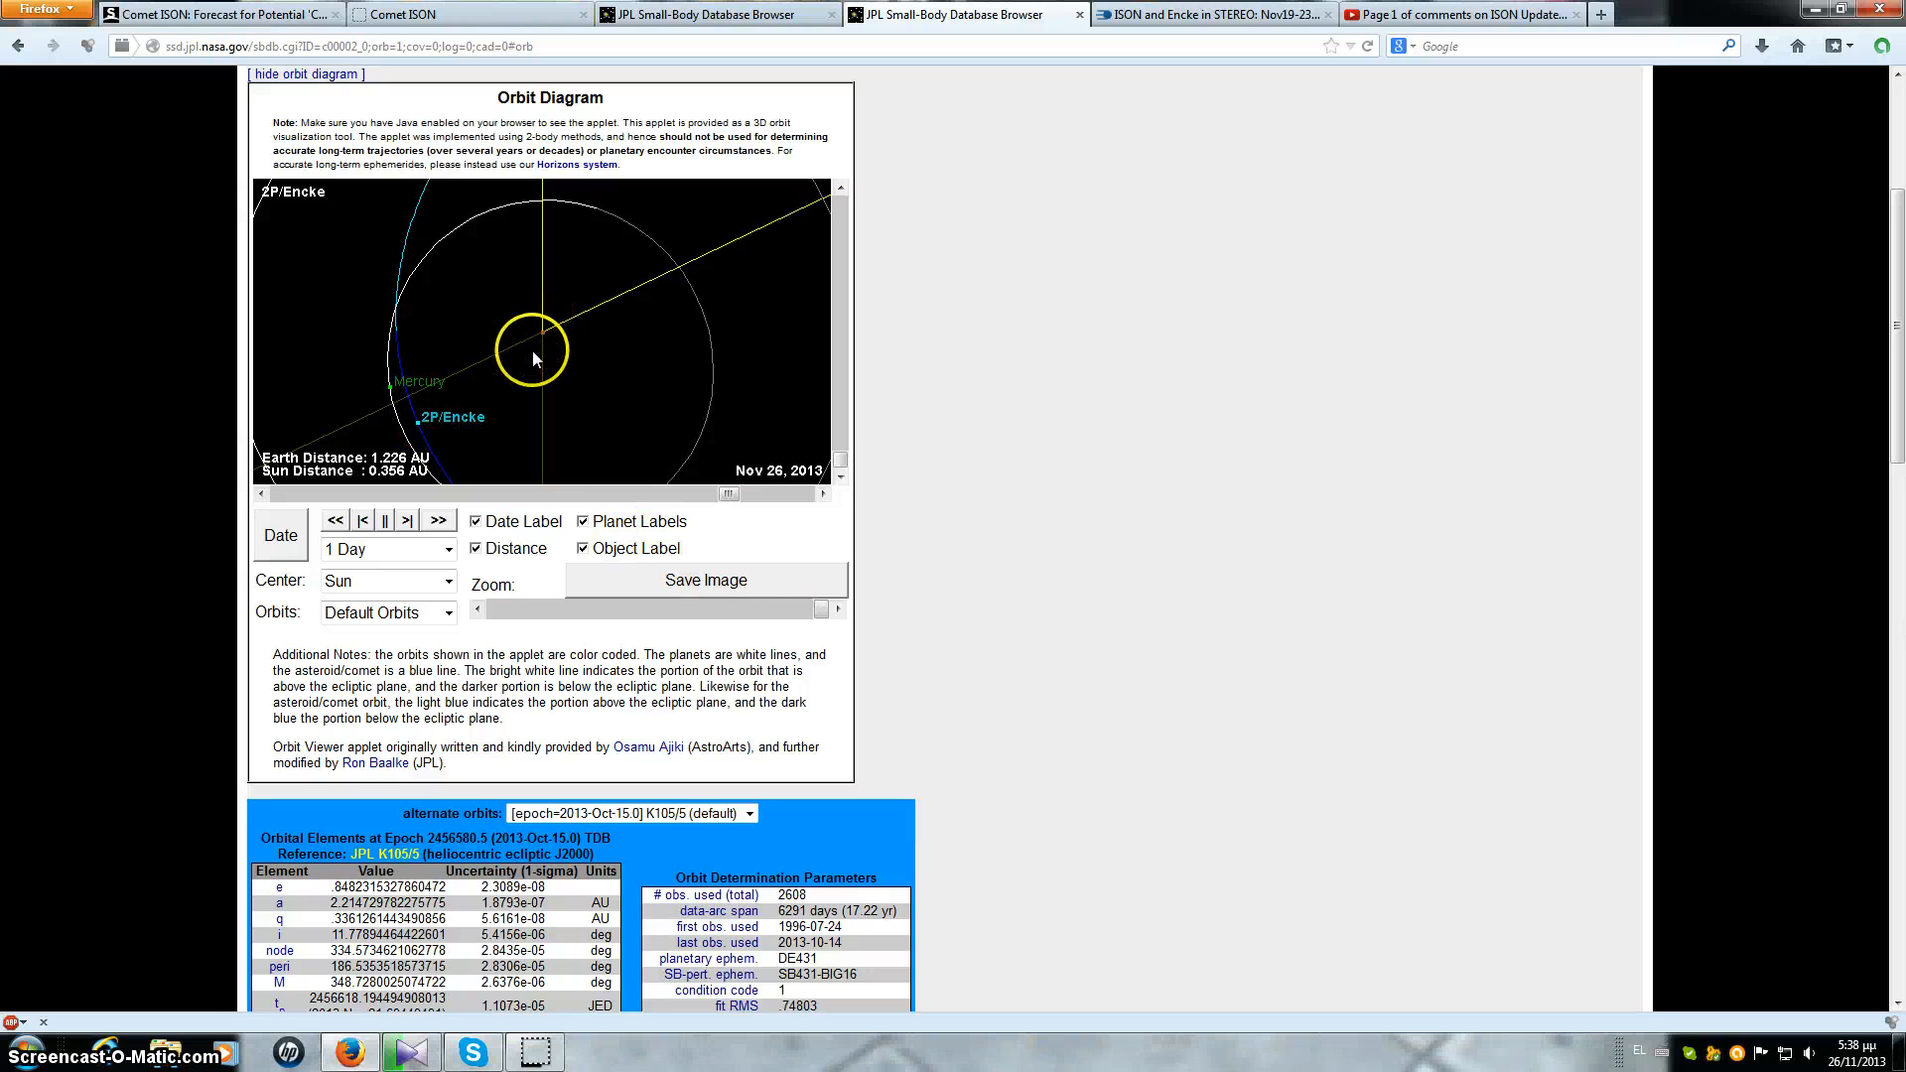
{"action": "left_click", "coordinate": [715, 16]}
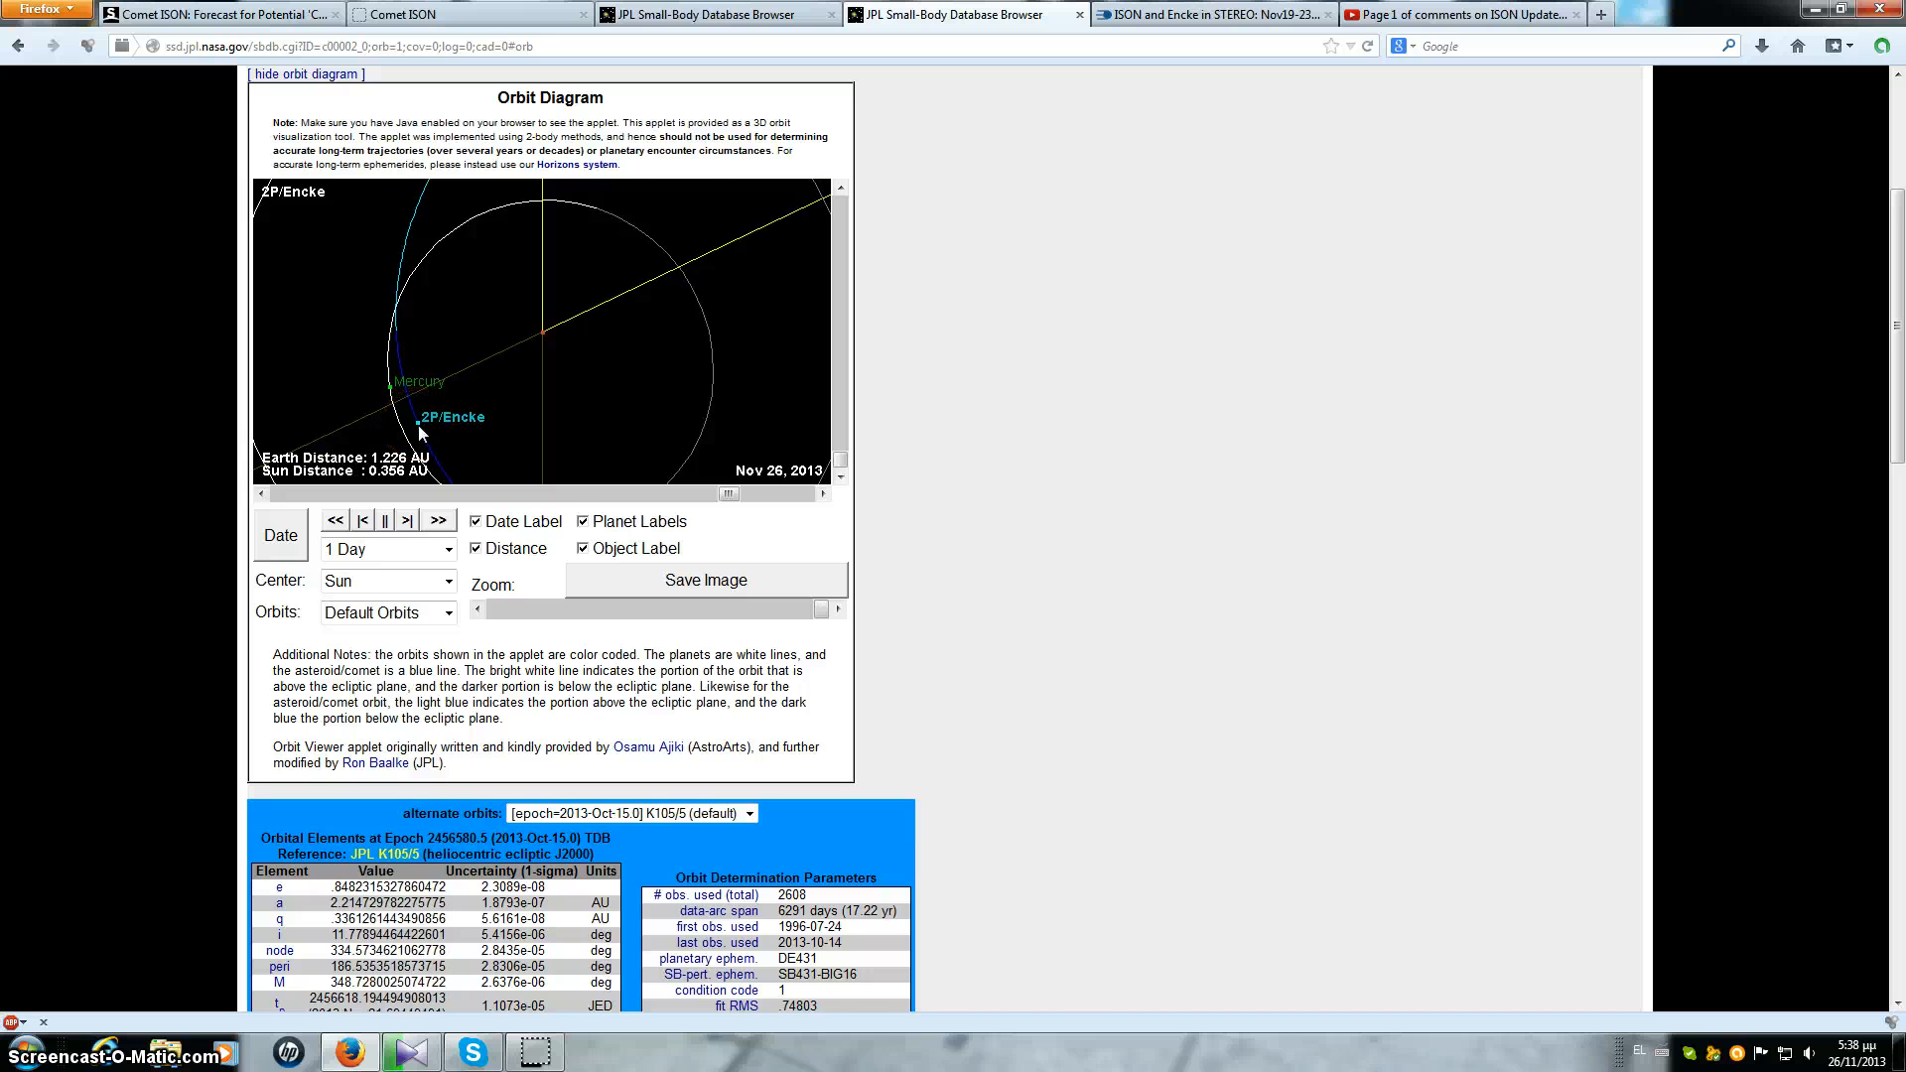
Step: View ISON's orbit diagram and the CIOC STEREO image, then return to the JPL diagram
{"action": "left_click", "coordinate": [711, 14]}
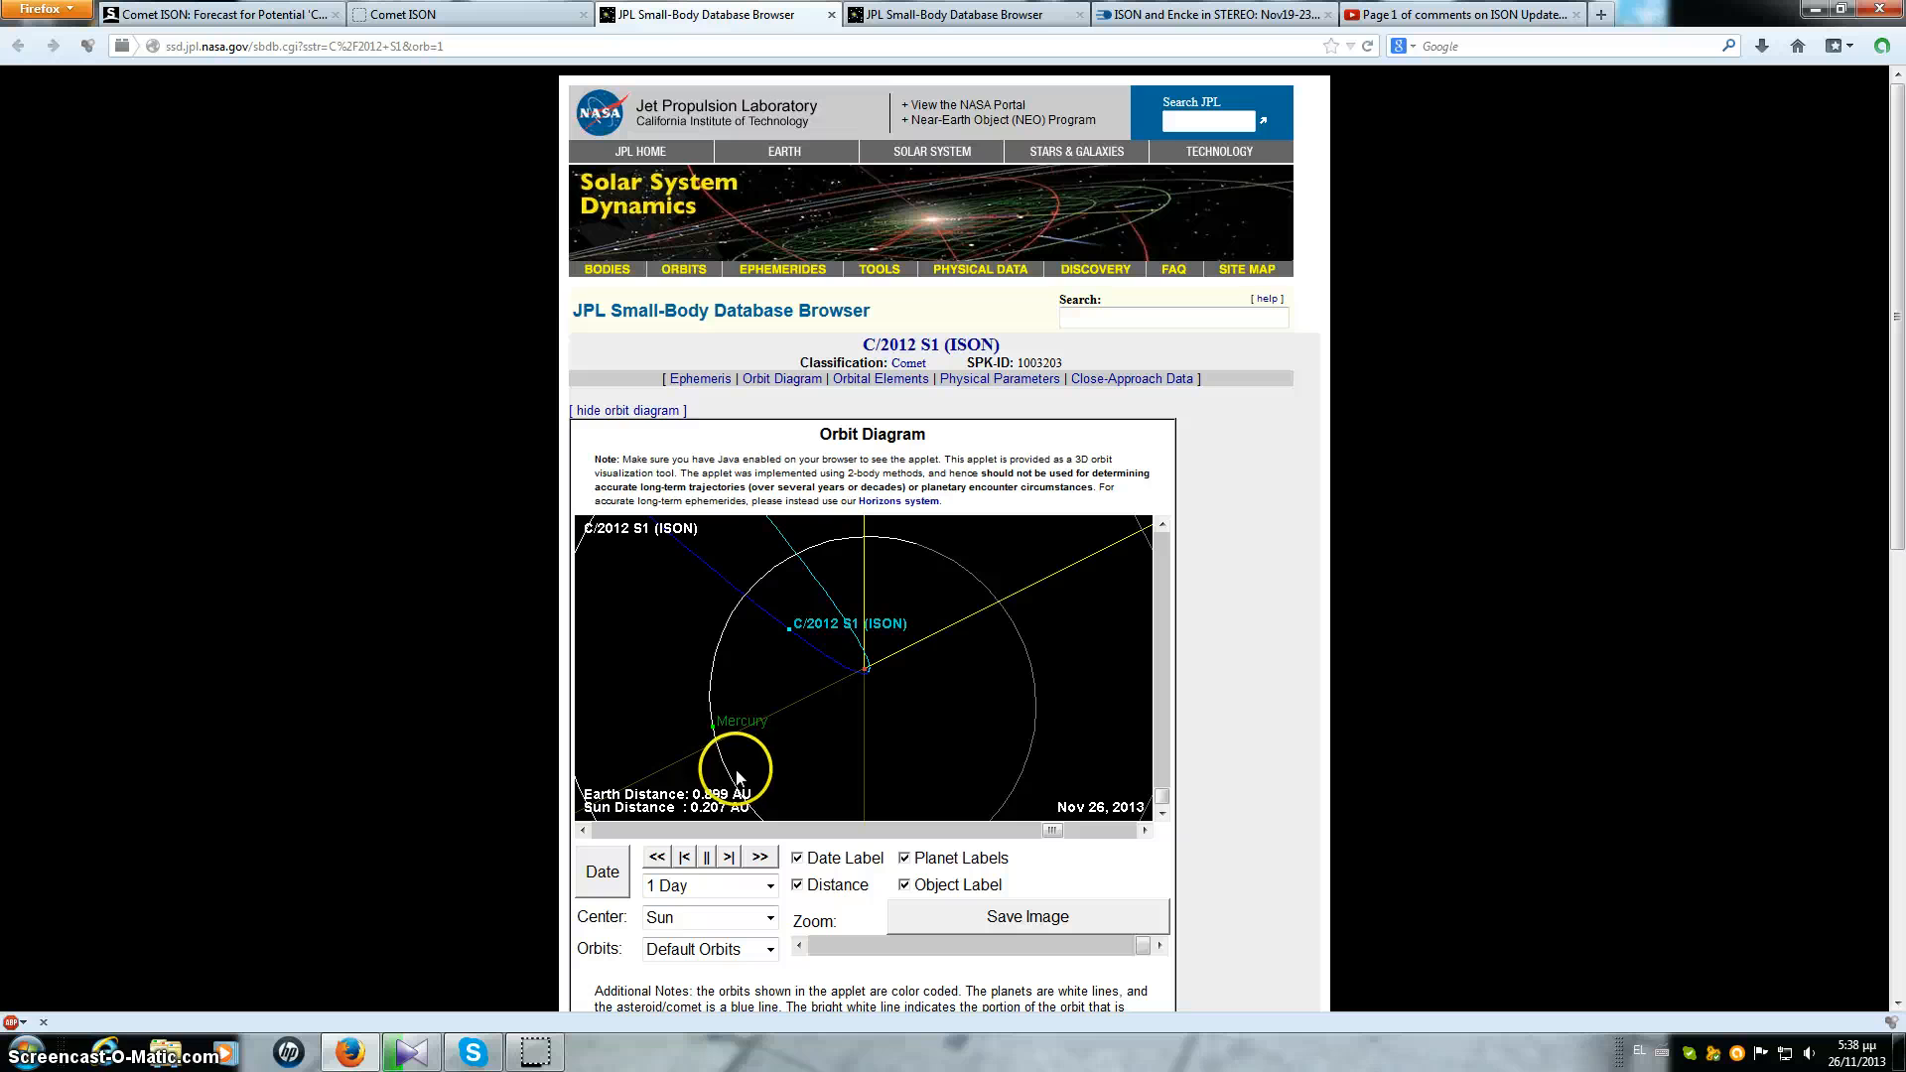
{"action": "mouse_move", "coordinate": [747, 772]}
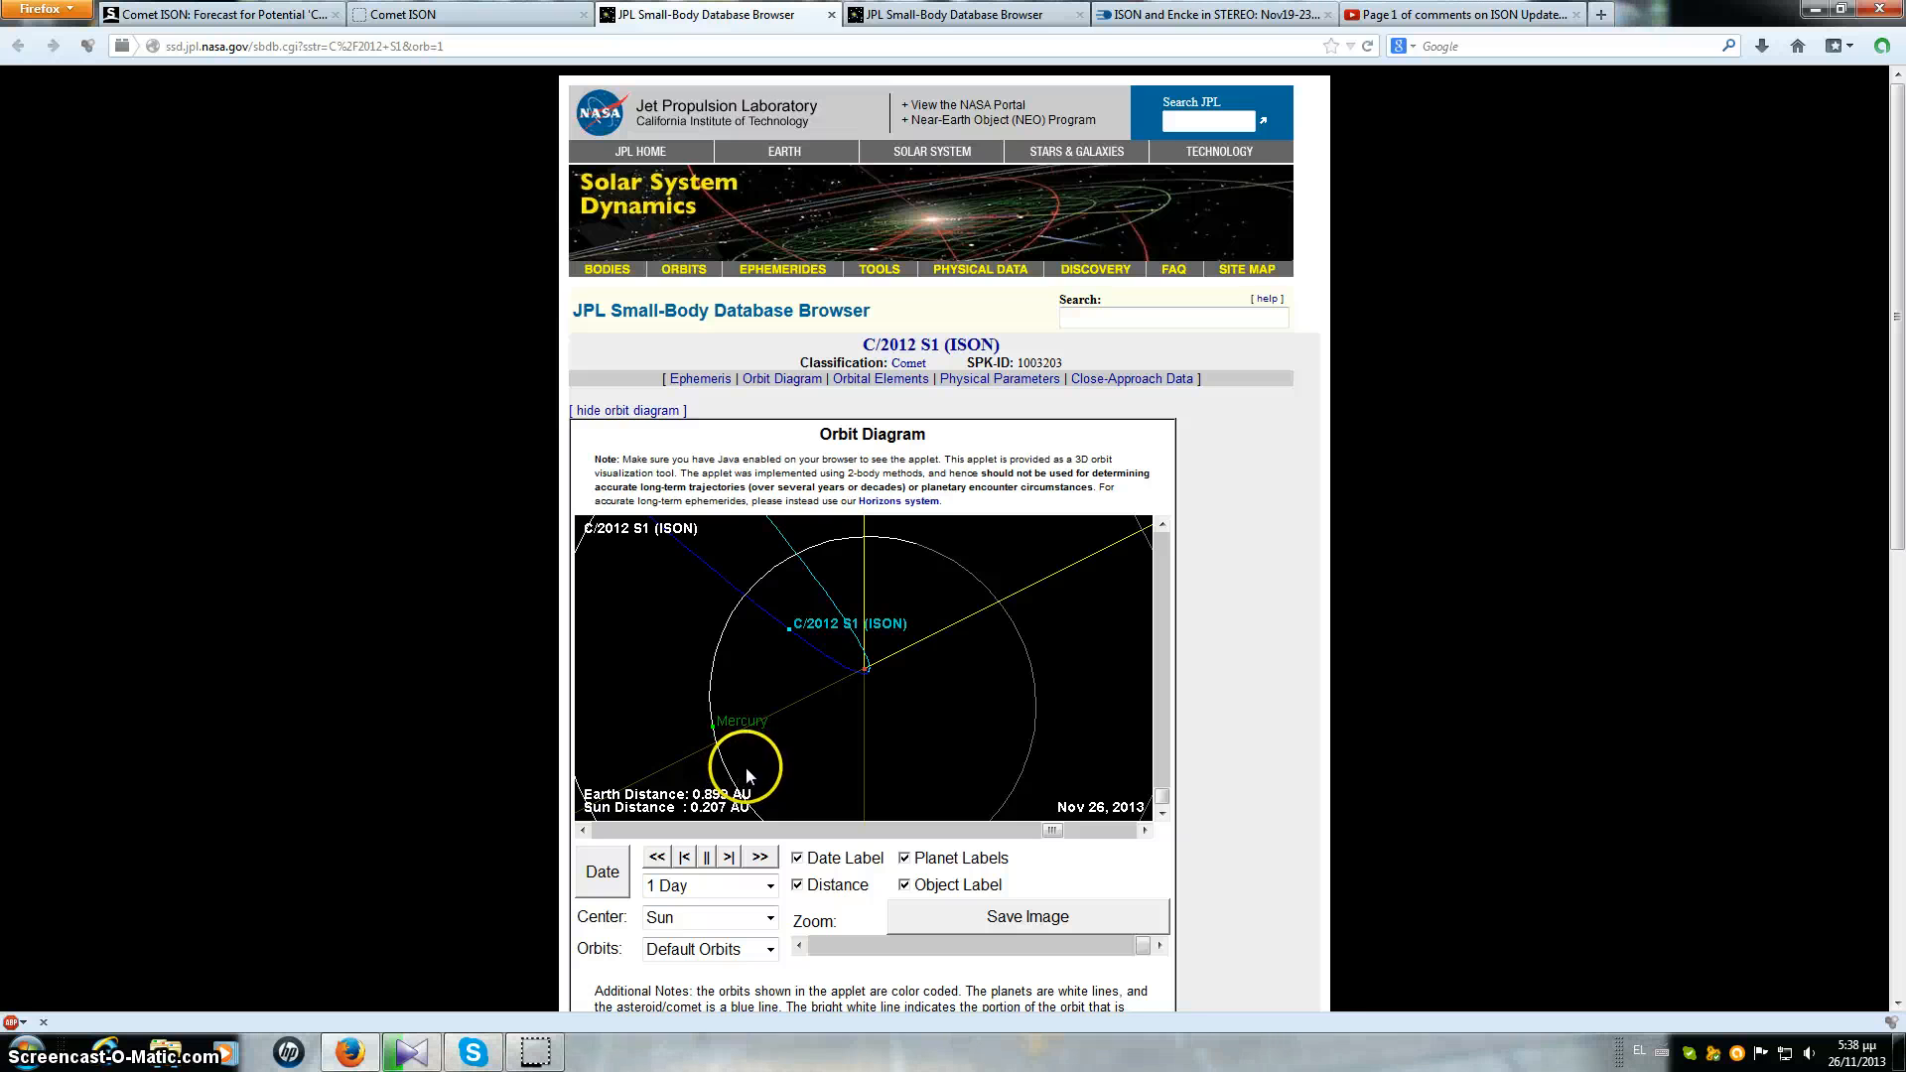
{"action": "mouse_move", "coordinate": [810, 640]}
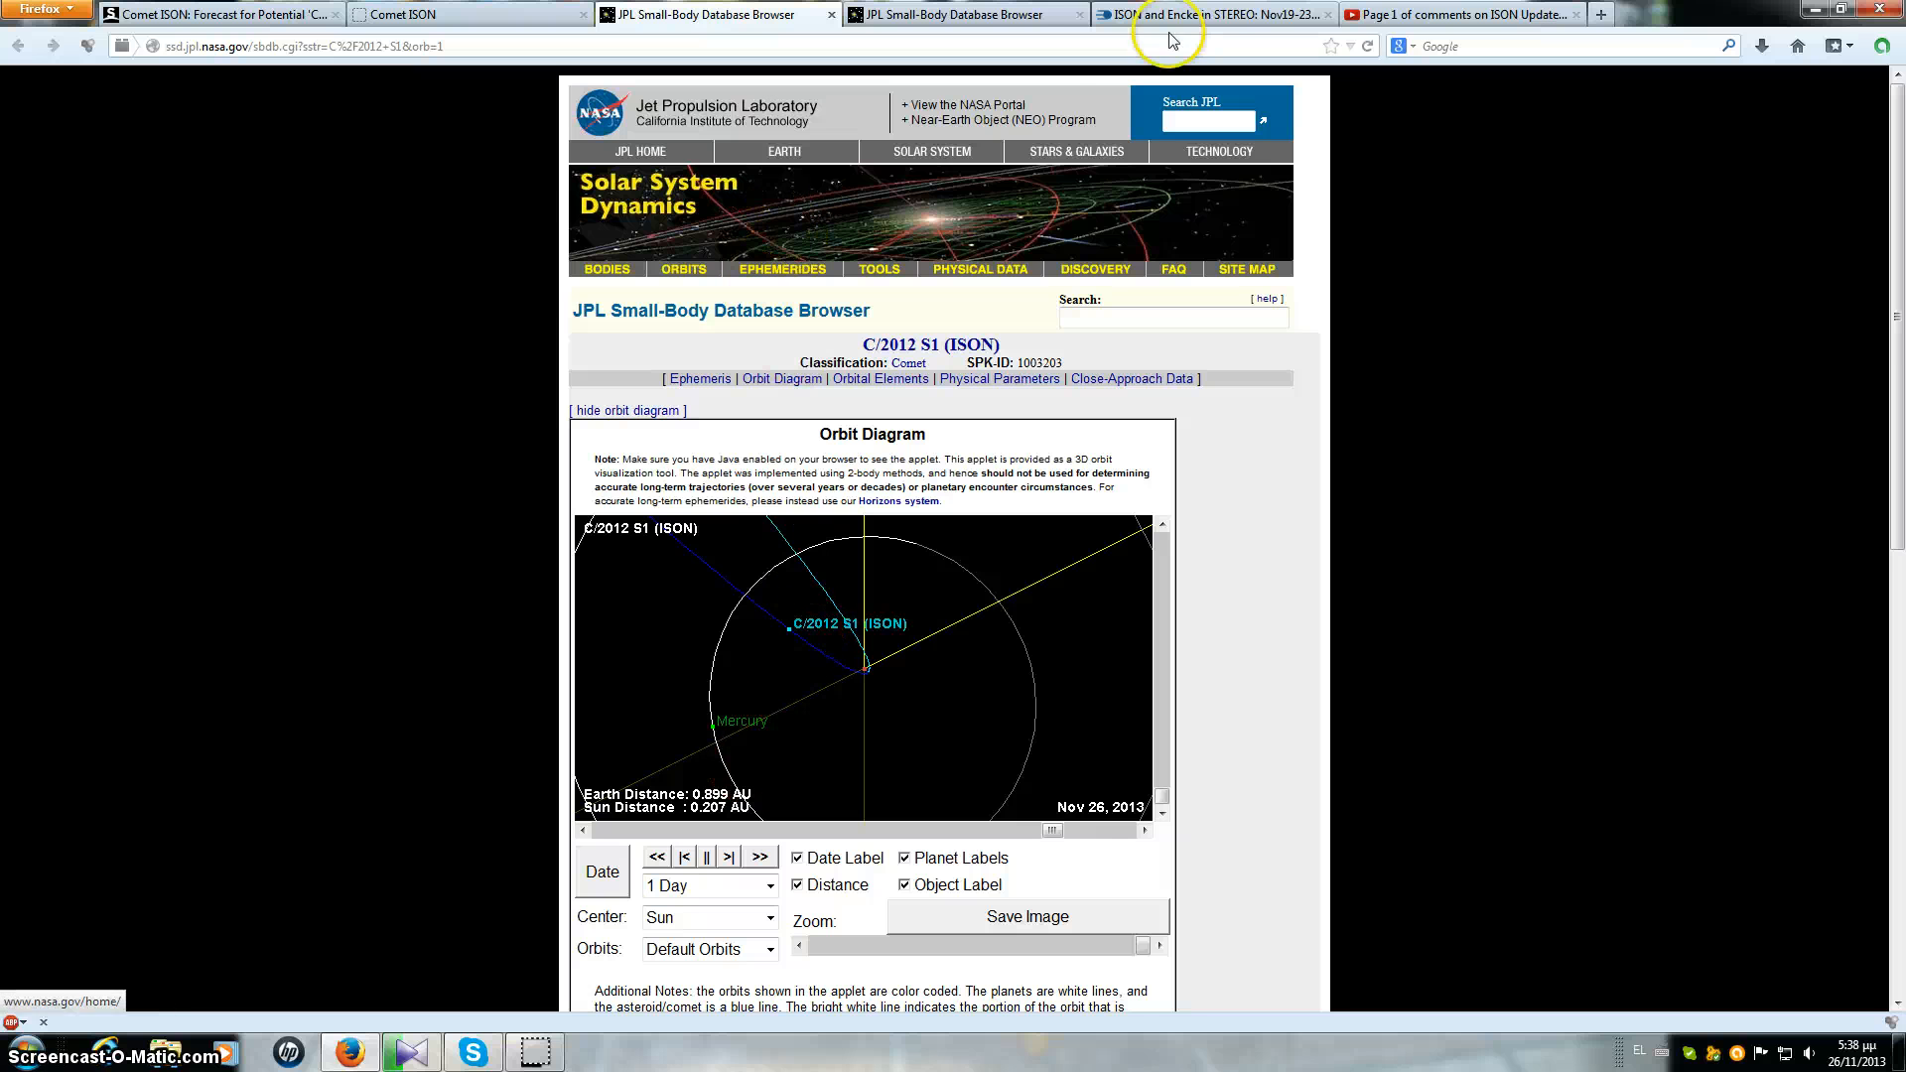
{"action": "left_click", "coordinate": [1211, 16]}
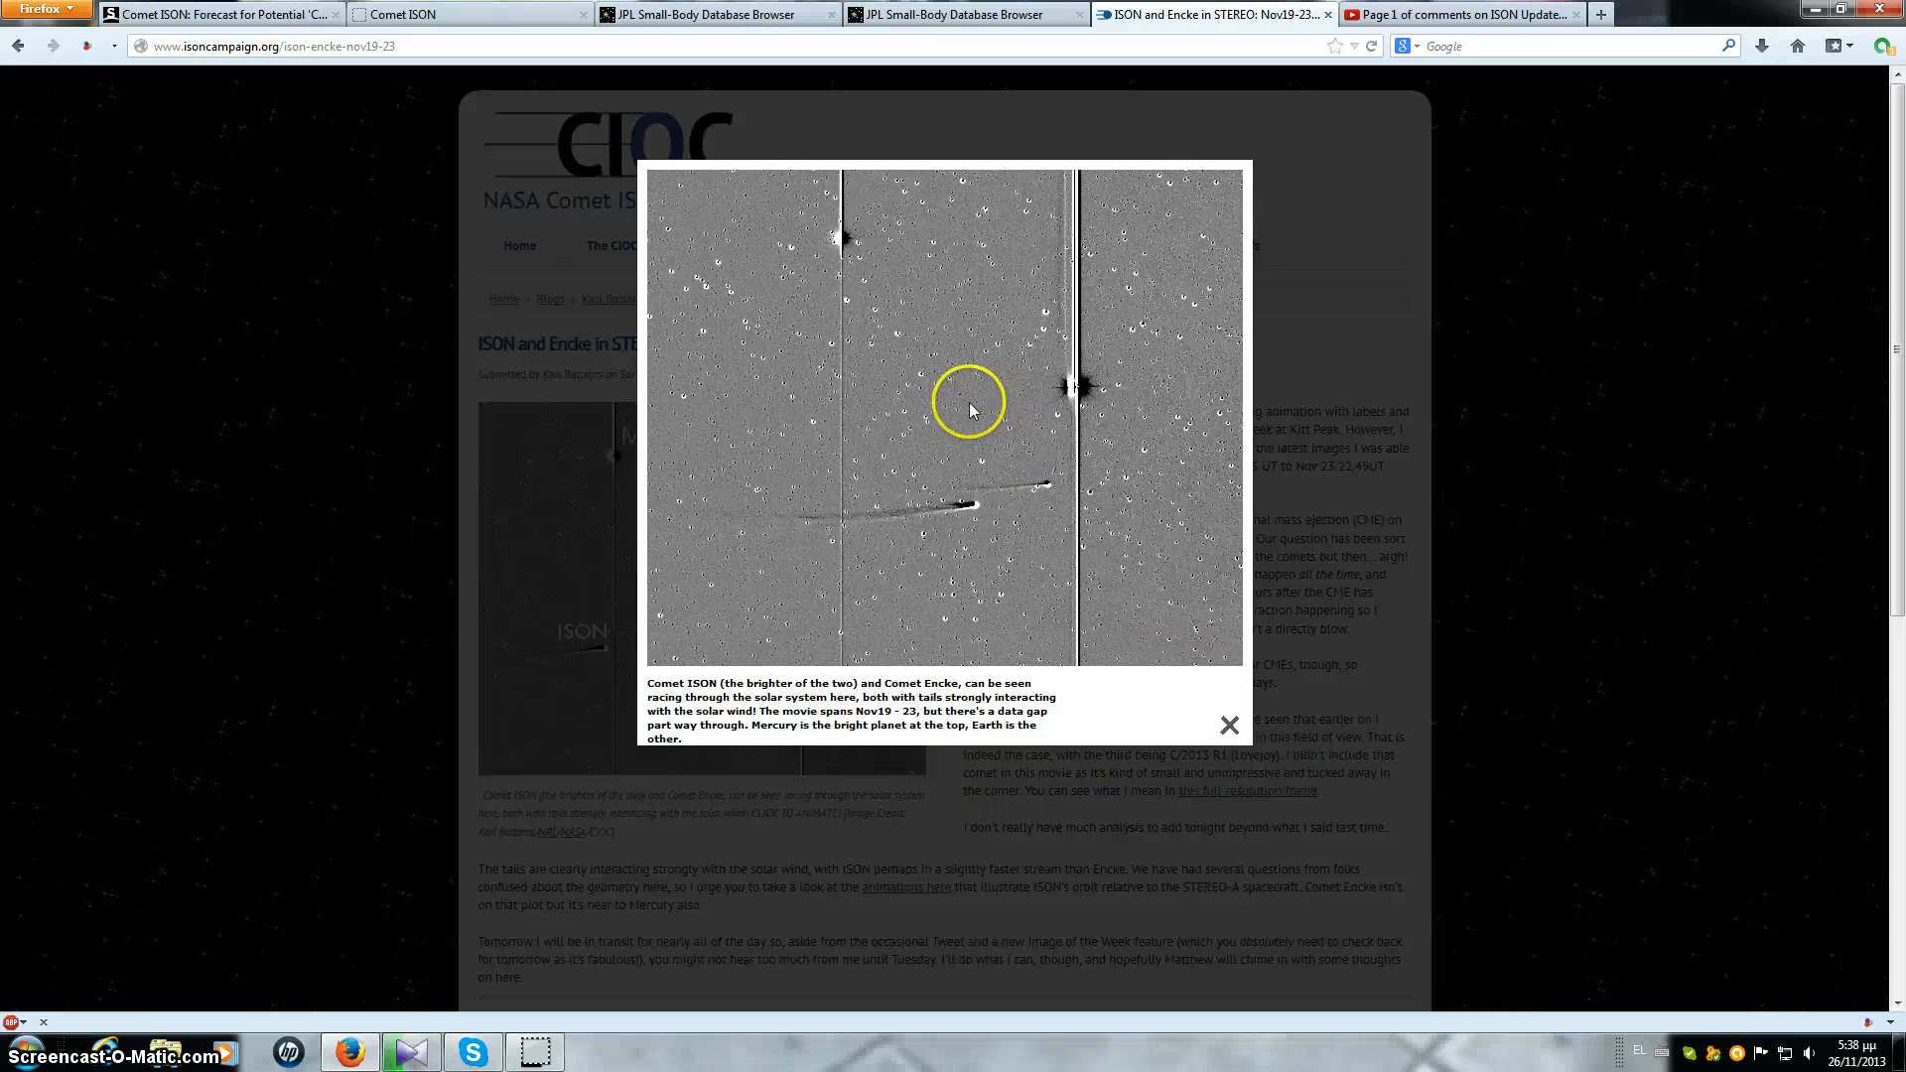
{"action": "left_click", "coordinate": [711, 14]}
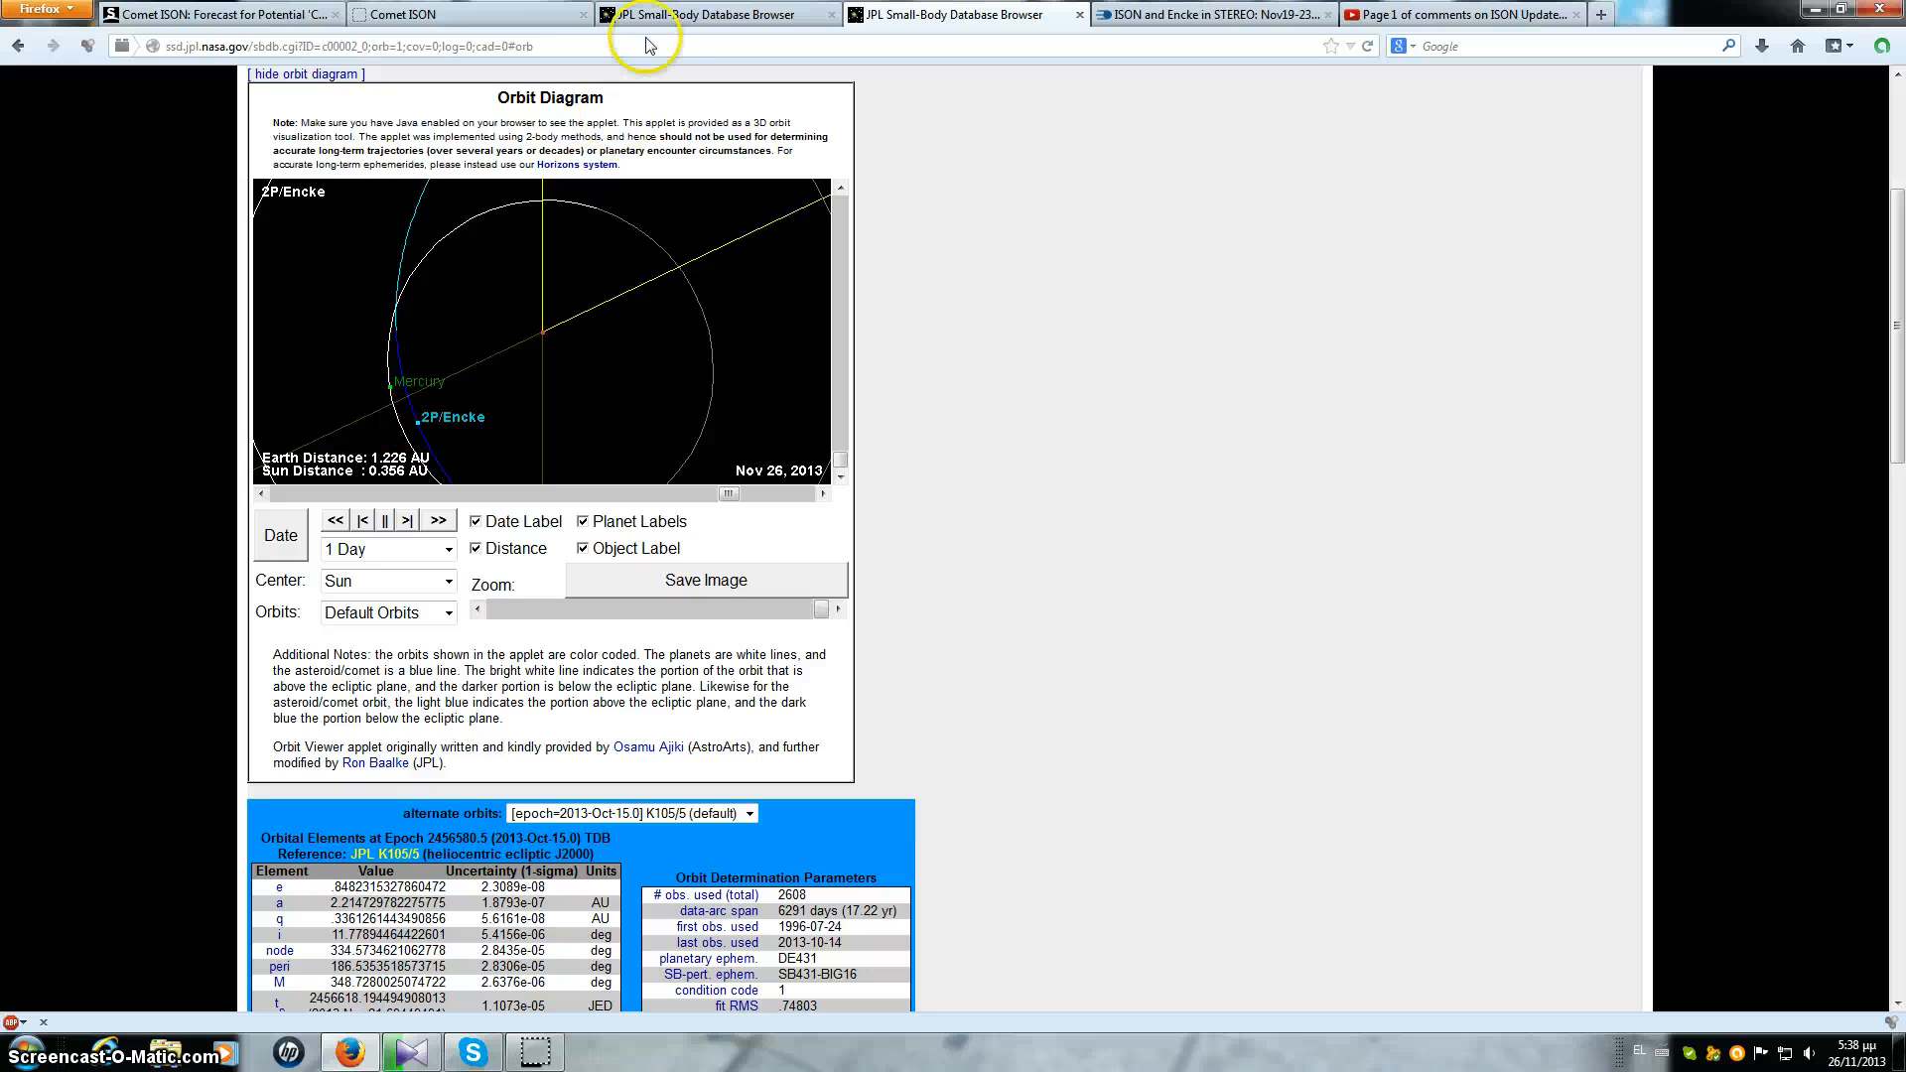
{"action": "mouse_move", "coordinate": [663, 68]}
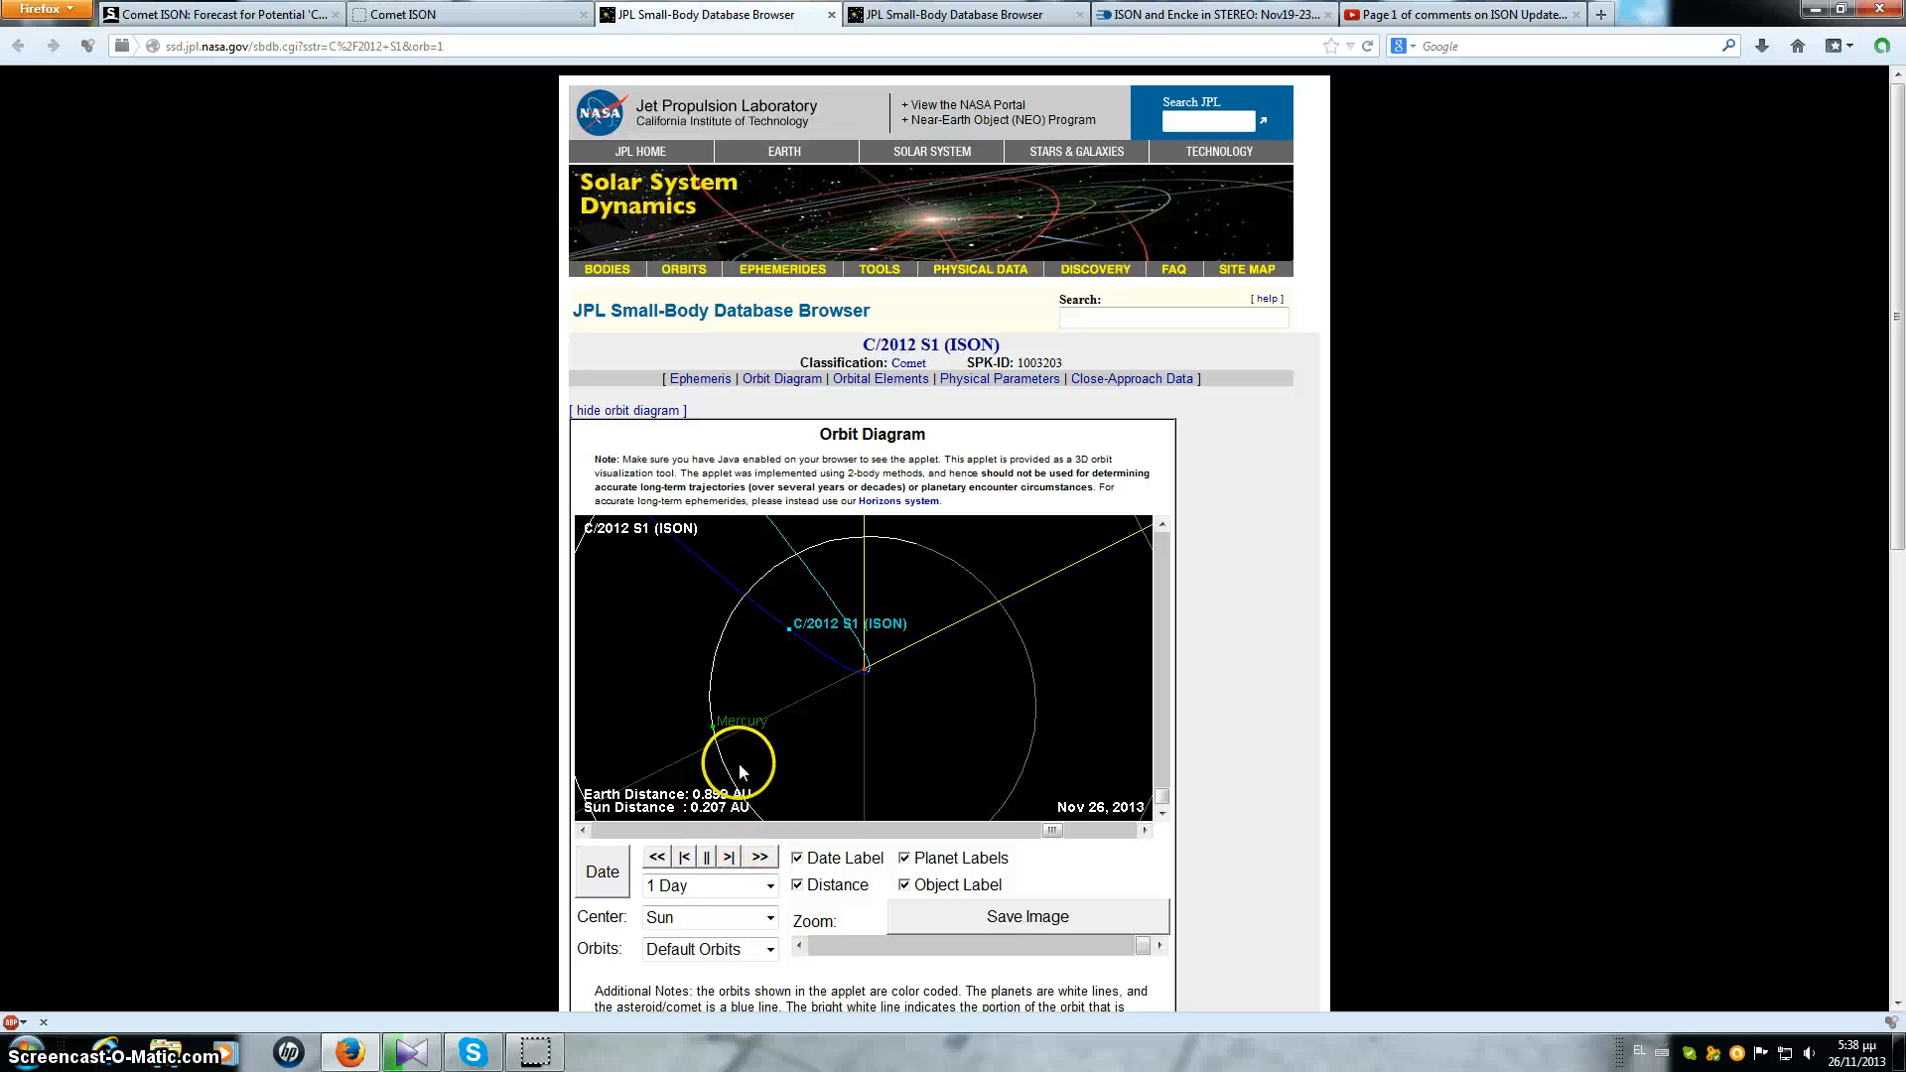
{"action": "mouse_move", "coordinate": [806, 603]}
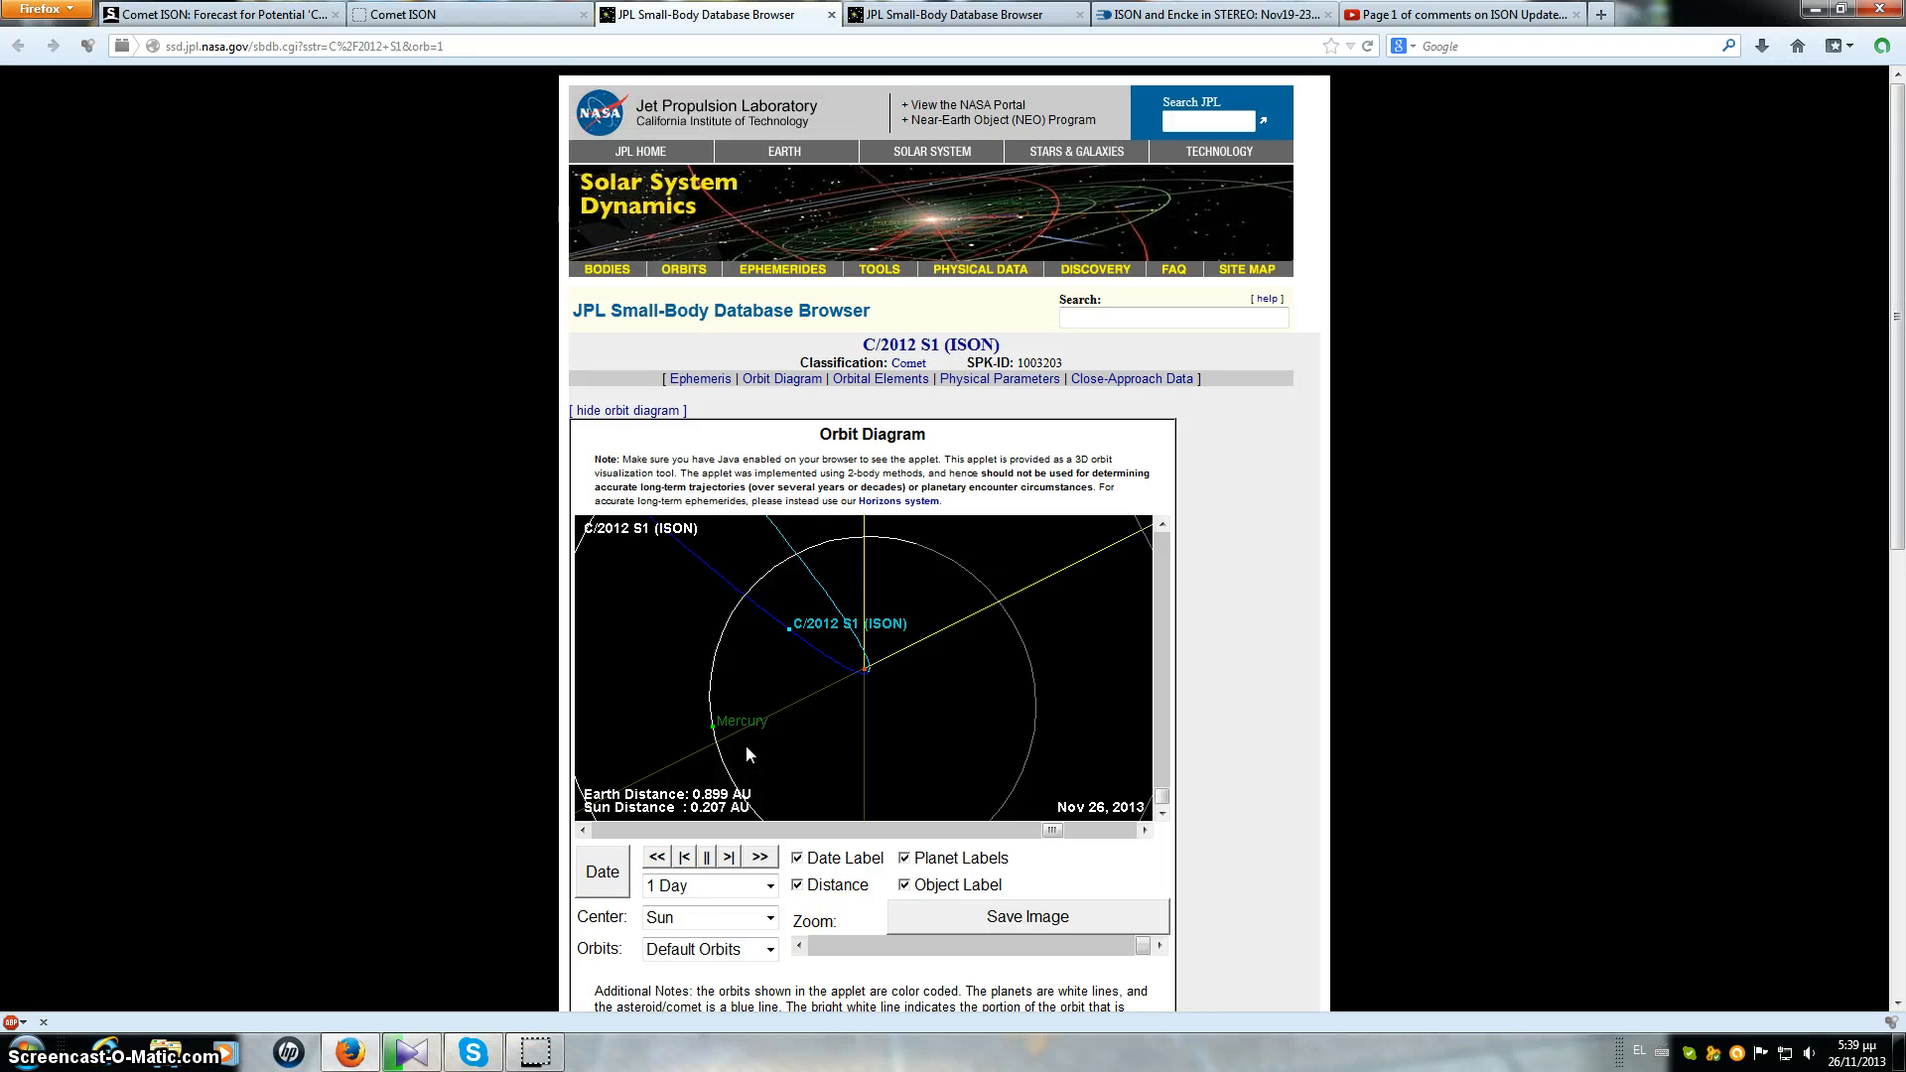
{"action": "left_click", "coordinate": [1211, 16]}
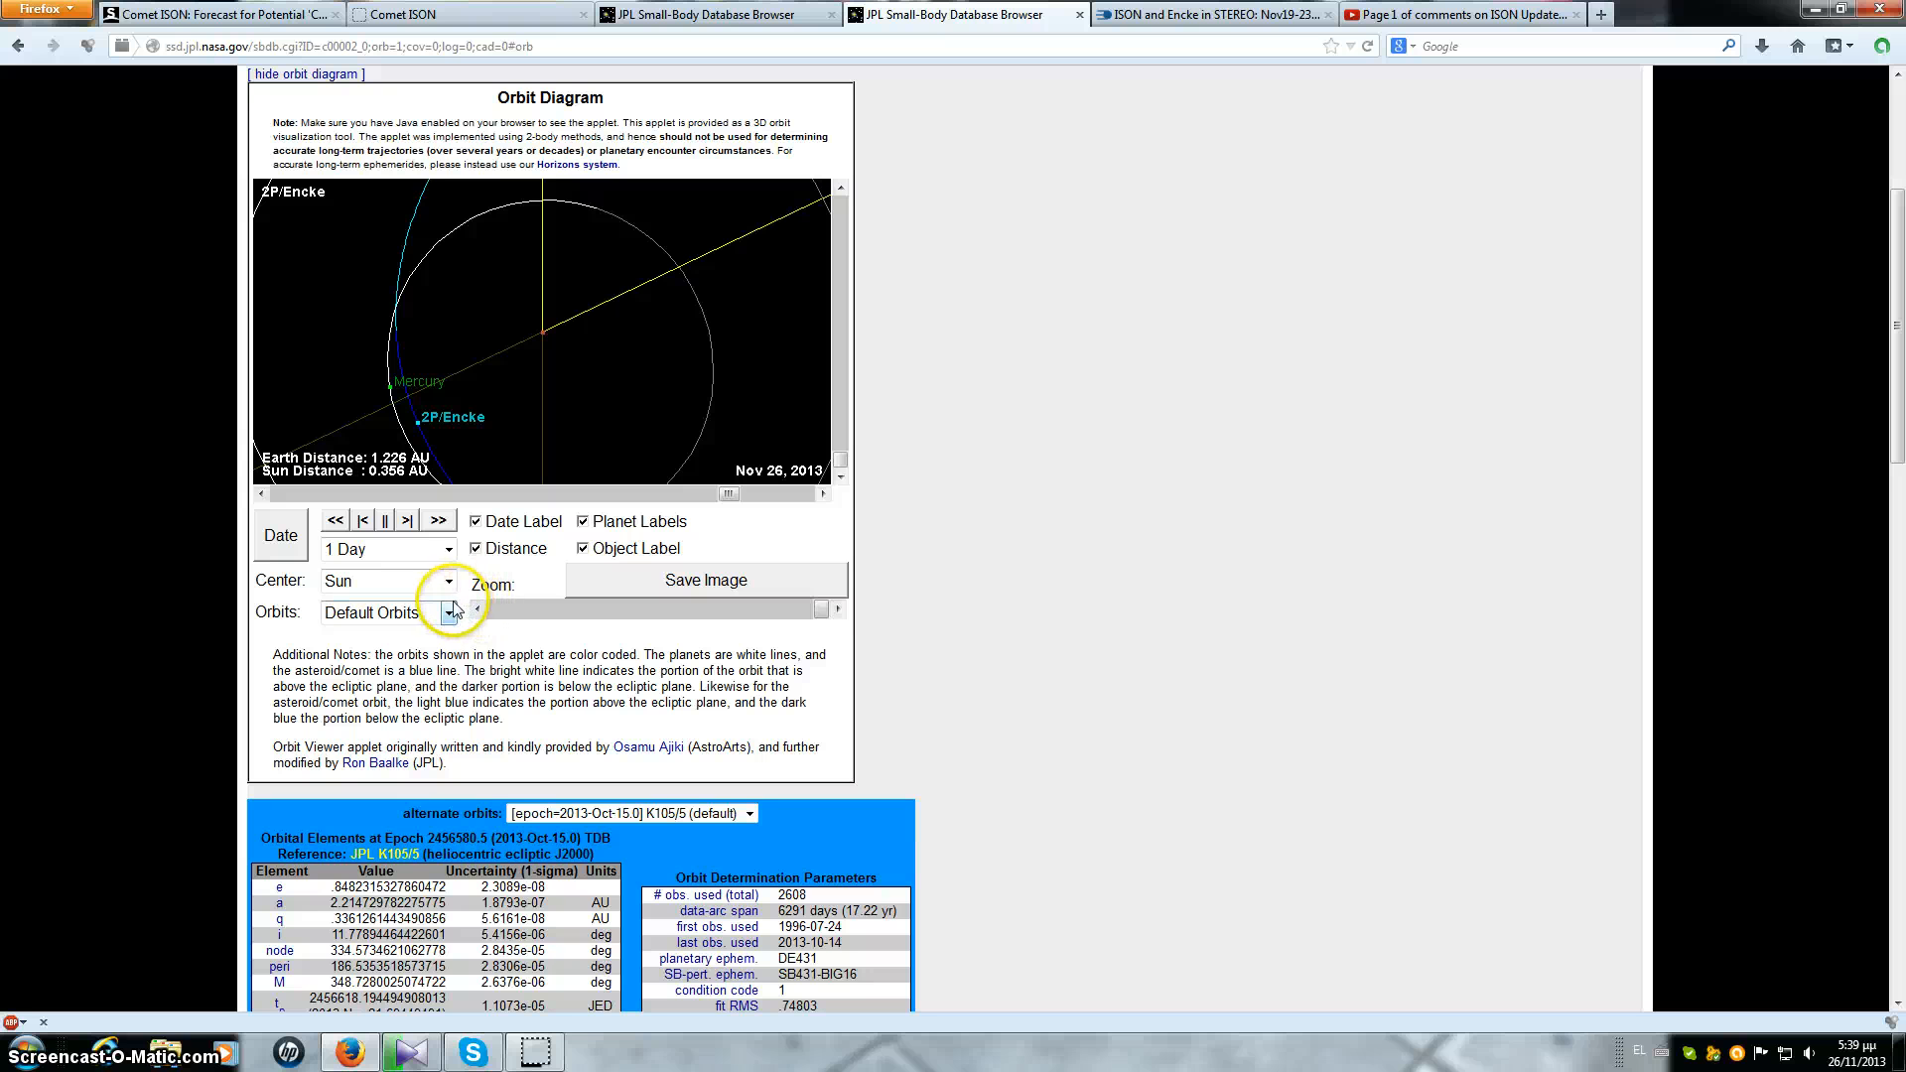
{"action": "mouse_move", "coordinate": [399, 393]}
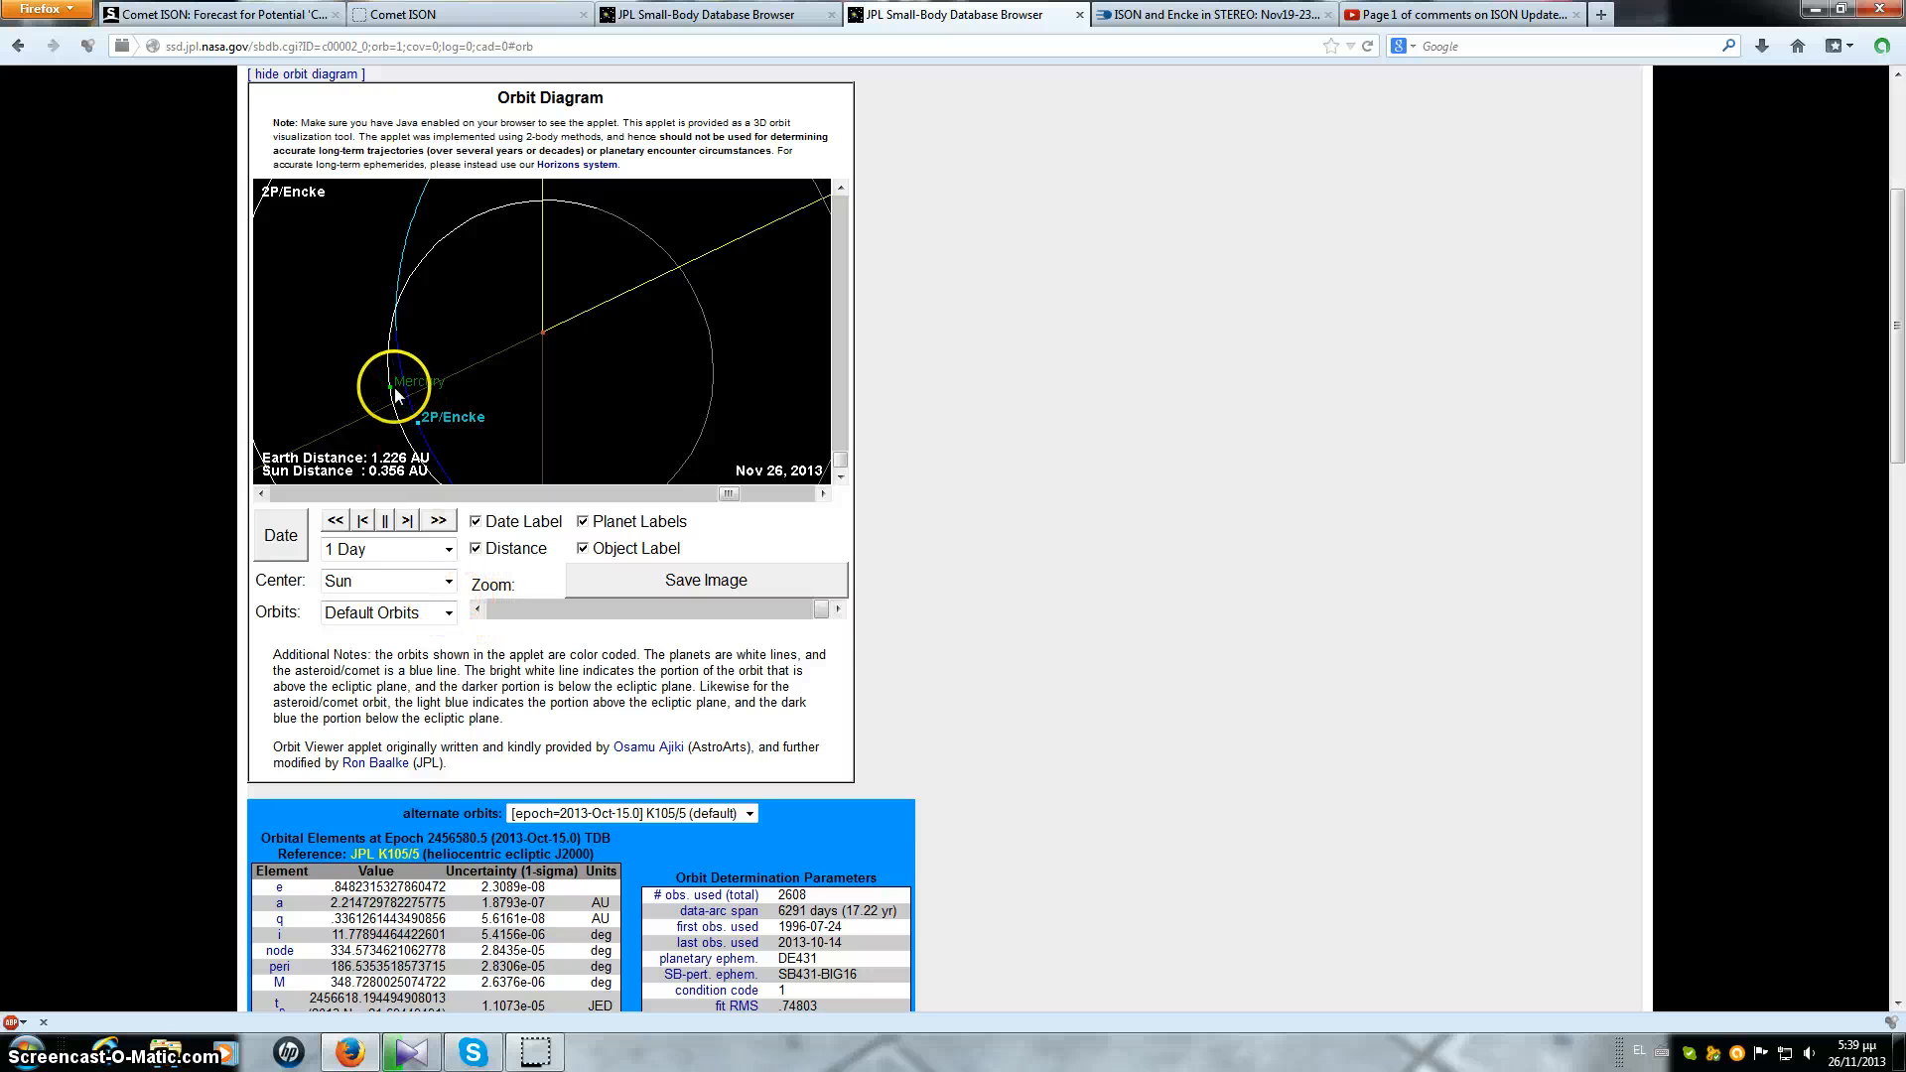
{"action": "left_click", "coordinate": [806, 610]}
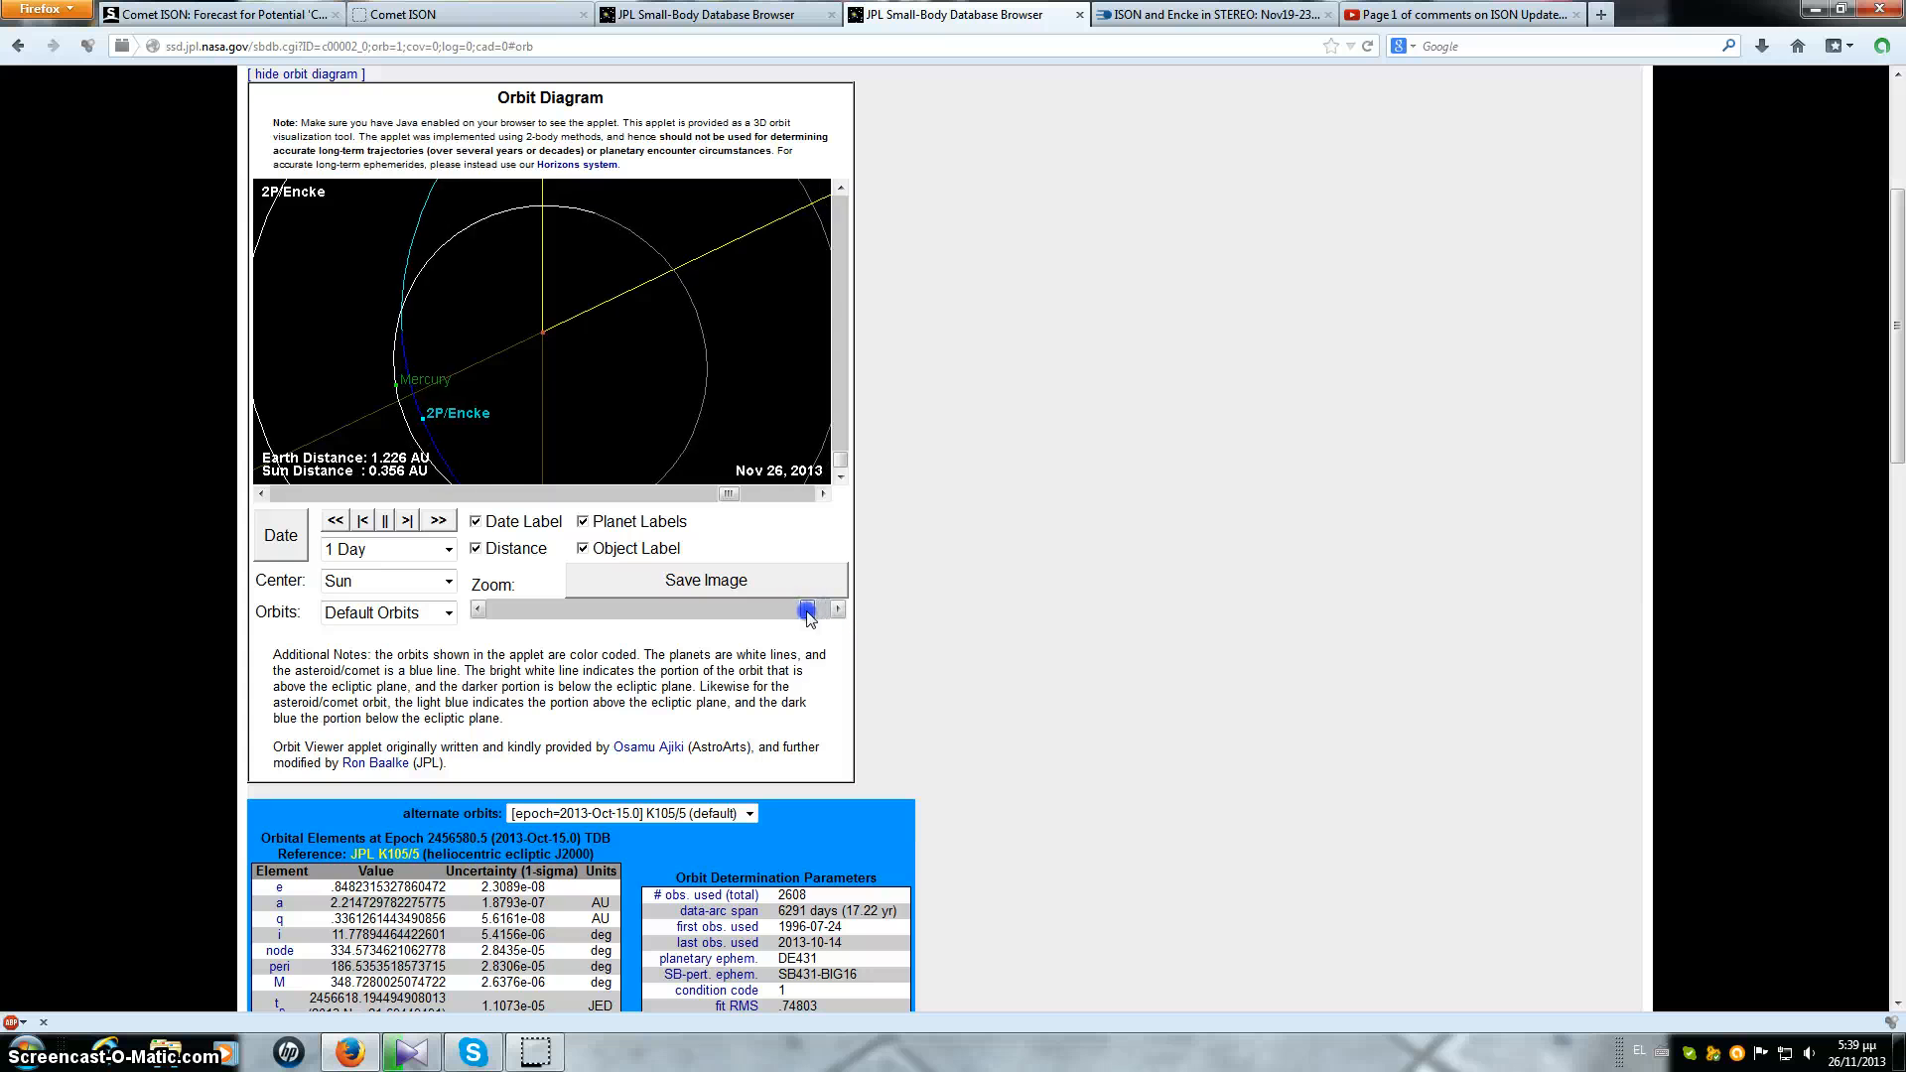
{"action": "left_click_drag", "start_coordinate": [806, 607], "coordinate": [637, 608]}
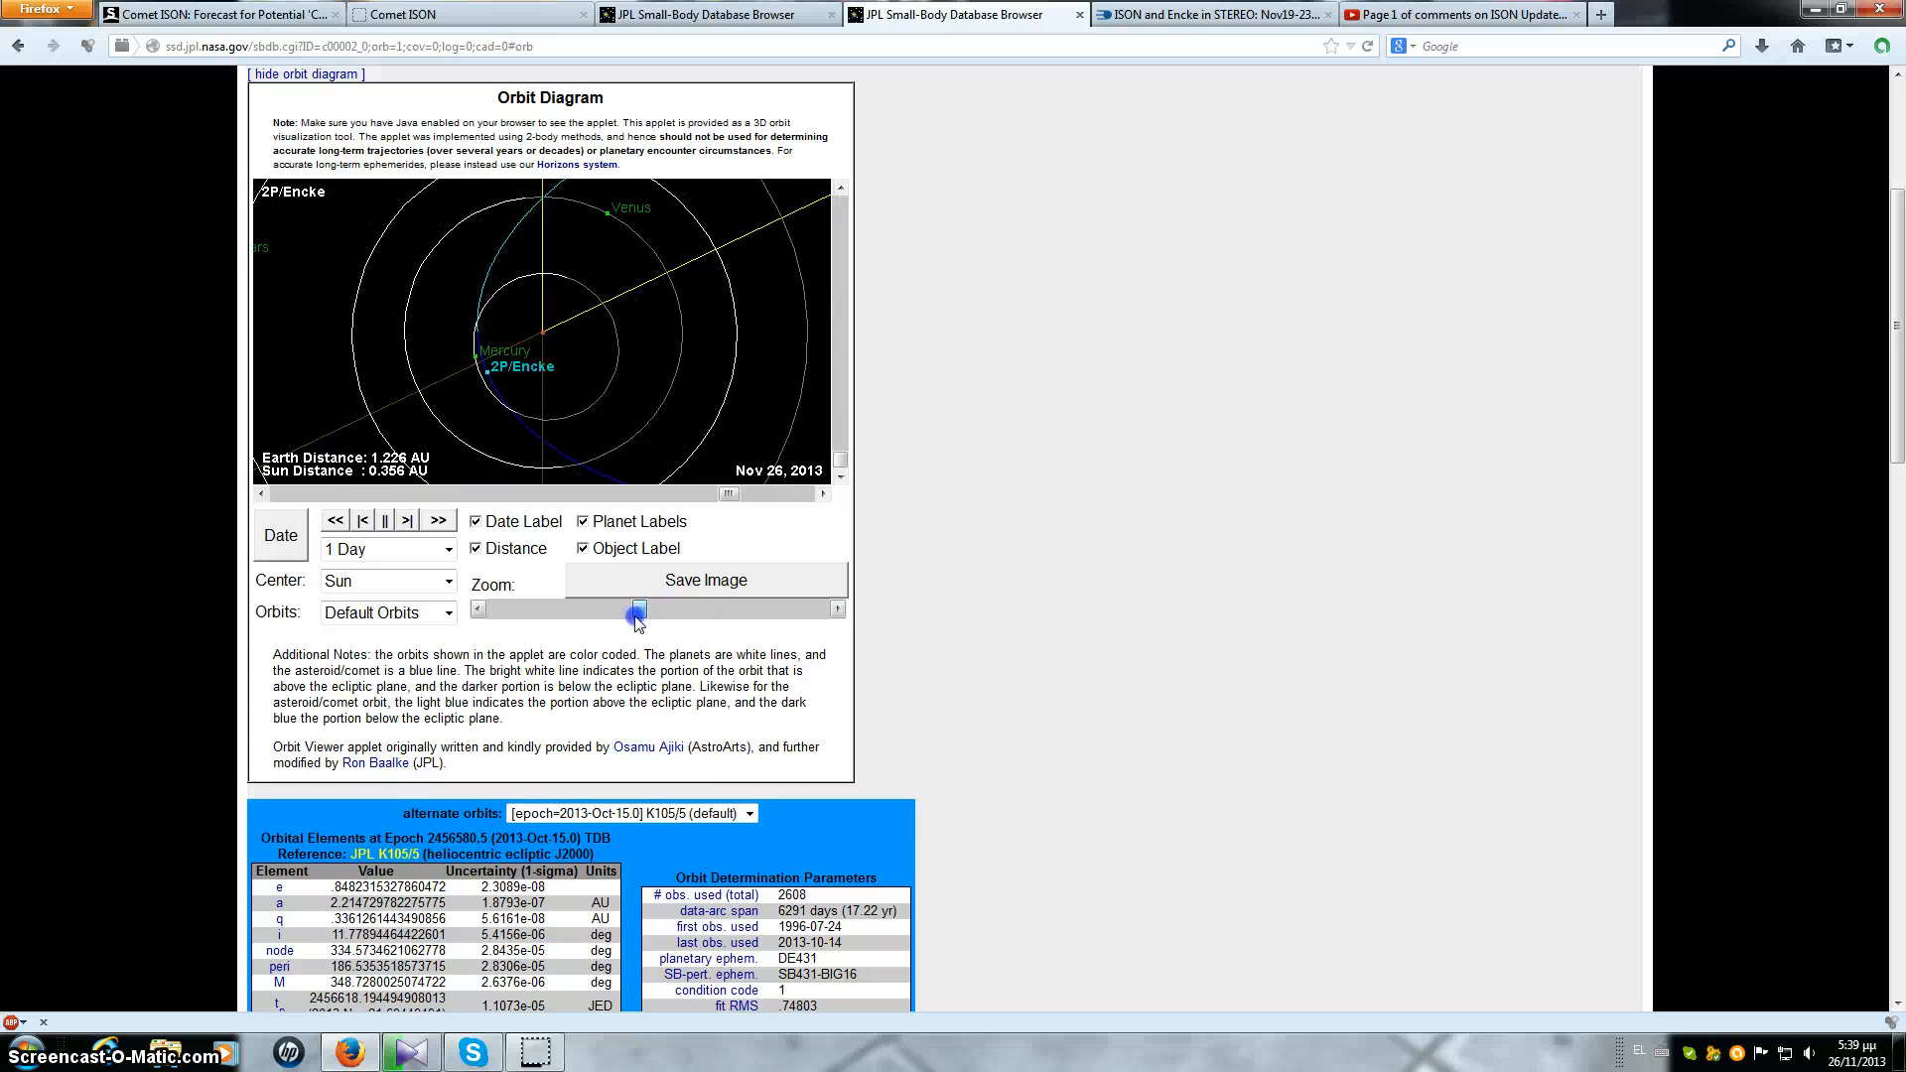
{"action": "left_click_drag", "start_coordinate": [637, 607], "coordinate": [589, 608]}
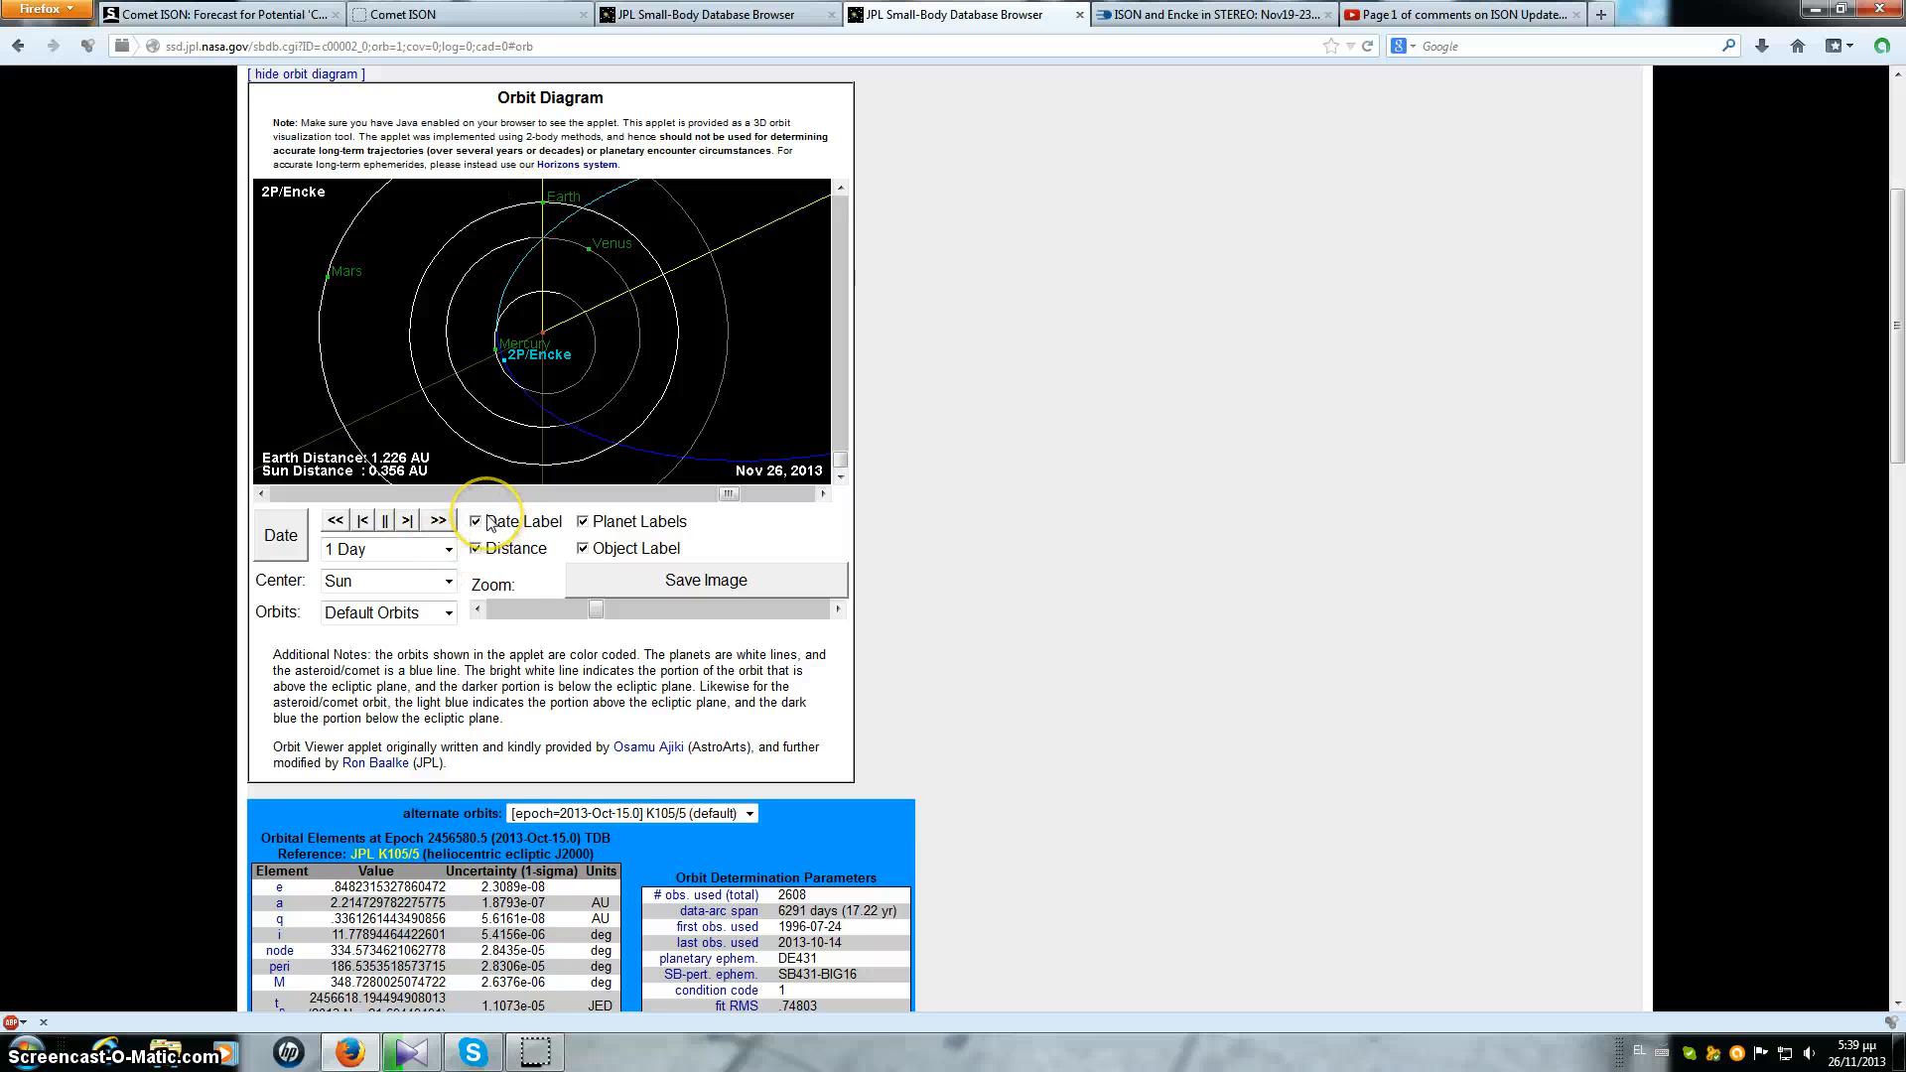
{"action": "left_click_drag", "start_coordinate": [596, 609], "coordinate": [727, 610]}
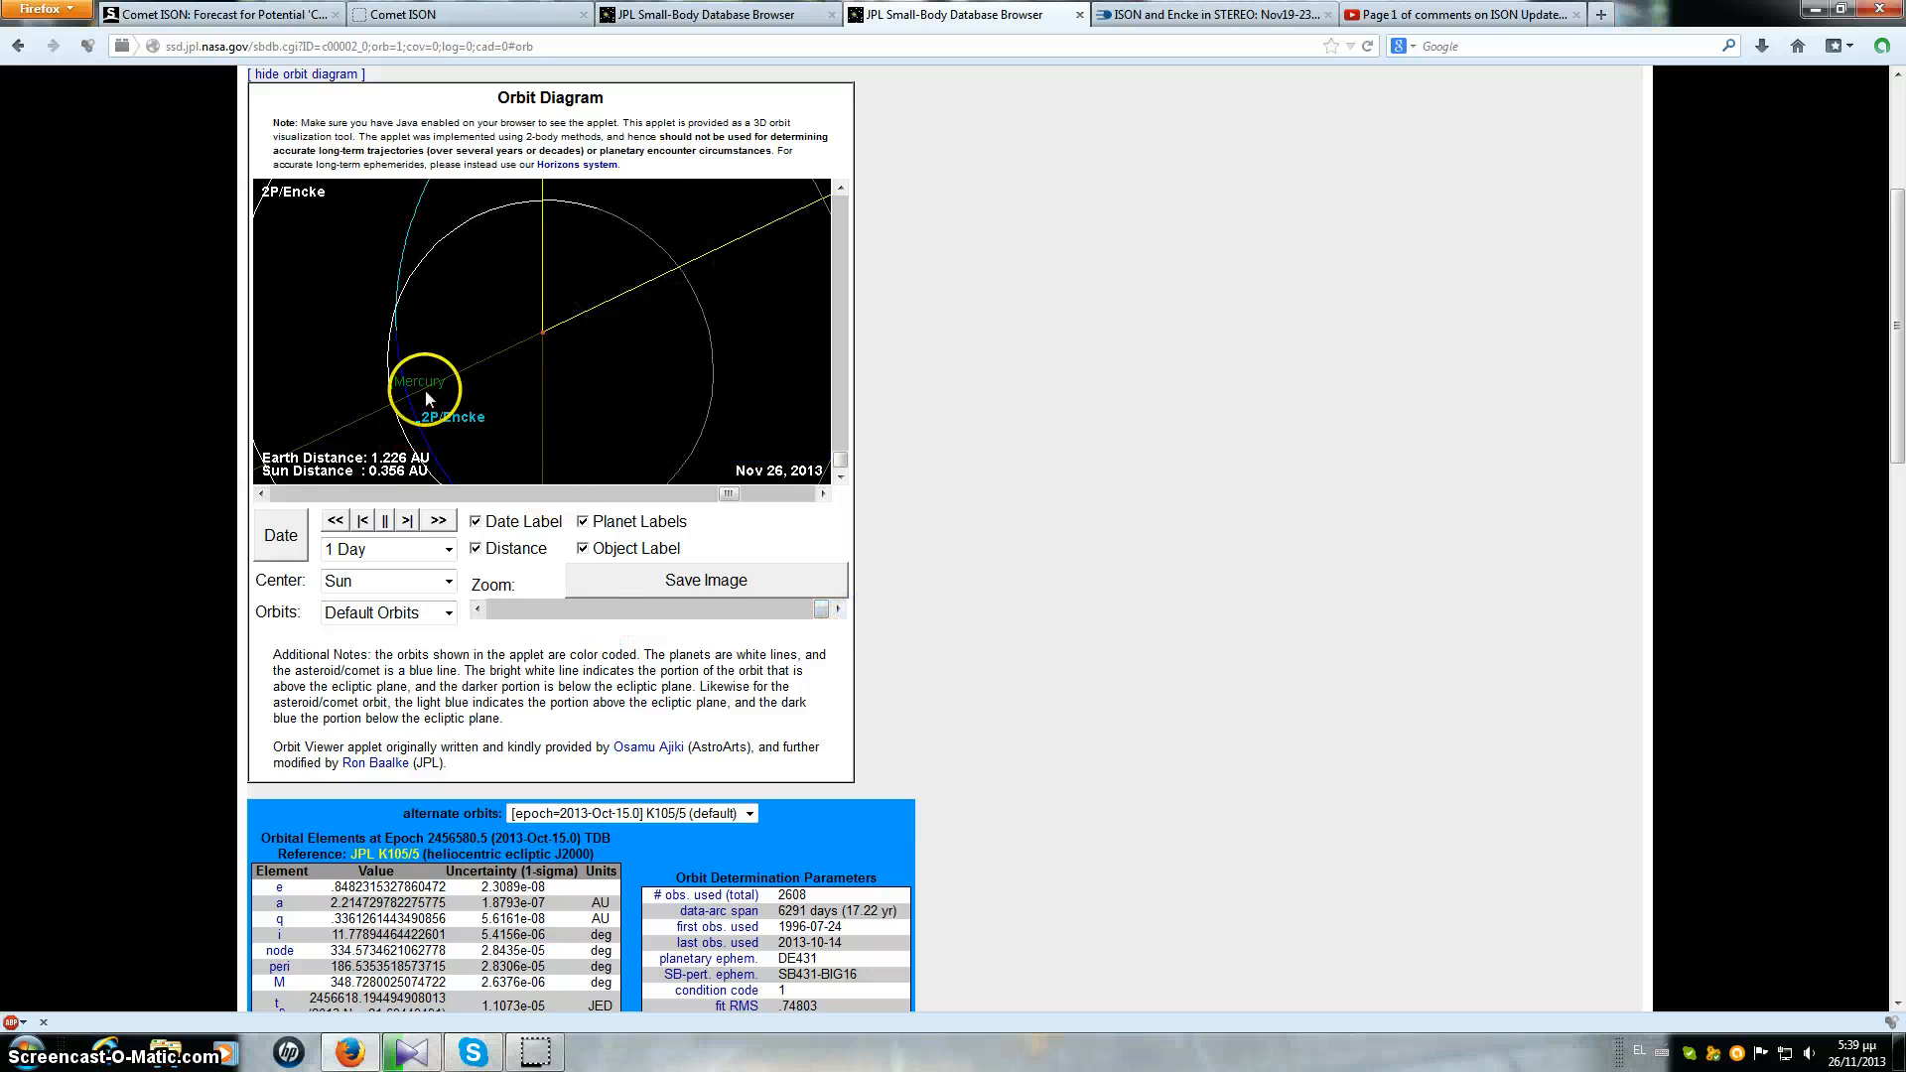
{"action": "mouse_move", "coordinate": [844, 28]}
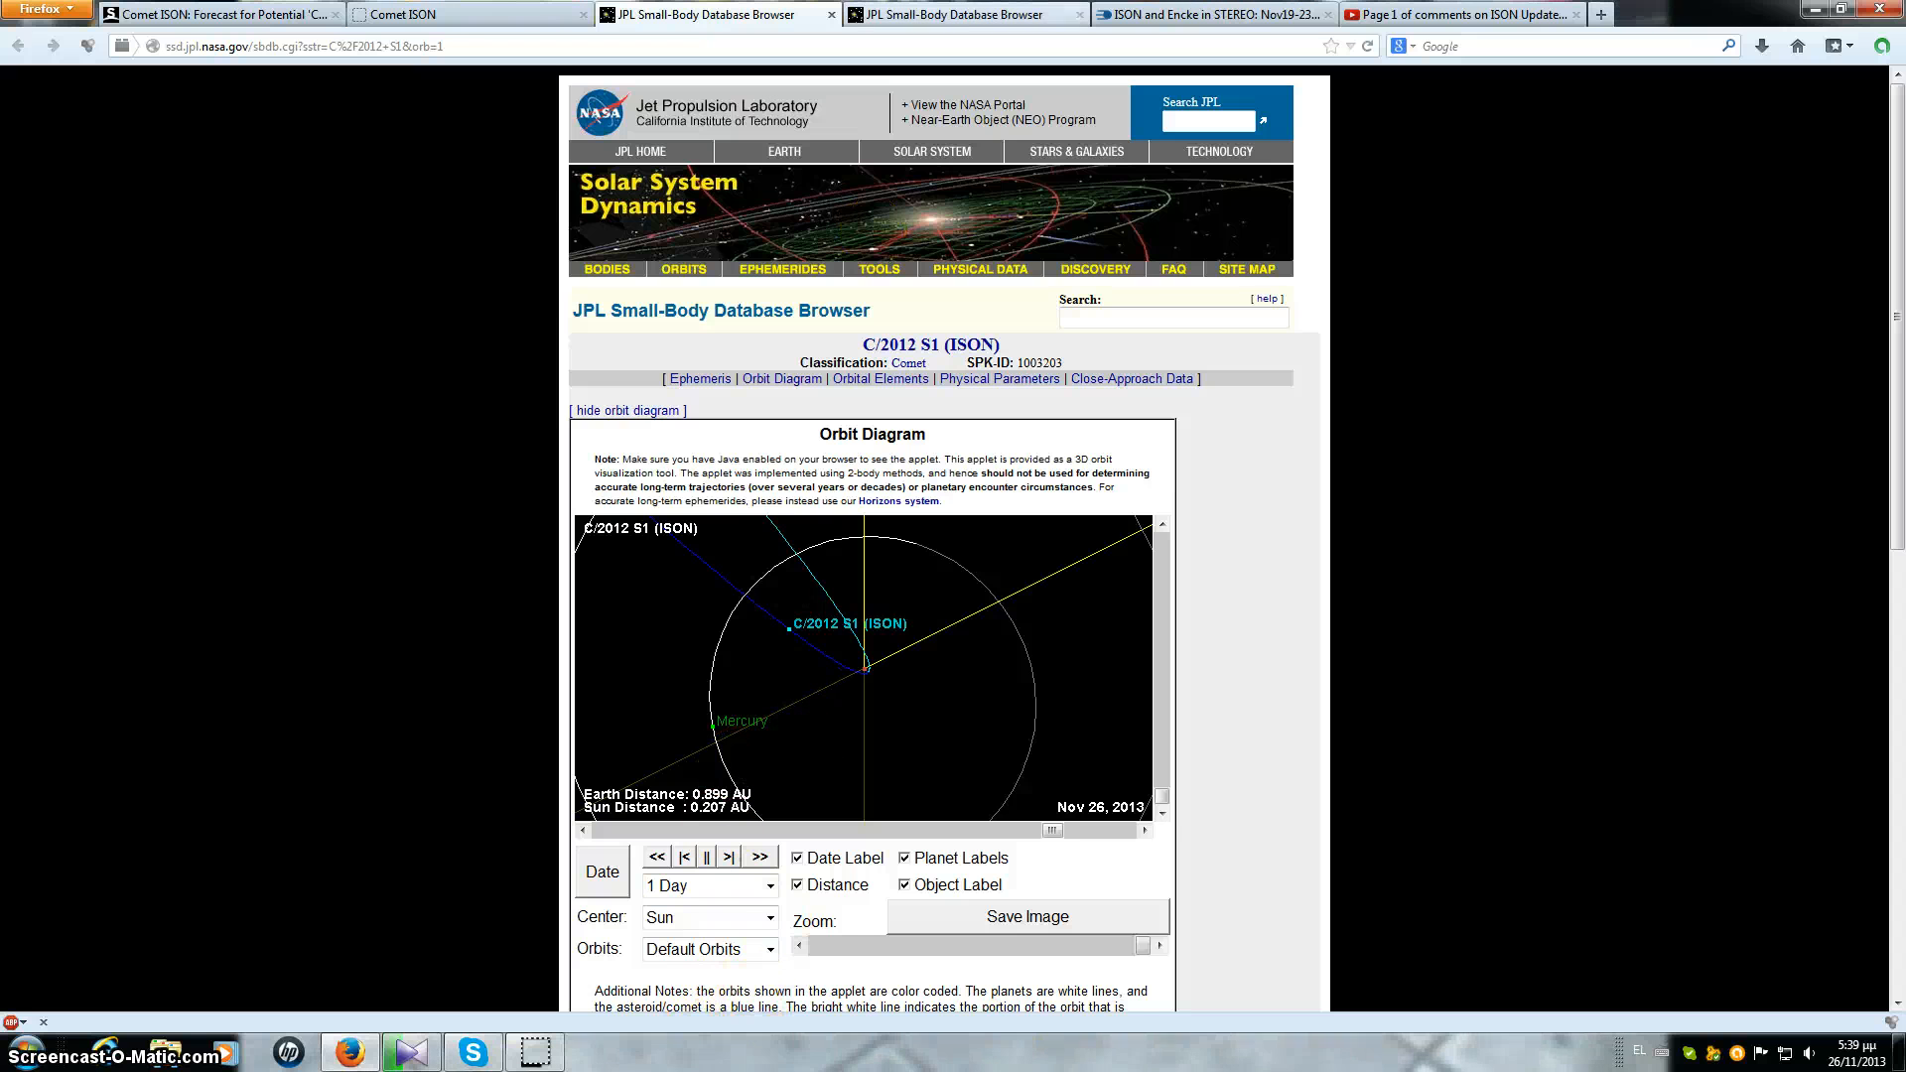
Step: View the ISON and Encke STEREO animation, then return to the 2P/Encke orbit diagram
{"action": "left_click", "coordinate": [1219, 15]}
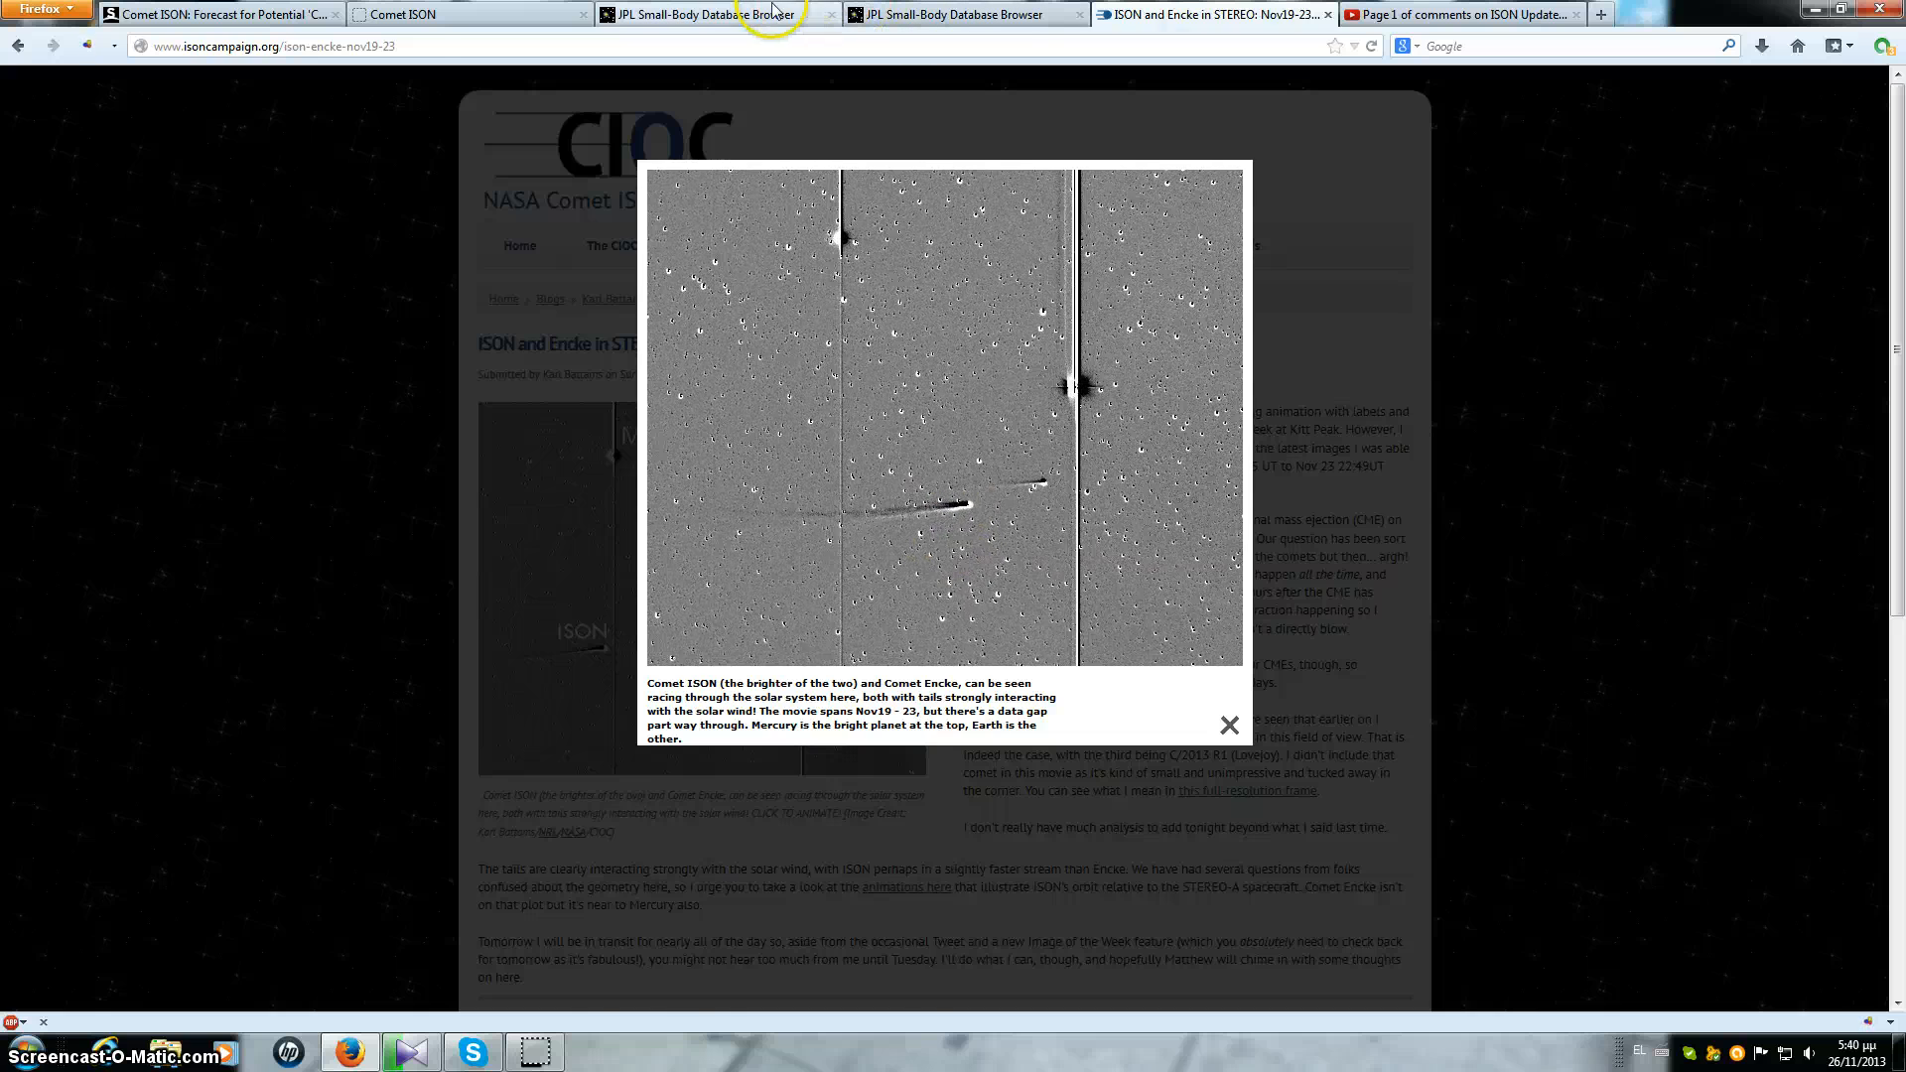
{"action": "left_click", "coordinate": [731, 14]}
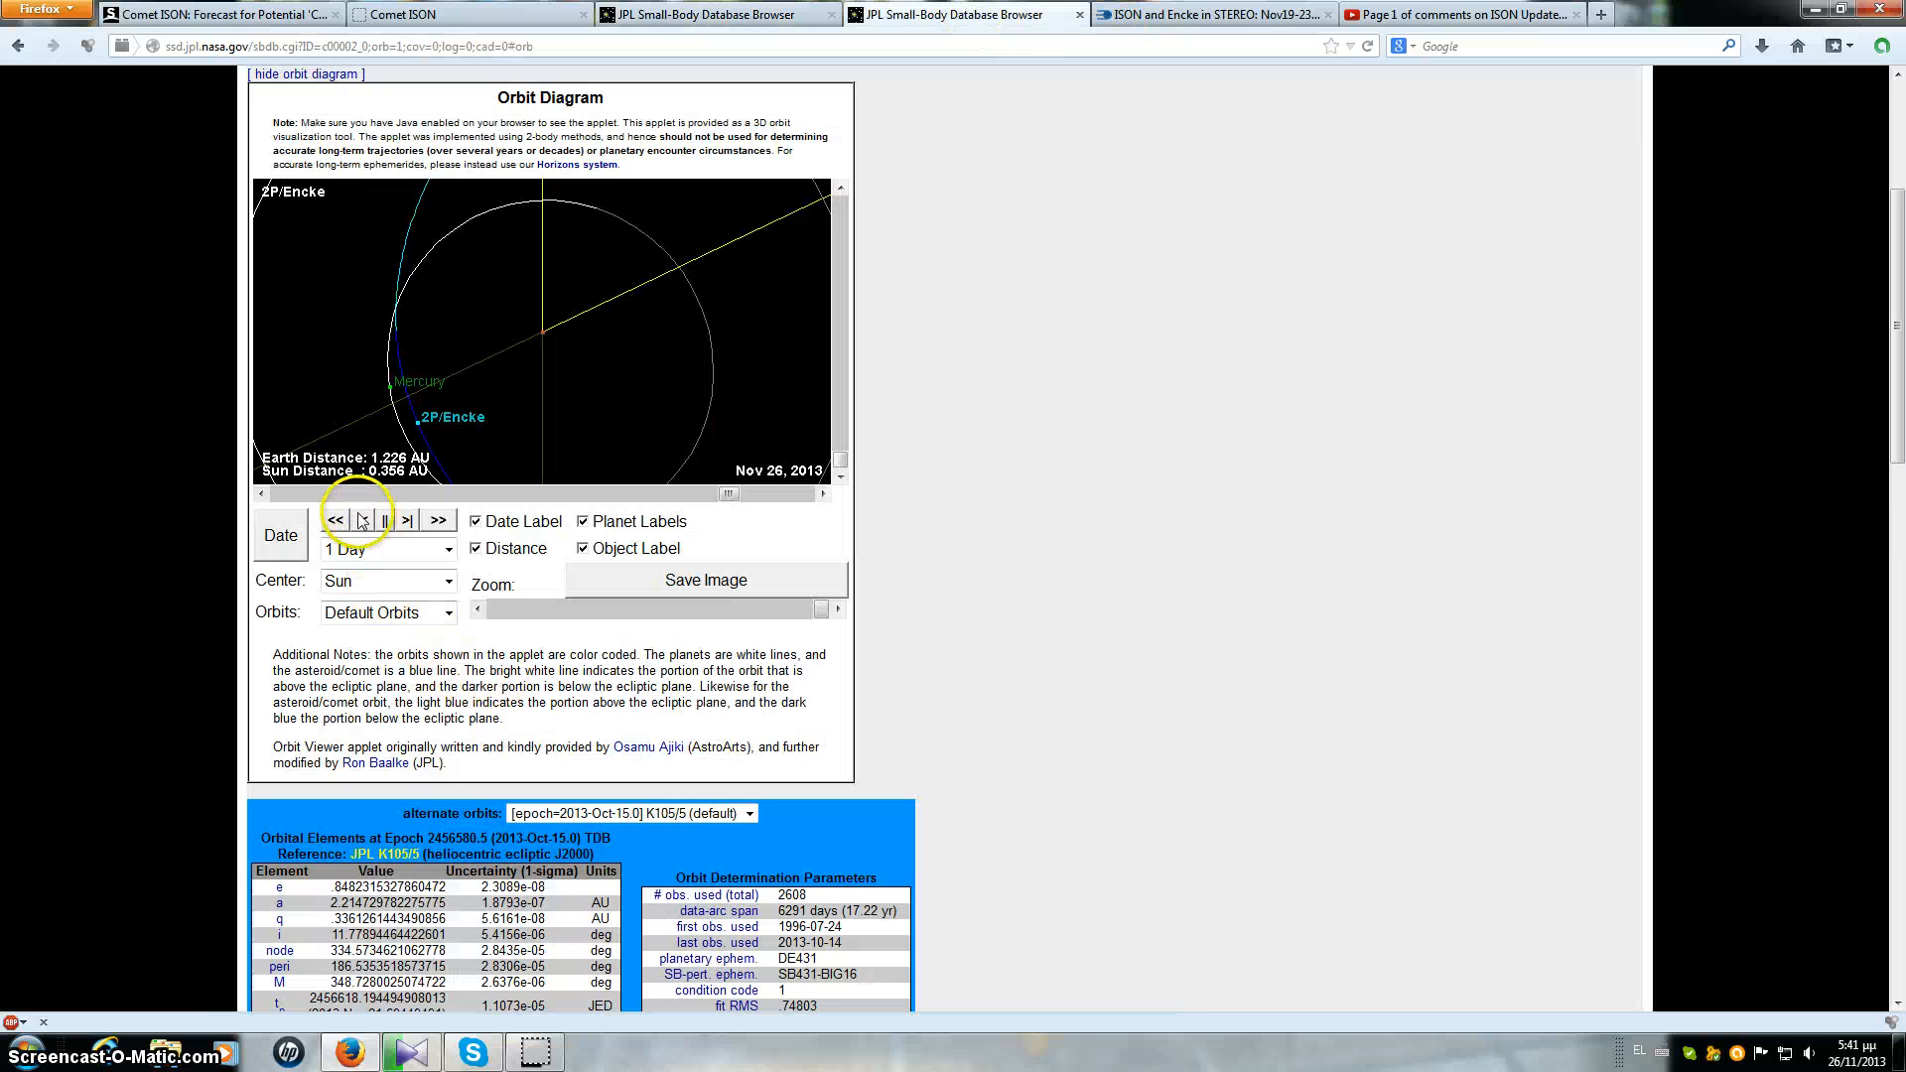
Step: Step the 2P/Encke orbit diagram date back to Nov 23, 2013
{"action": "left_click", "coordinate": [361, 520]}
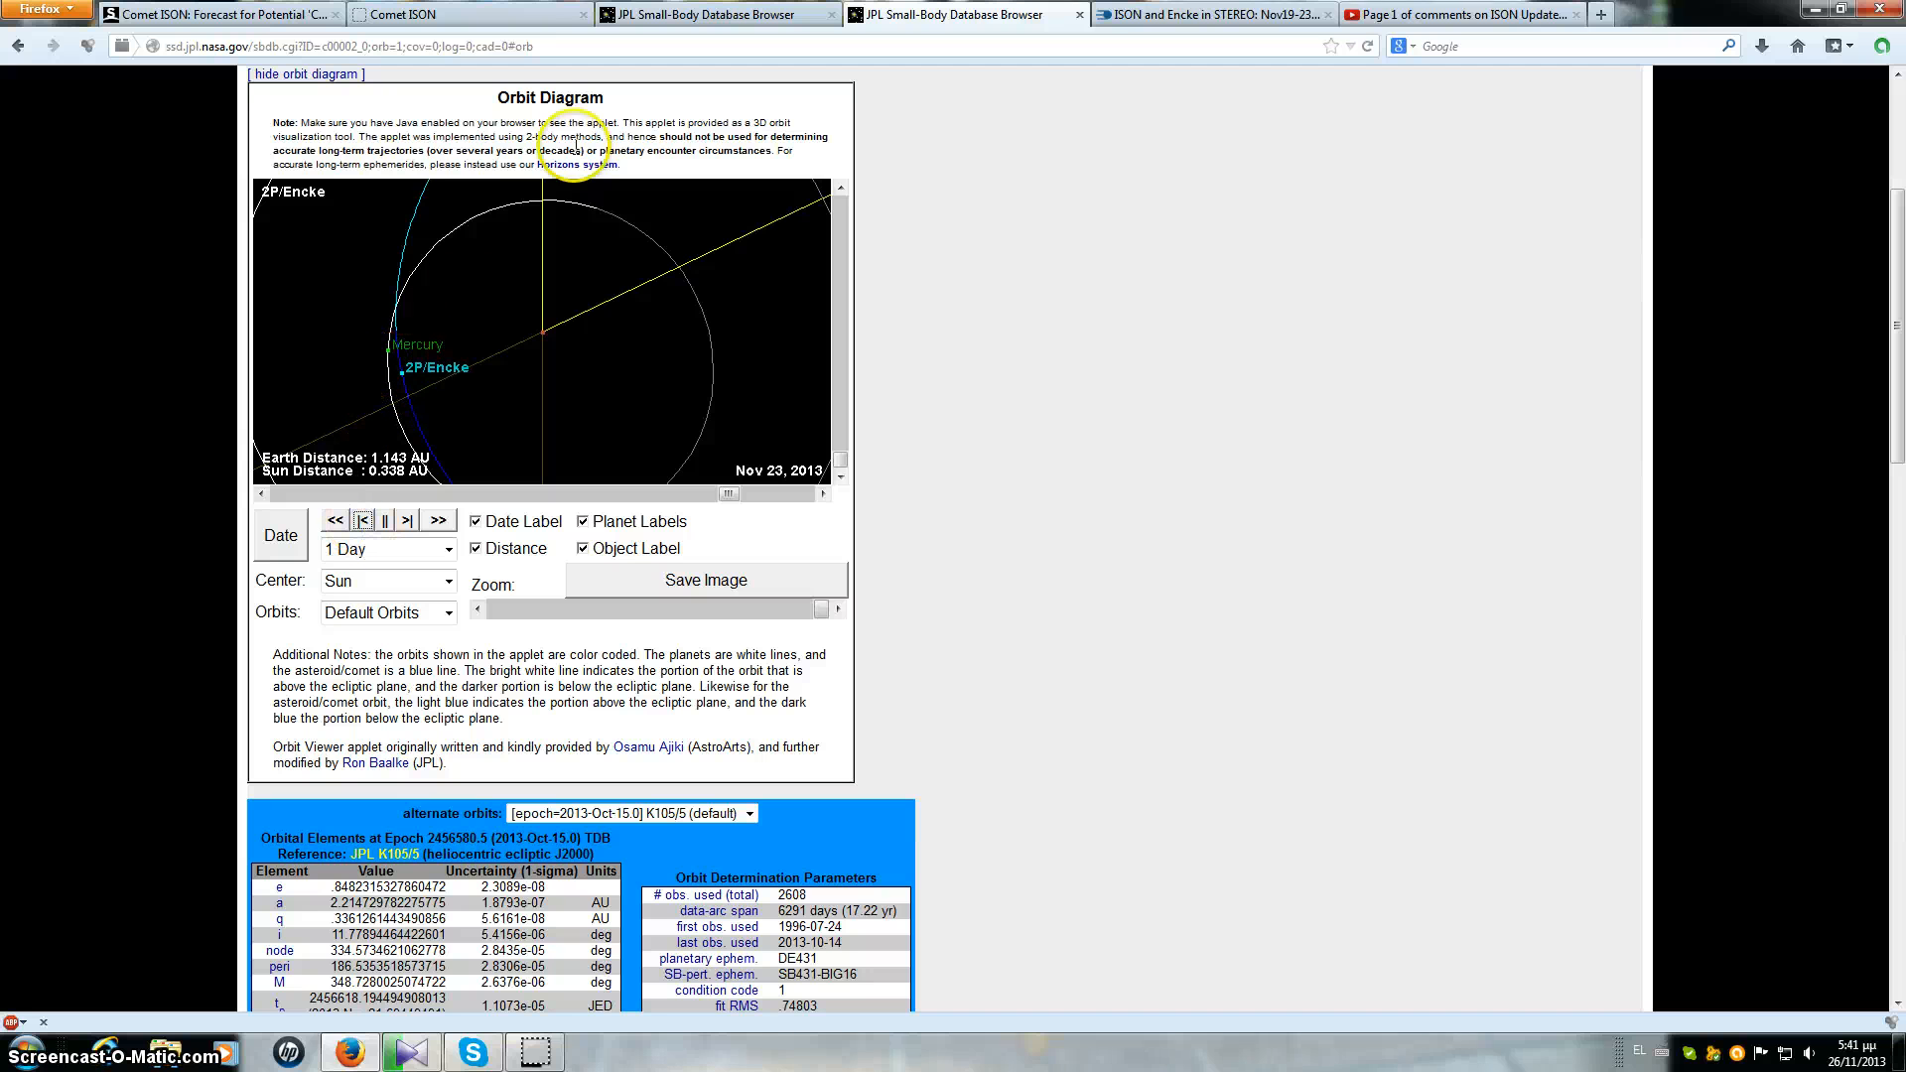
{"action": "left_click", "coordinate": [711, 13]}
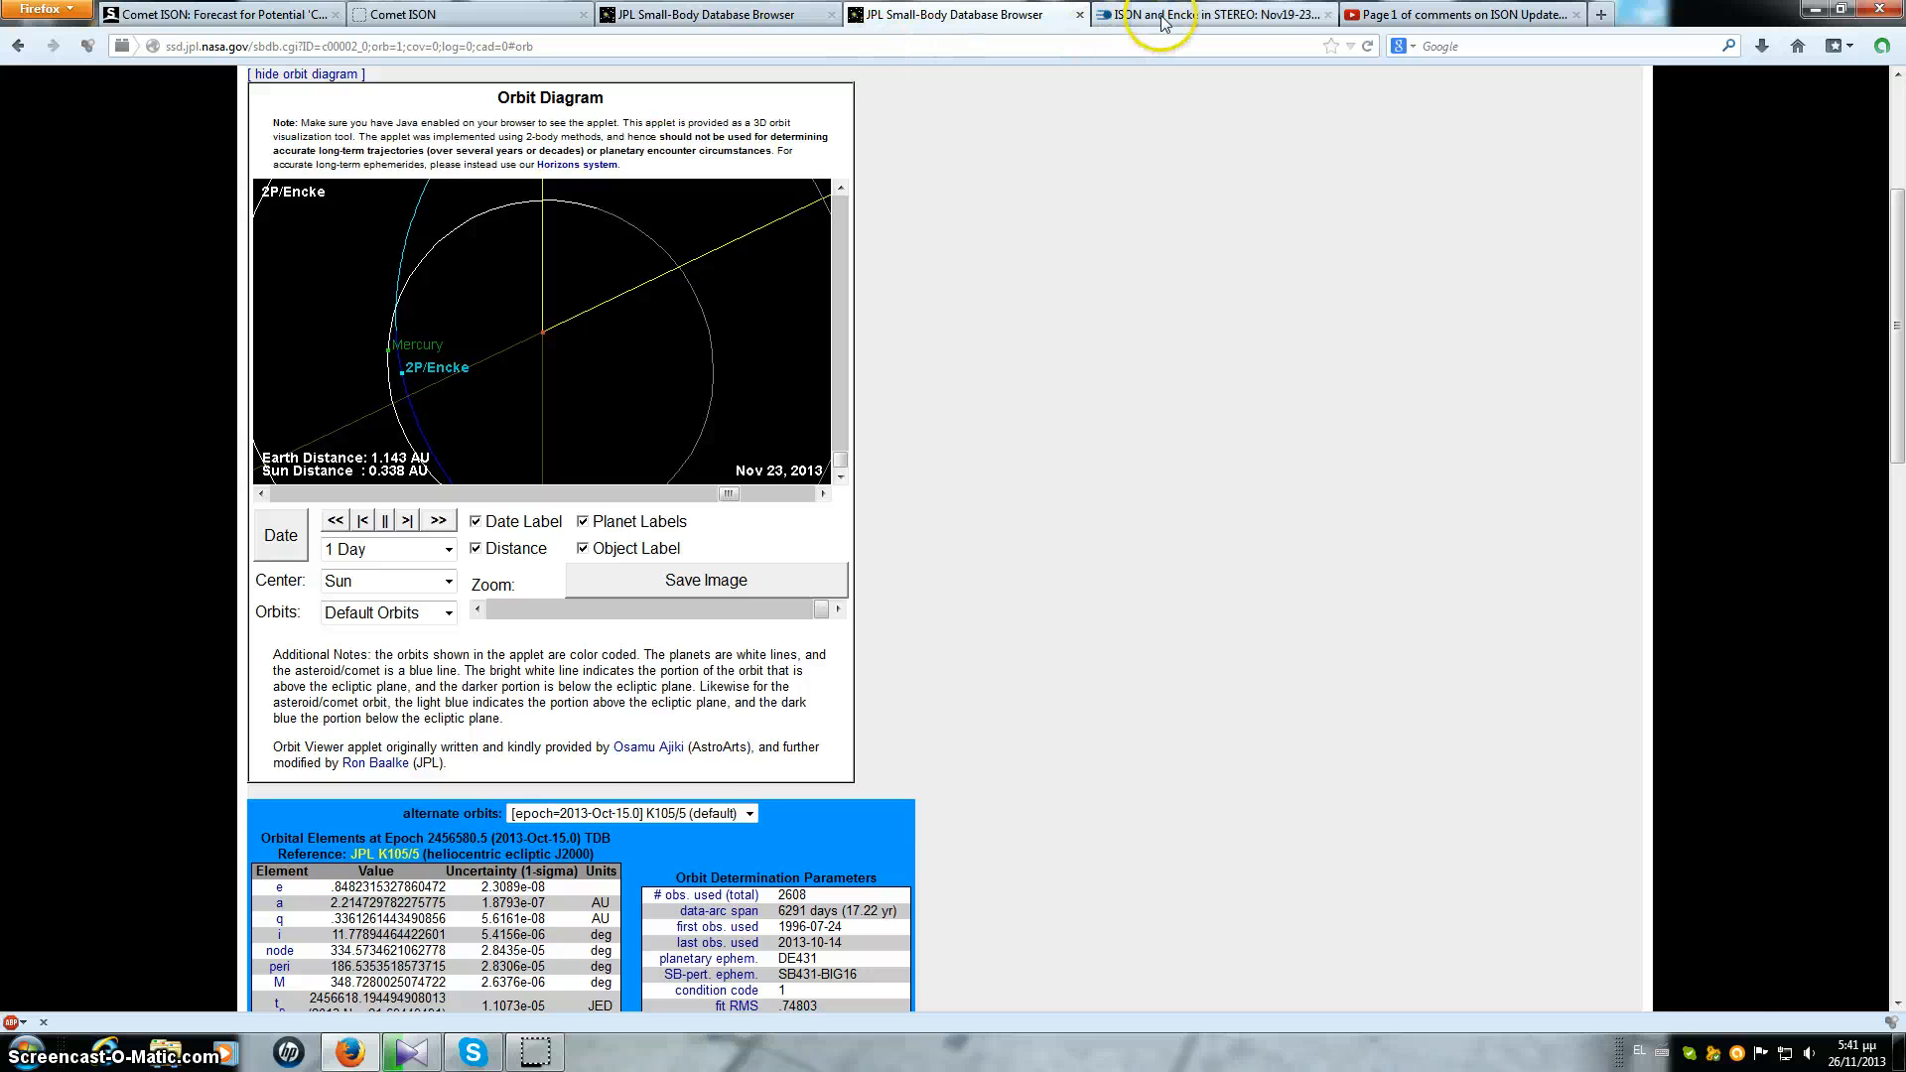
Step: Switch to the ISON and Encke STEREO animation tab, with The Comets Page opened
{"action": "left_click", "coordinate": [1179, 16]}
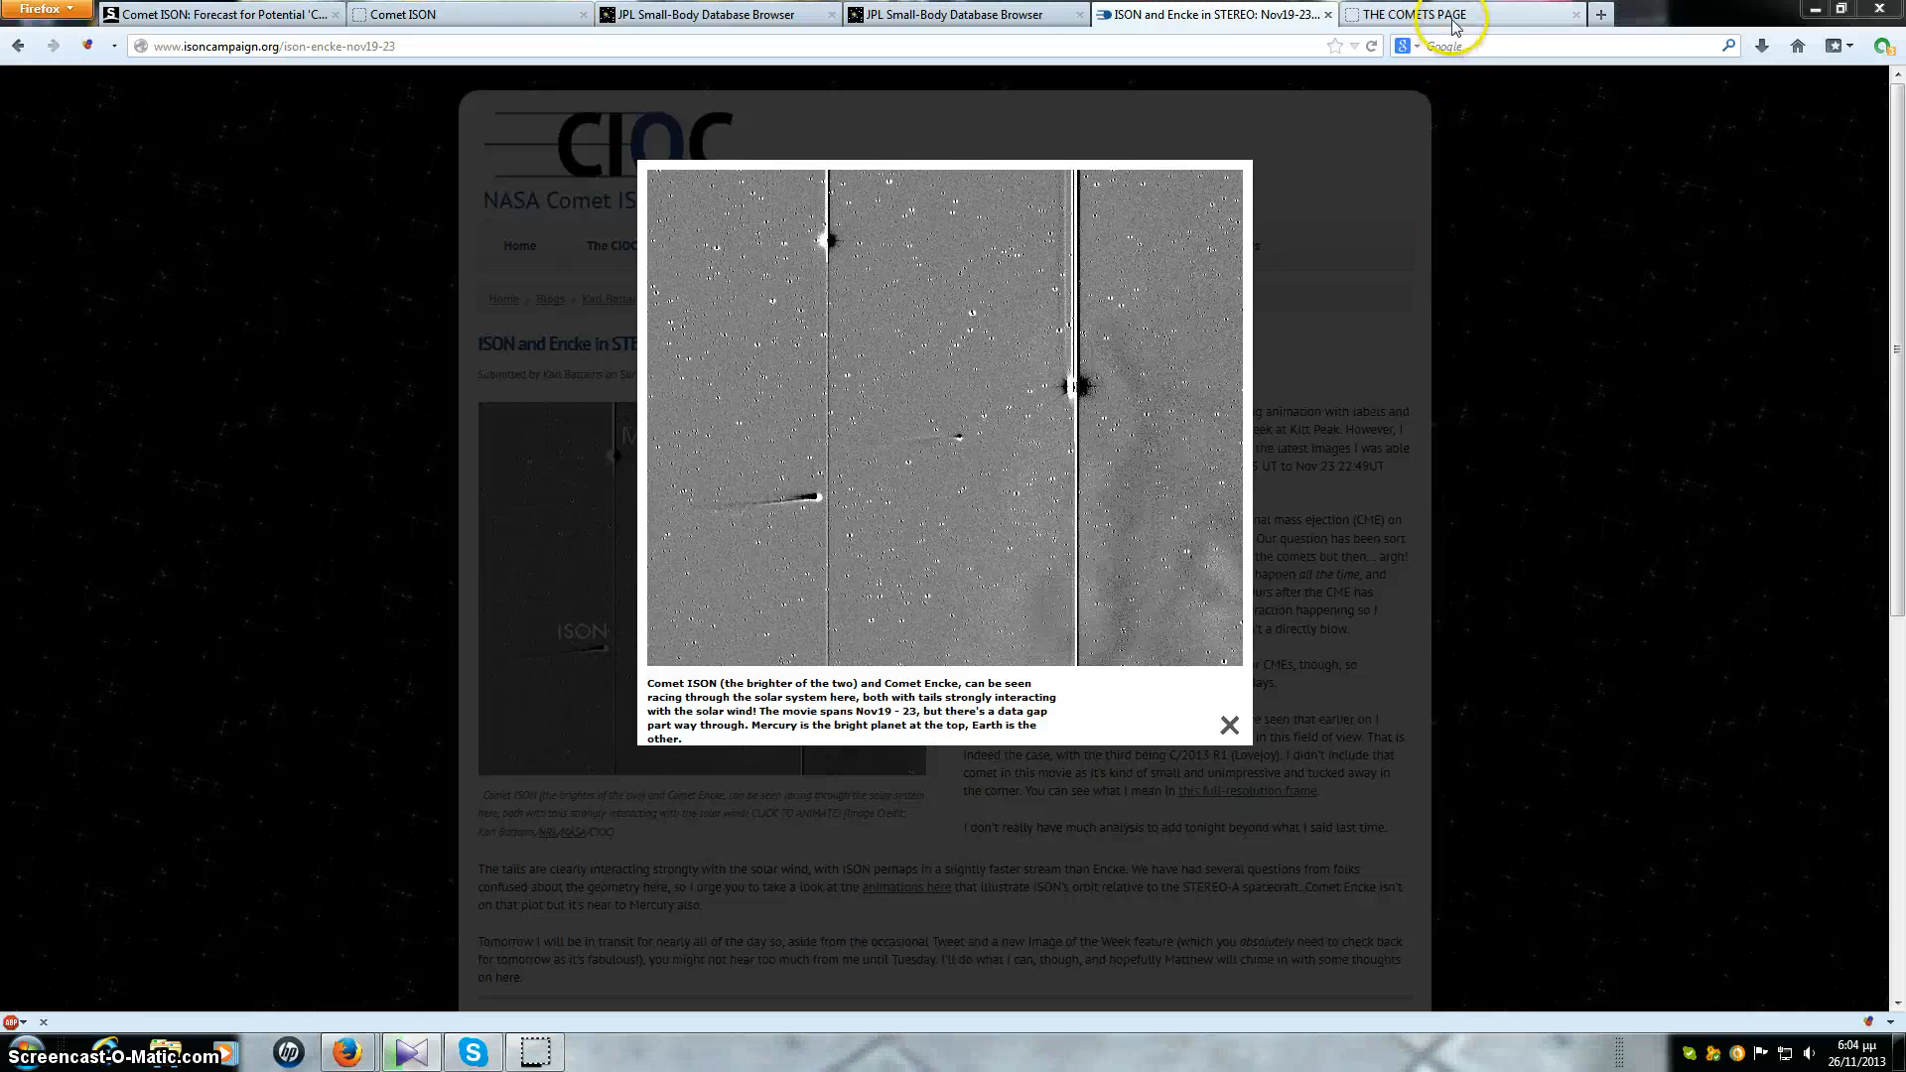
{"action": "left_click", "coordinate": [1437, 12]}
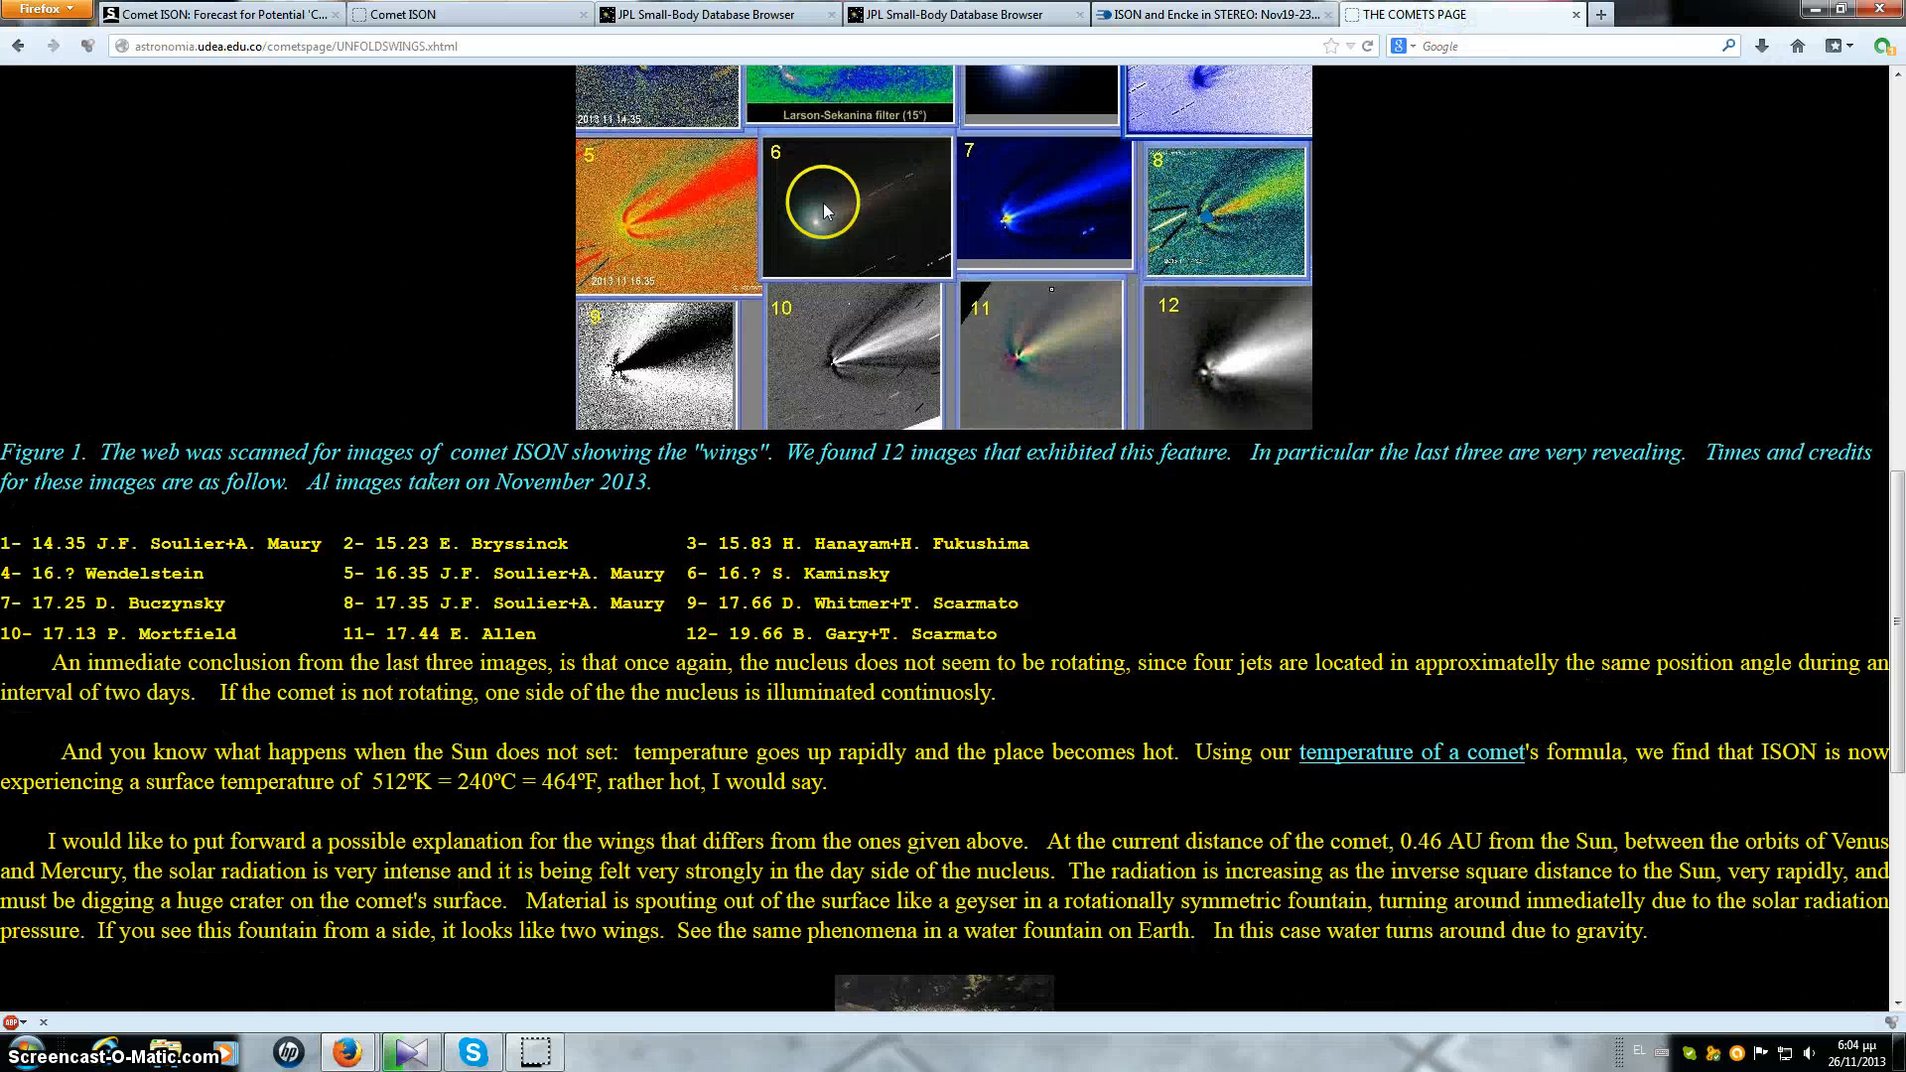
{"action": "mouse_move", "coordinate": [844, 254]}
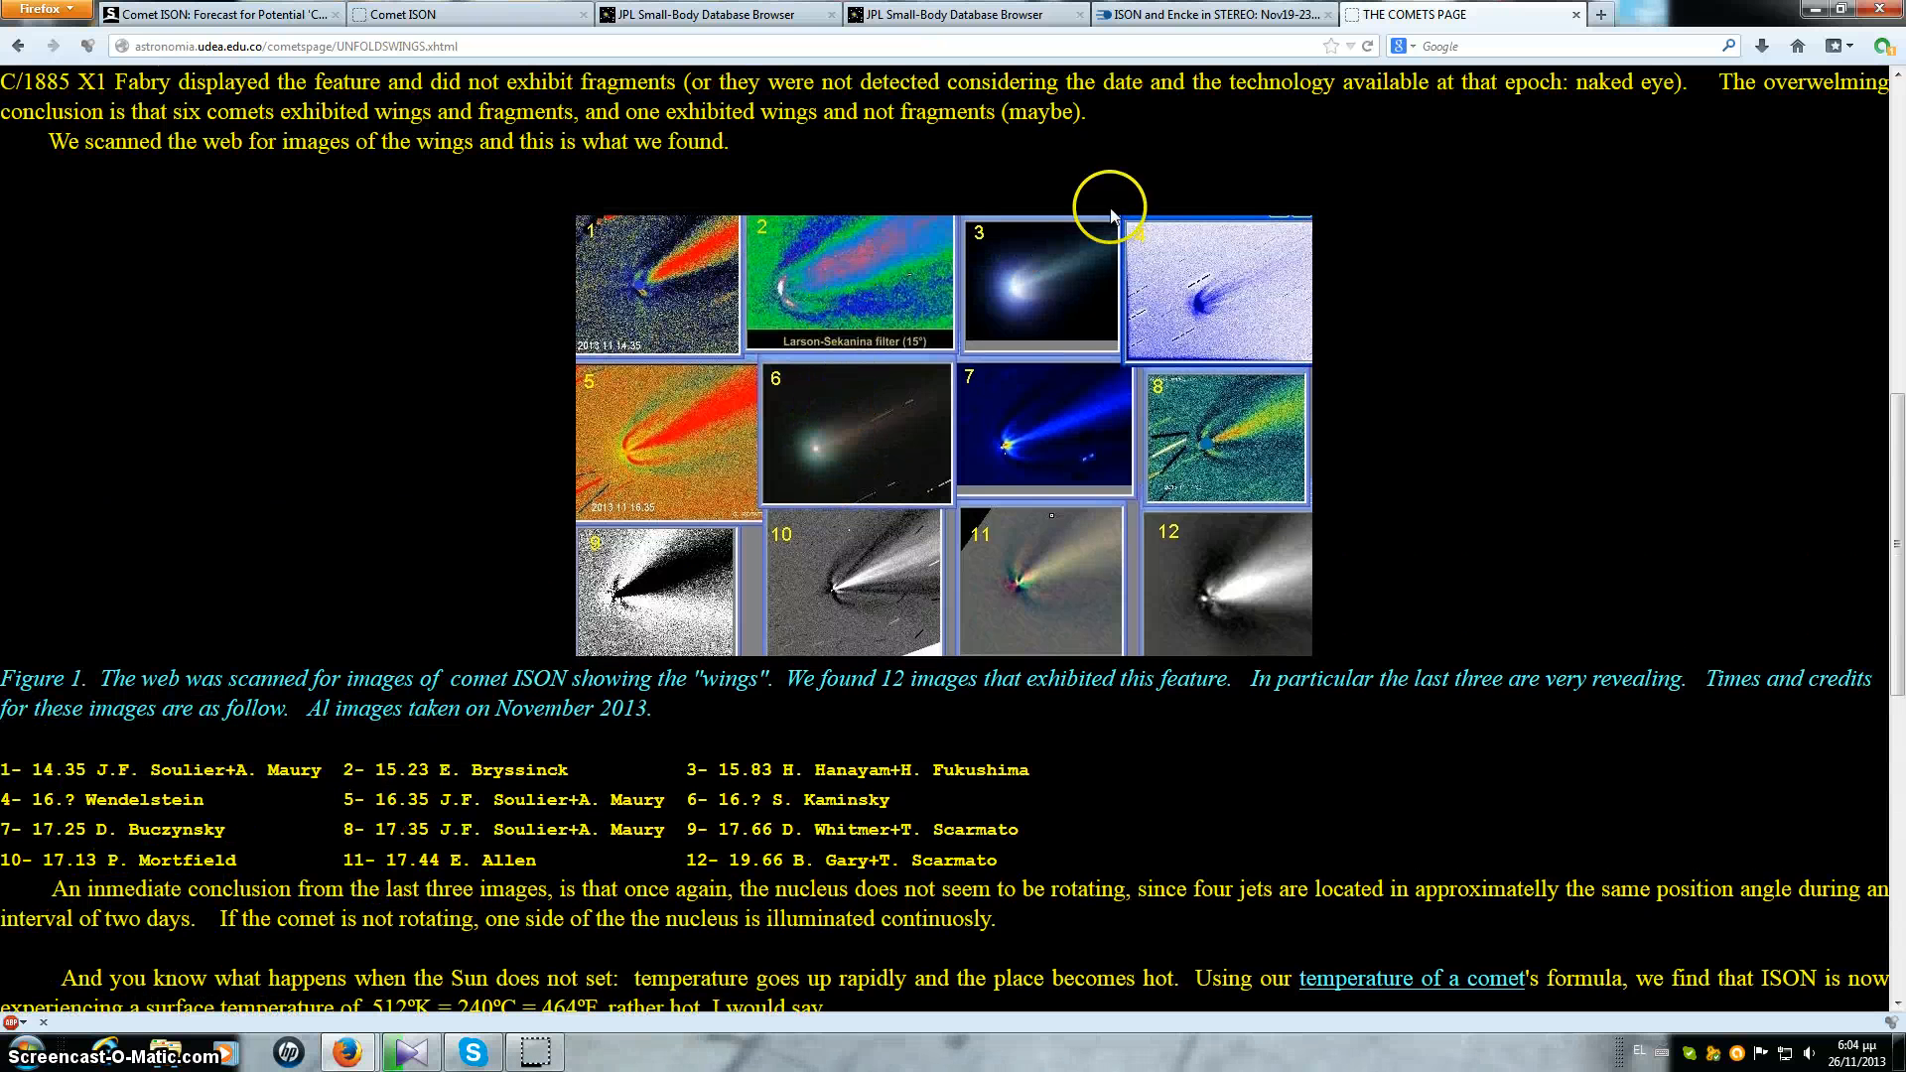
{"action": "mouse_move", "coordinate": [1028, 328]}
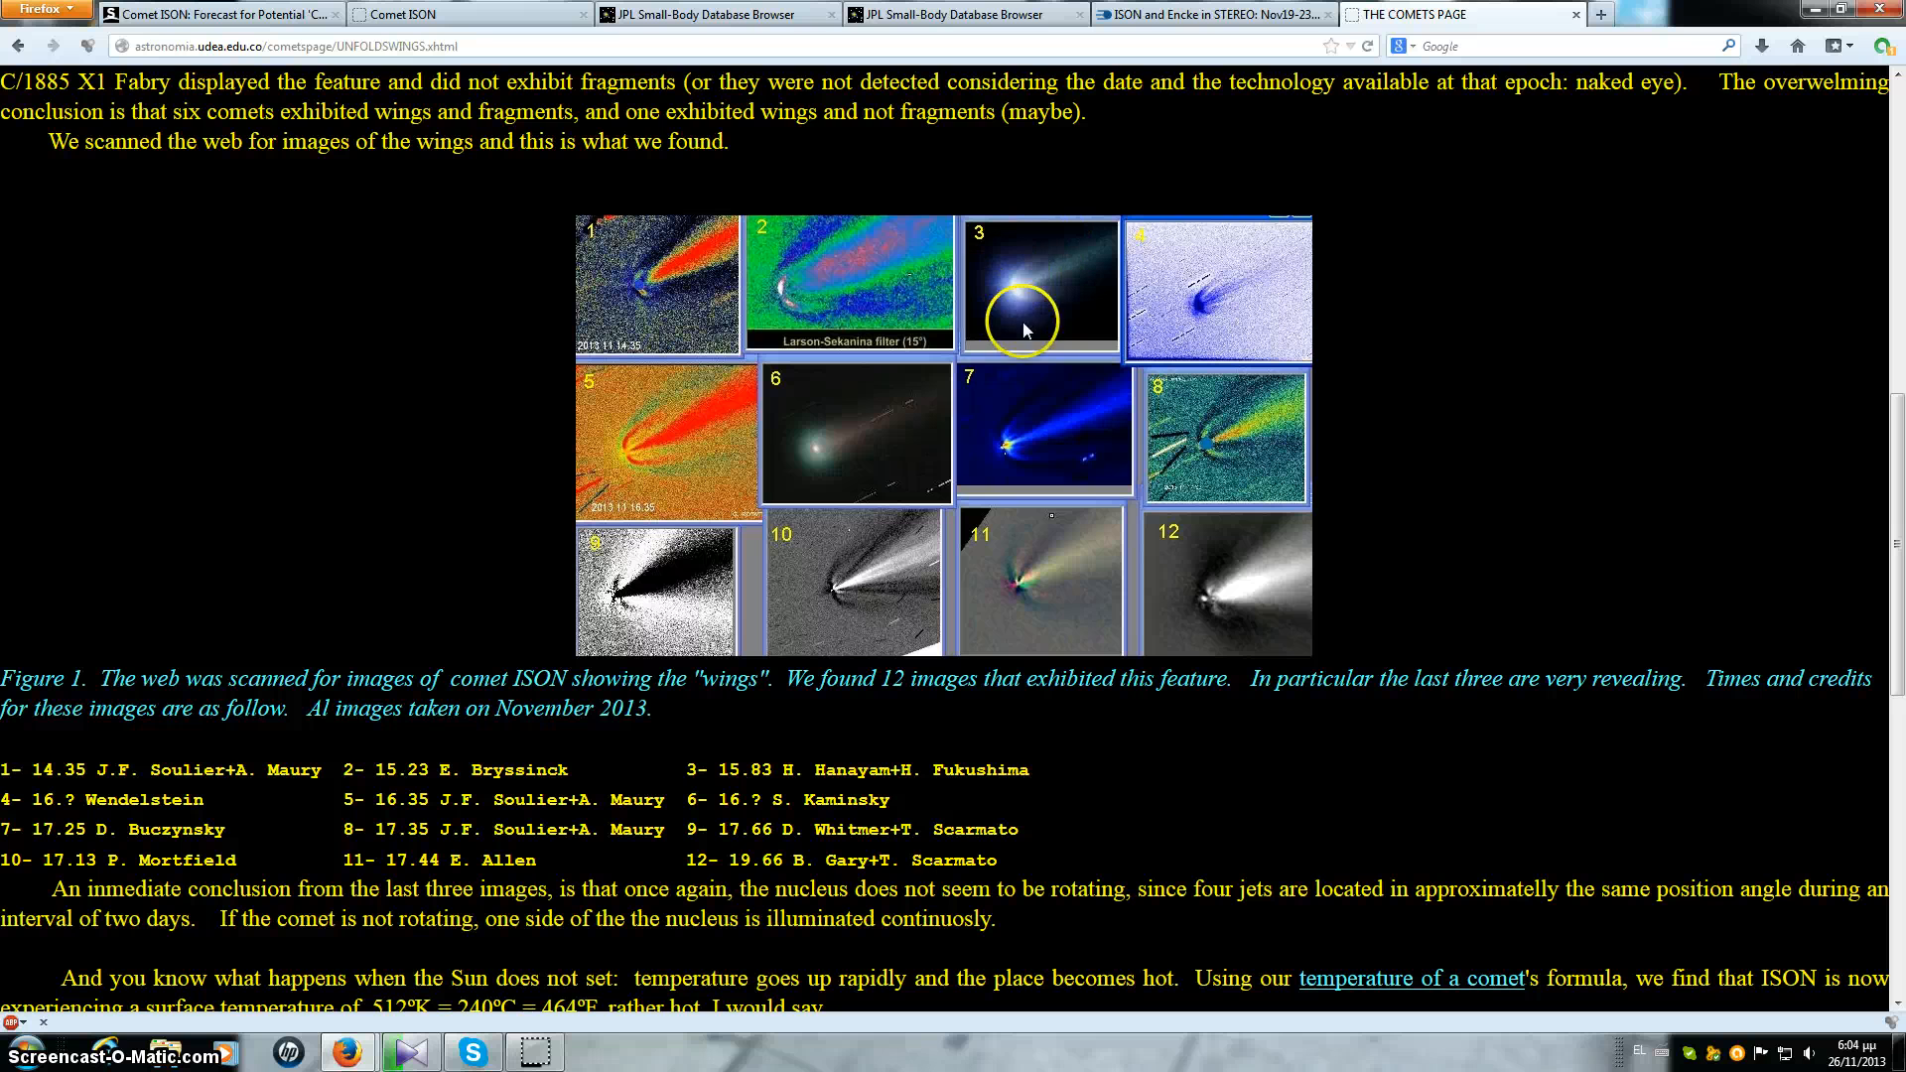
{"action": "mouse_move", "coordinate": [1029, 302]}
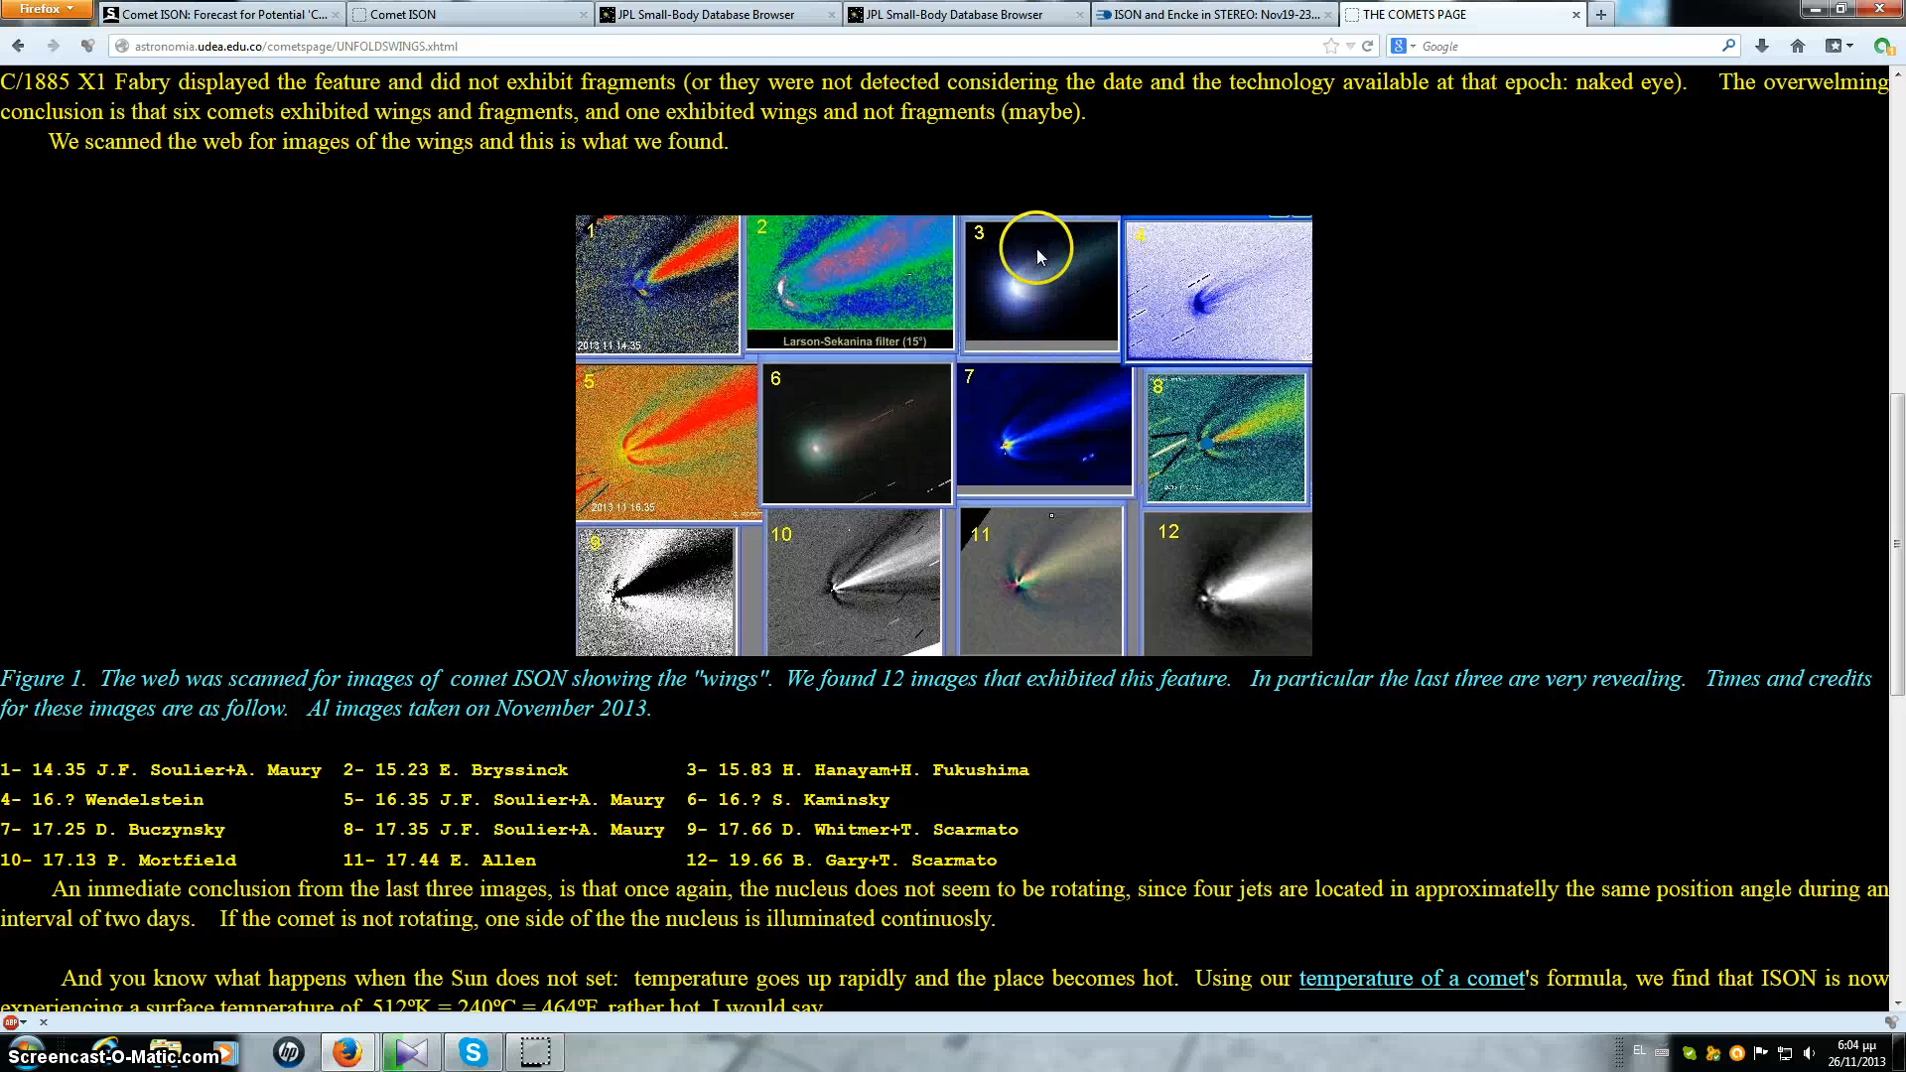
{"action": "mouse_move", "coordinate": [1014, 290]}
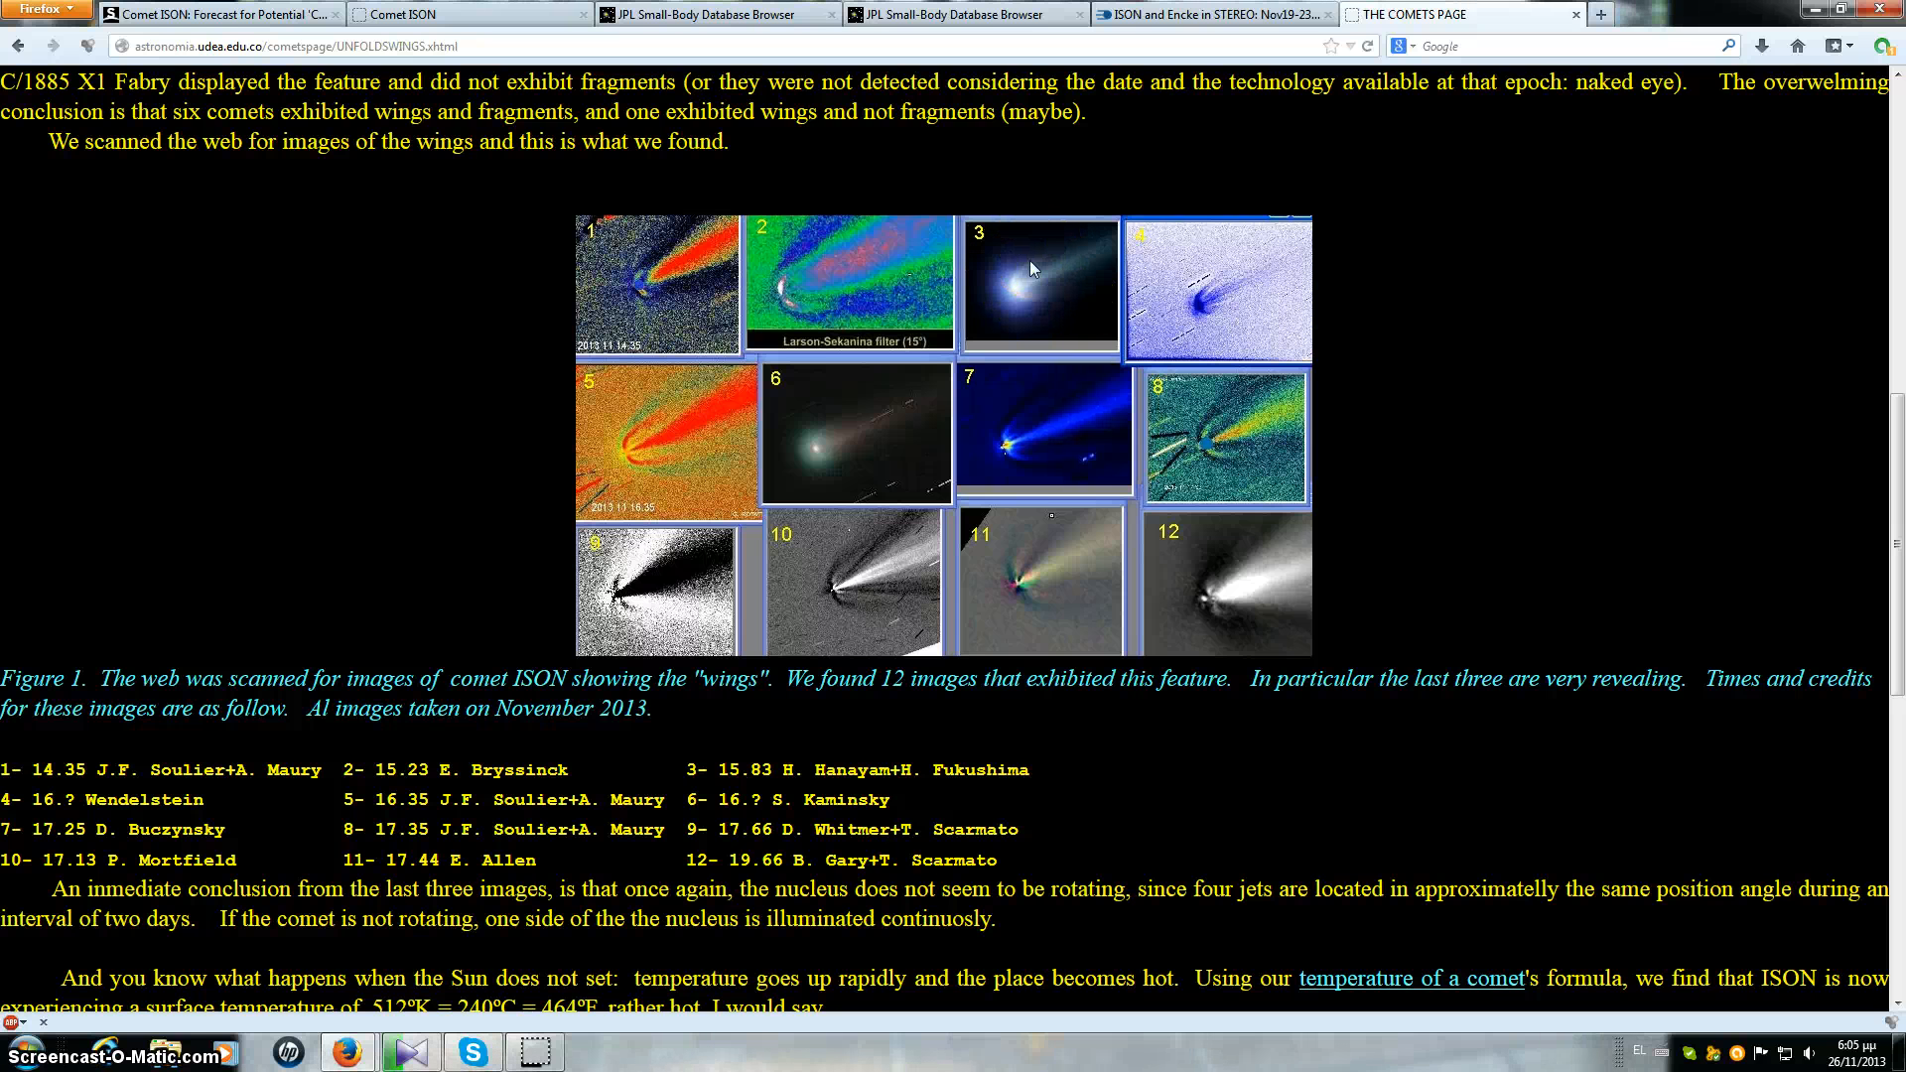
{"action": "left_click", "coordinate": [1012, 300]}
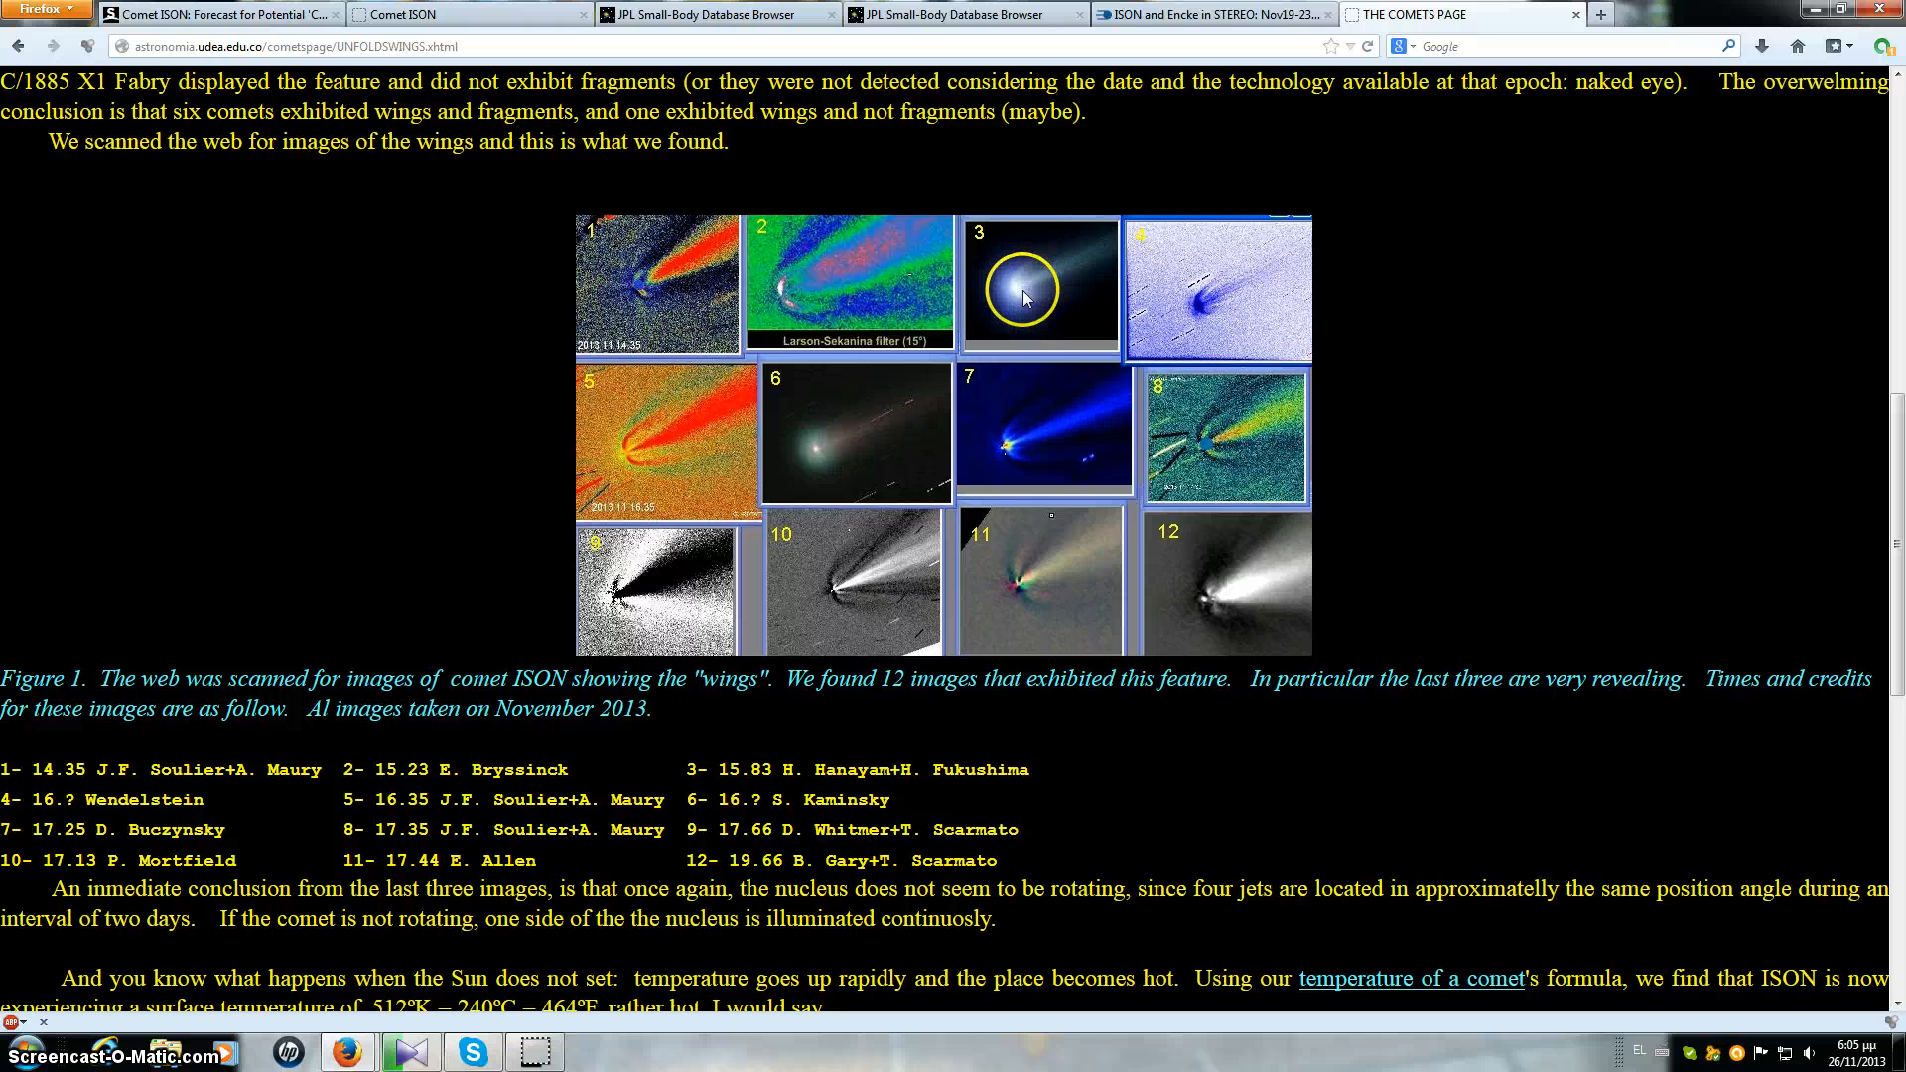
{"action": "mouse_move", "coordinate": [1020, 293]}
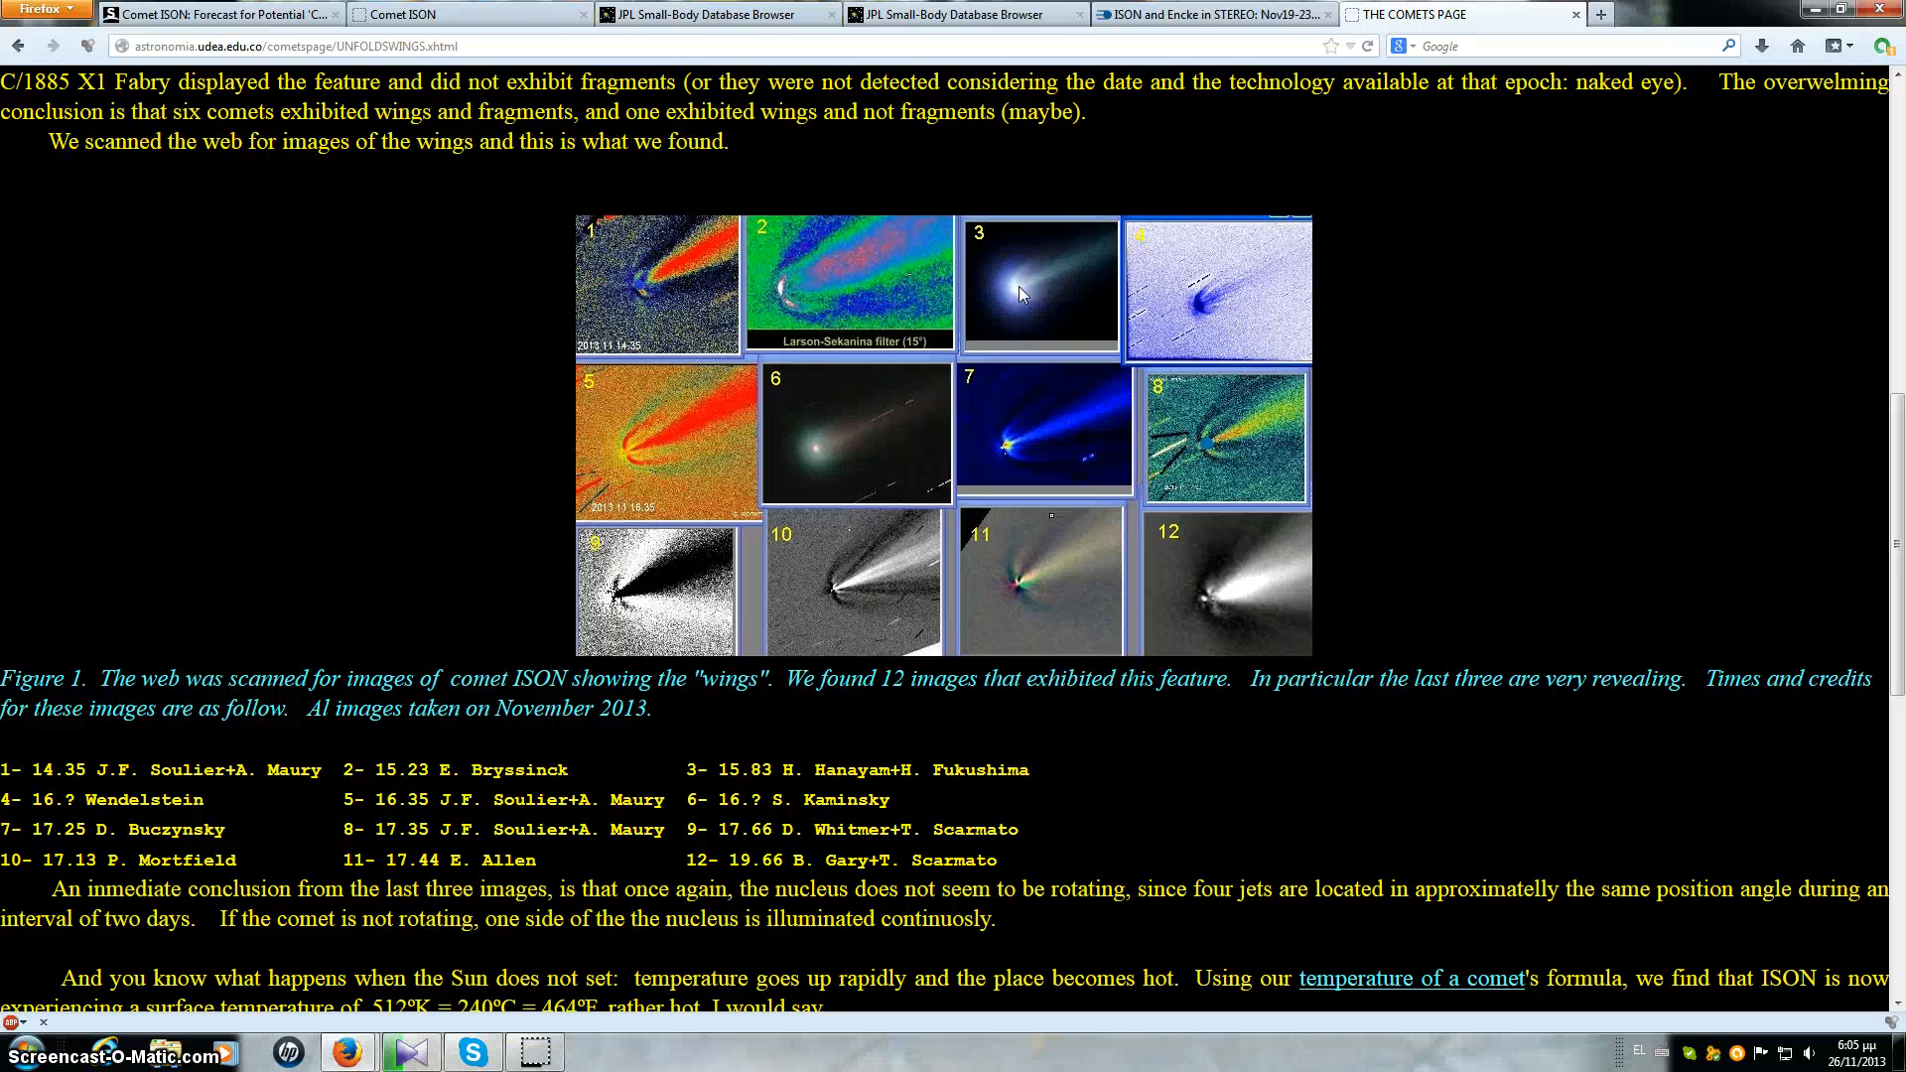
{"action": "left_click", "coordinate": [1019, 296]}
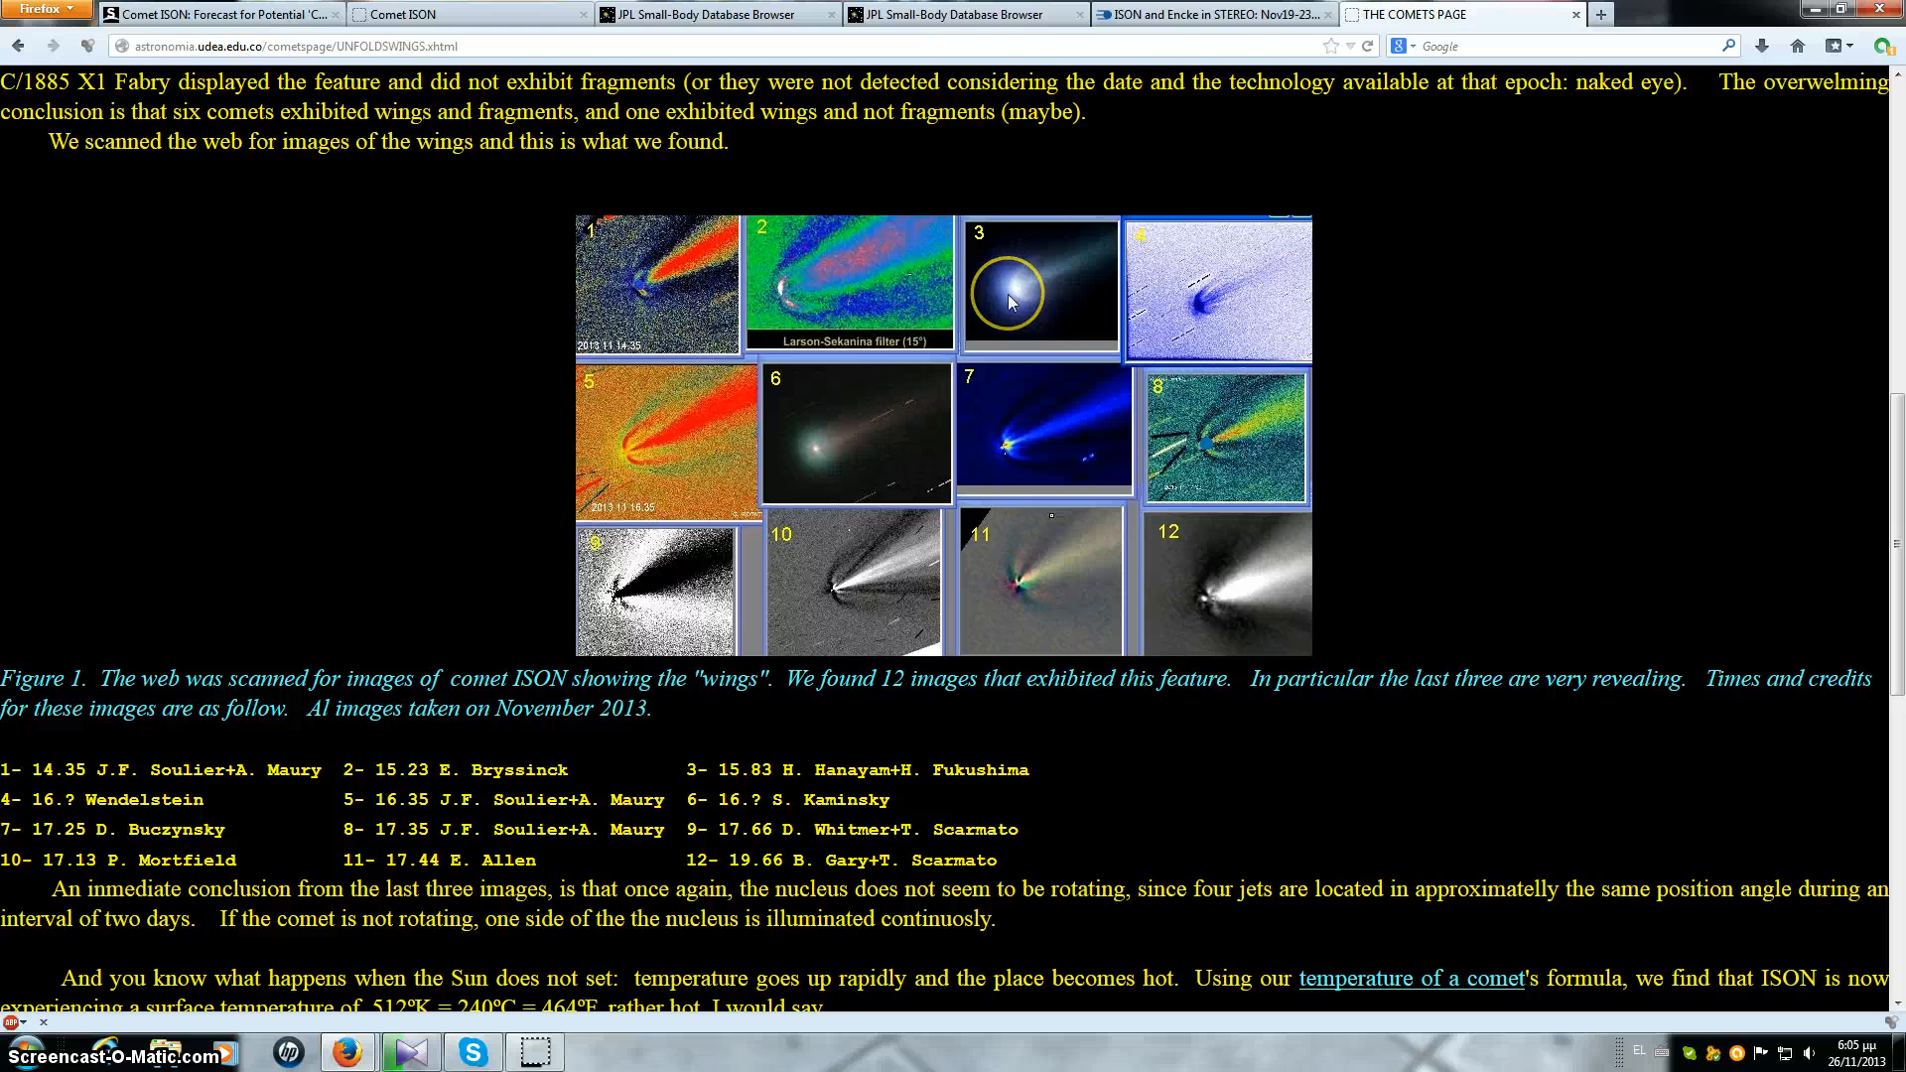
{"action": "mouse_move", "coordinate": [1041, 311]}
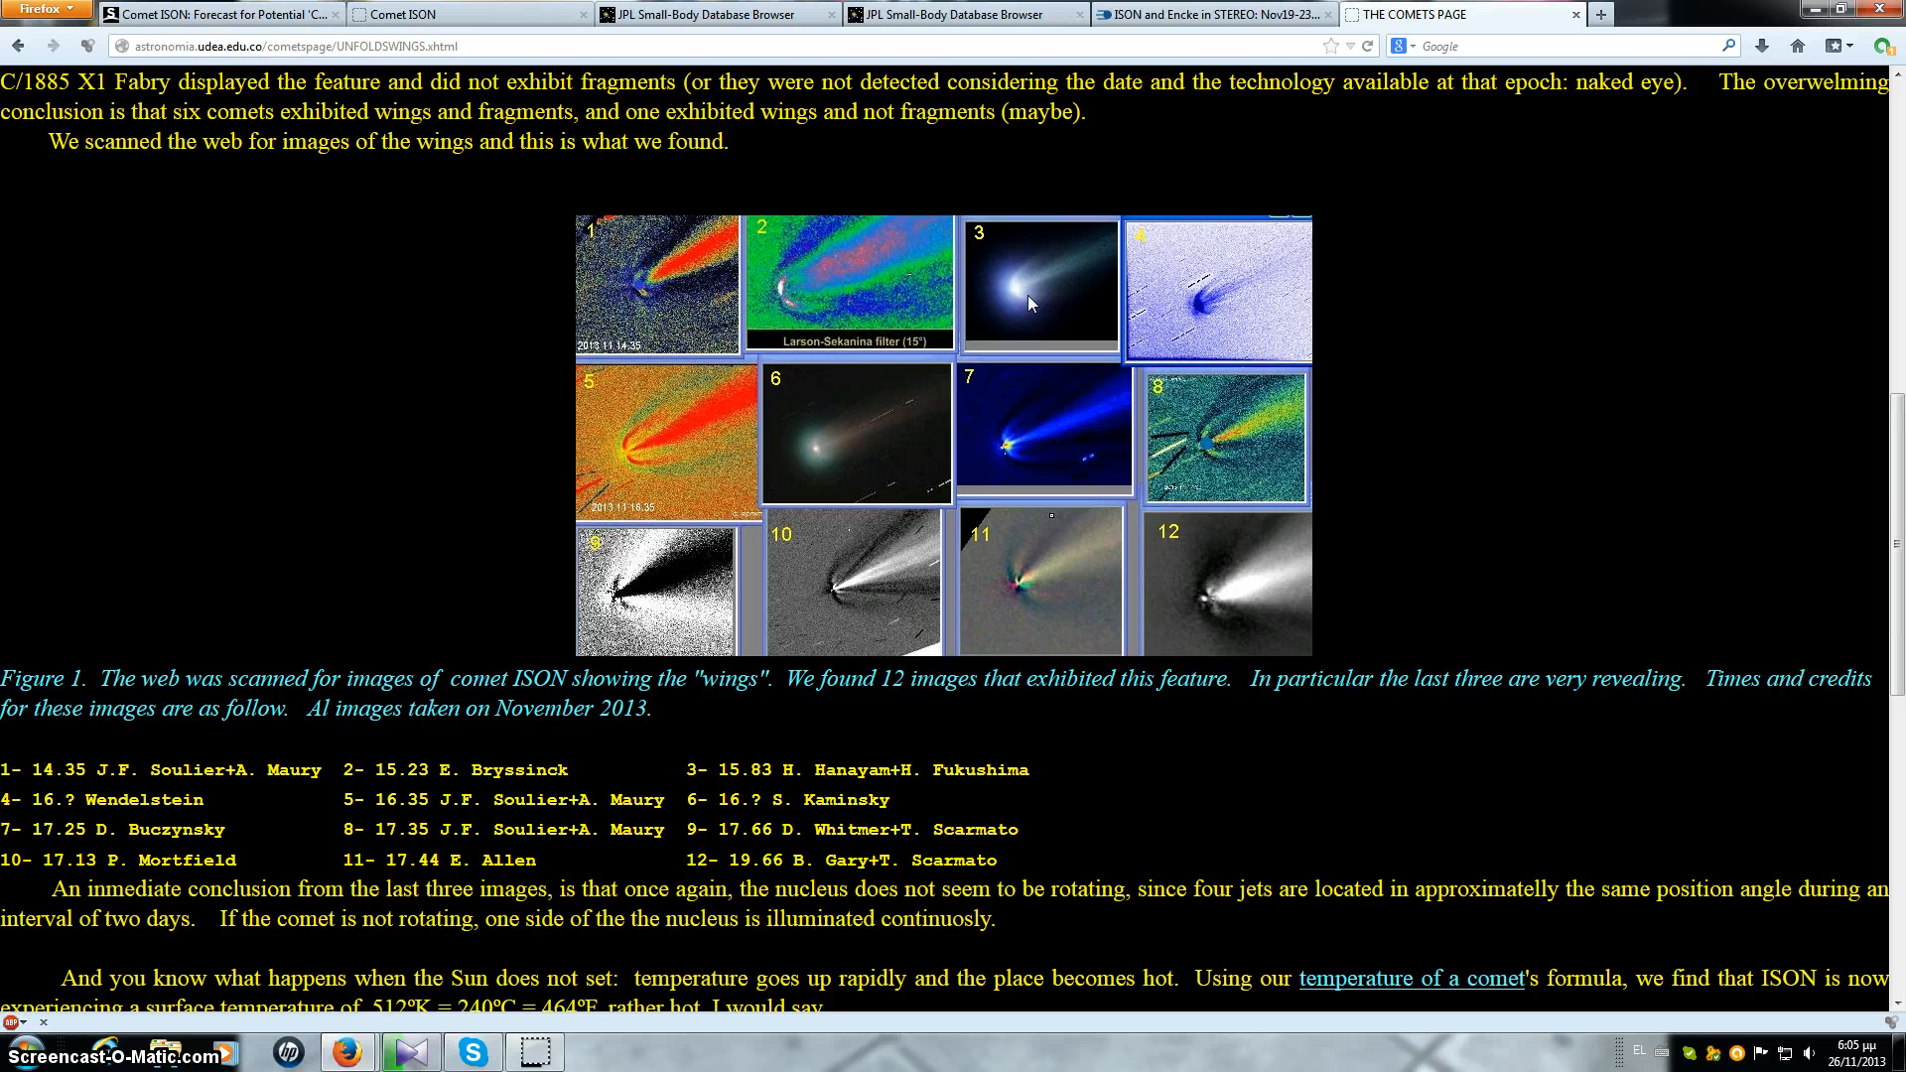
{"action": "mouse_move", "coordinate": [1483, 497]}
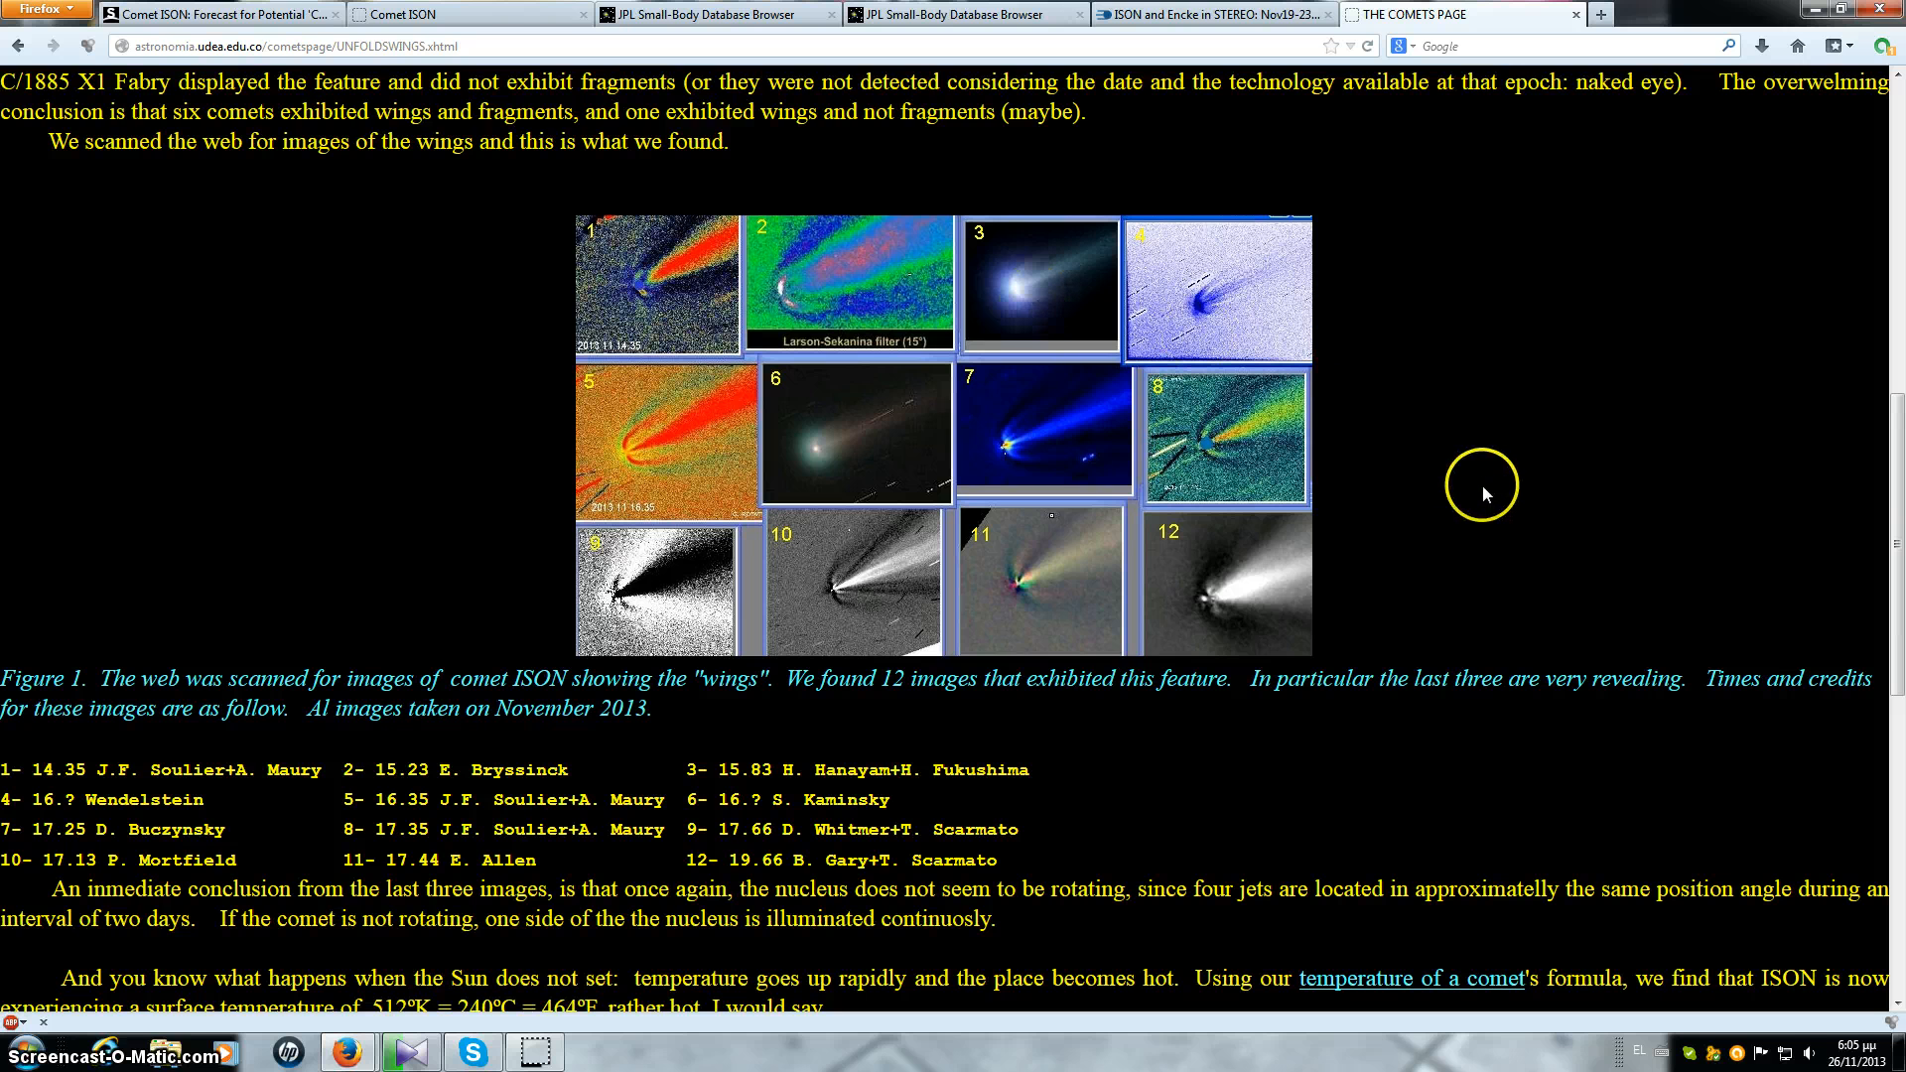
{"action": "mouse_move", "coordinate": [1485, 494]}
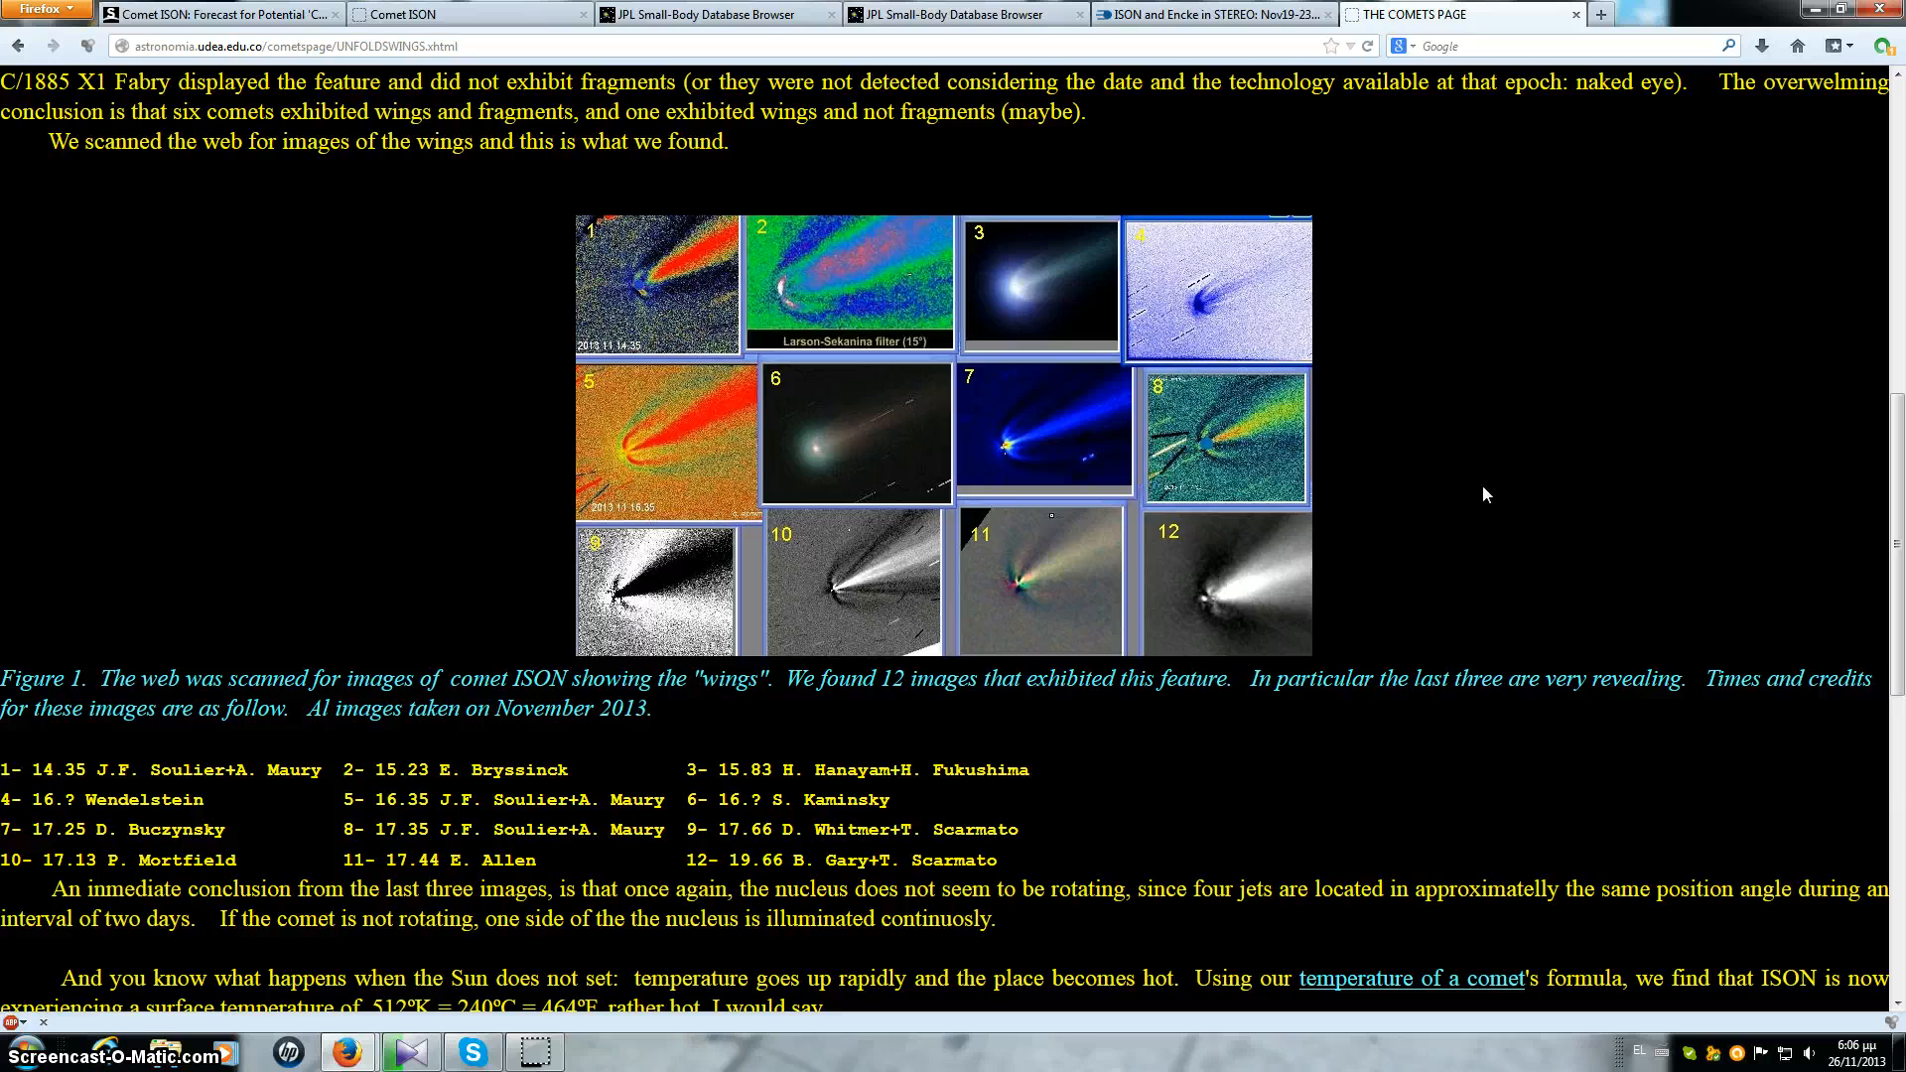
Step: Scroll The Comets Page article to its top, then go to 2P/Encke's Nov 23 orbit diagram
{"action": "scroll", "scroll_direction": "down", "scroll_amount": 3}
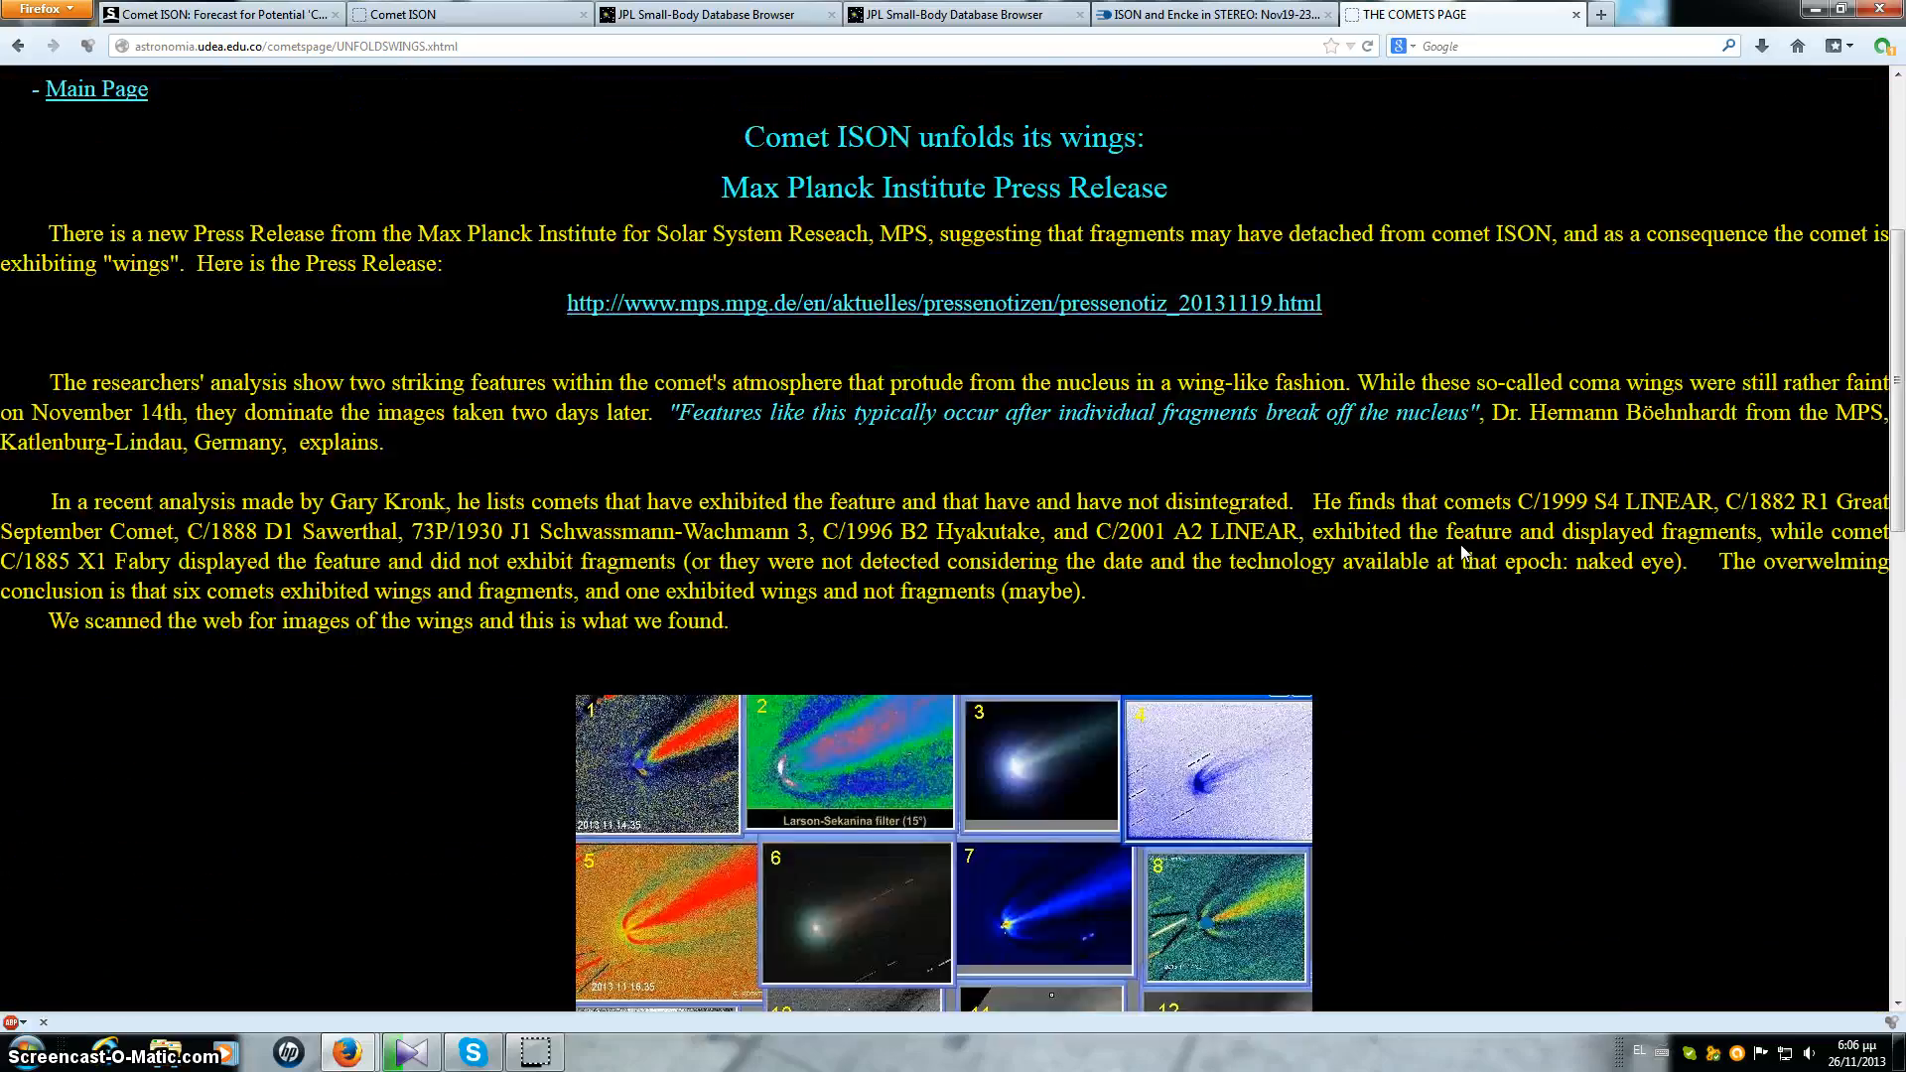
{"action": "scroll", "scroll_direction": "up", "scroll_amount": 3}
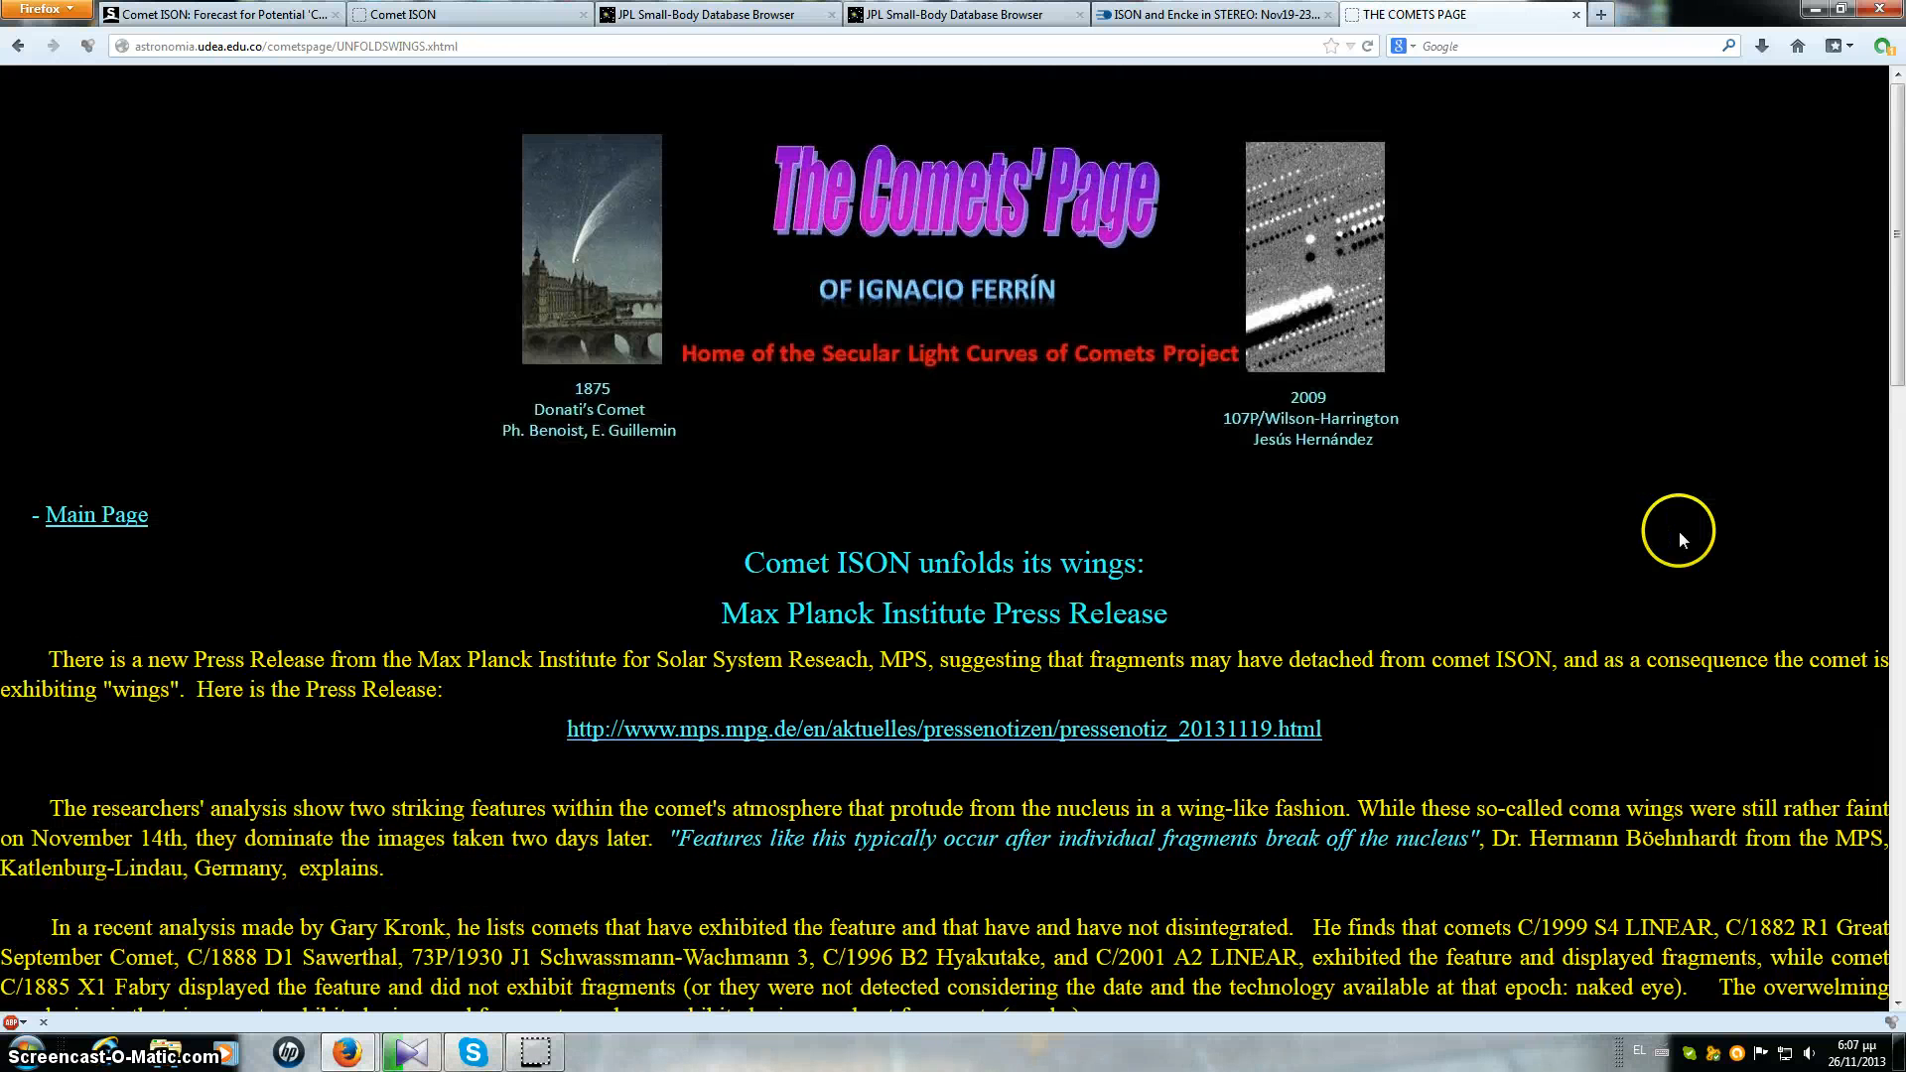
{"action": "mouse_move", "coordinate": [981, 25]}
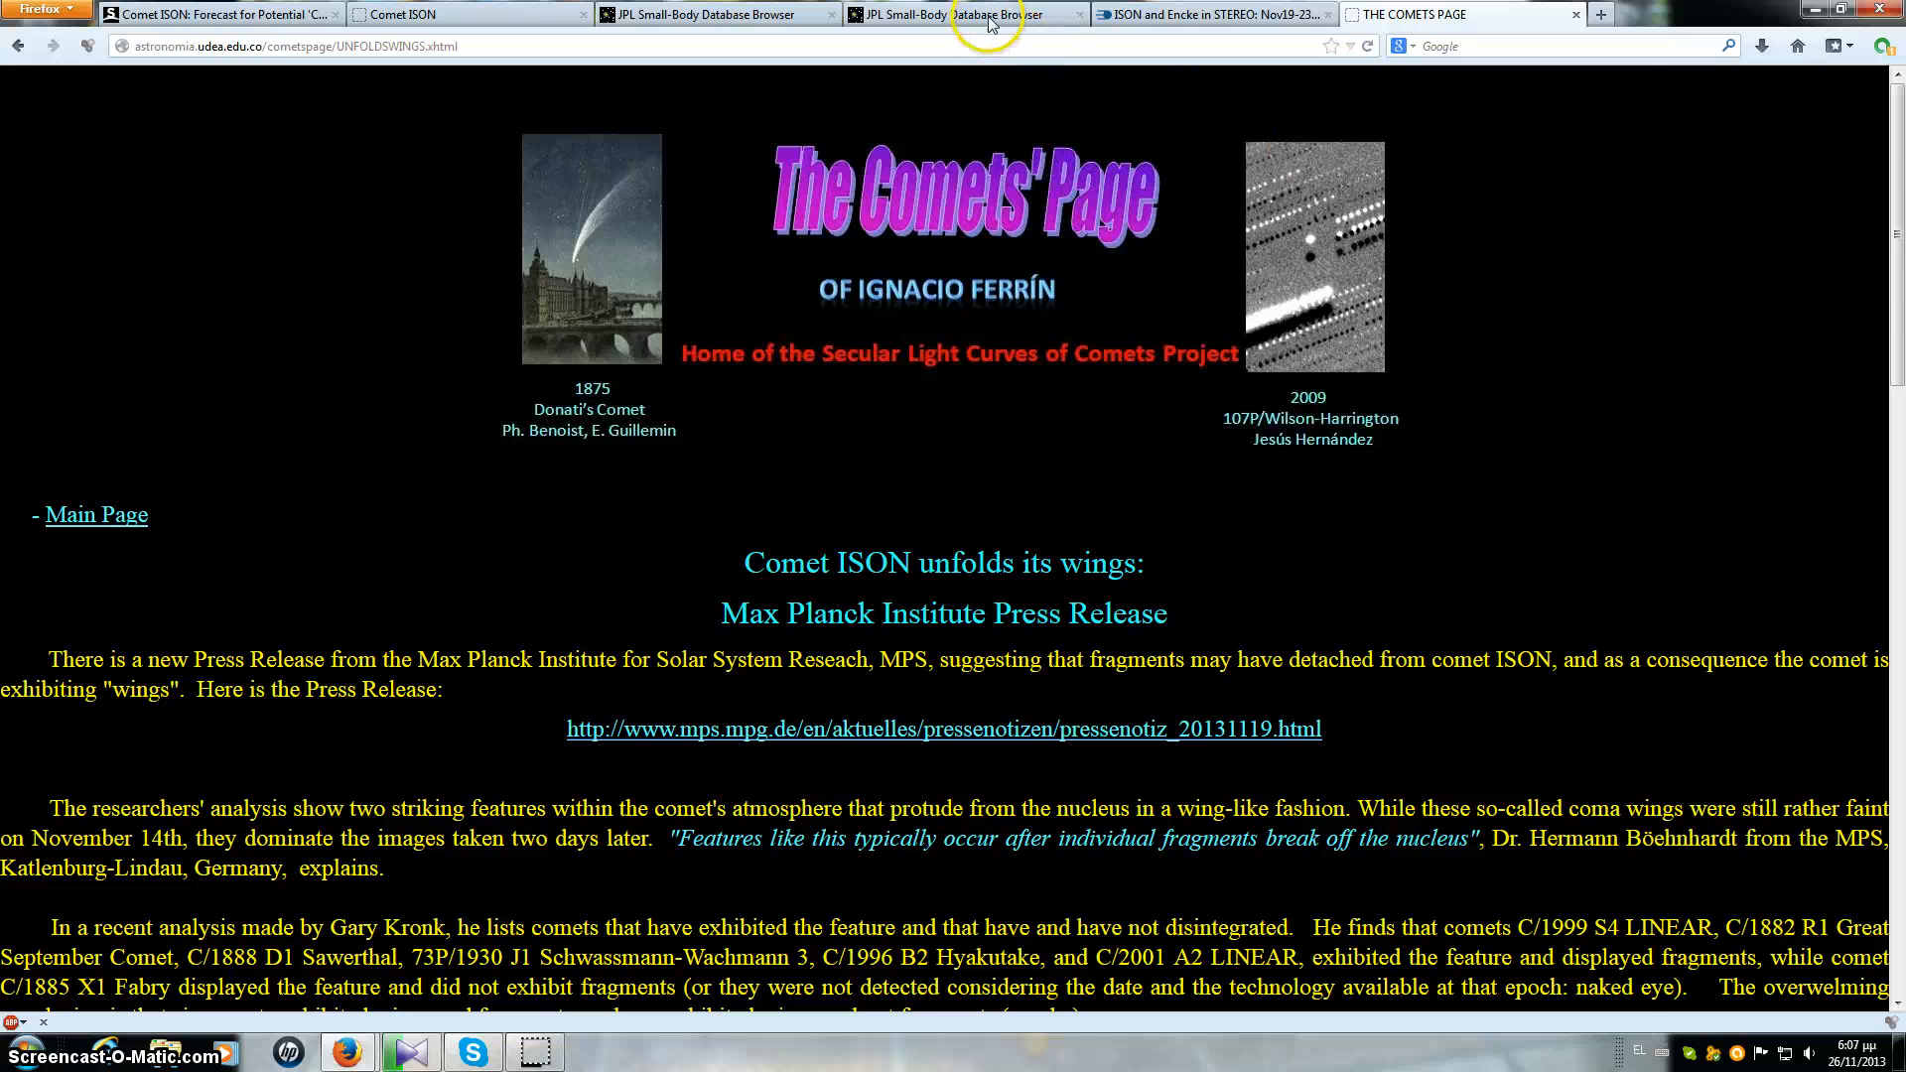
{"action": "left_click", "coordinate": [715, 14]}
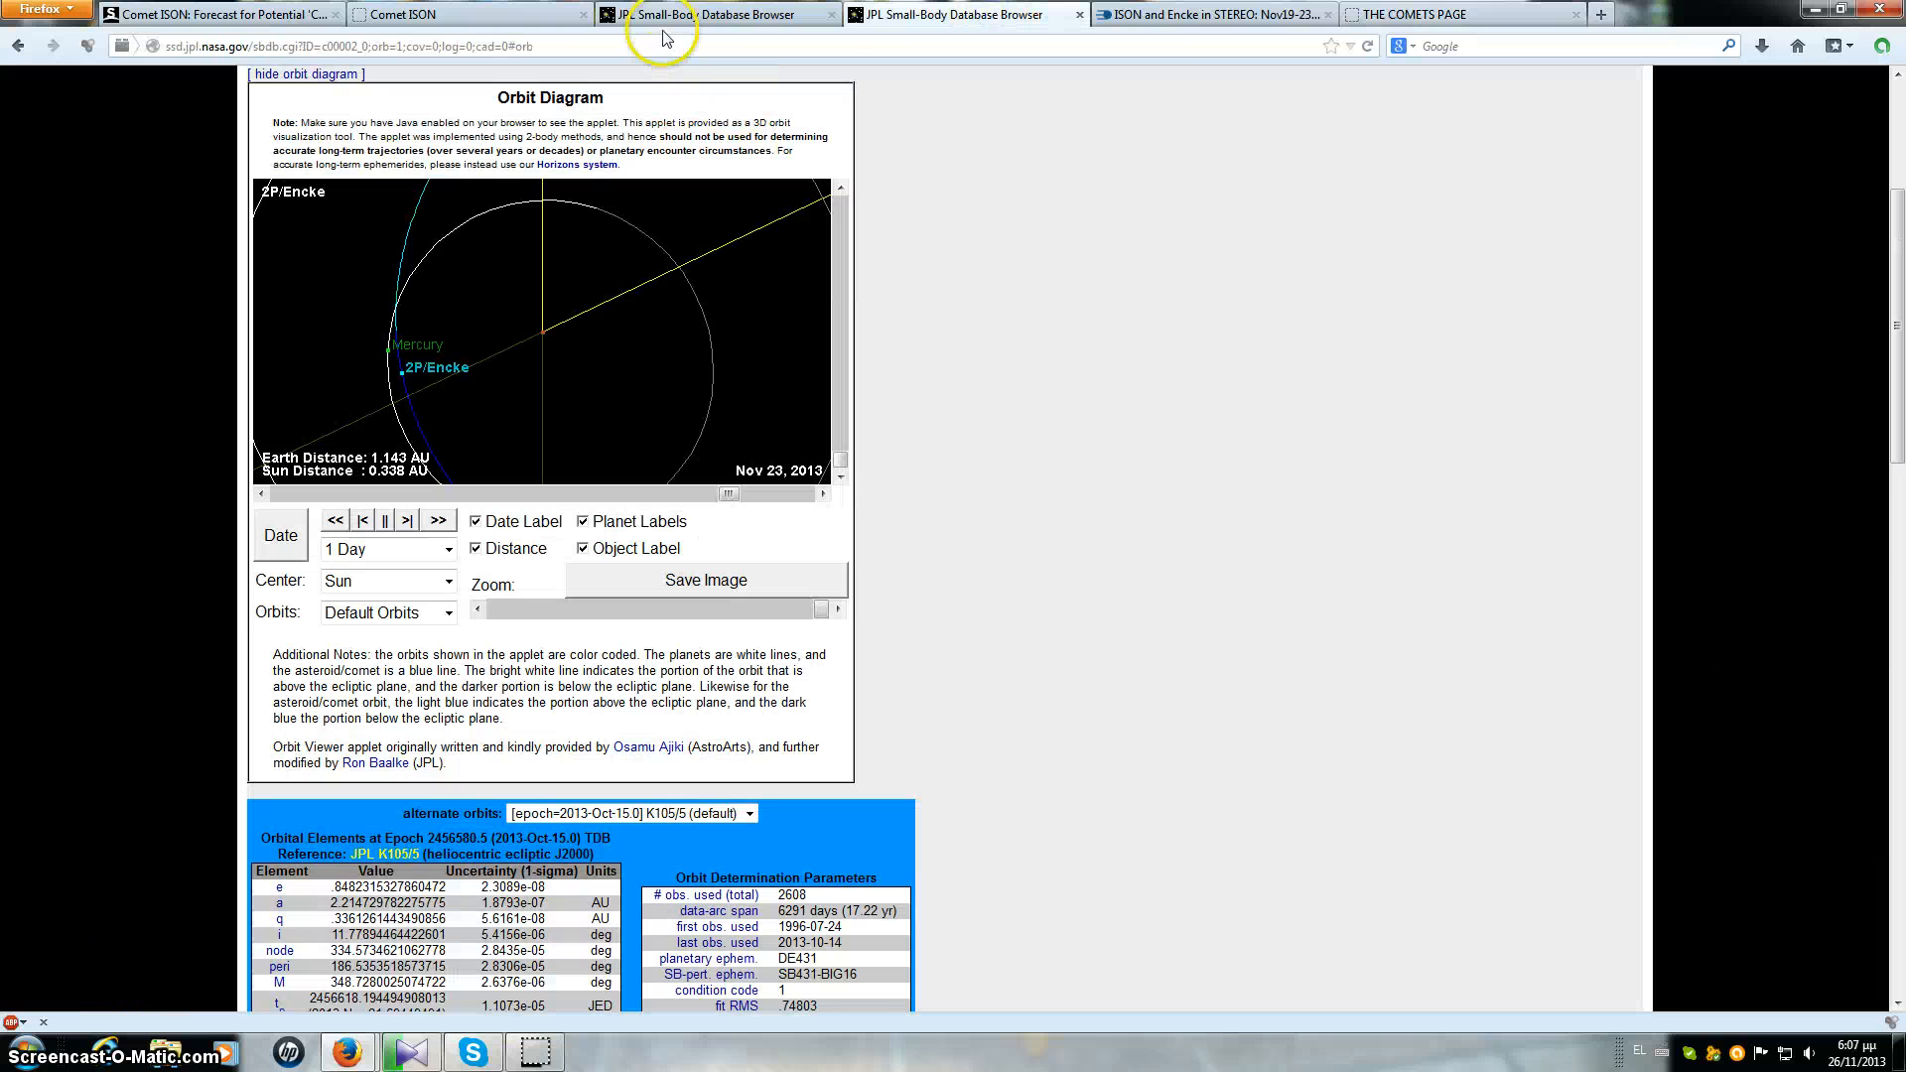
Step: Switch to the C/2012 S1 (ISON) orbit diagram, dated Dec 29, 2013
{"action": "left_click", "coordinate": [716, 16]}
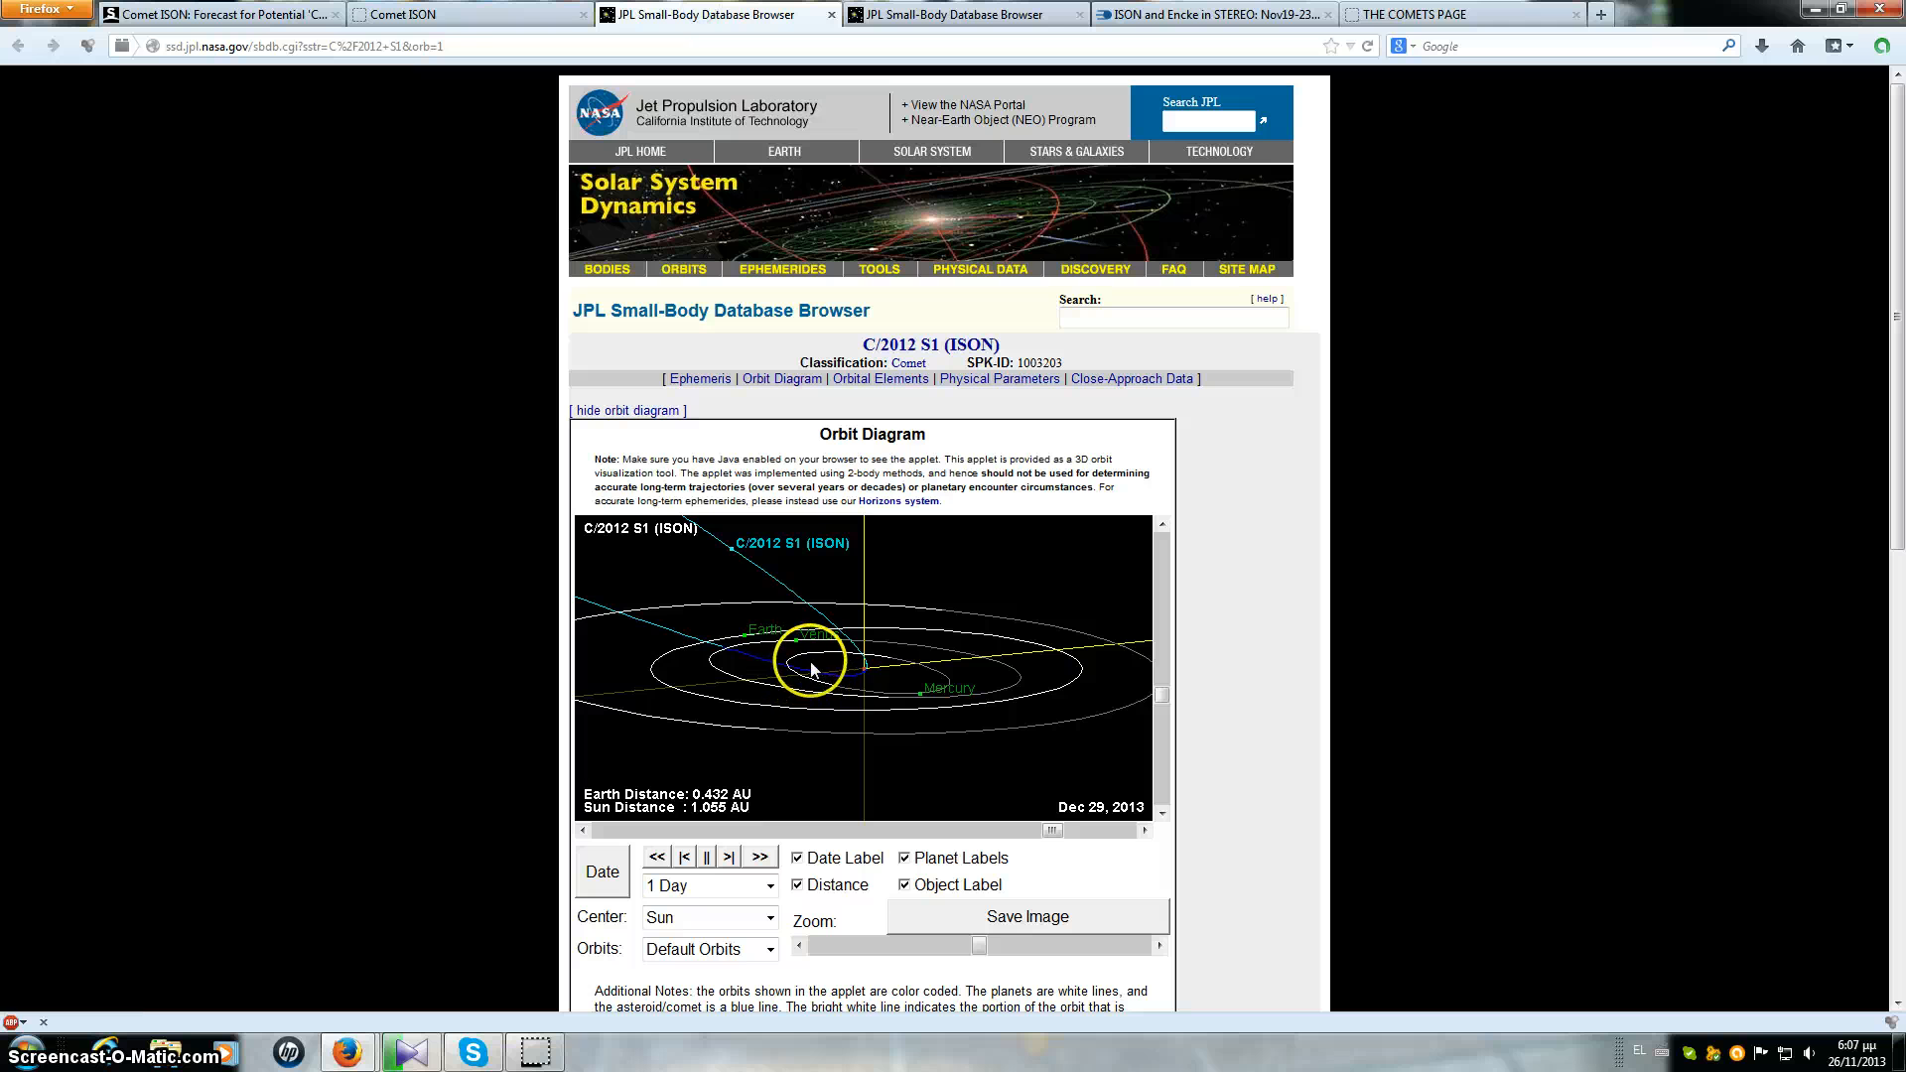
{"action": "mouse_move", "coordinate": [830, 691]}
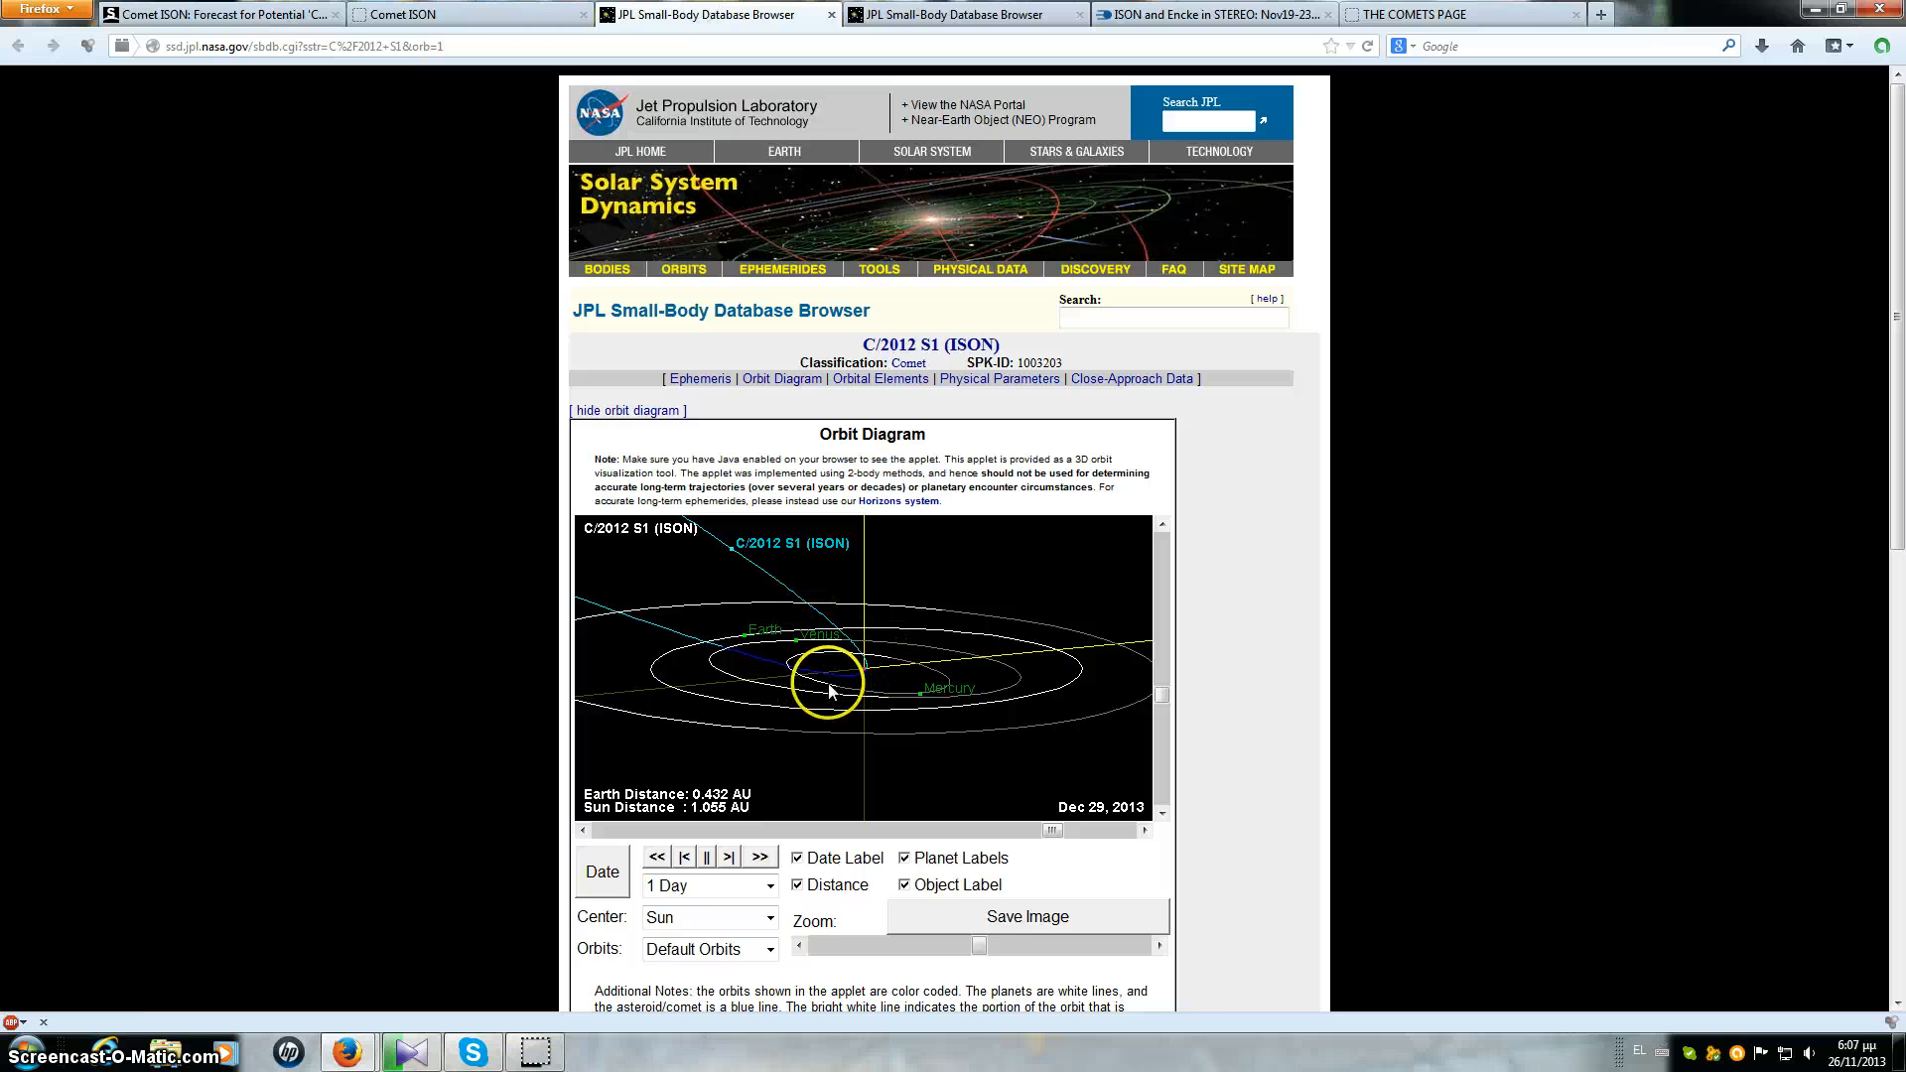
{"action": "mouse_move", "coordinate": [731, 552]}
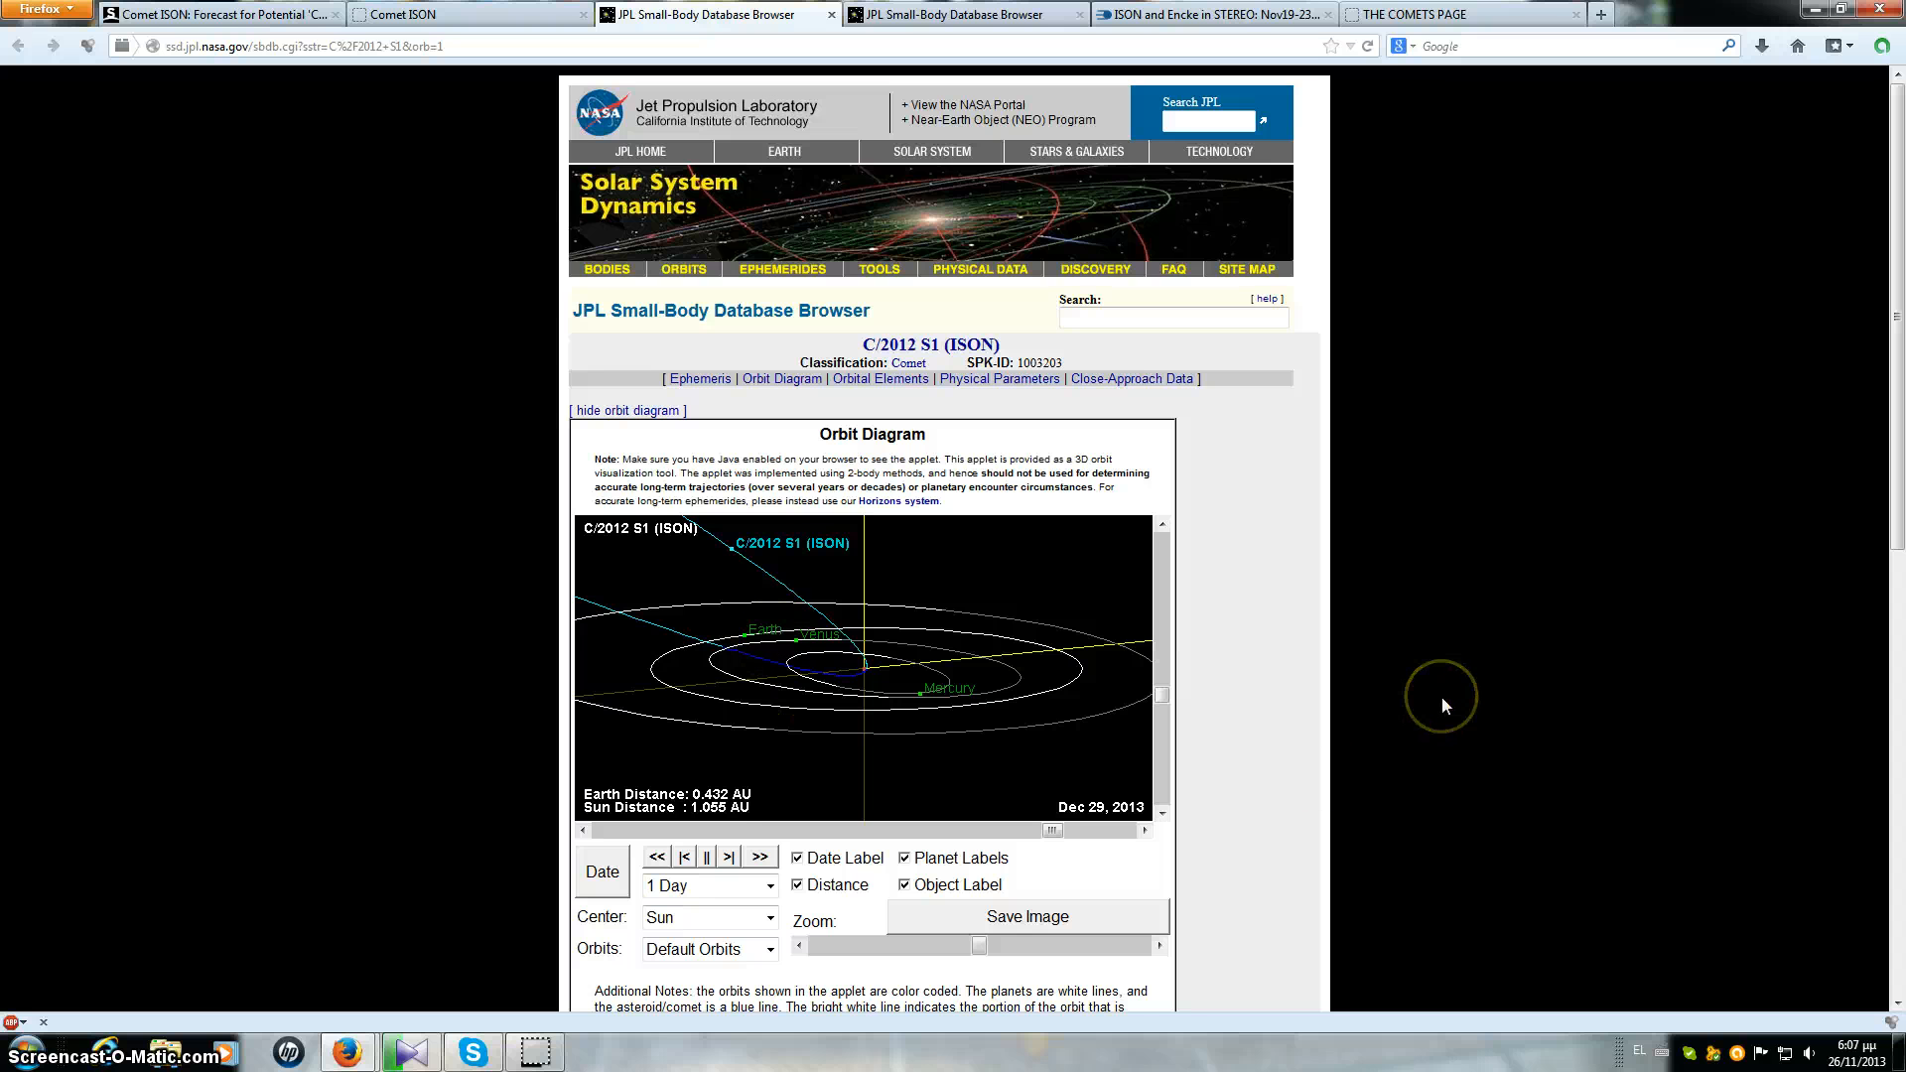
{"action": "mouse_move", "coordinate": [1446, 707]}
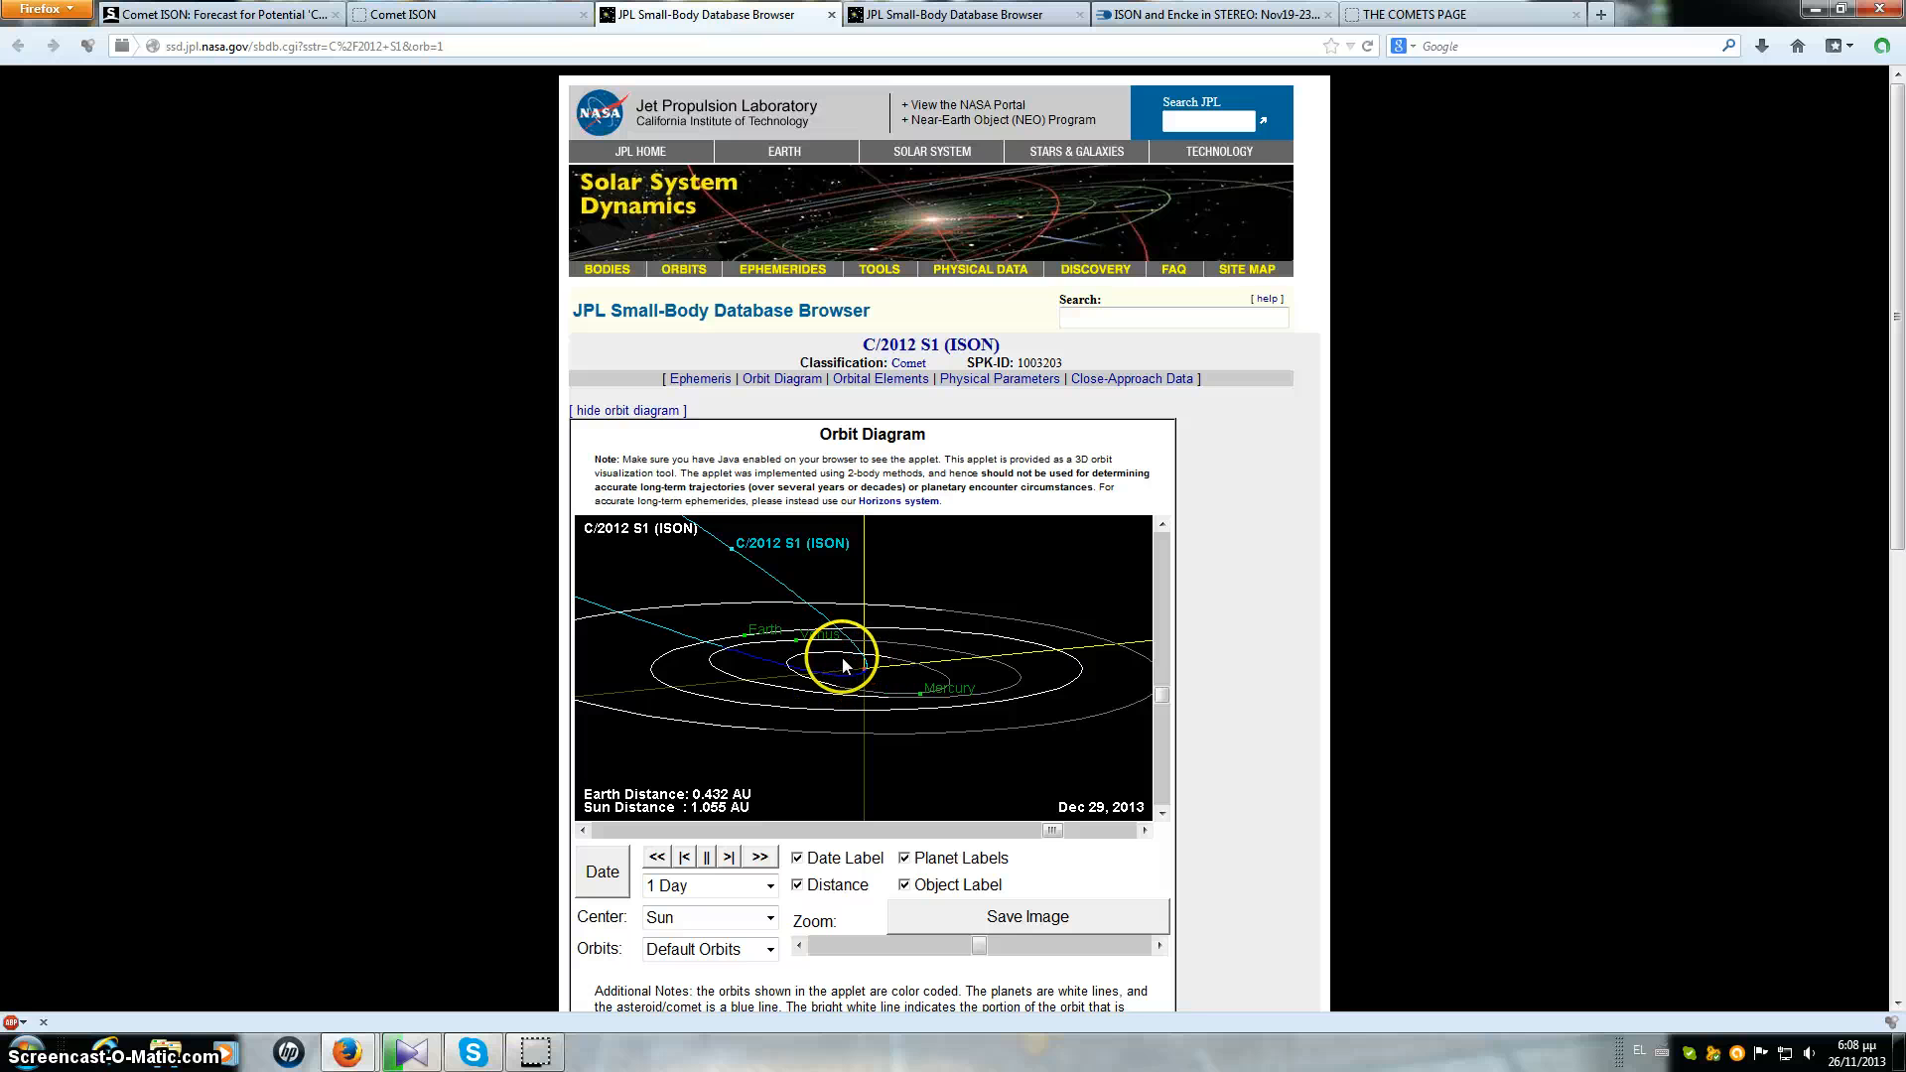
{"action": "mouse_move", "coordinate": [714, 542]}
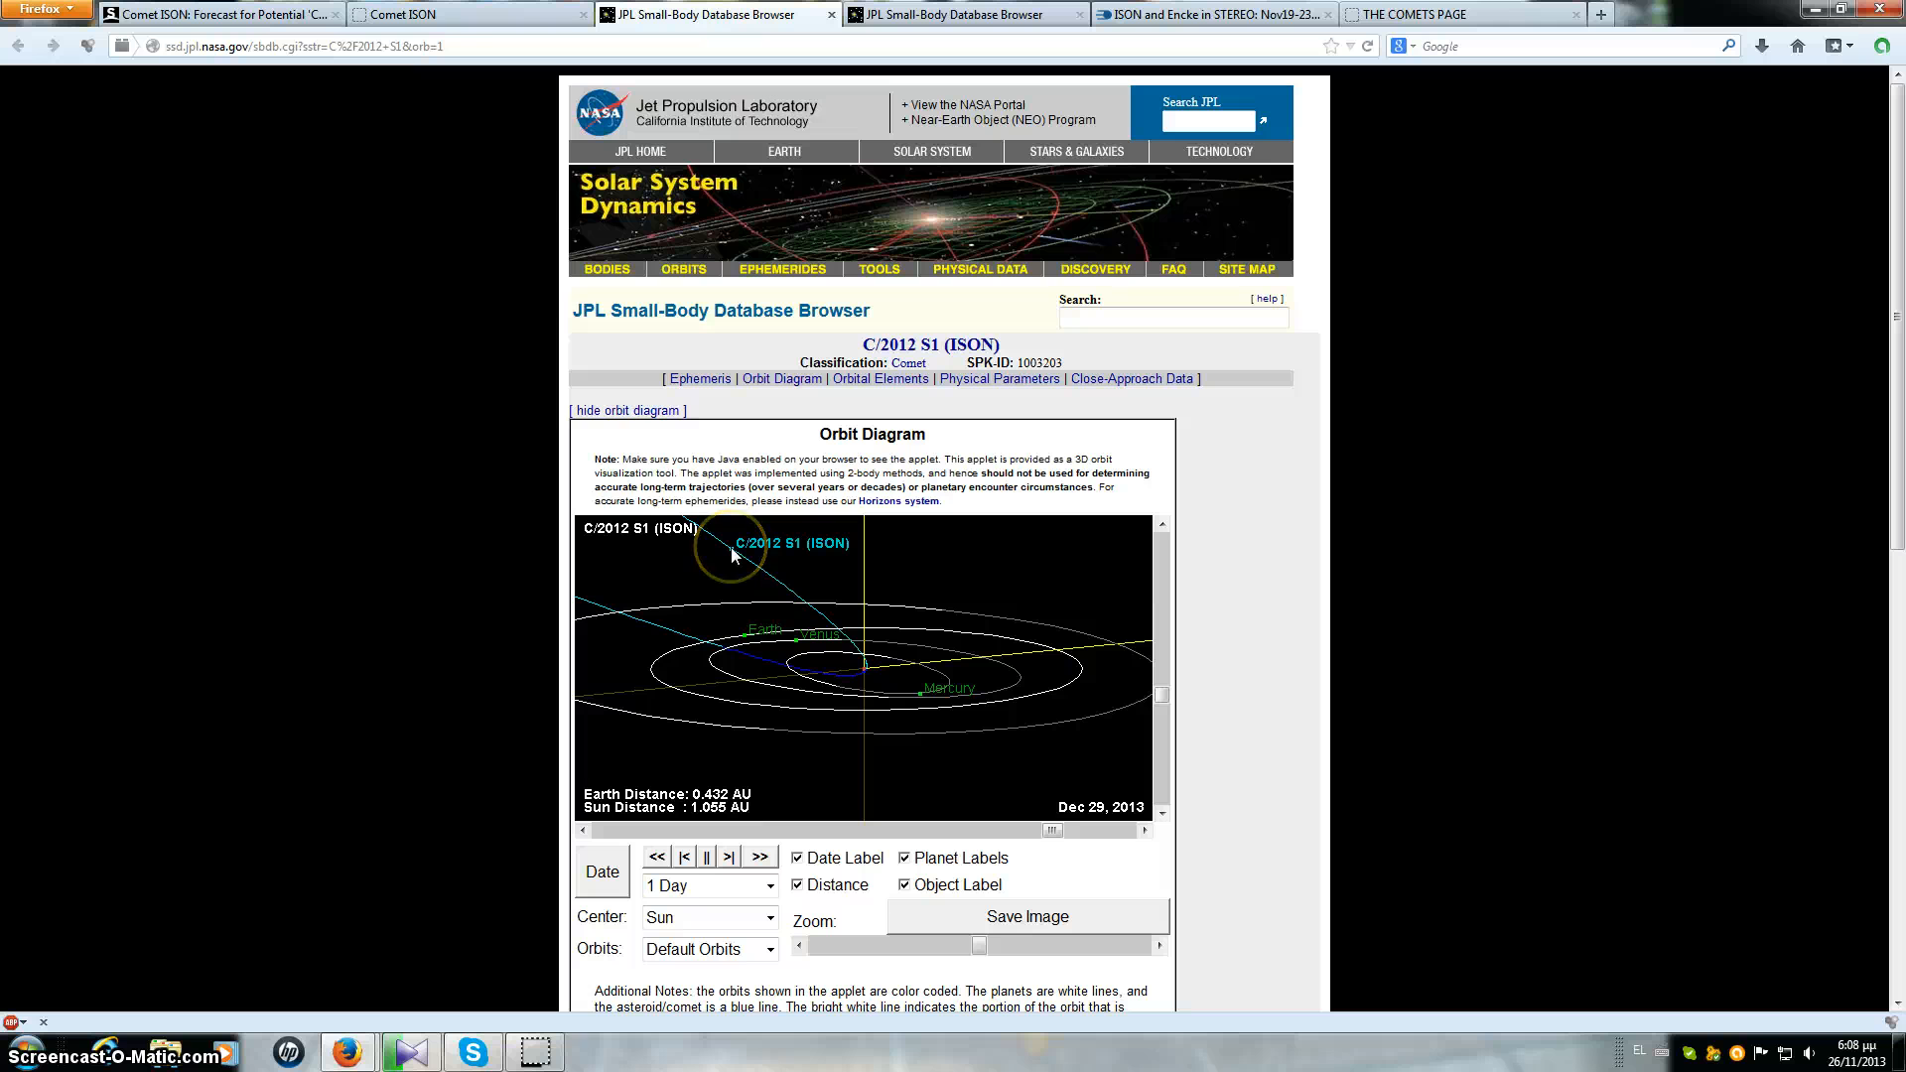
{"action": "mouse_move", "coordinate": [1398, 663]}
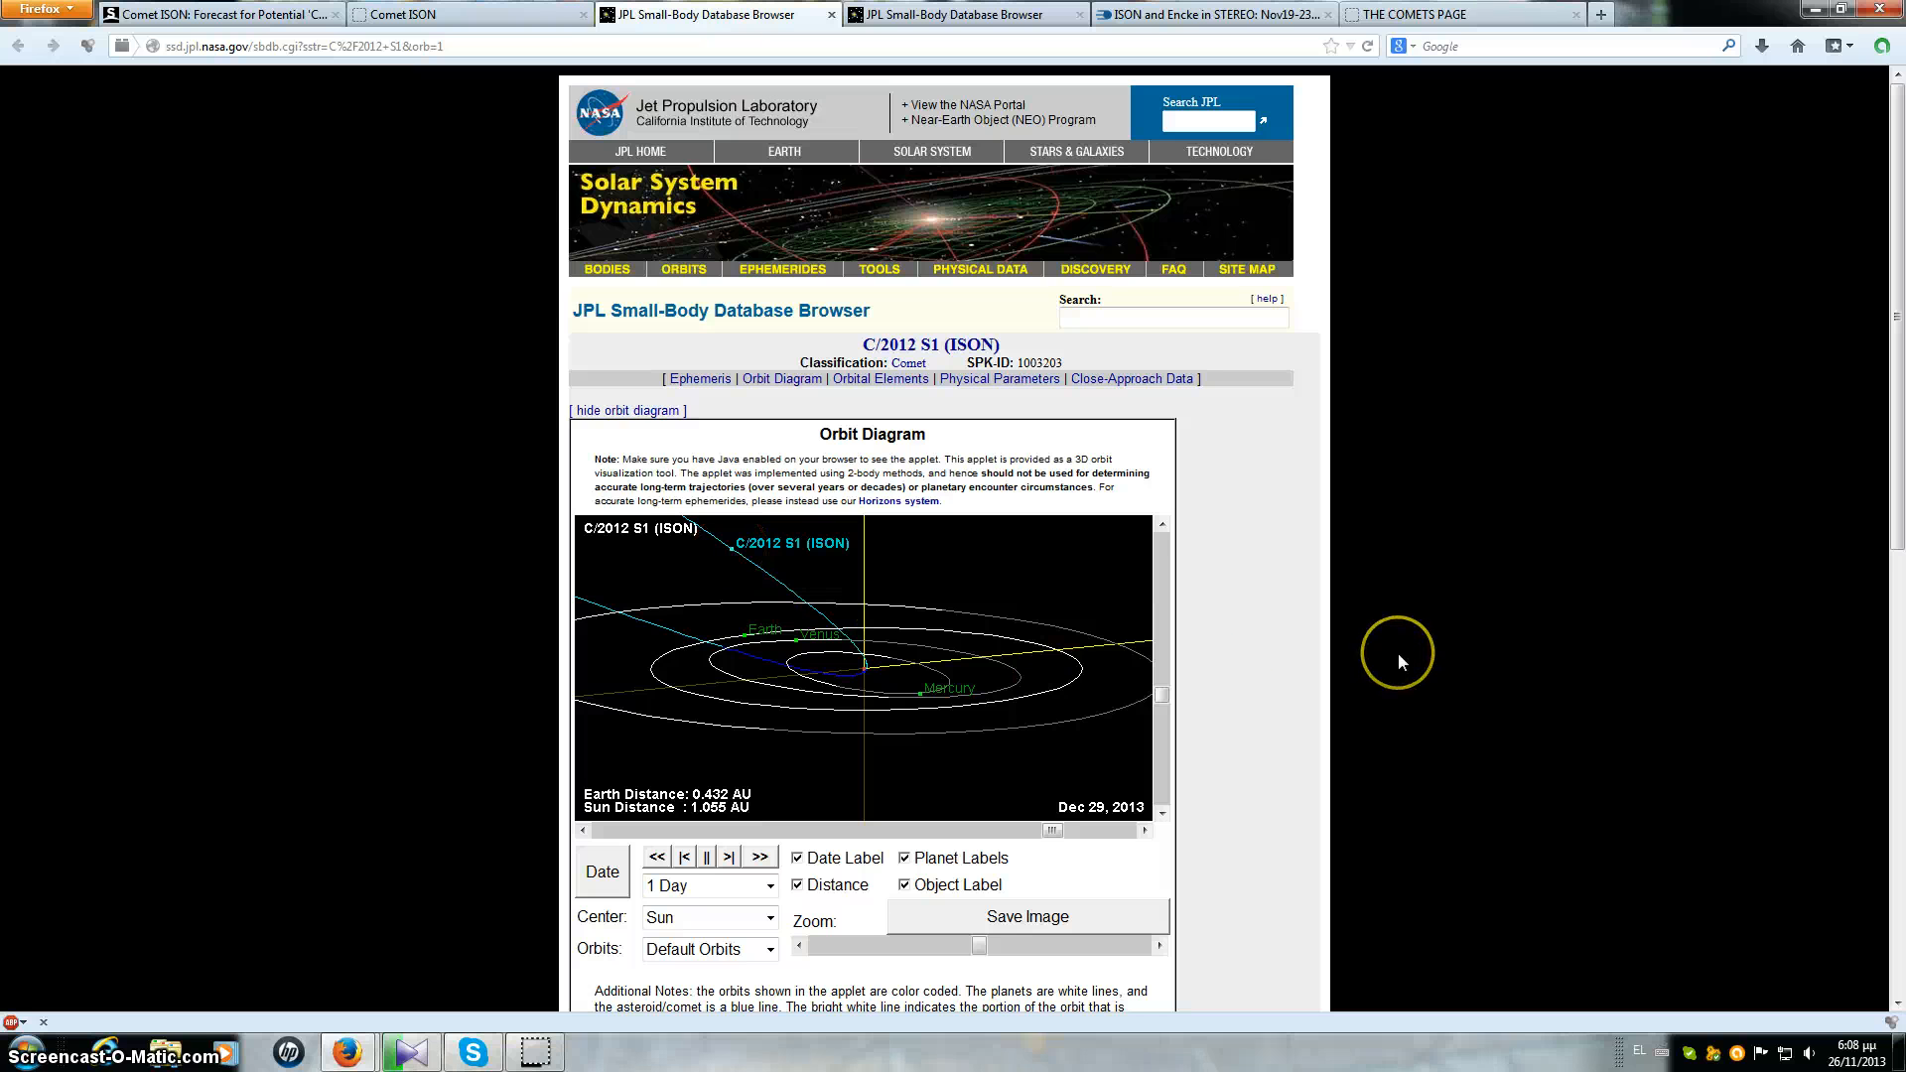
{"action": "mouse_move", "coordinate": [1402, 663]}
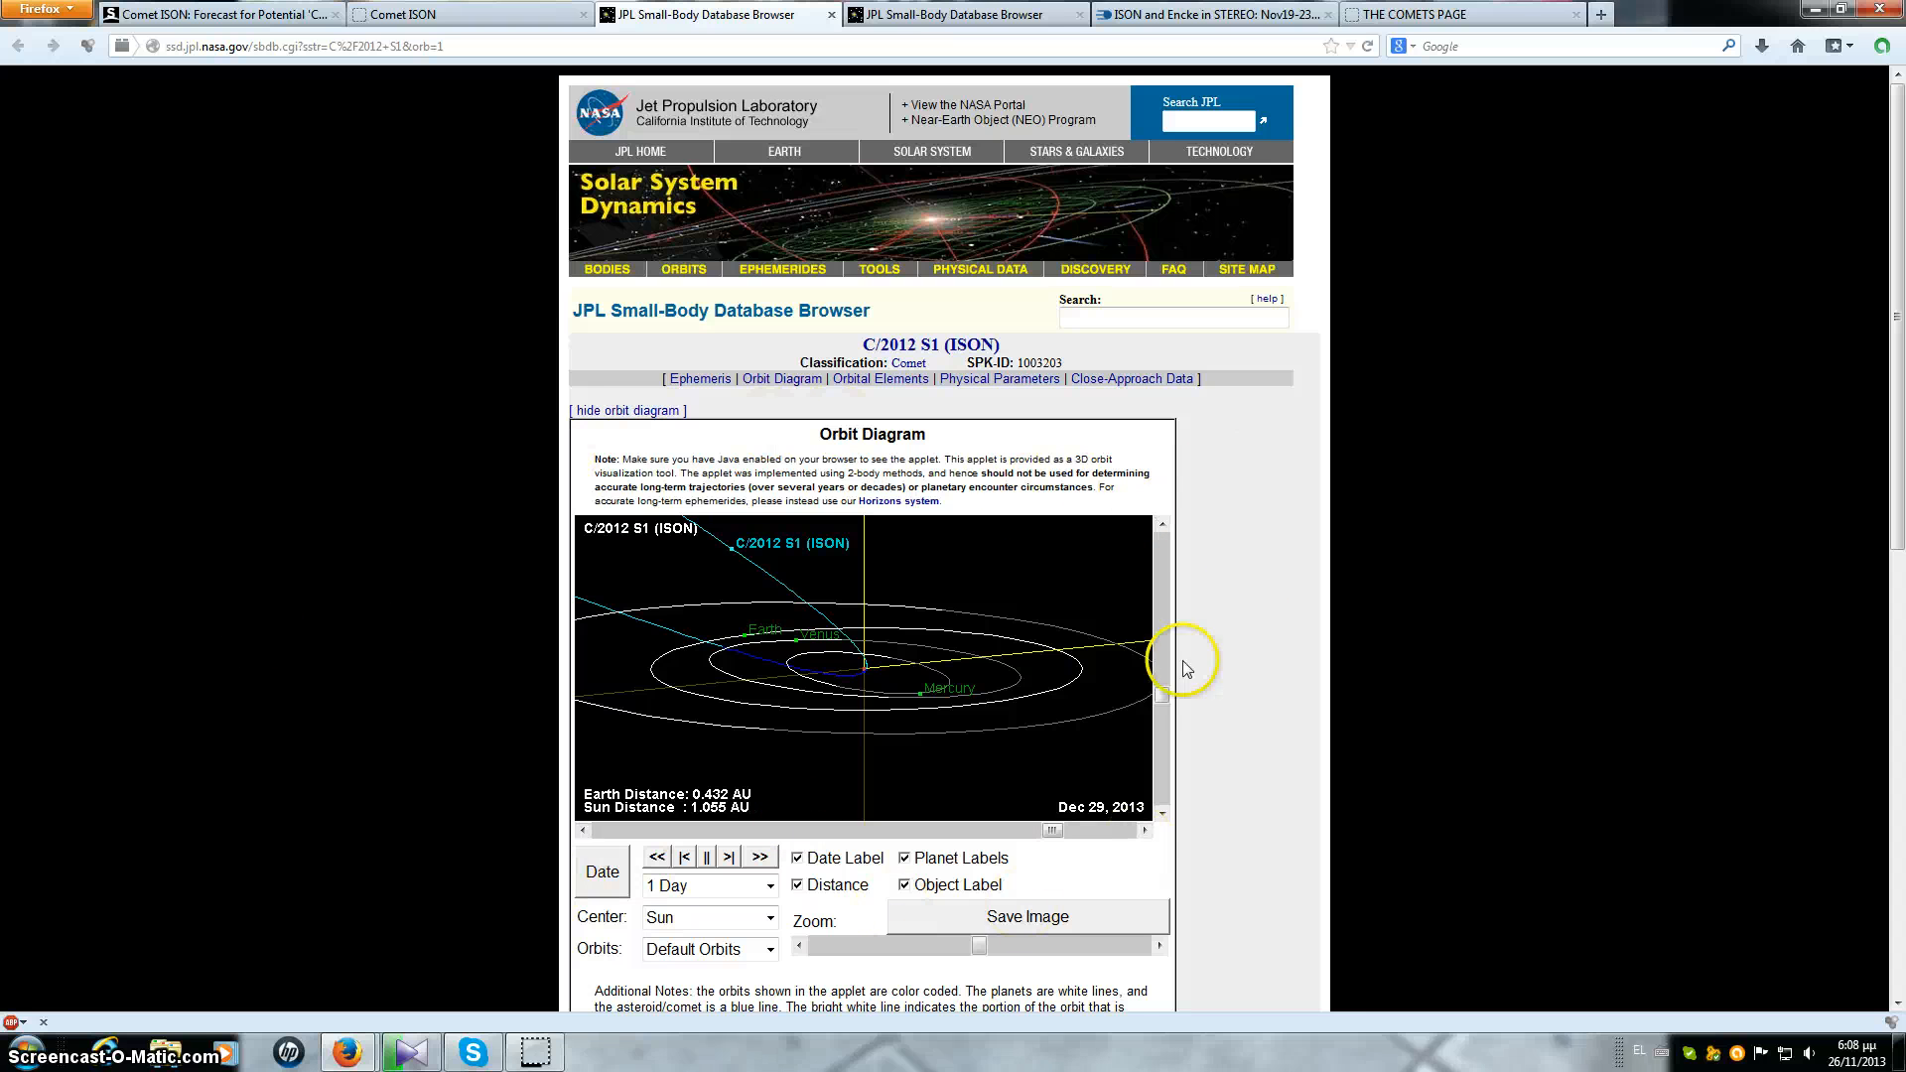
{"action": "mouse_move", "coordinate": [727, 828]}
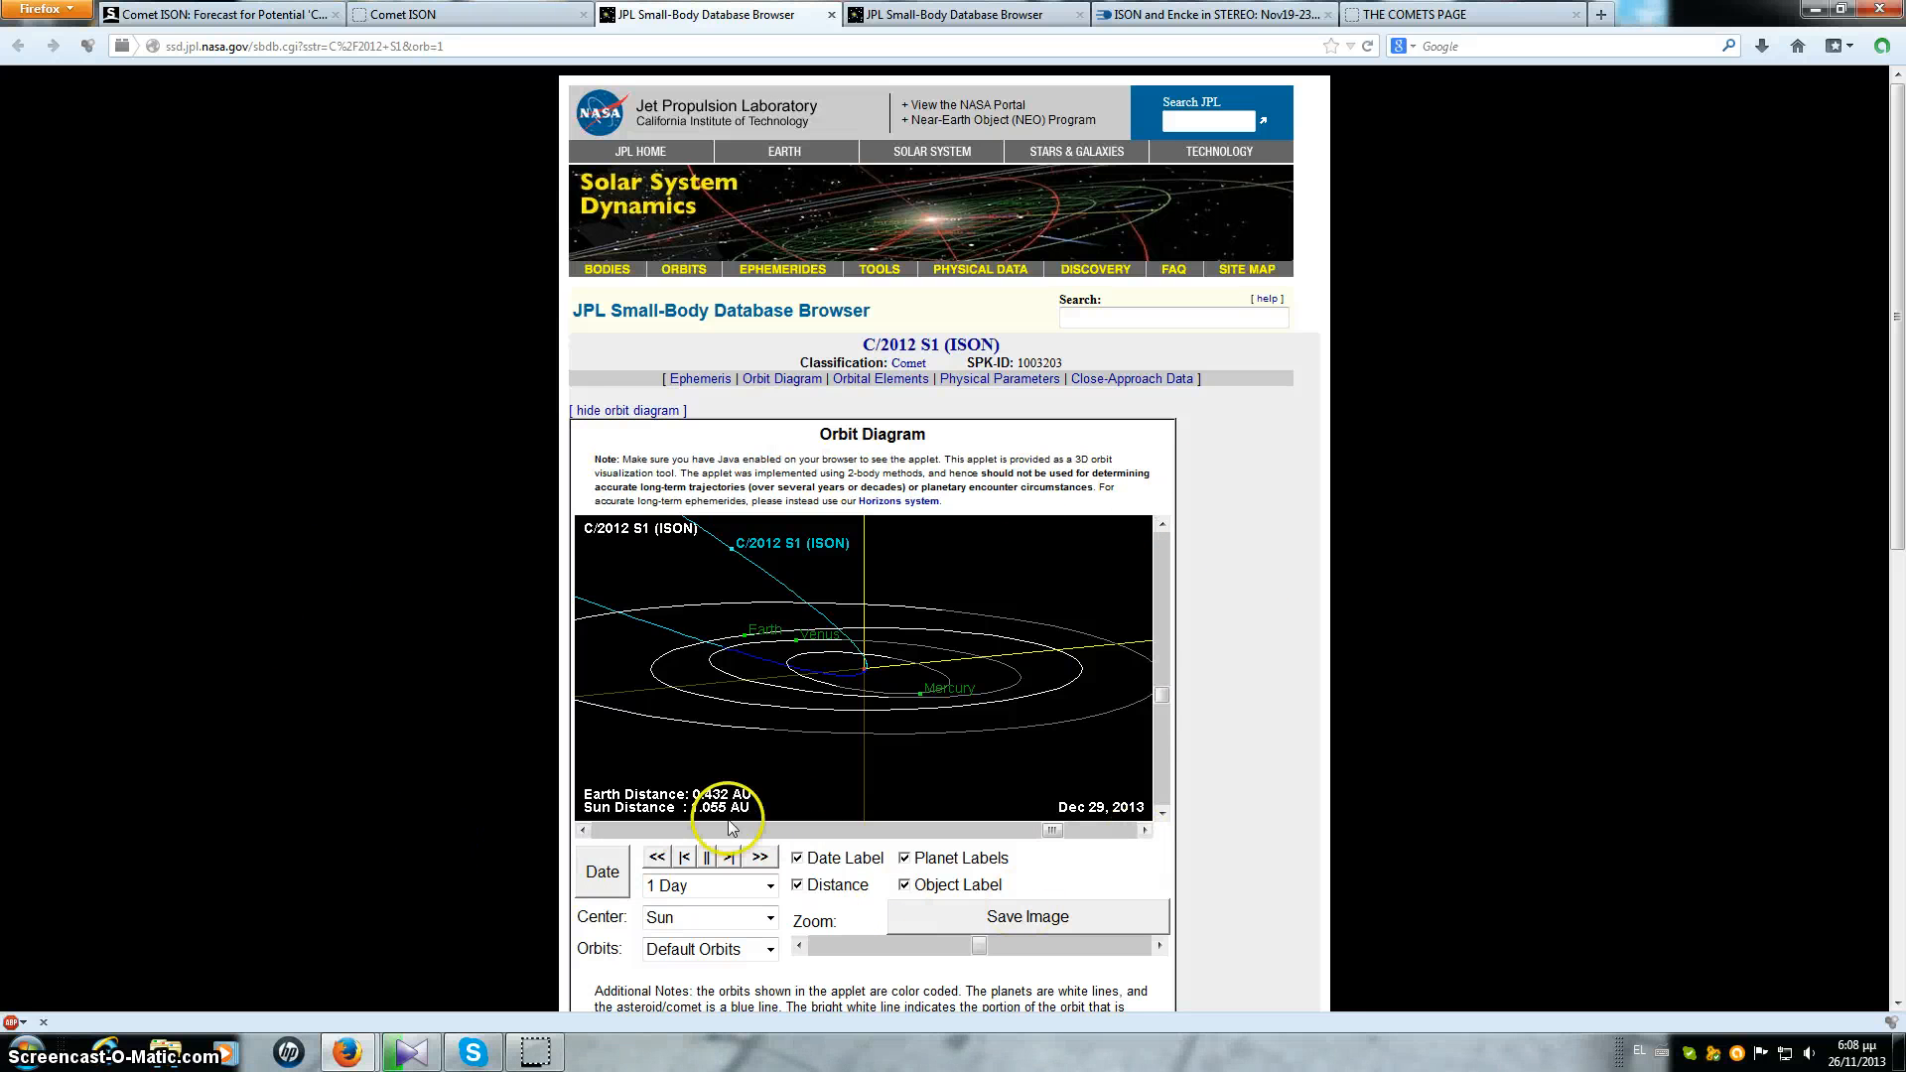
{"action": "mouse_move", "coordinate": [1422, 592]}
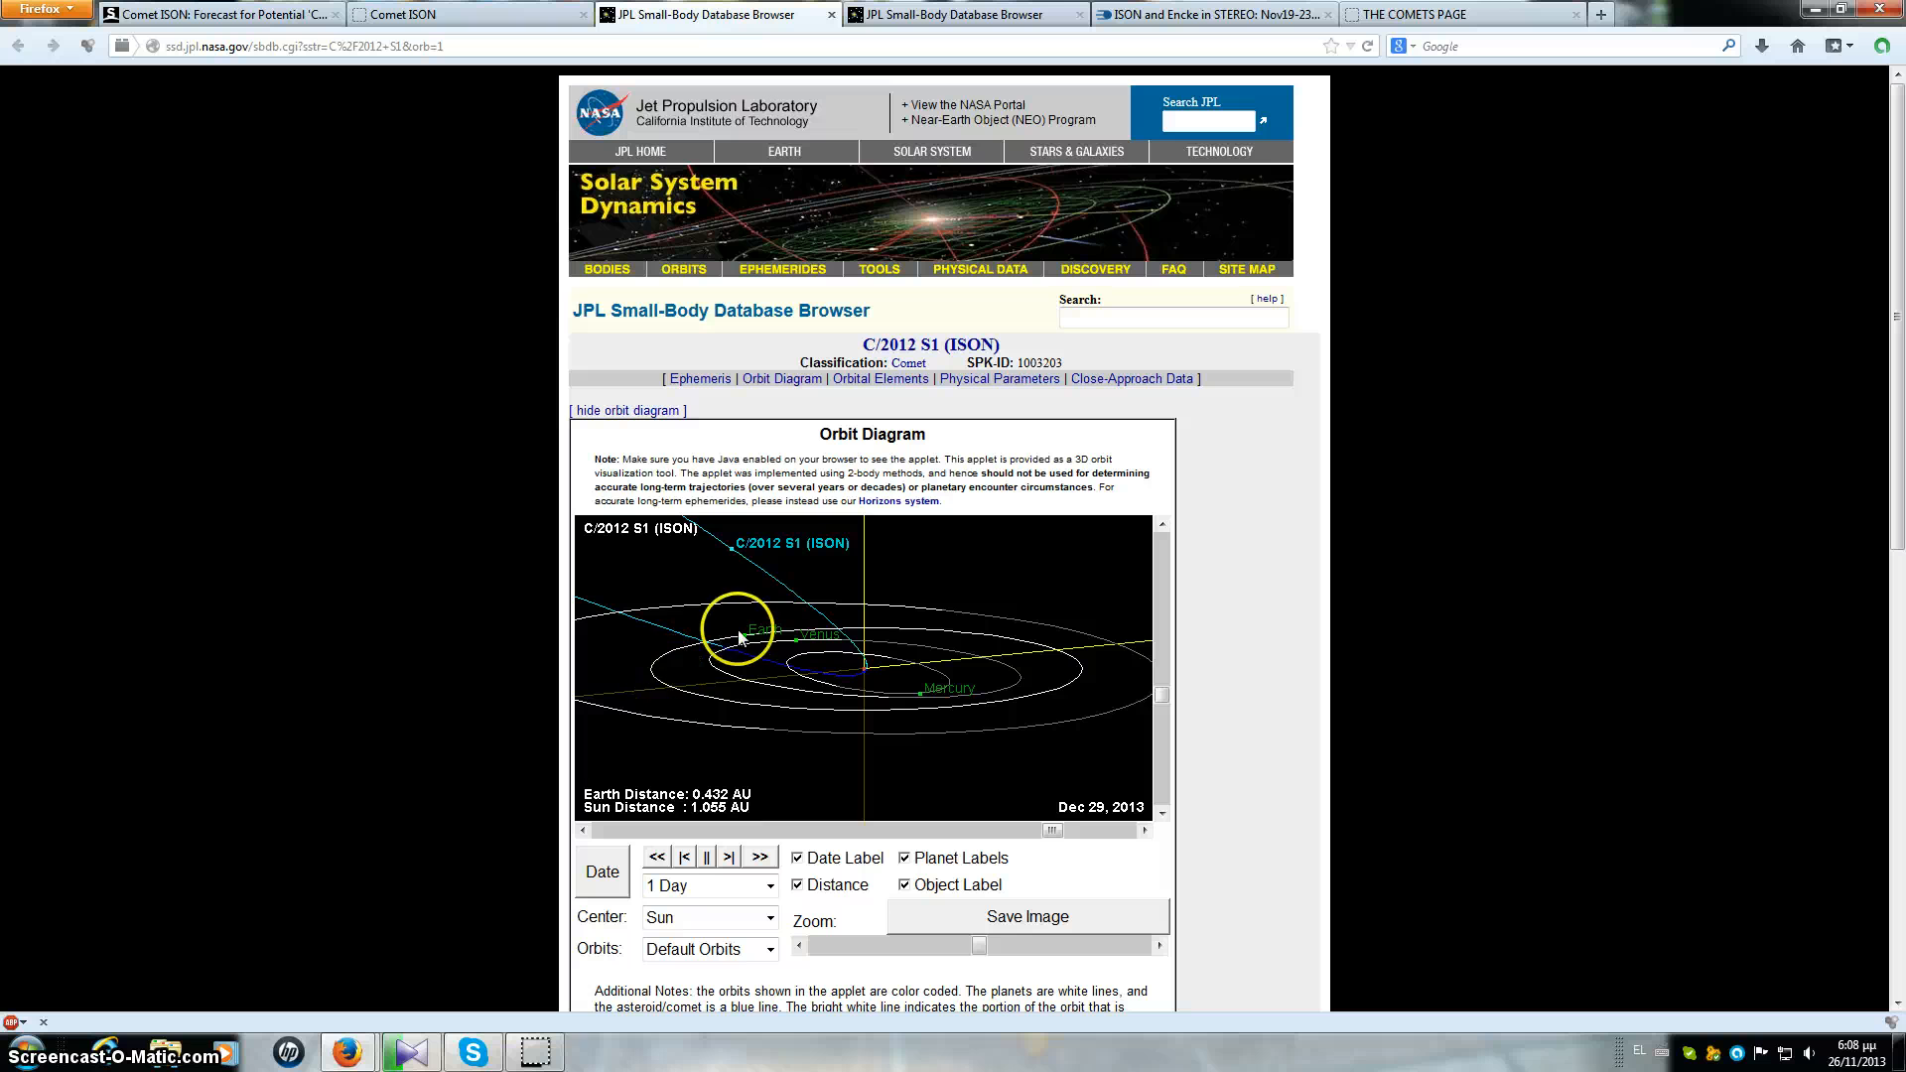
{"action": "mouse_move", "coordinate": [750, 633]}
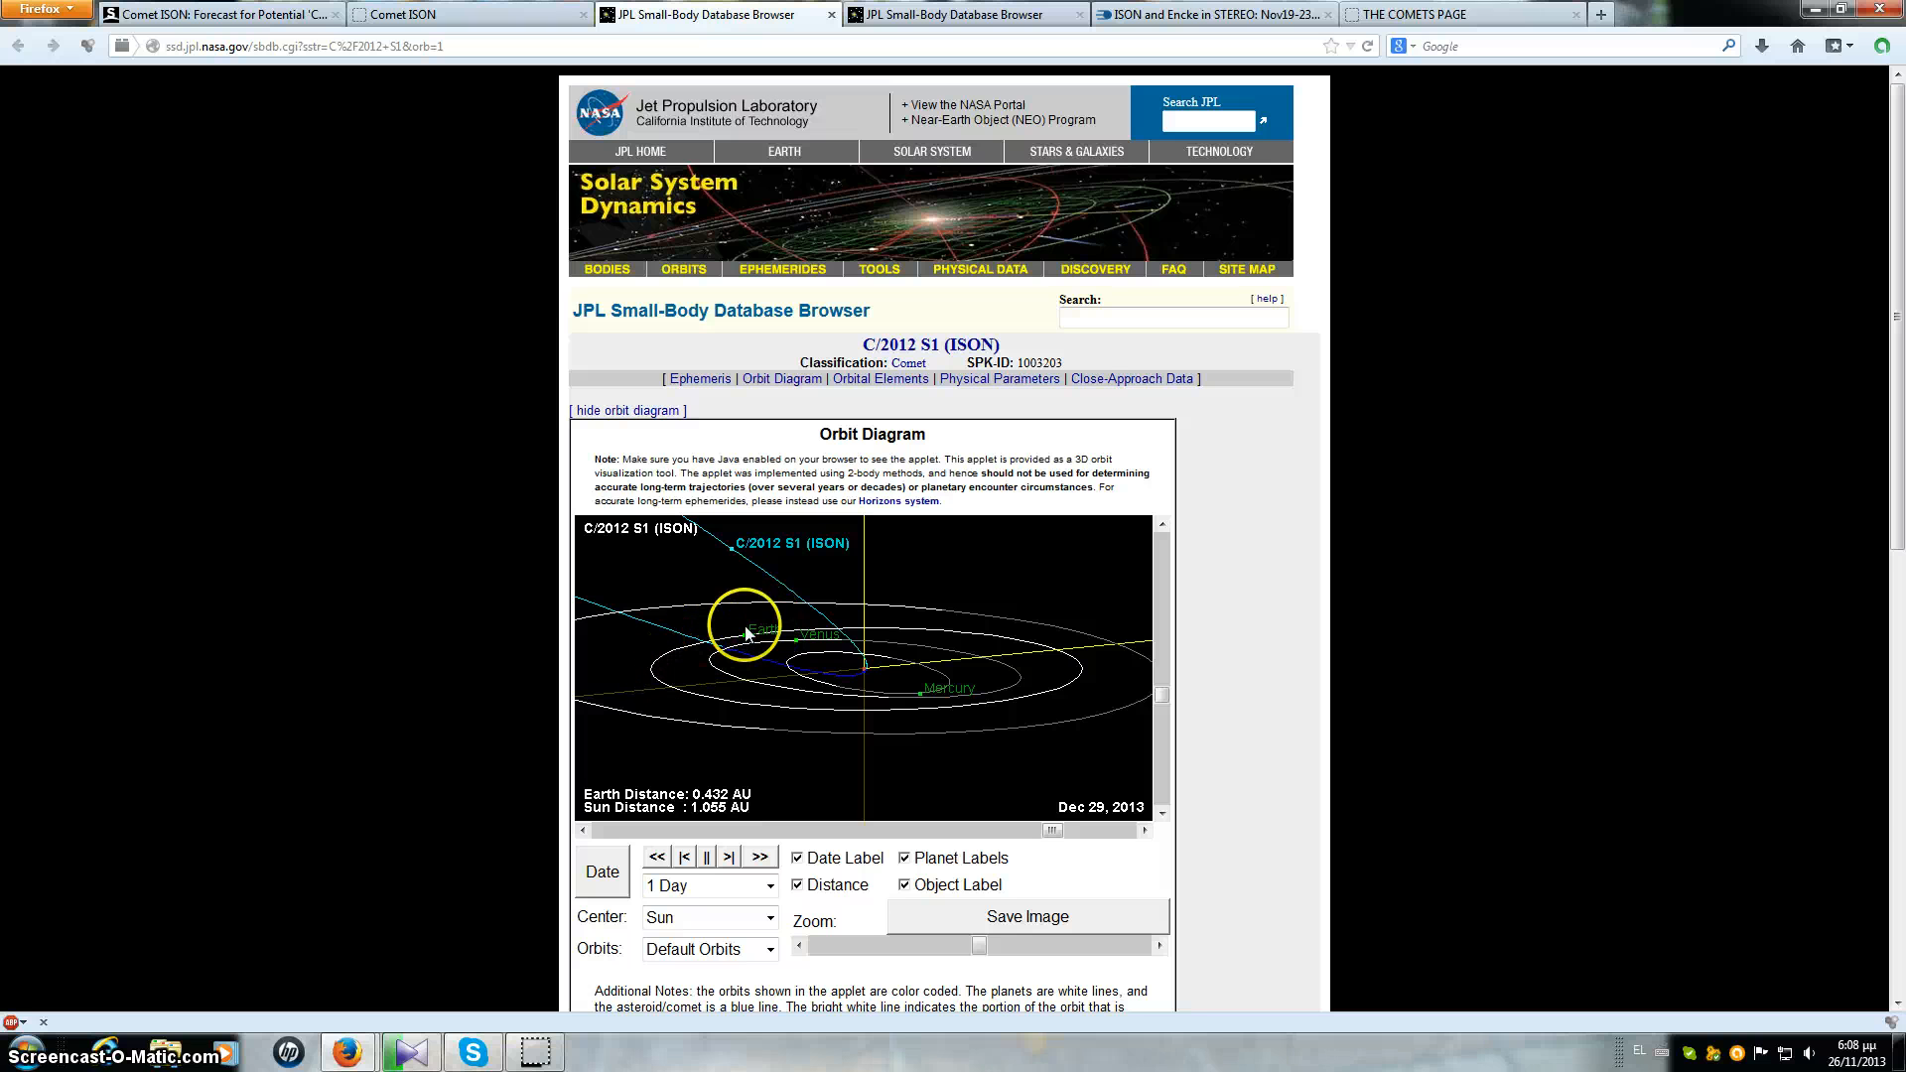
{"action": "mouse_move", "coordinate": [679, 671]}
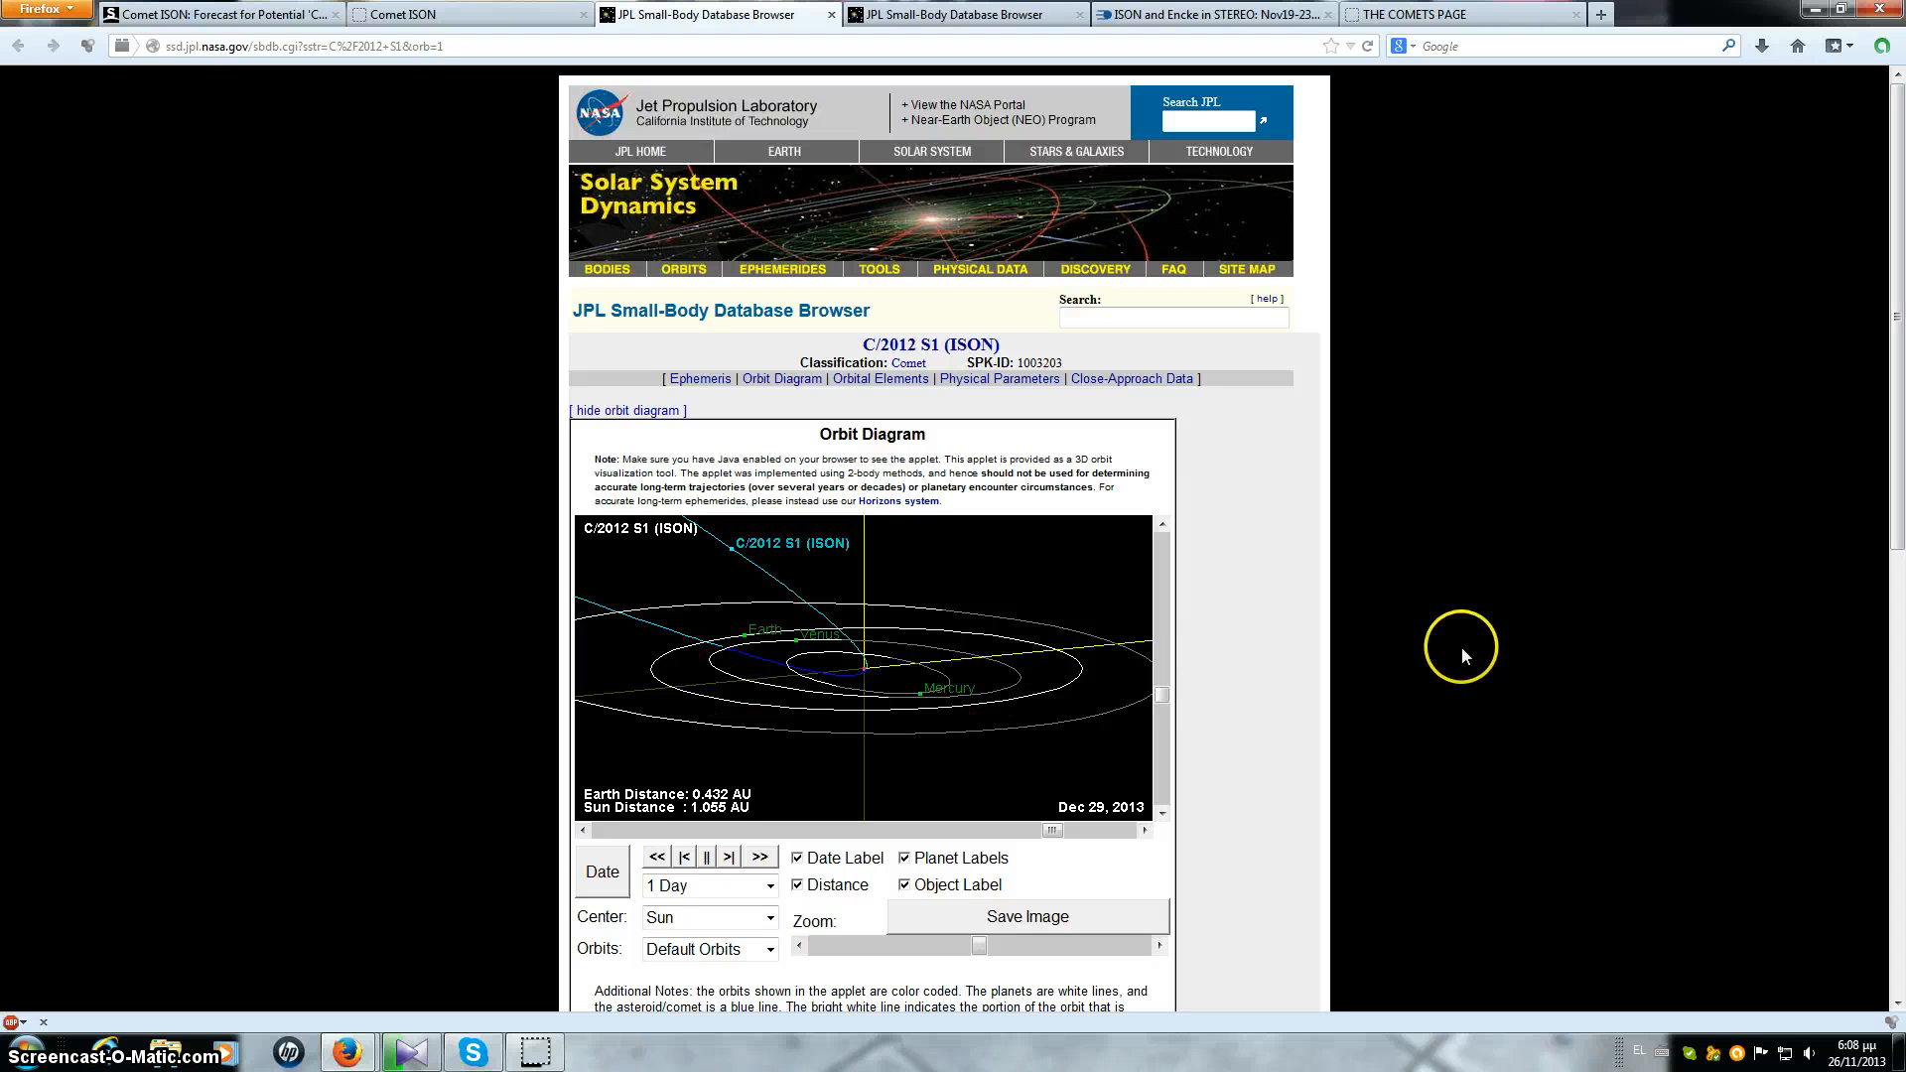
{"action": "mouse_move", "coordinate": [1471, 657]}
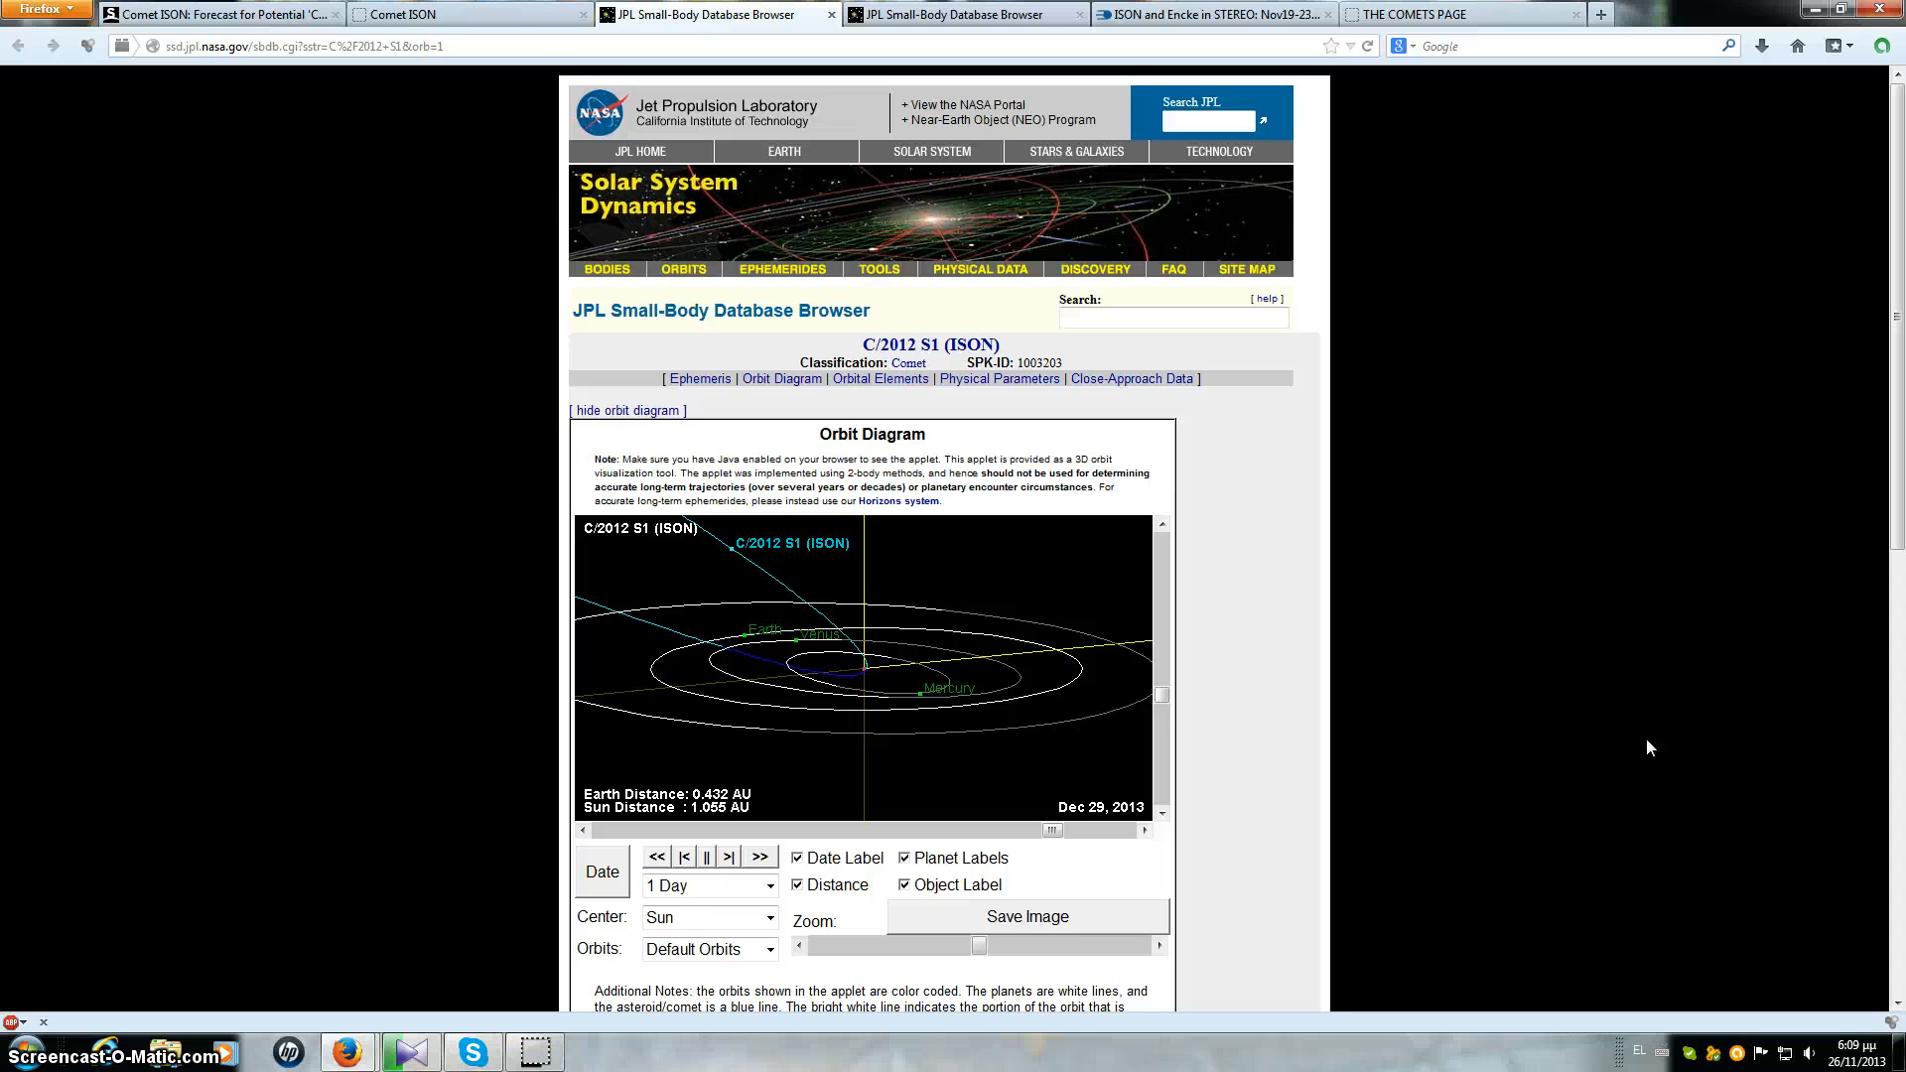
{"action": "mouse_move", "coordinate": [1517, 473]}
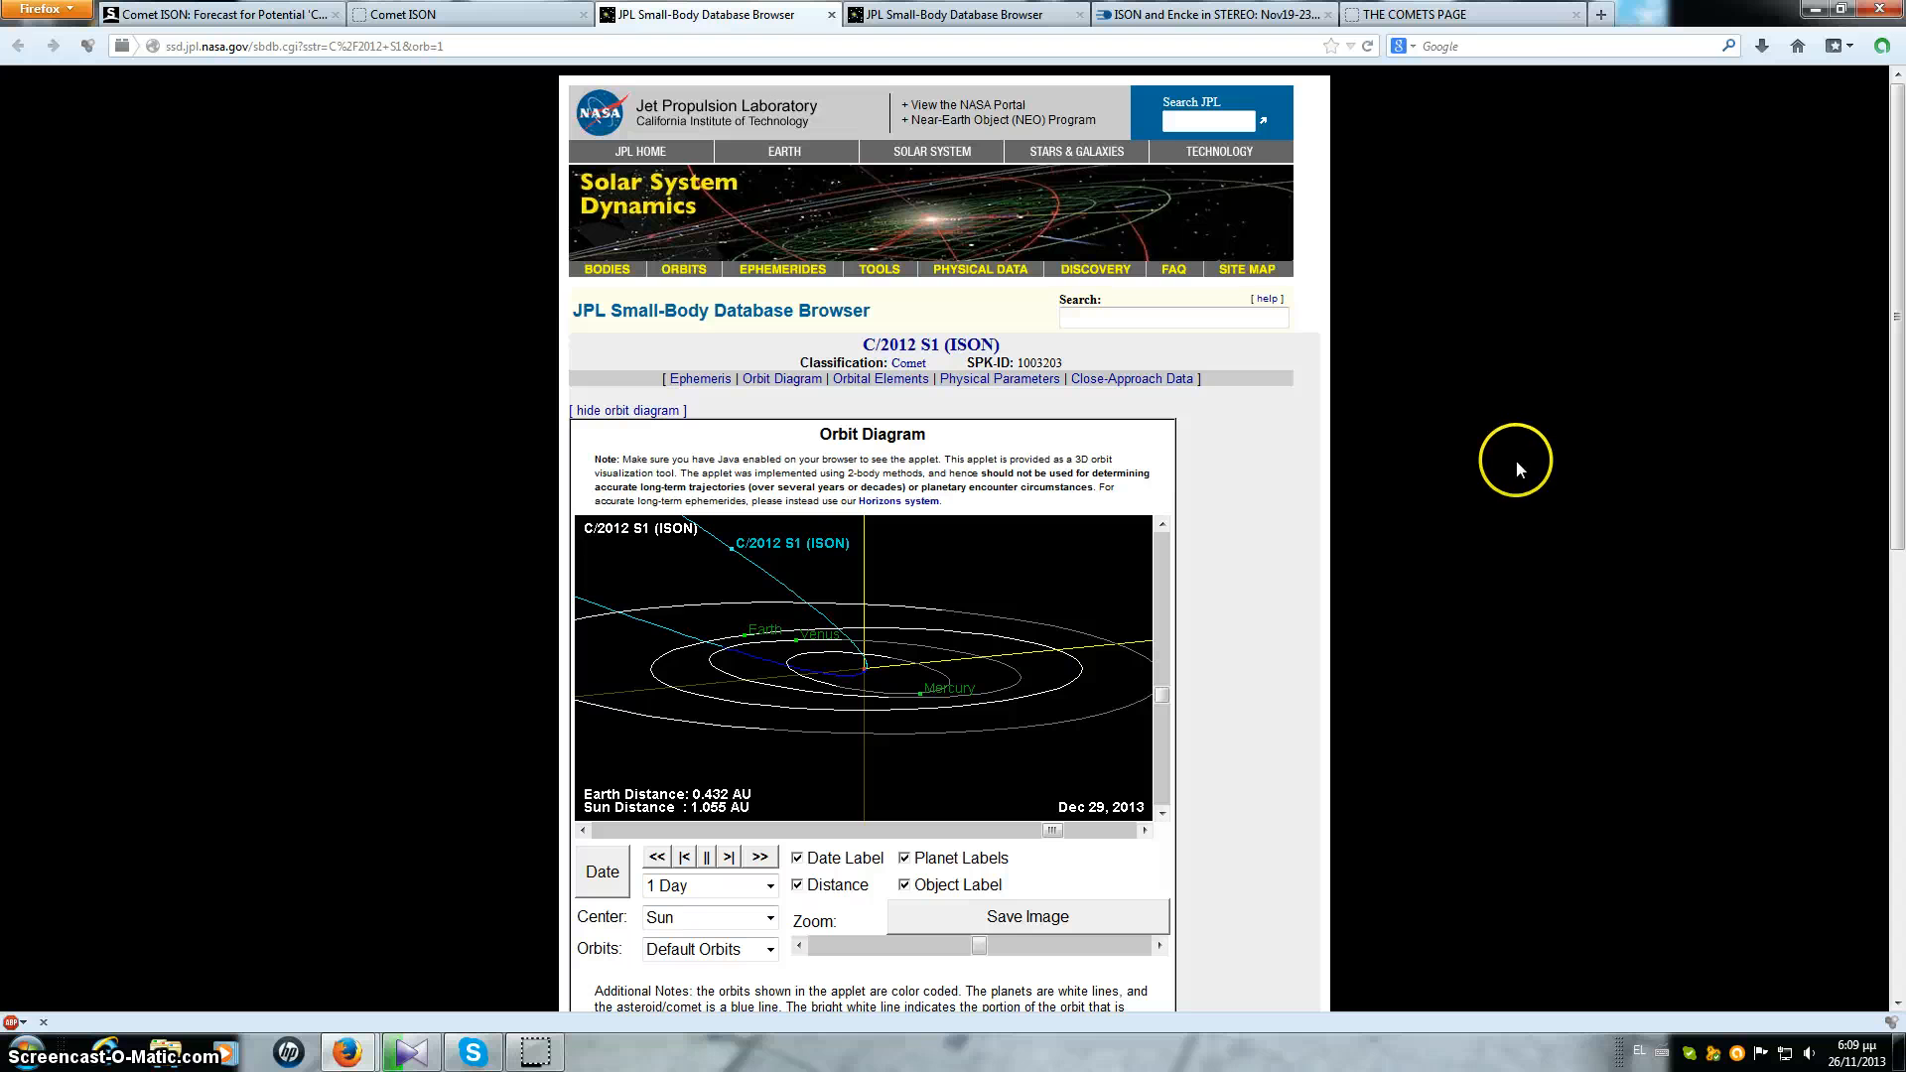
{"action": "mouse_move", "coordinate": [1537, 441]}
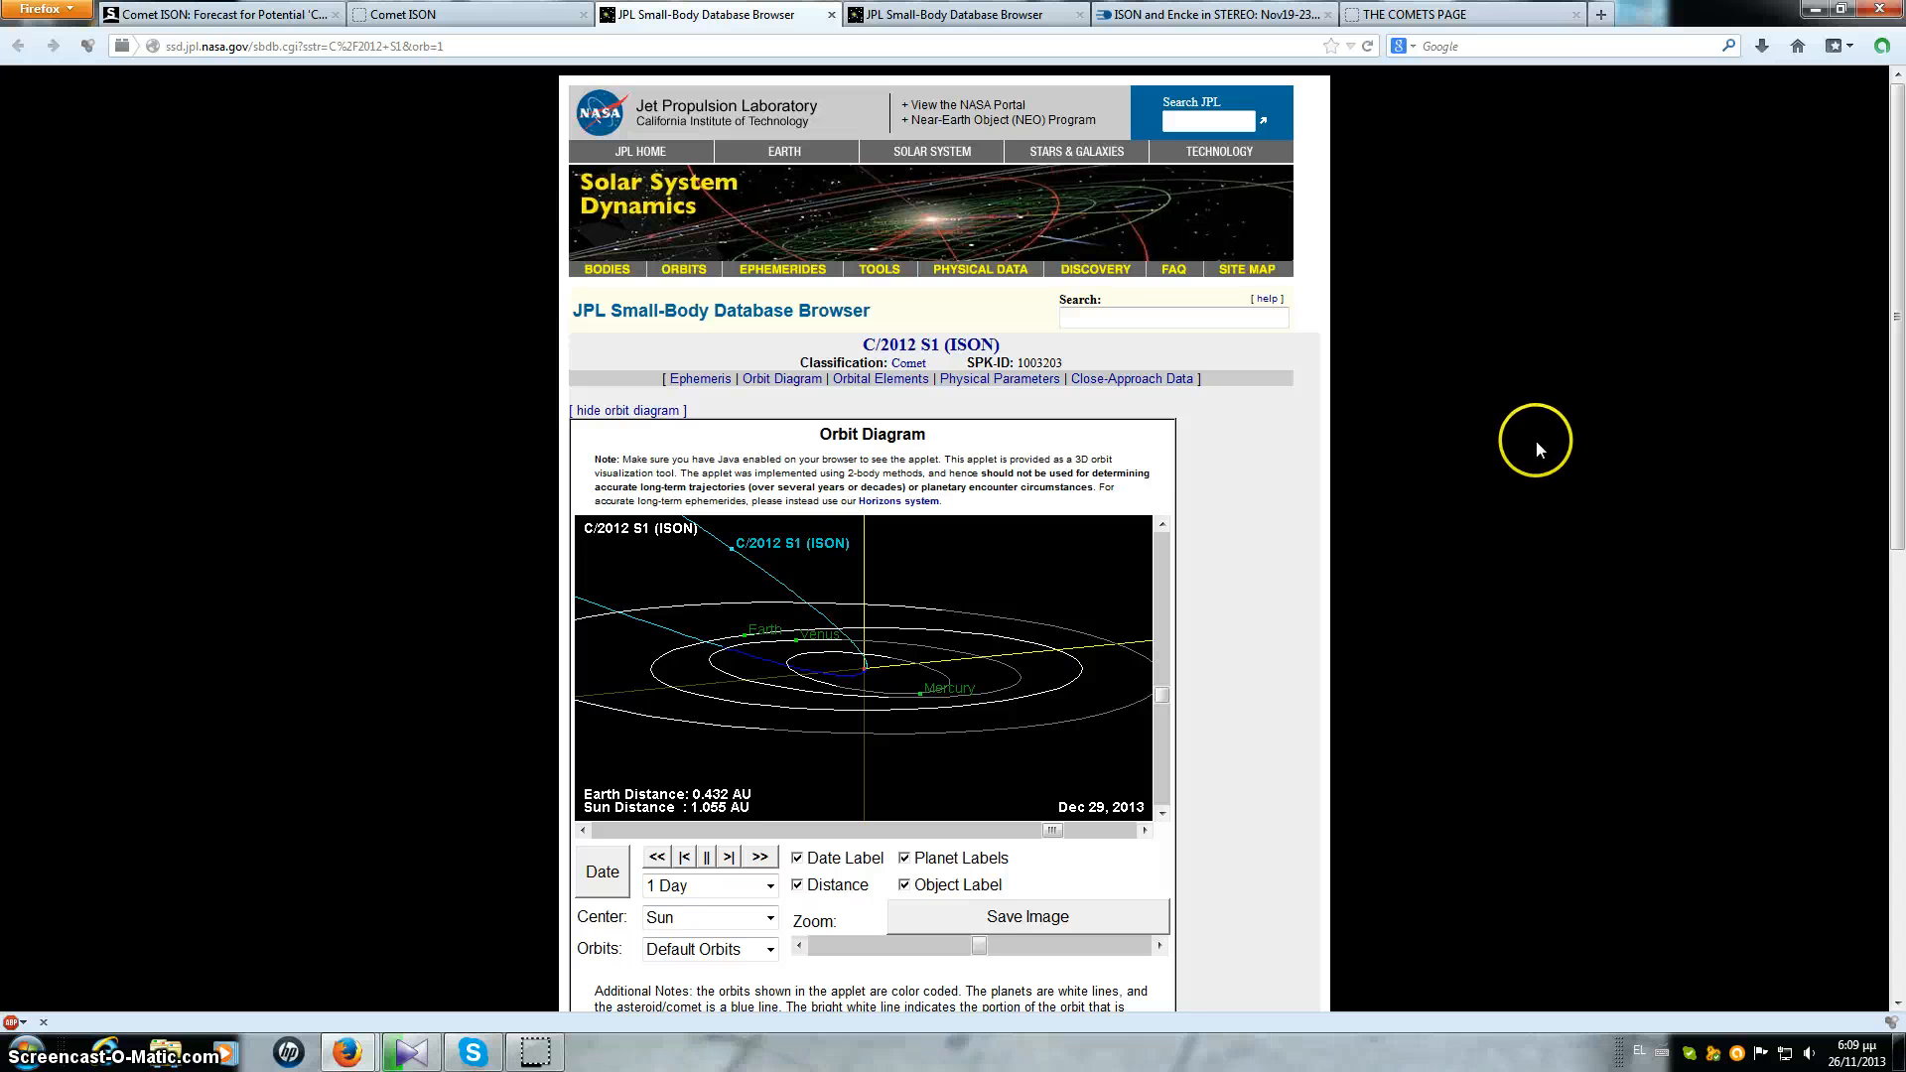
{"action": "mouse_move", "coordinate": [1499, 438]}
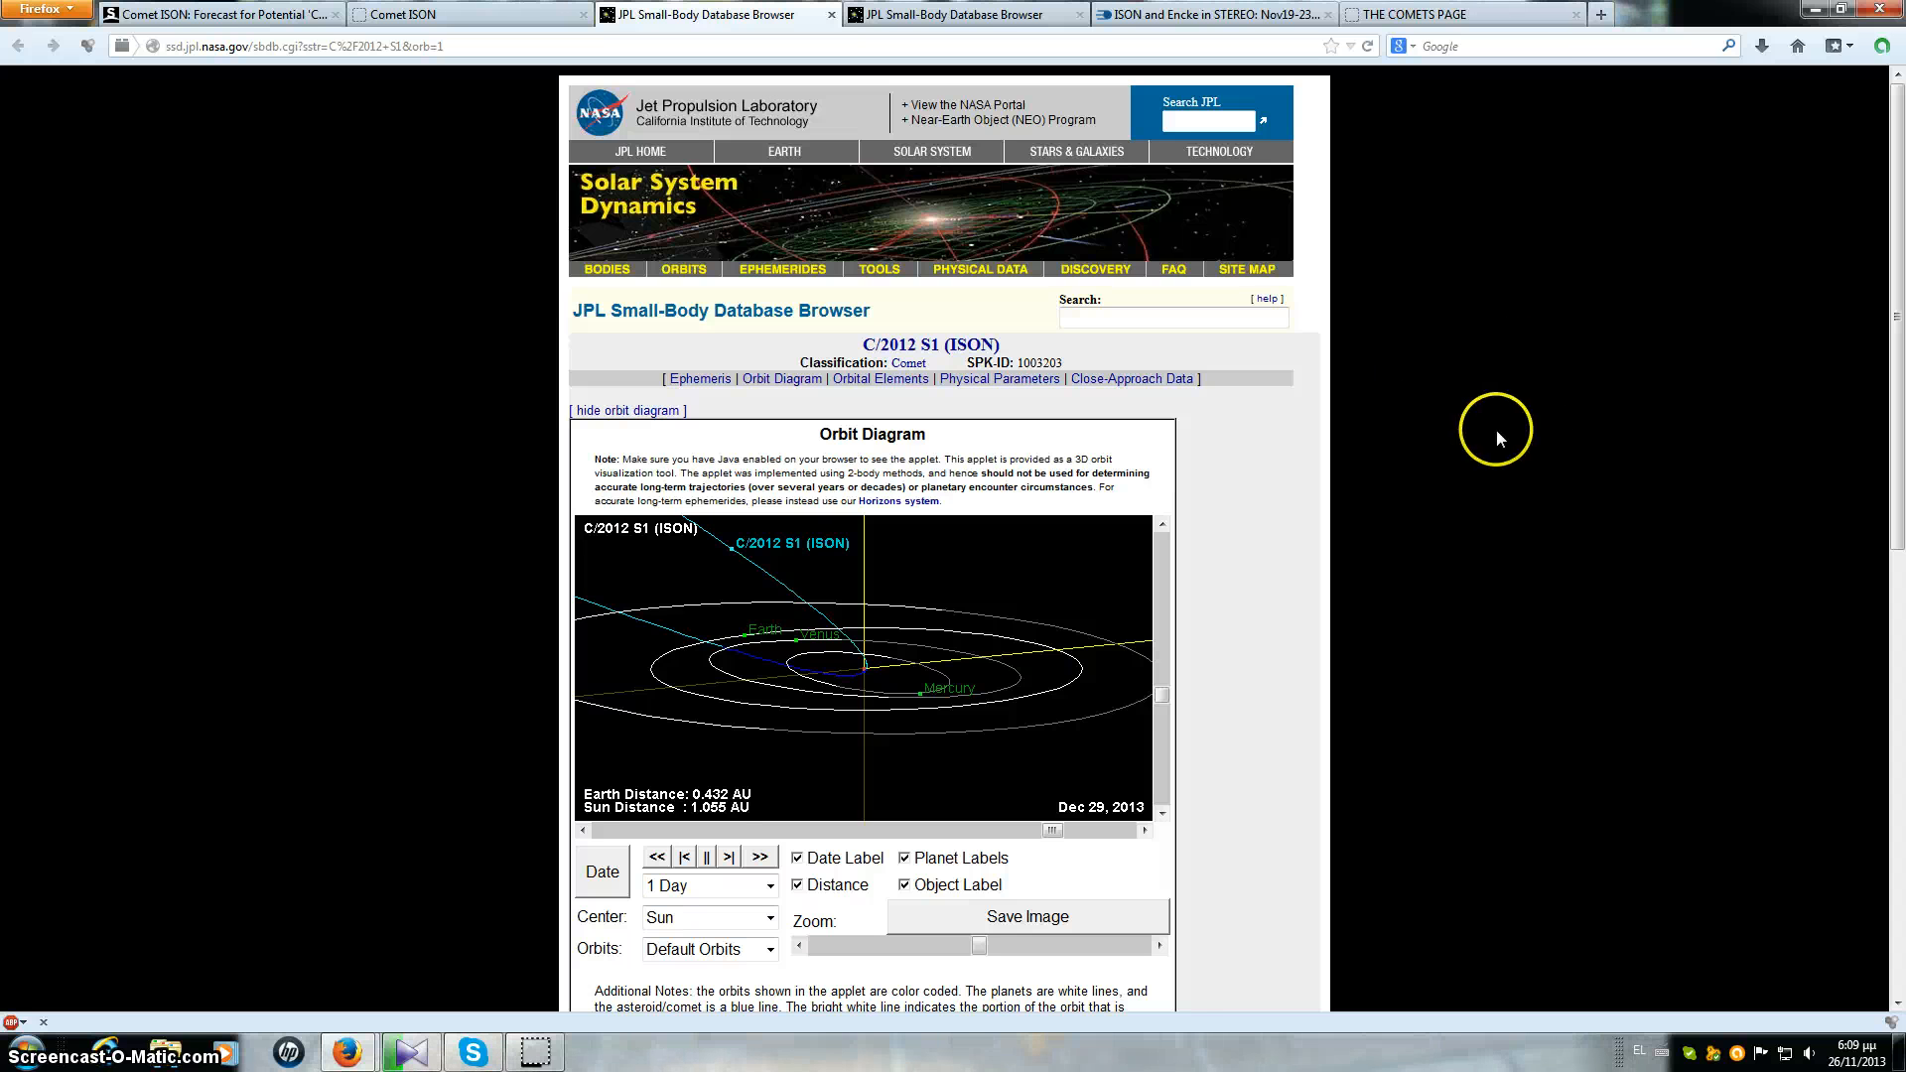